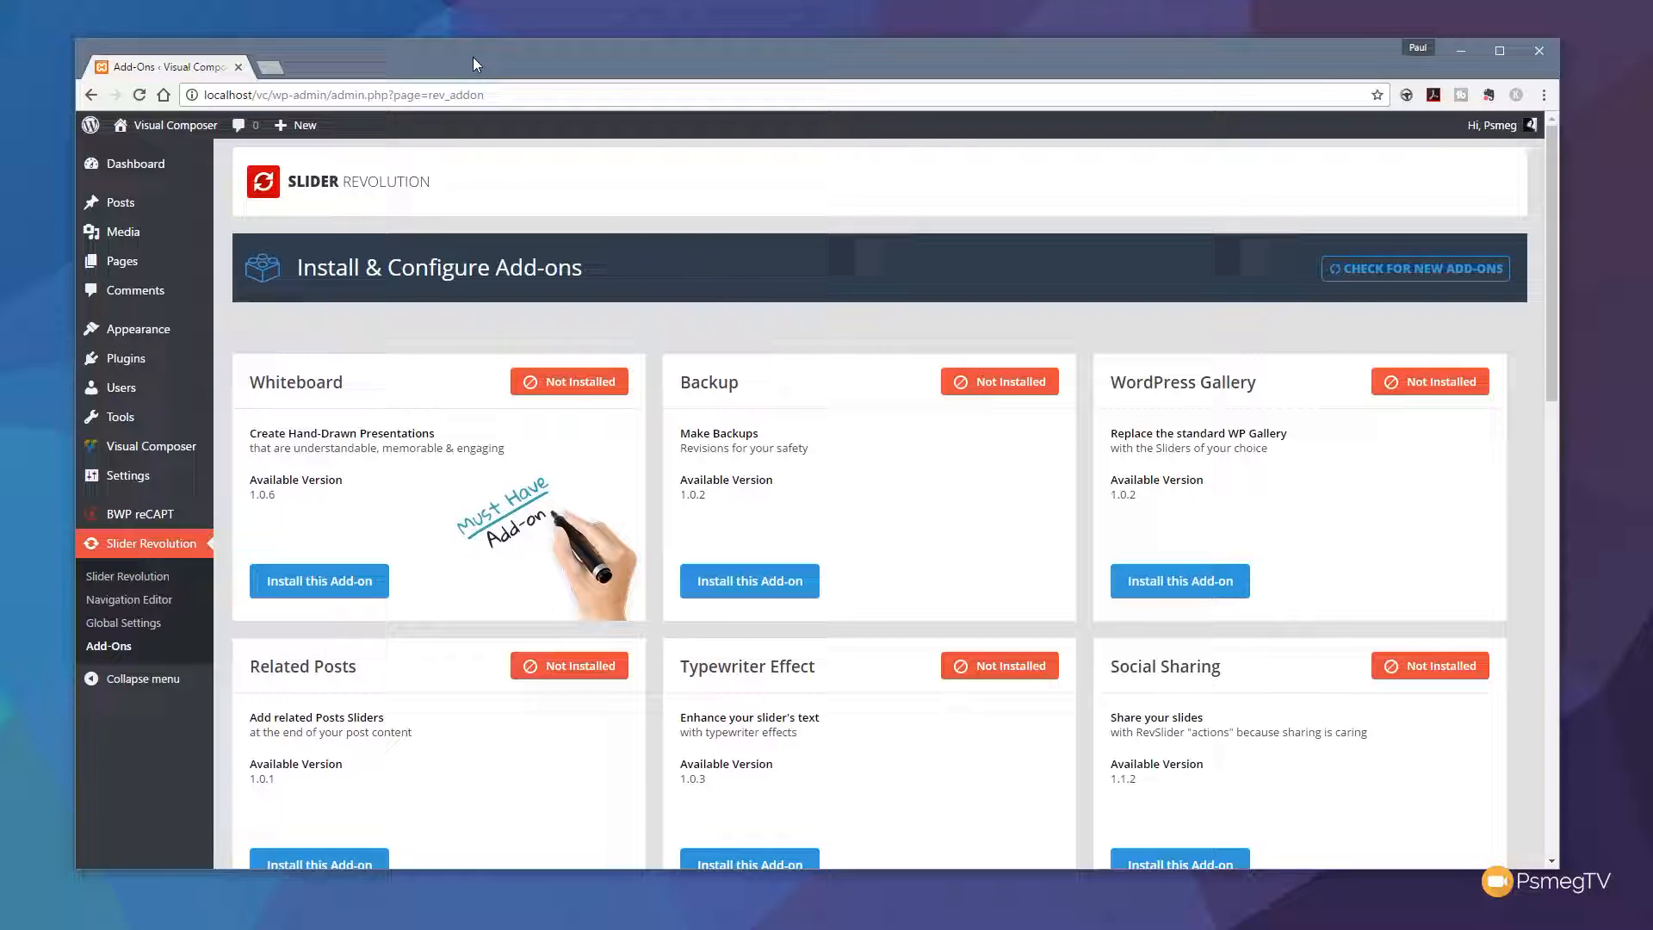
pyautogui.moveTo(514, 64)
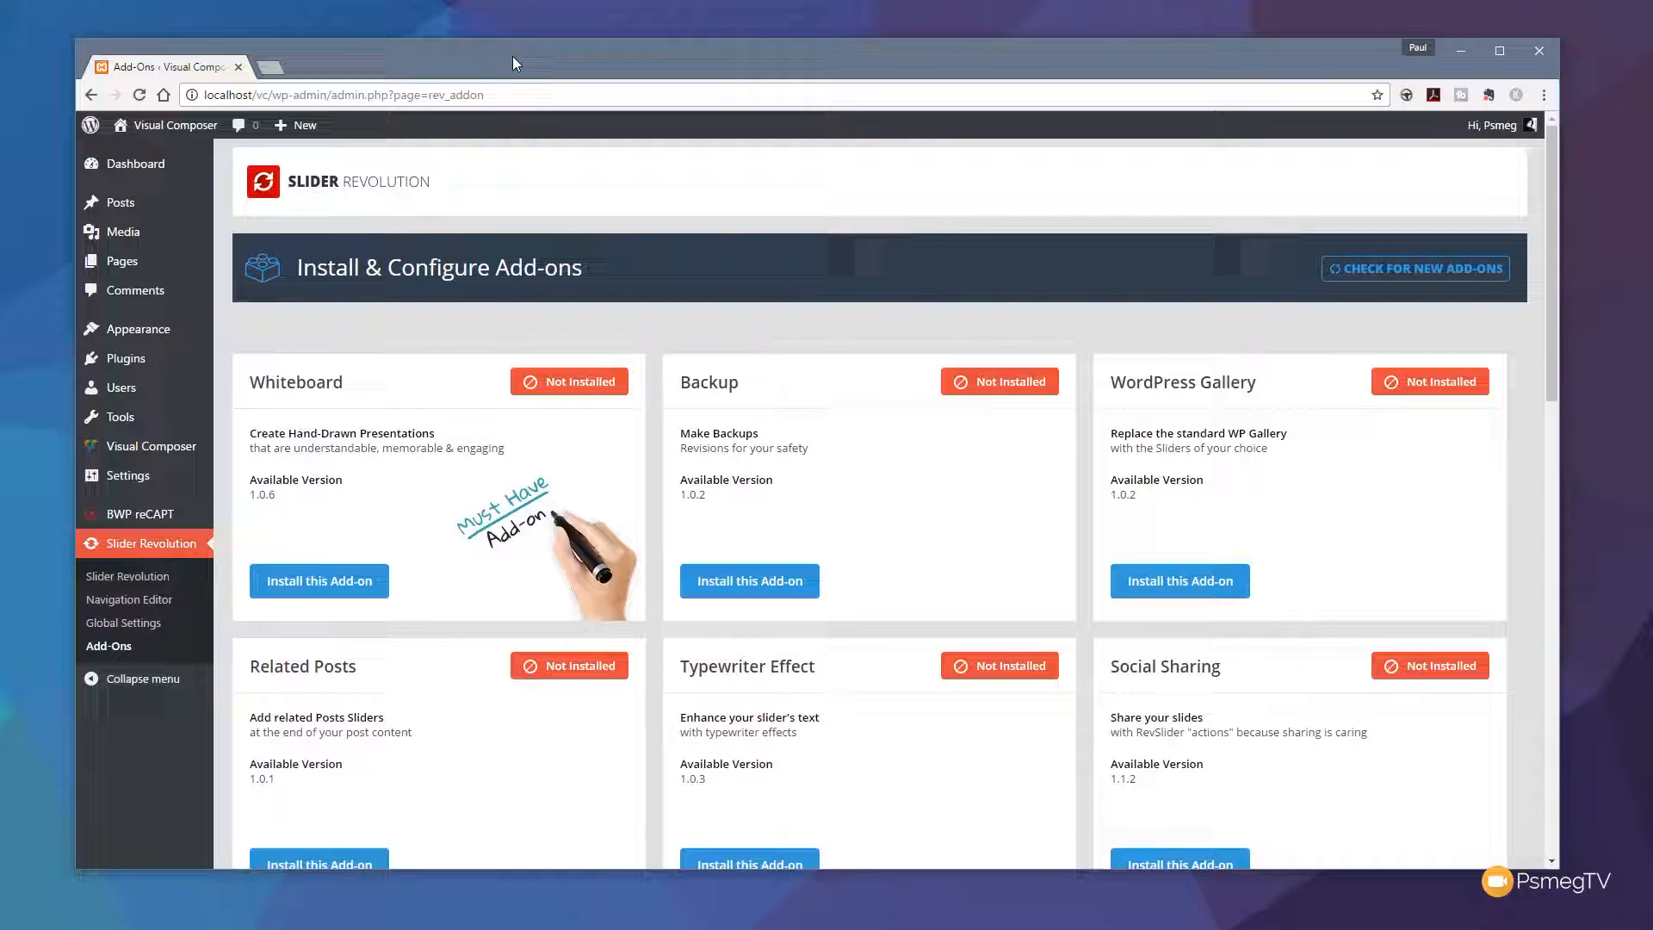
pyautogui.moveTo(157, 546)
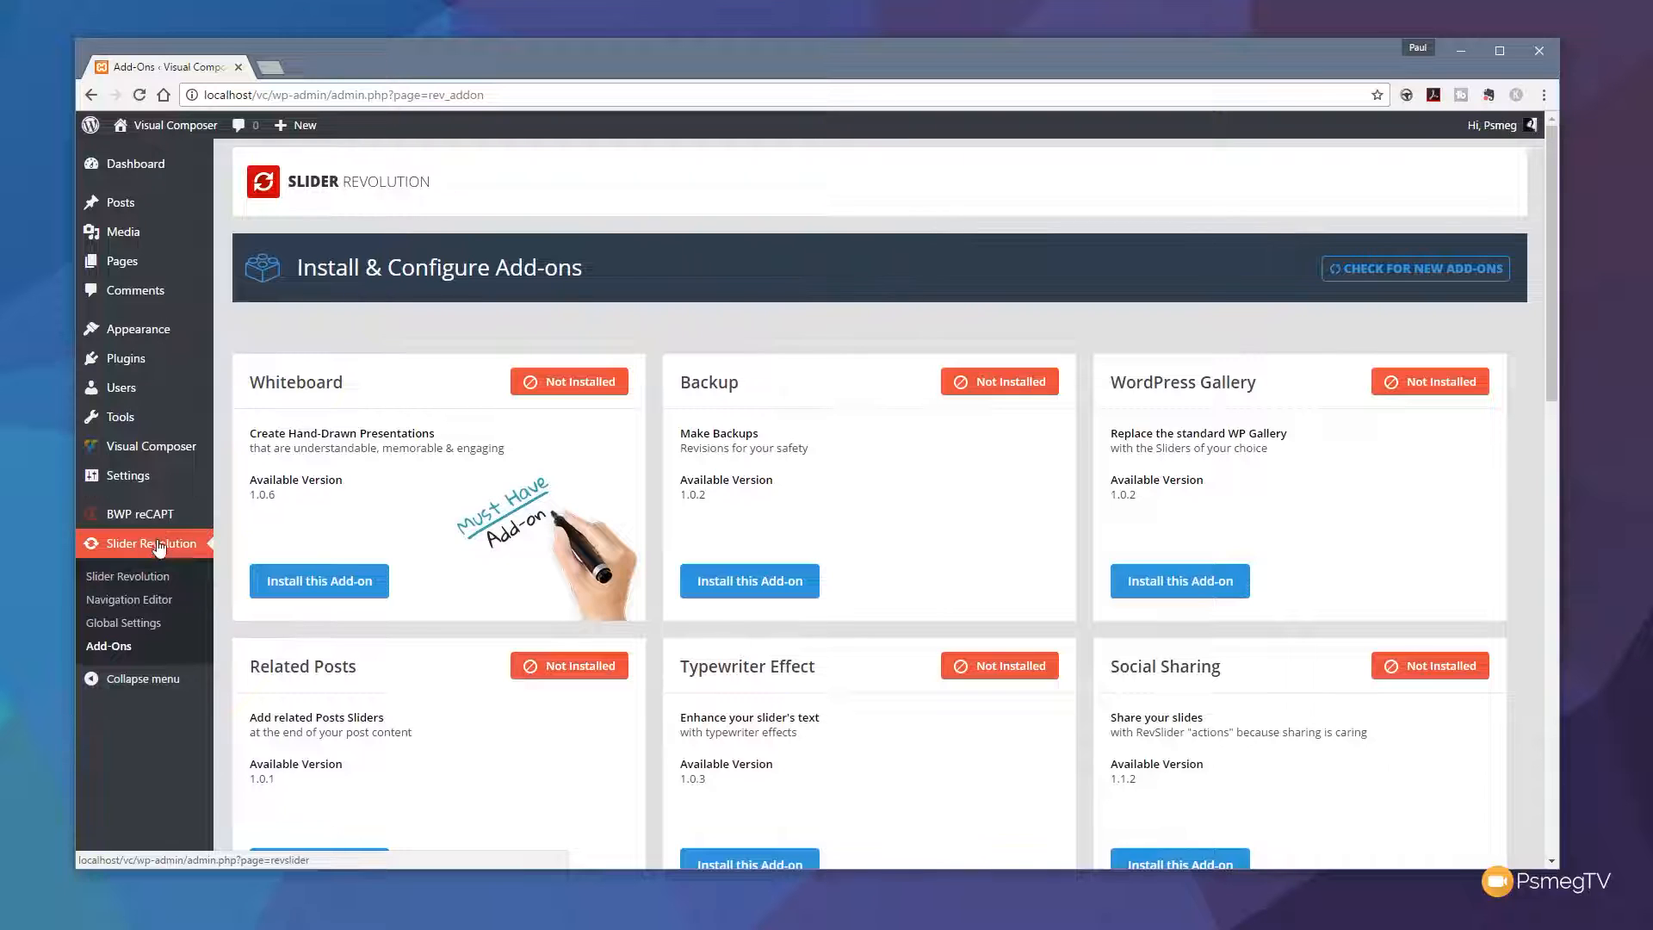
pyautogui.moveTo(108, 646)
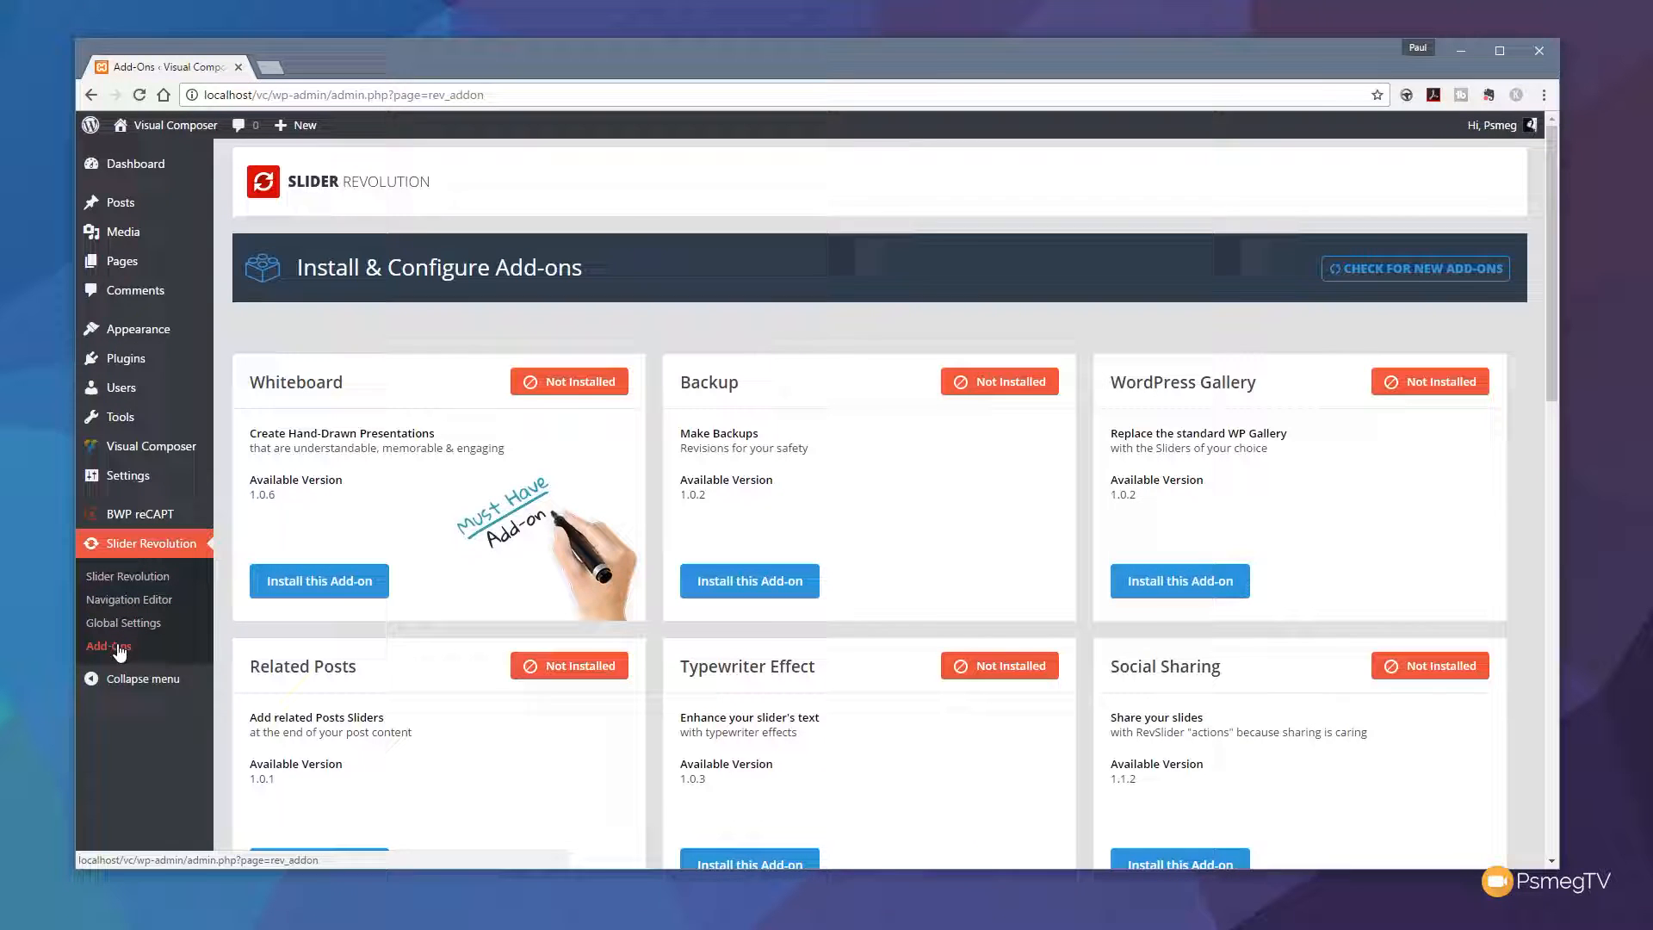
# - Scroll through the Multi slider's first slide editor to reach its Main Background settings
pyautogui.scroll(-3)
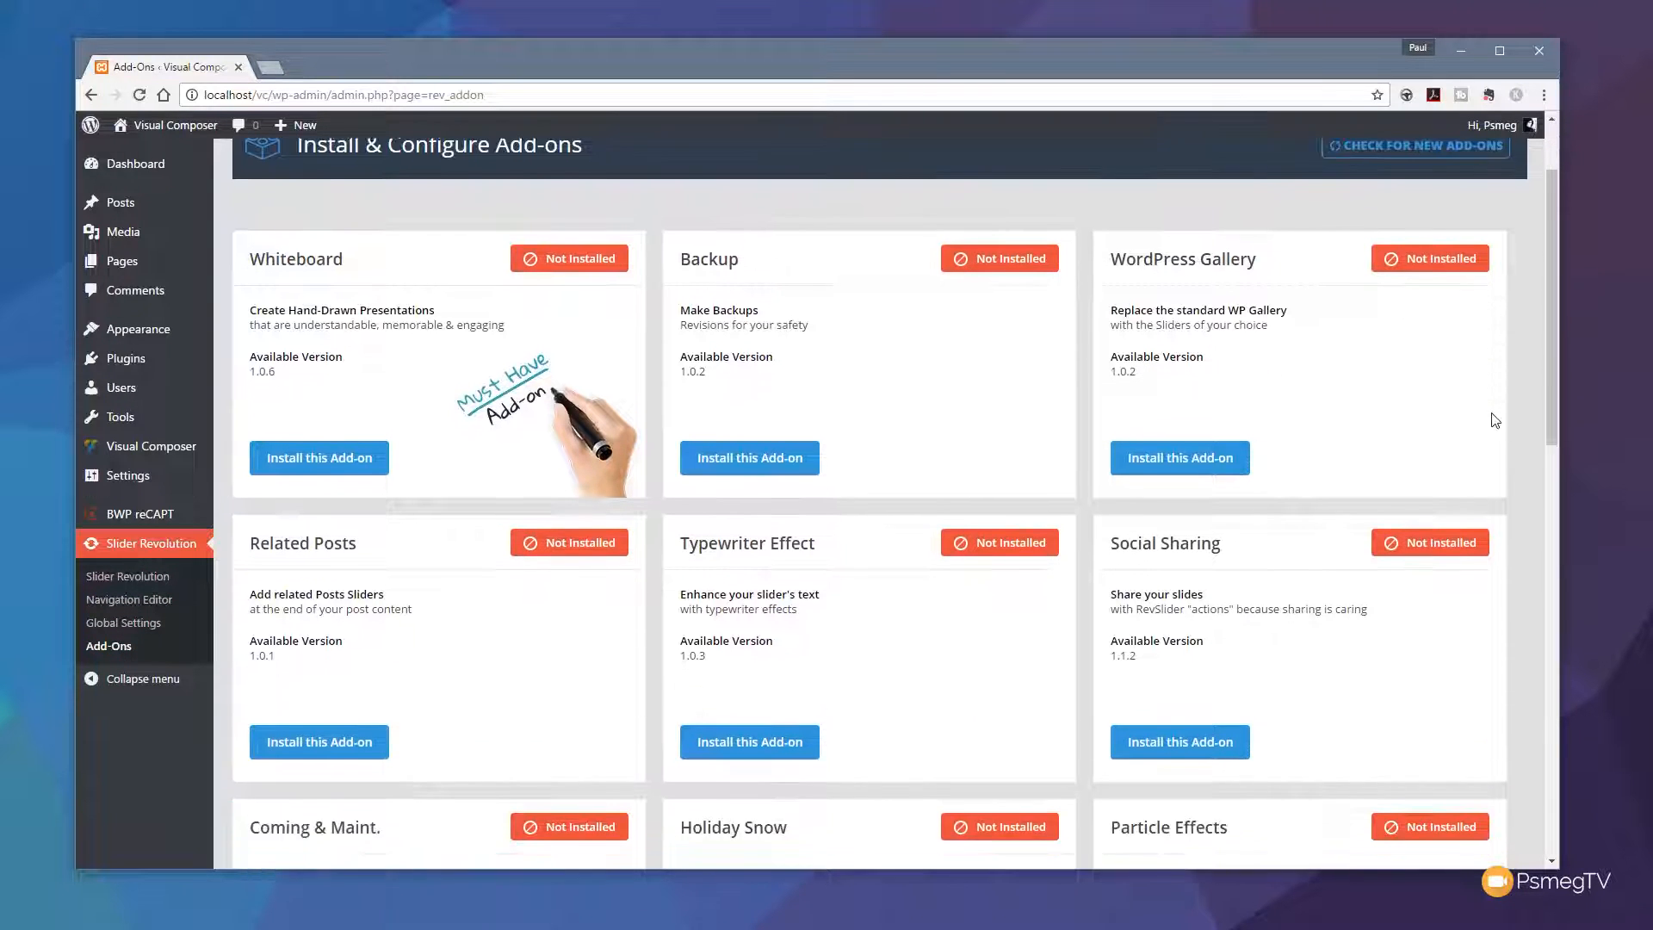
pyautogui.scroll(-3)
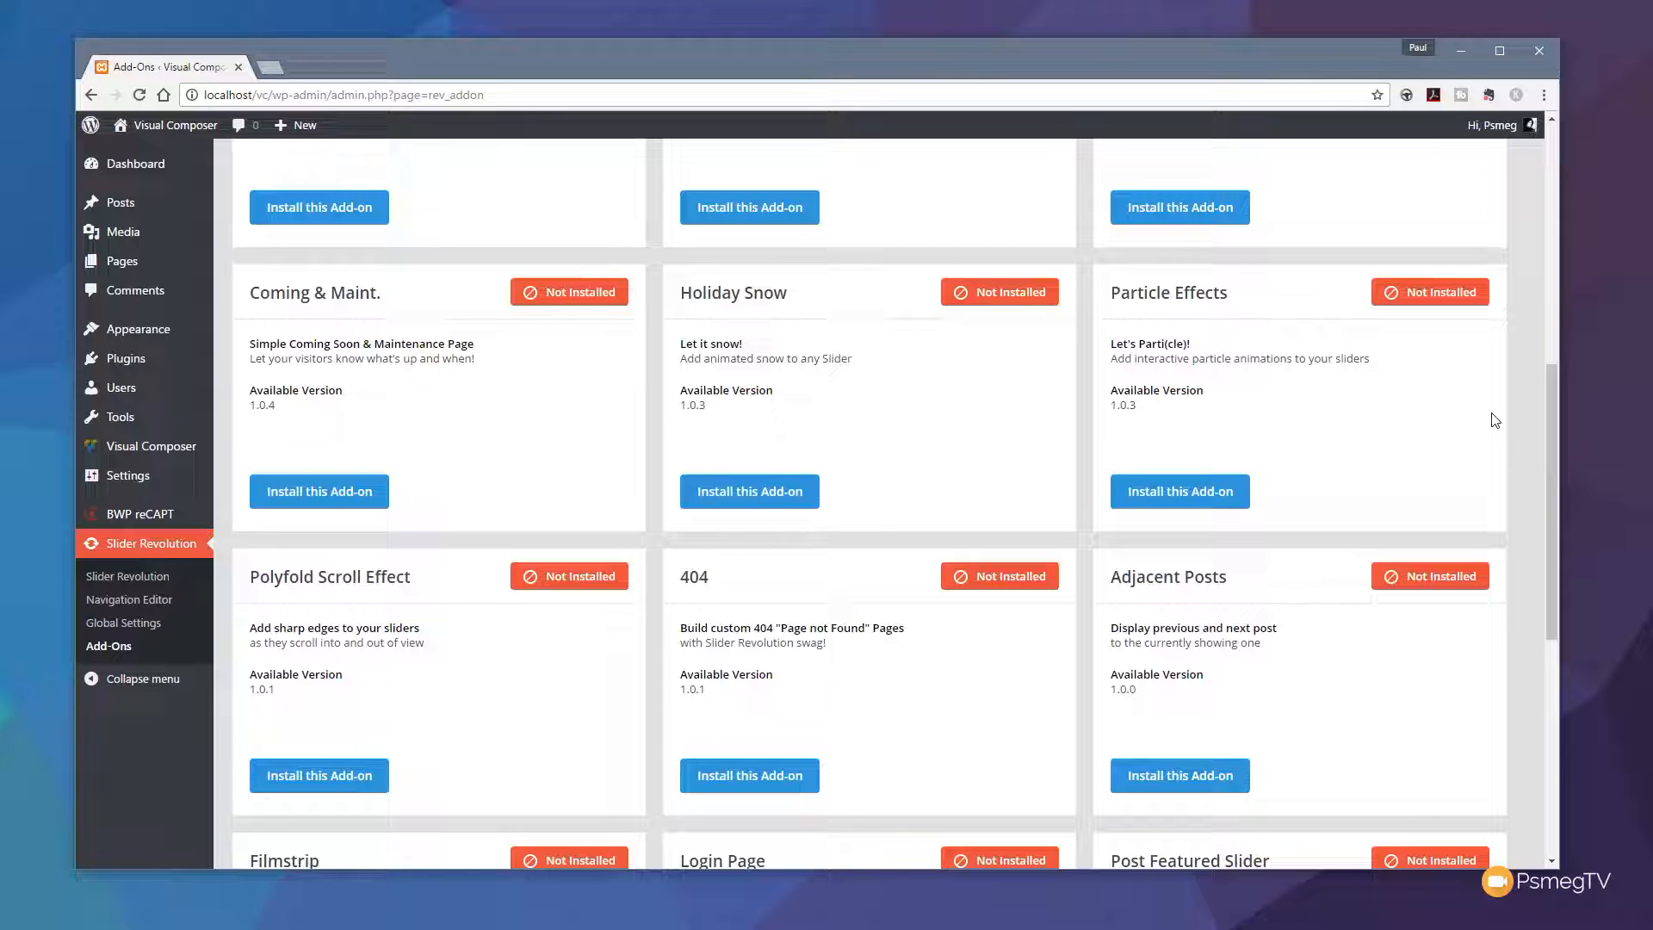
pyautogui.moveTo(1508, 474)
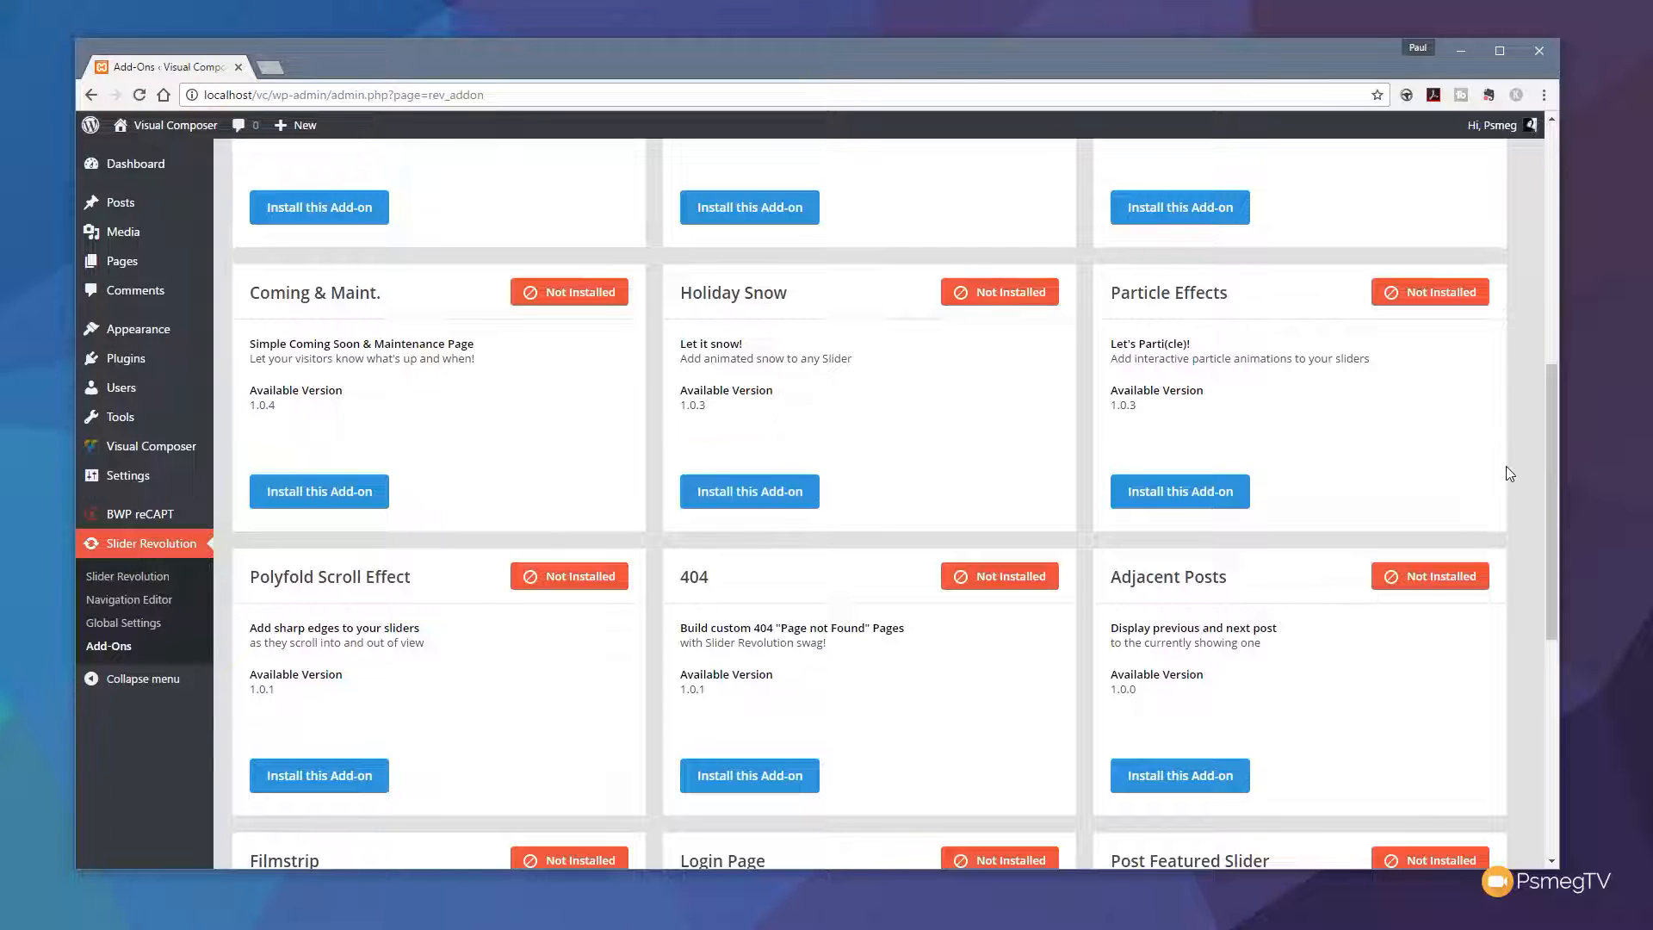
pyautogui.scroll(3)
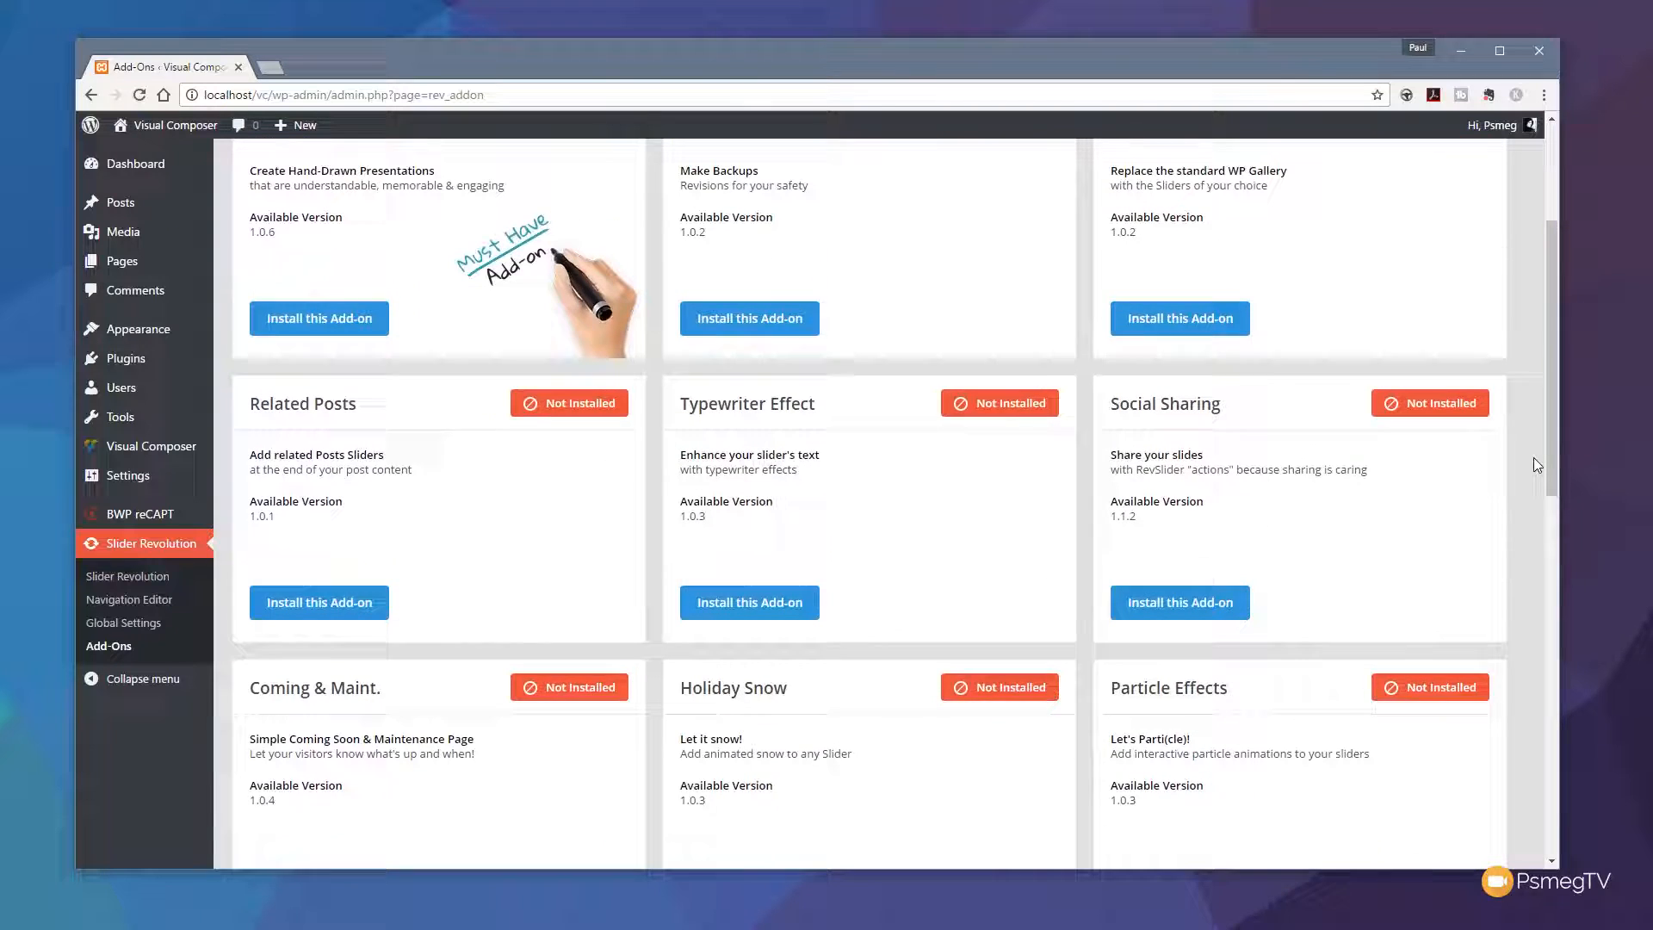
pyautogui.scroll(-3)
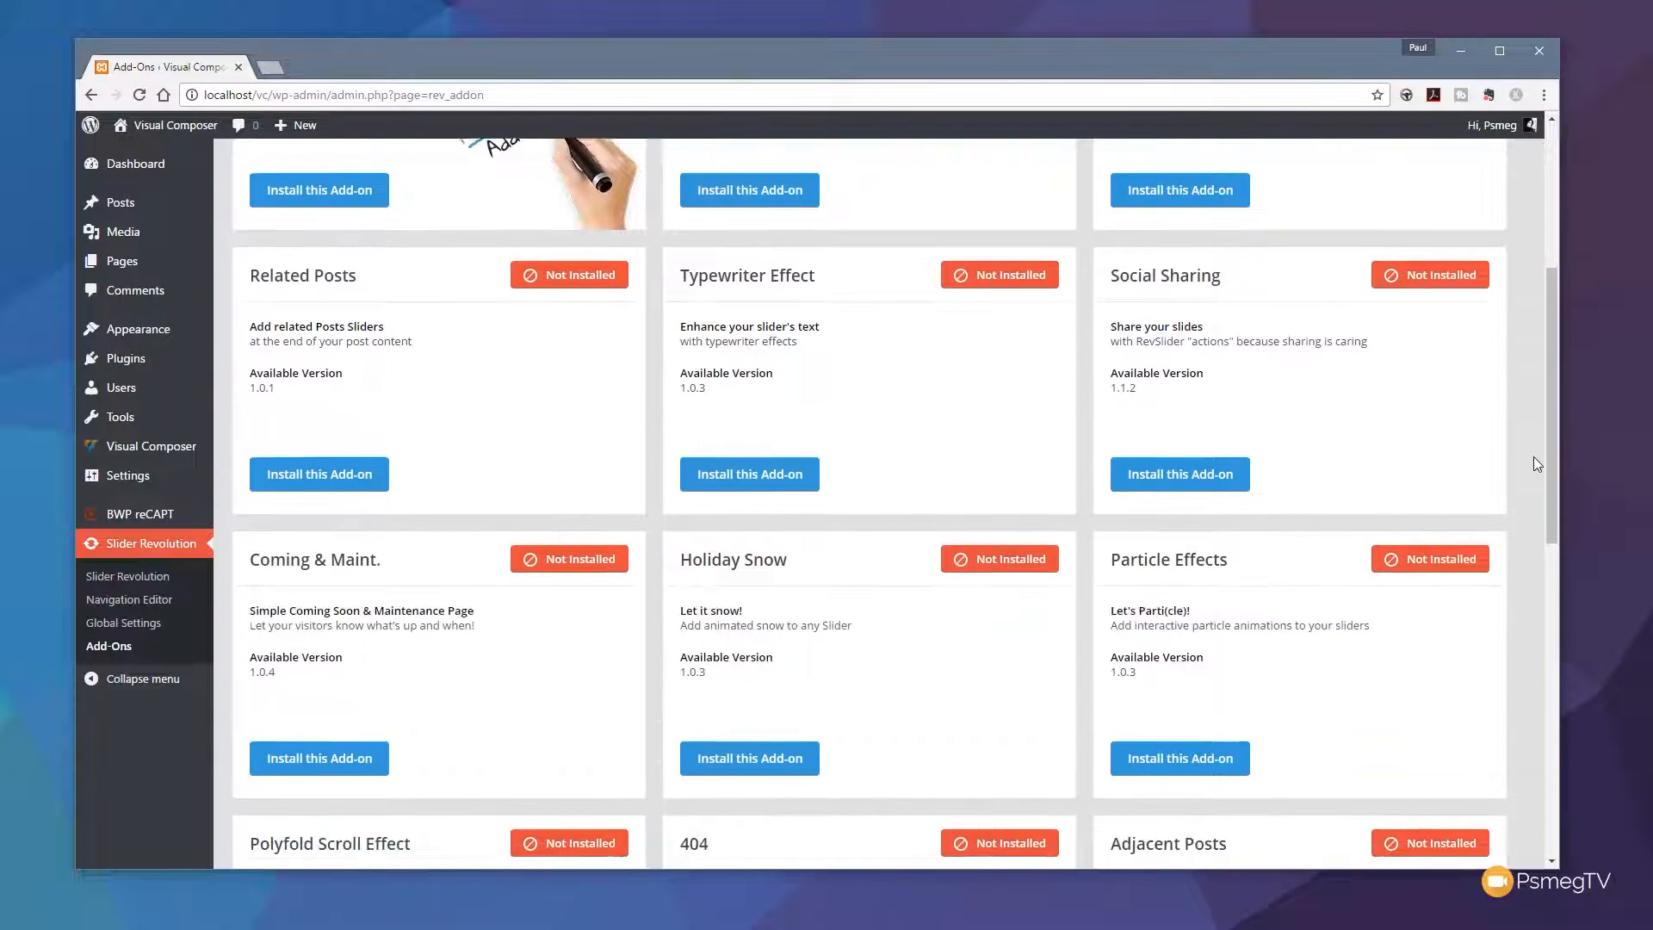
pyautogui.scroll(-3)
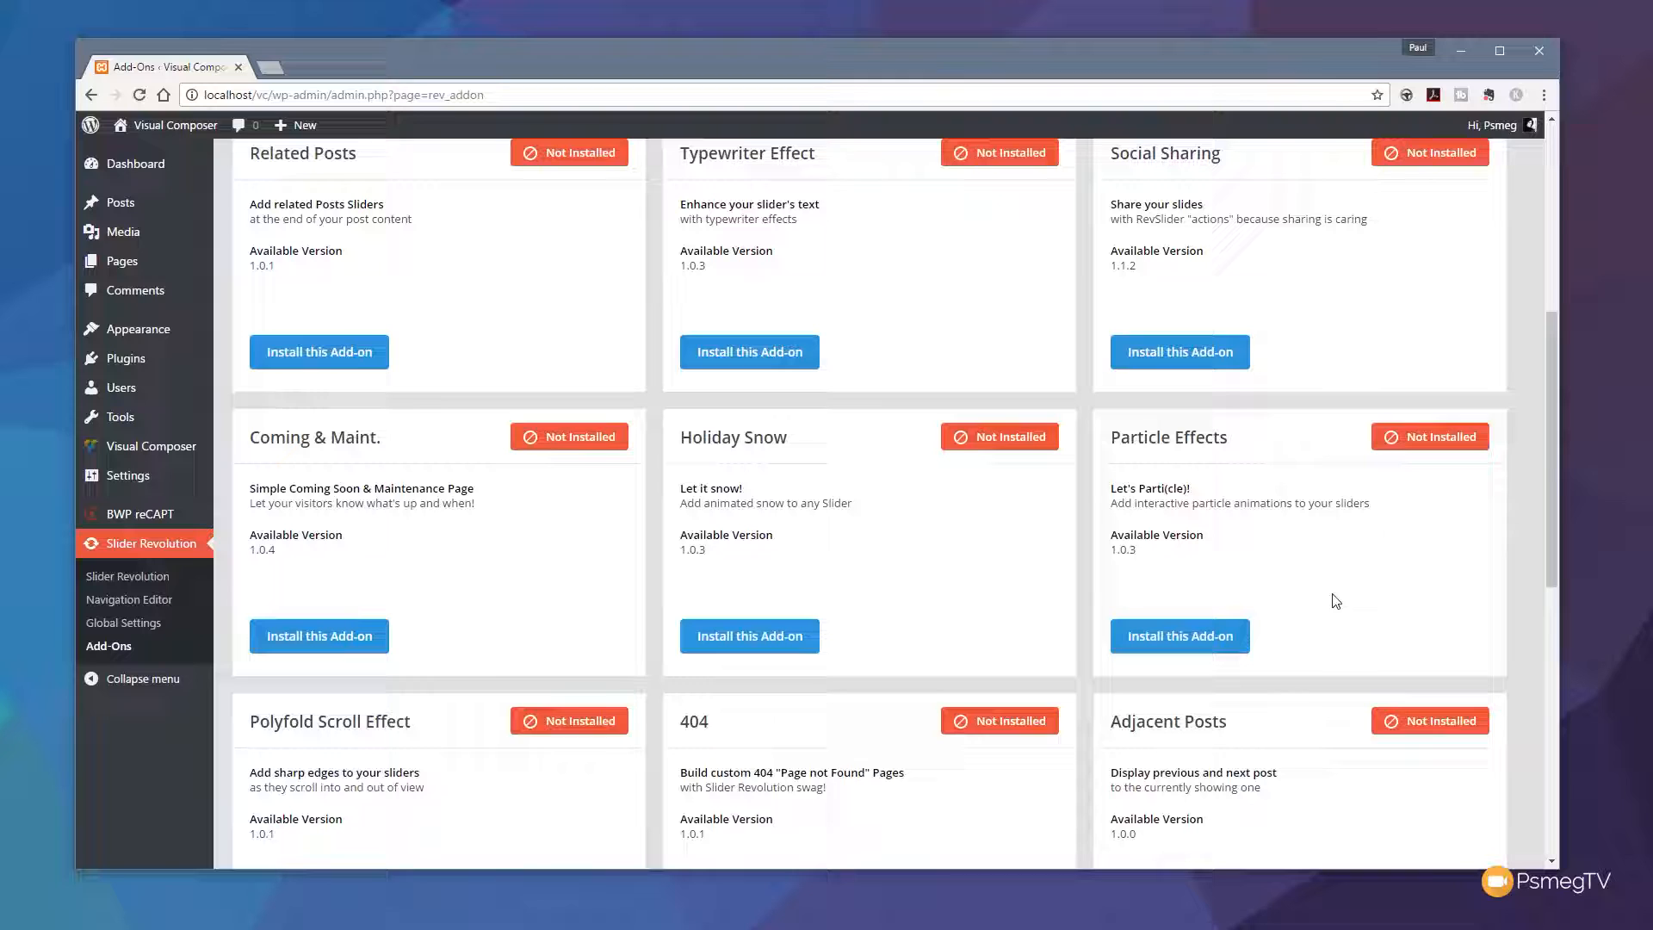
pyautogui.moveTo(694, 576)
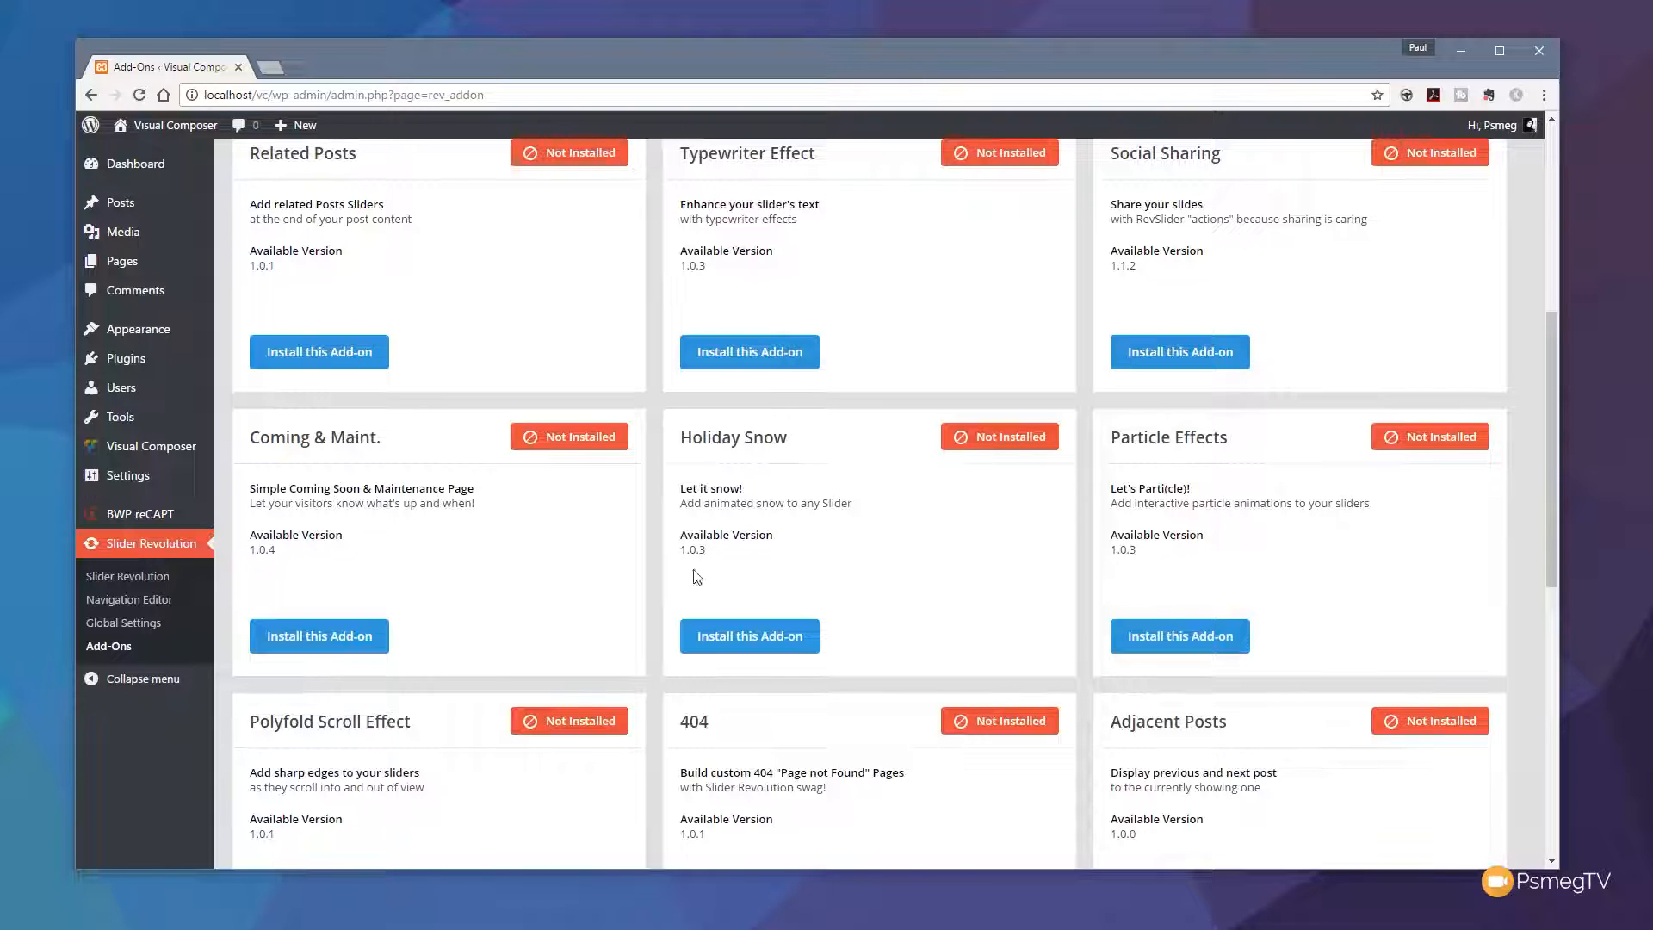
pyautogui.moveTo(844, 548)
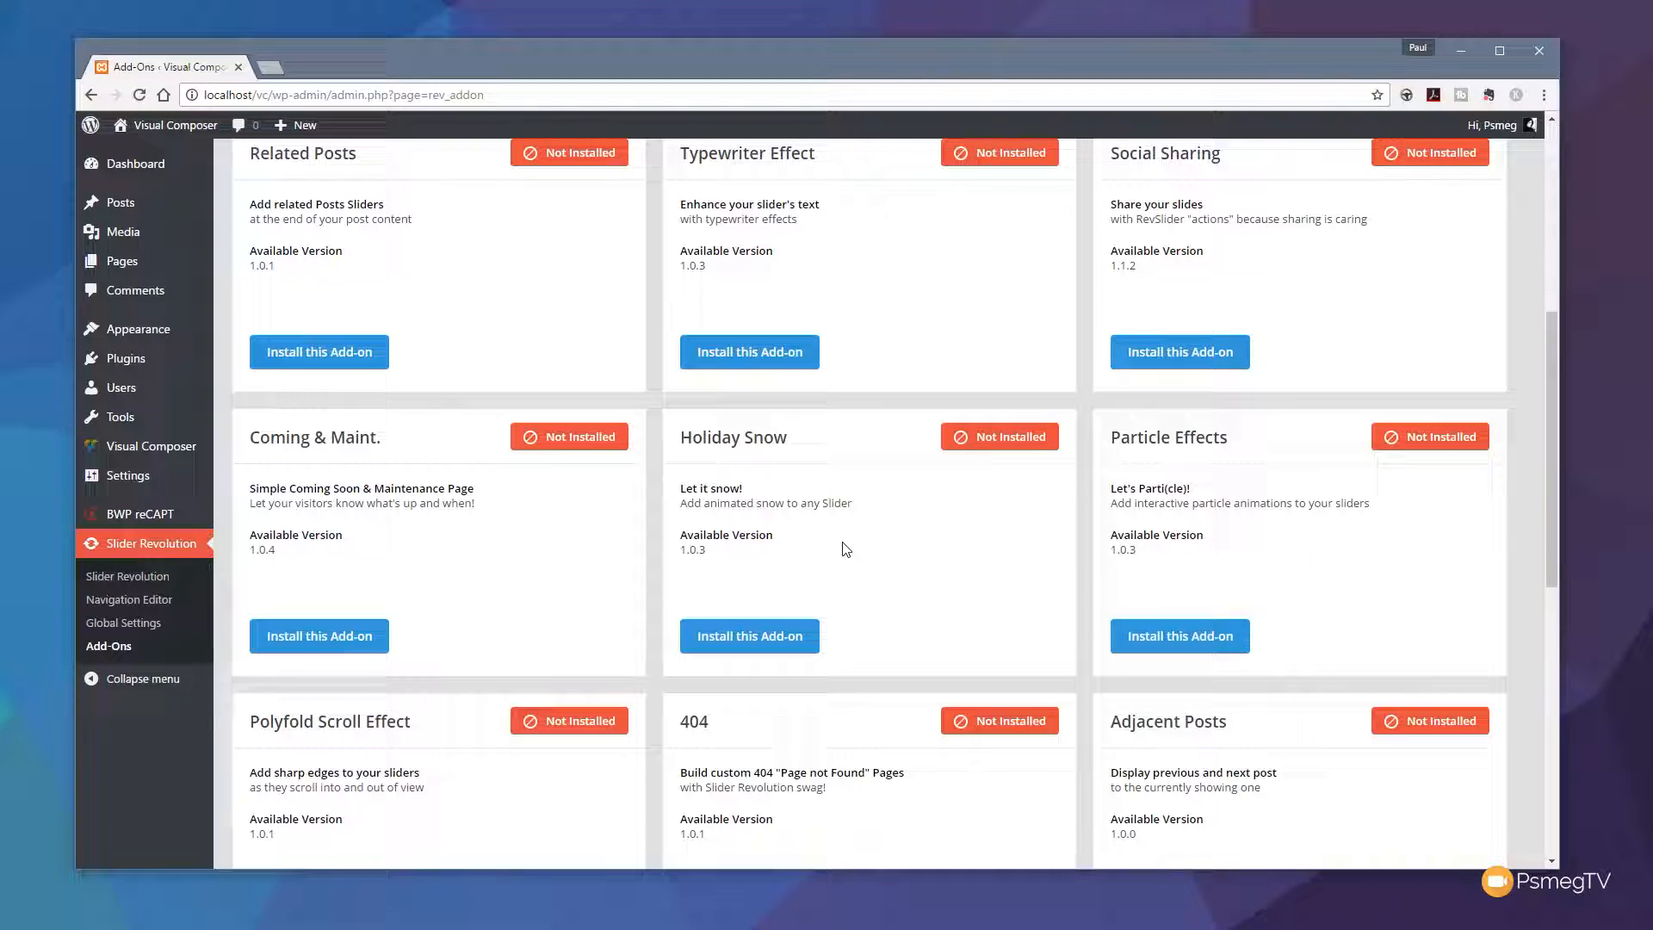
pyautogui.scroll(-3)
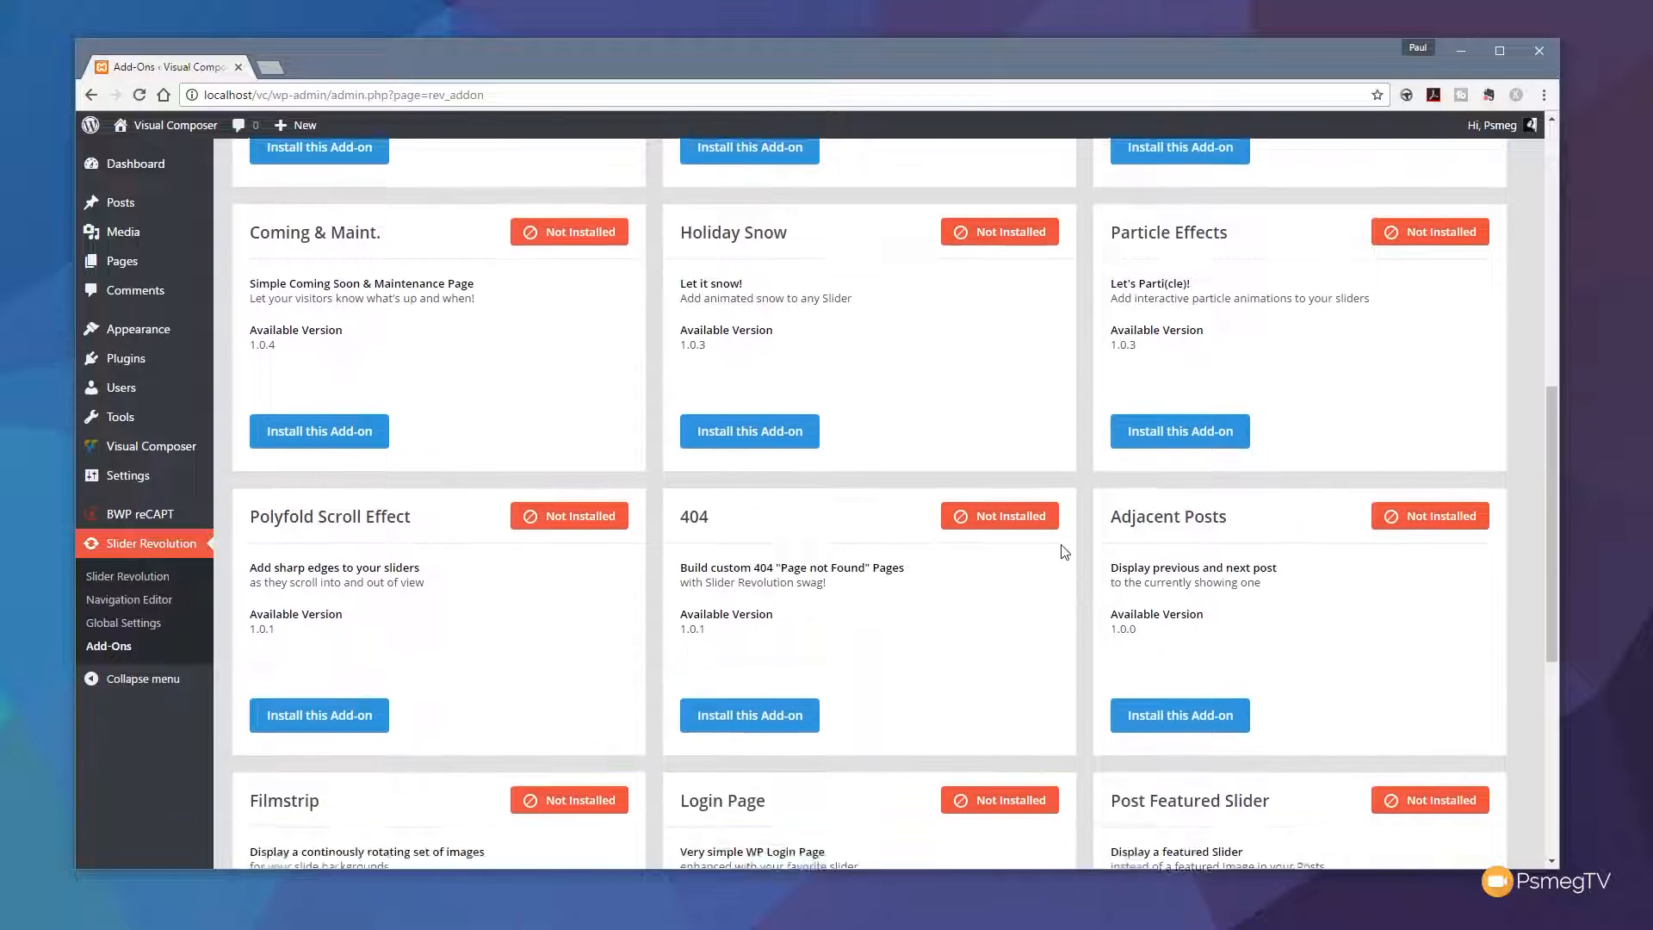
pyautogui.scroll(-3)
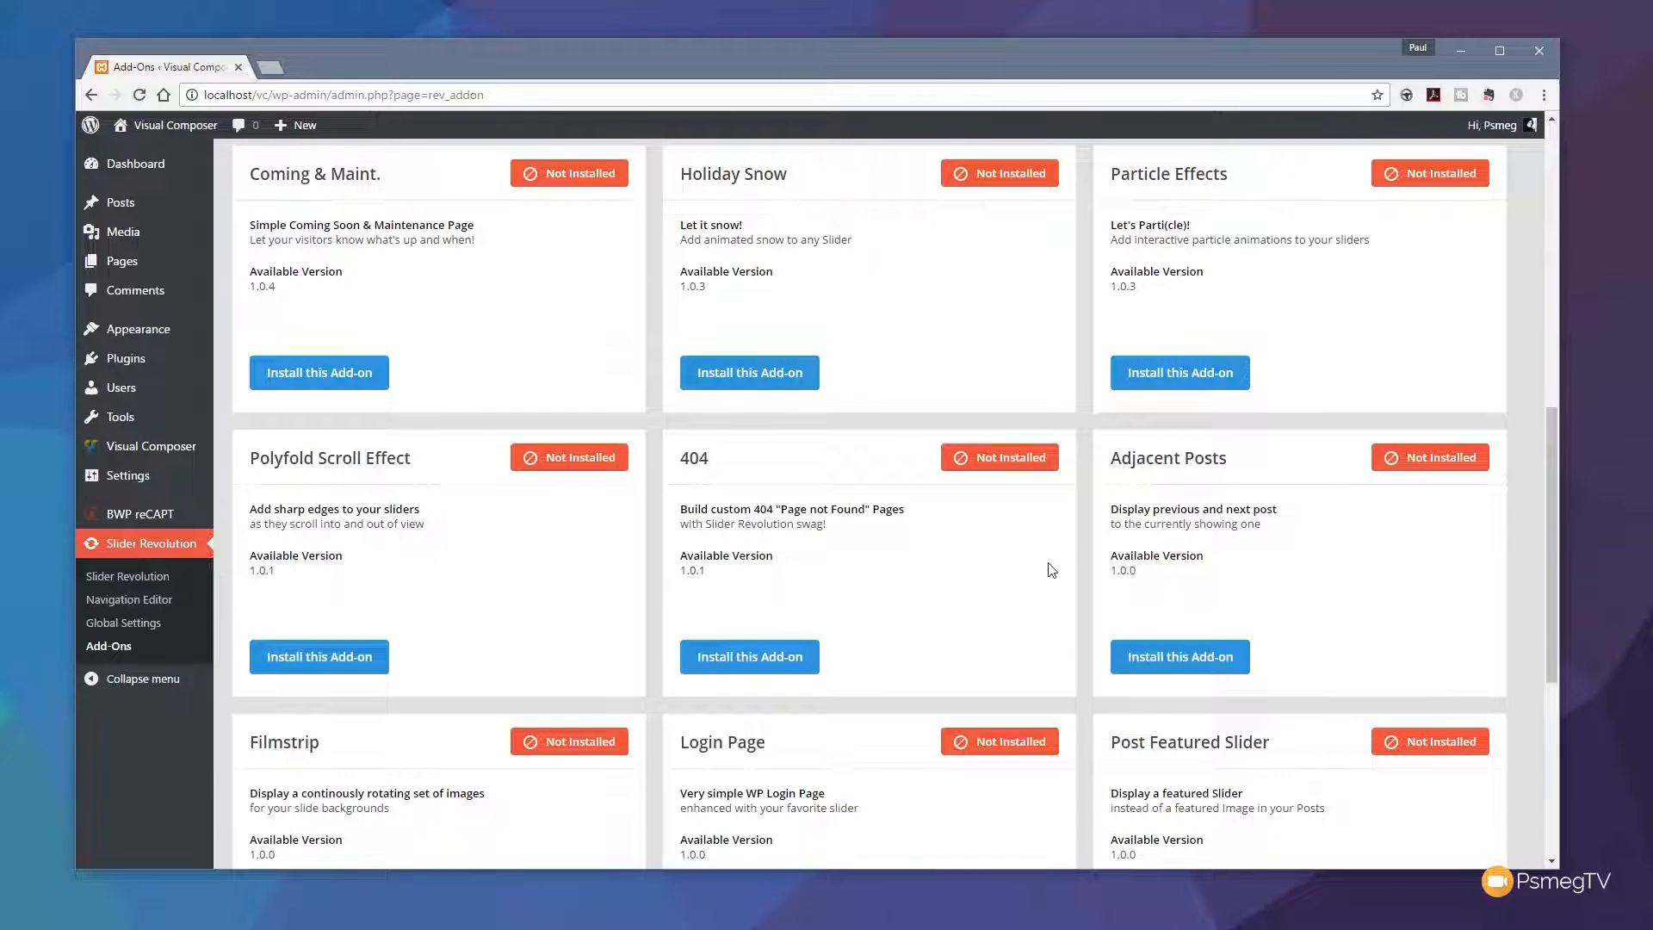
pyautogui.scroll(-3)
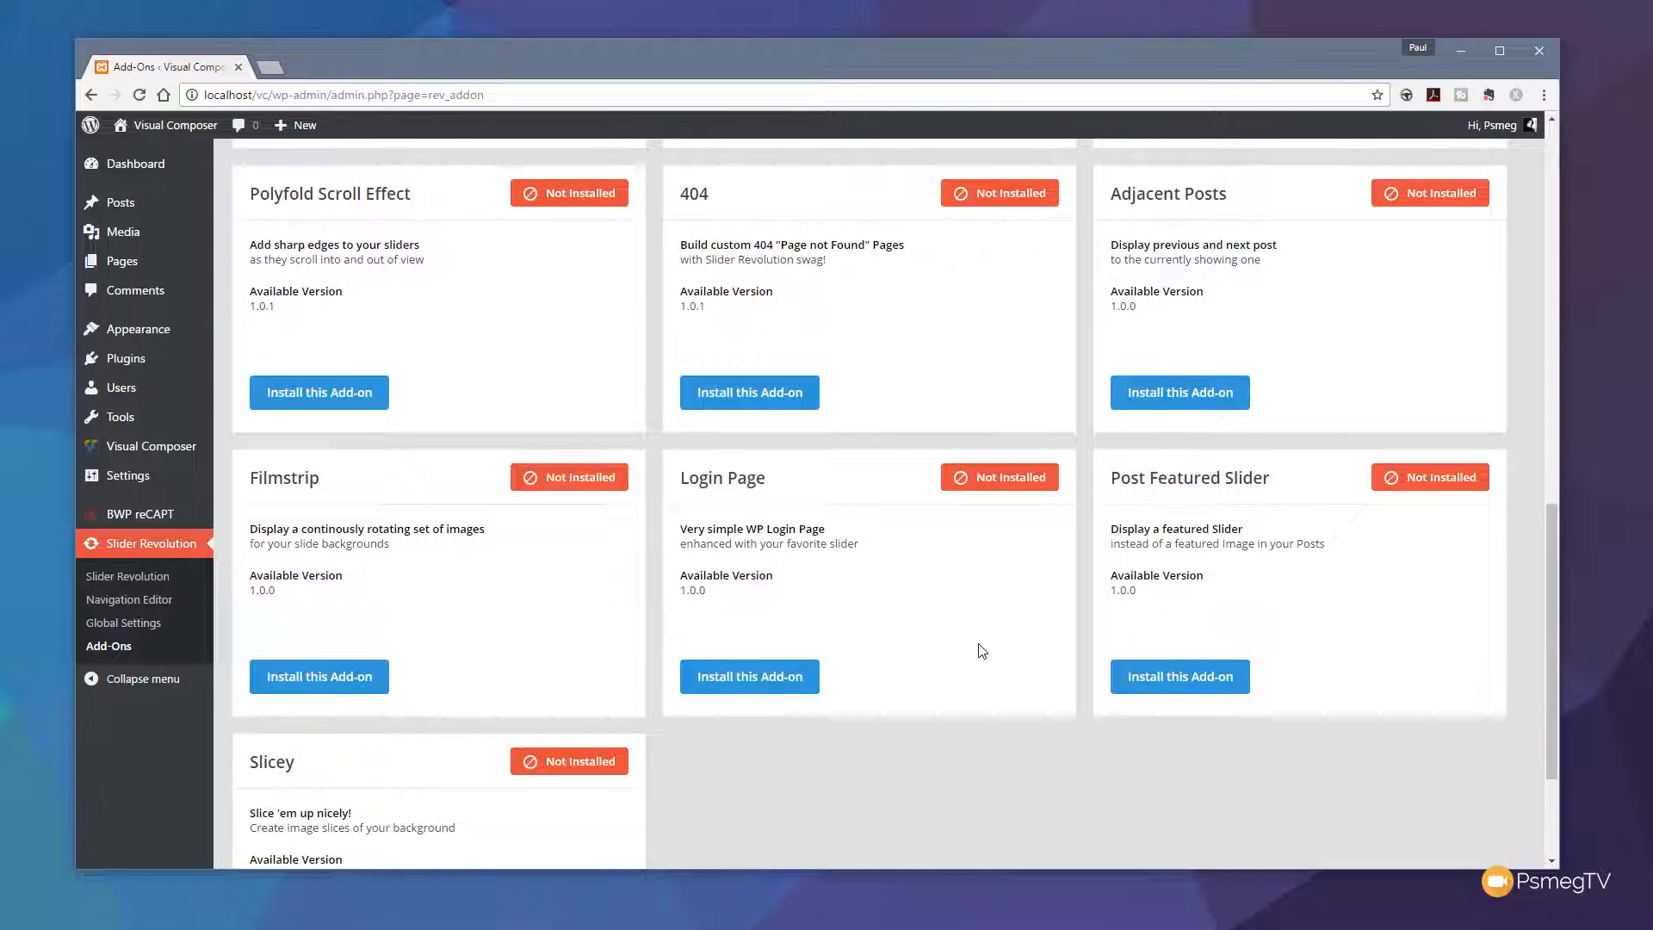
pyautogui.scroll(3)
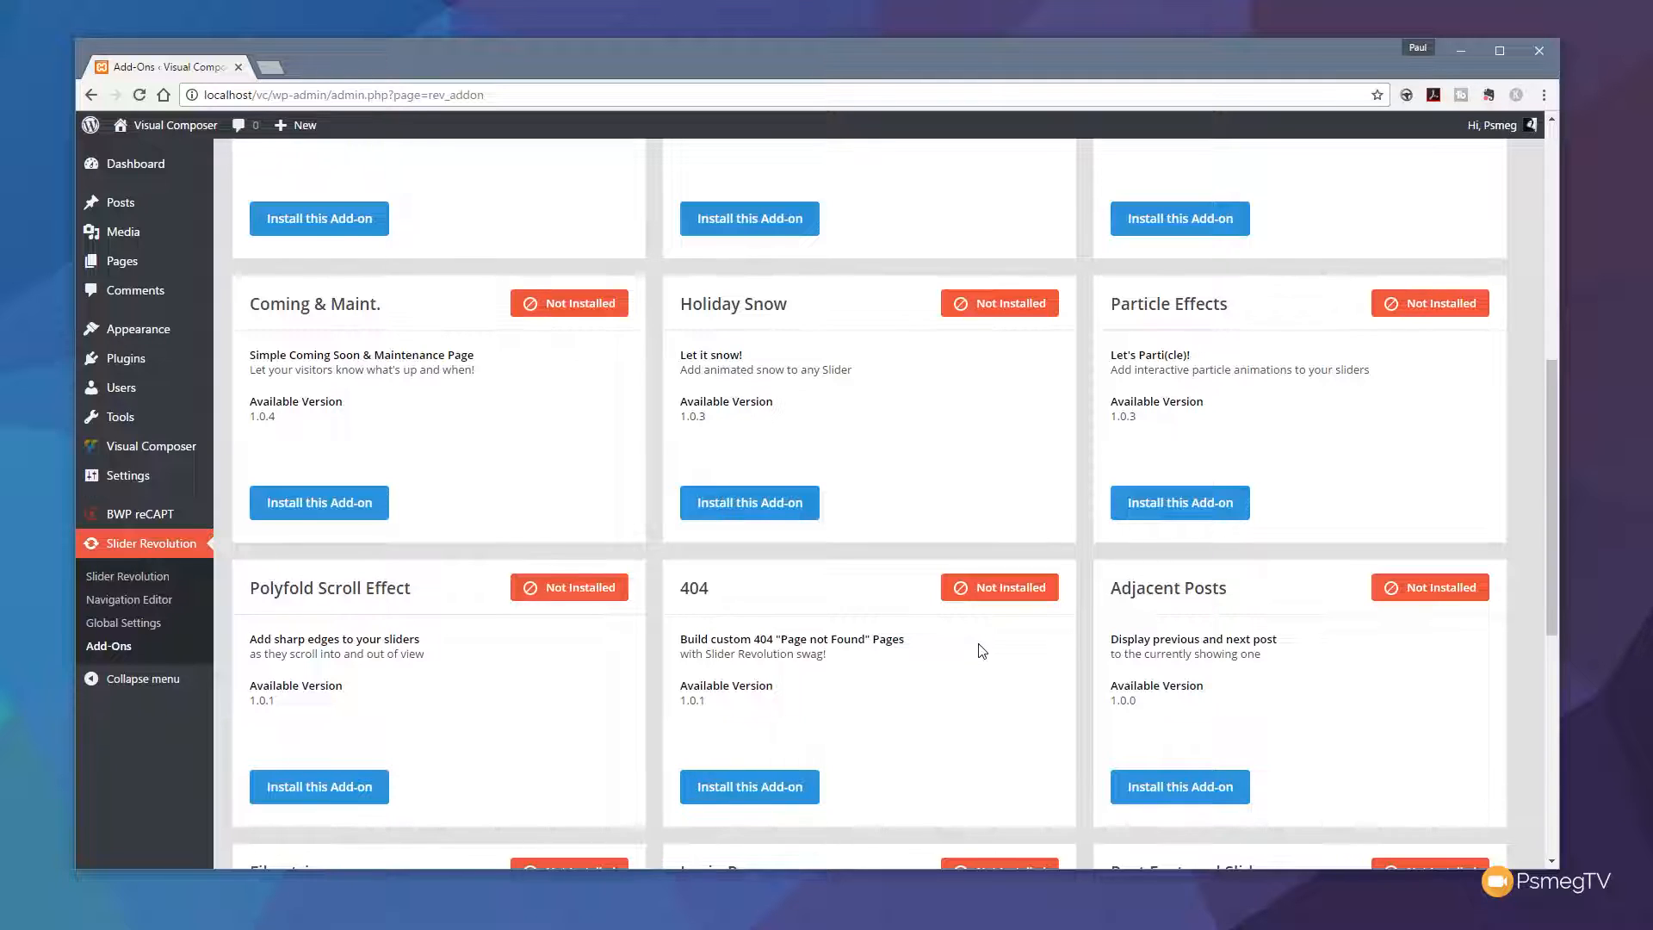
pyautogui.scroll(-3)
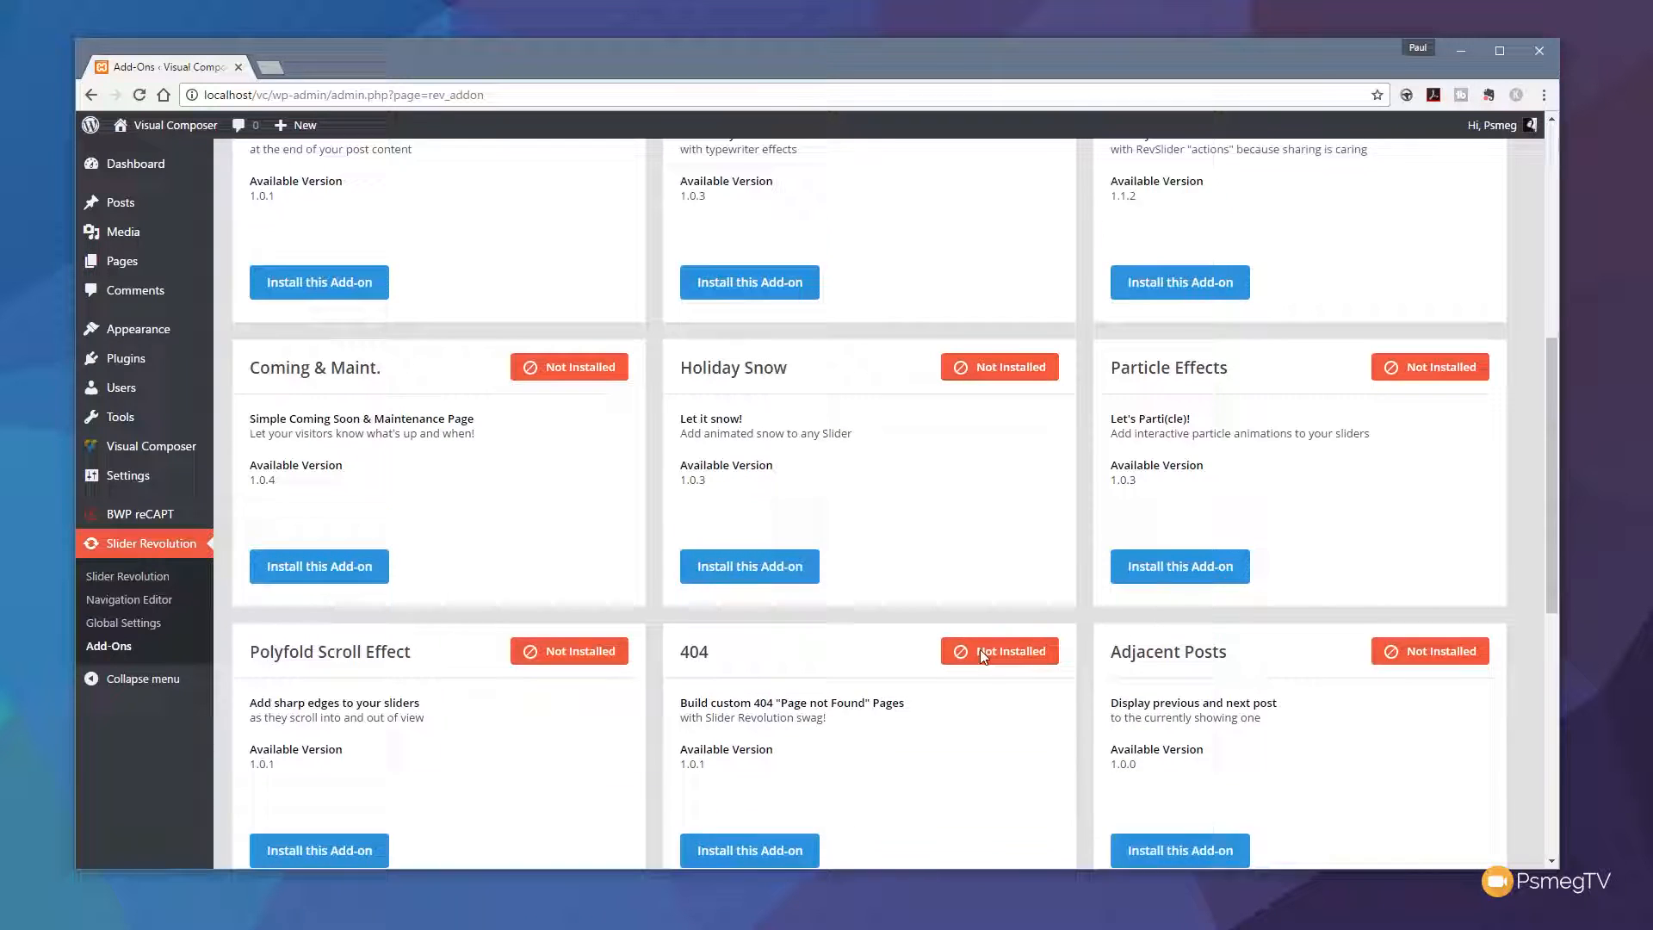
pyautogui.scroll(3)
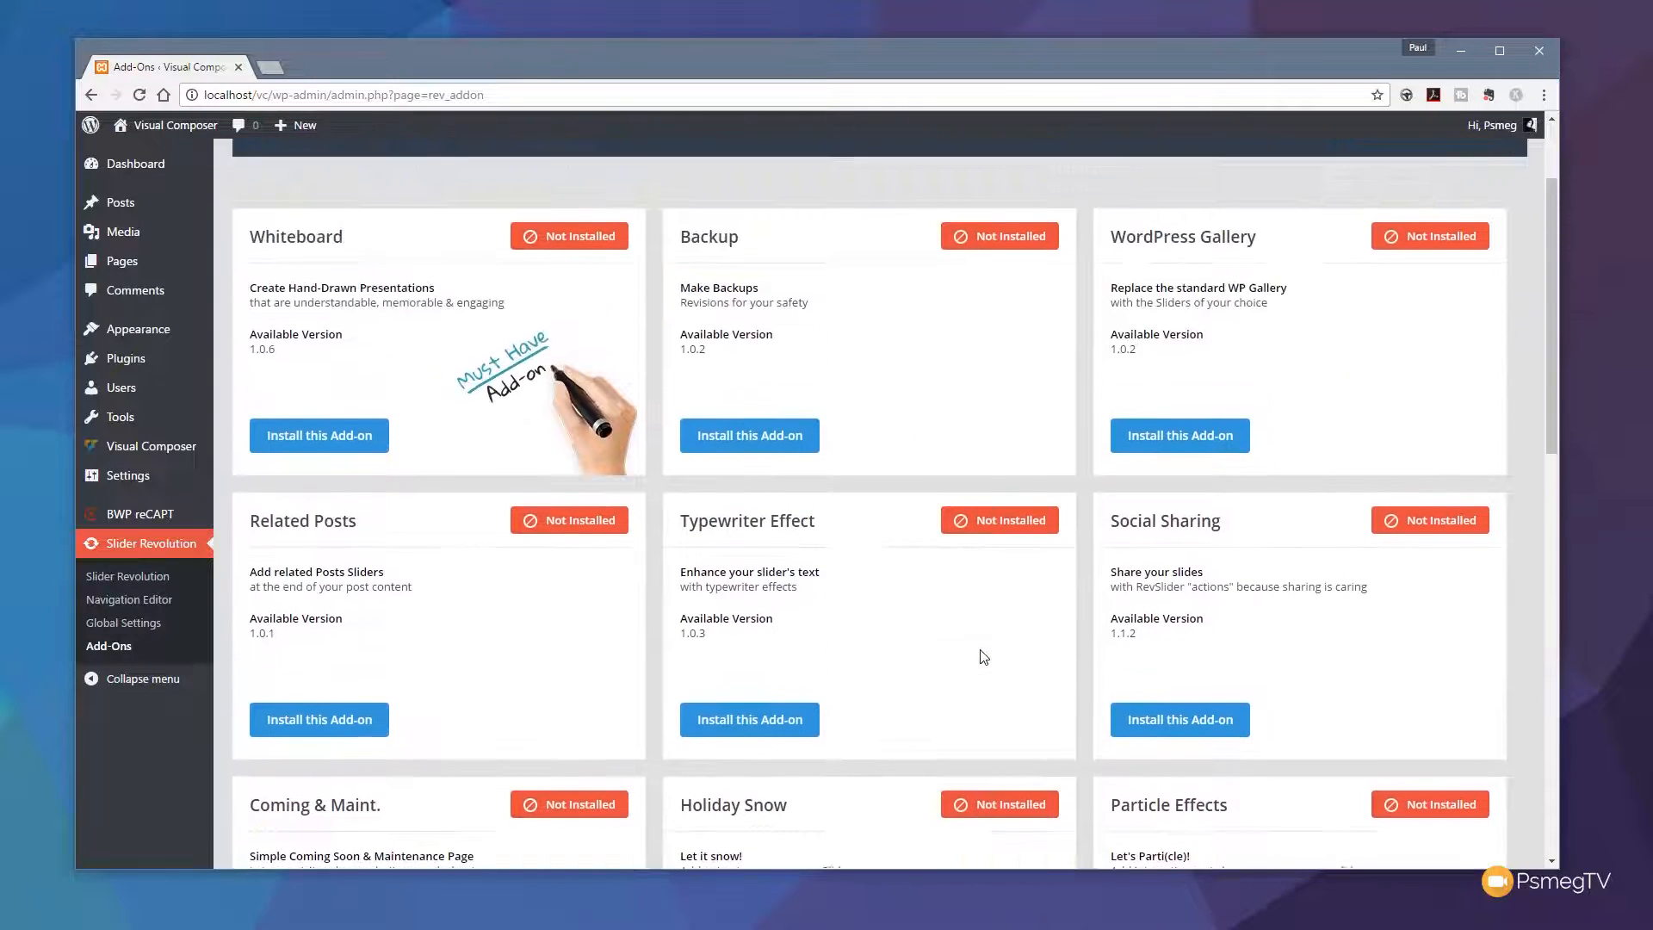
pyautogui.scroll(-3)
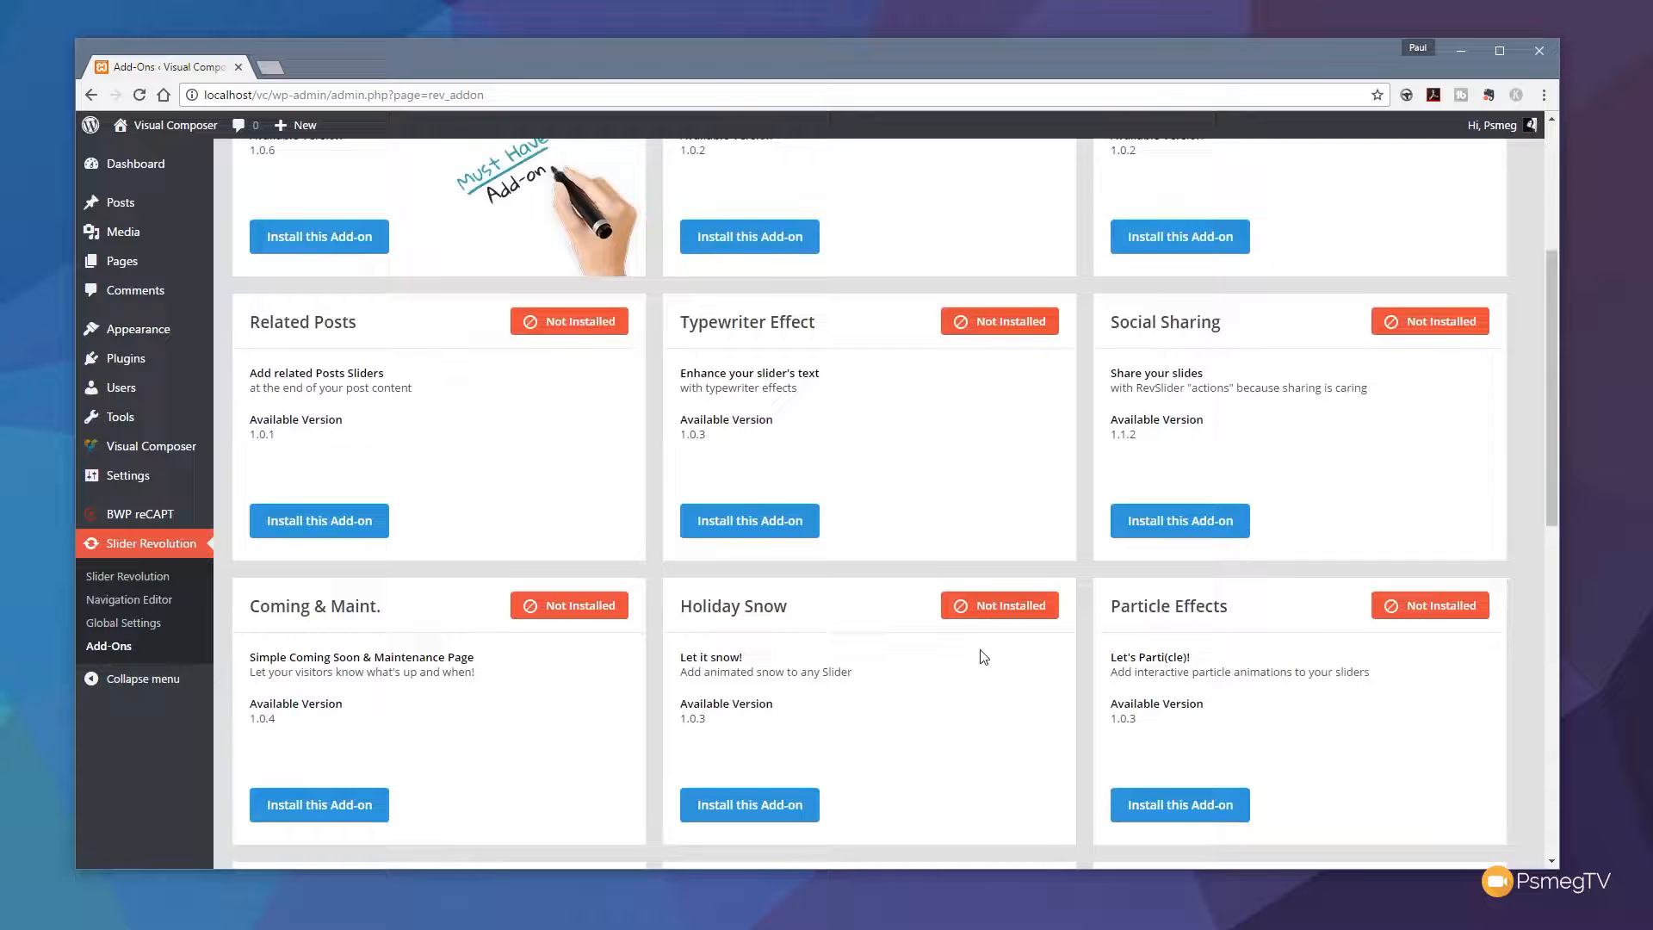
pyautogui.scroll(-3)
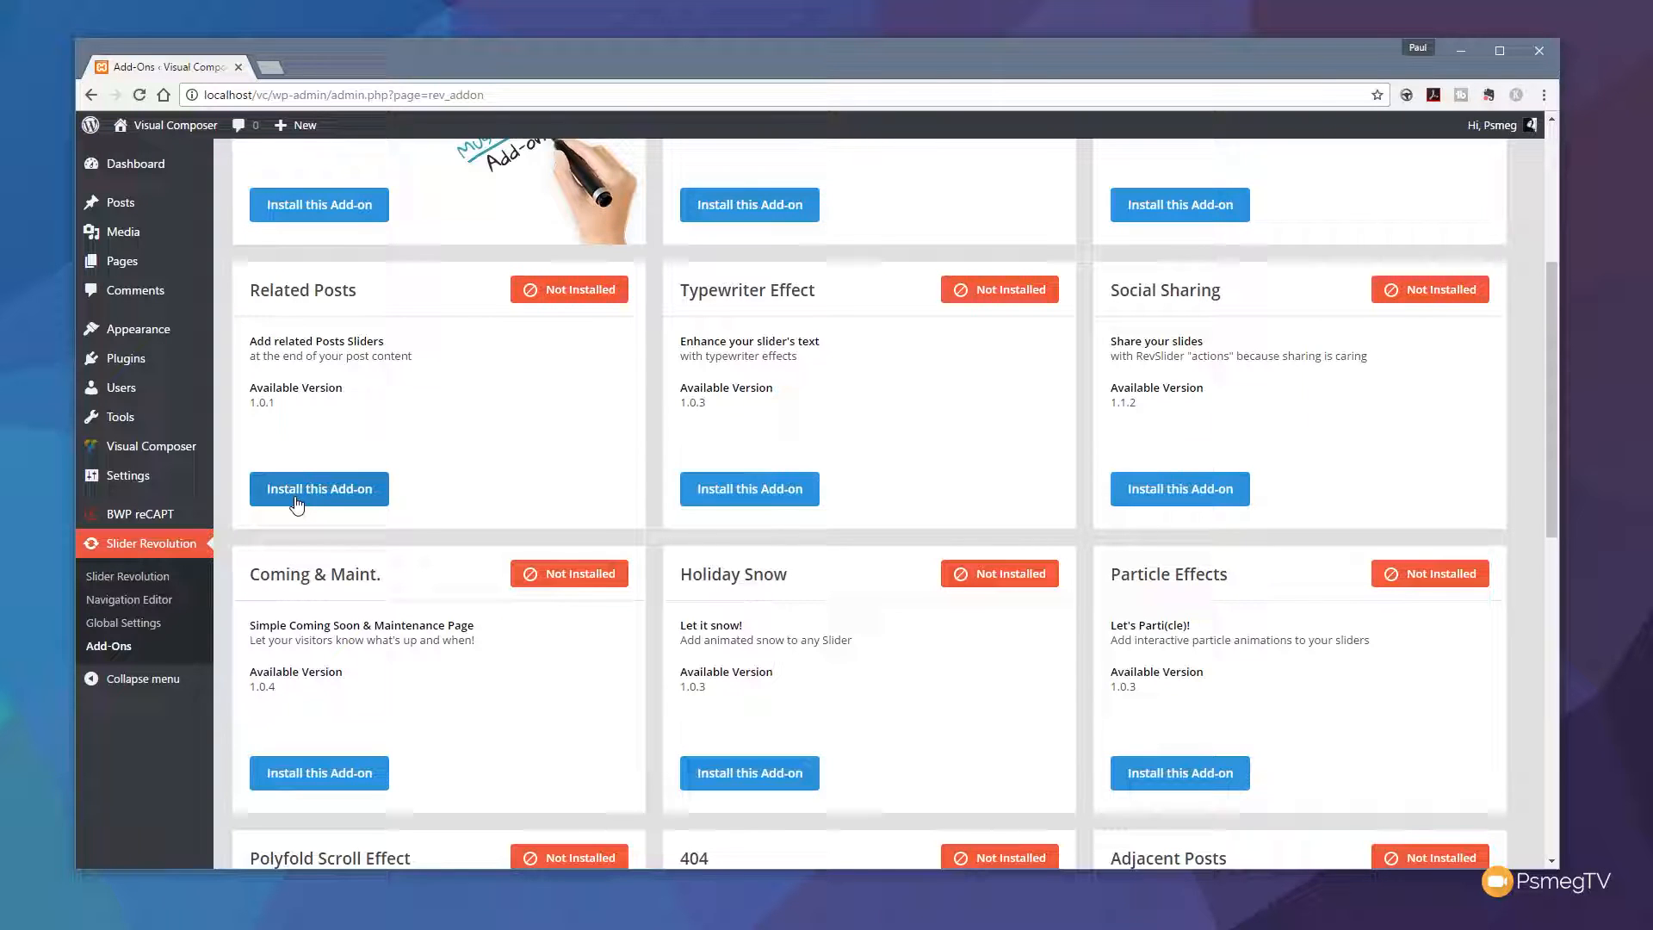
pyautogui.moveTo(401, 613)
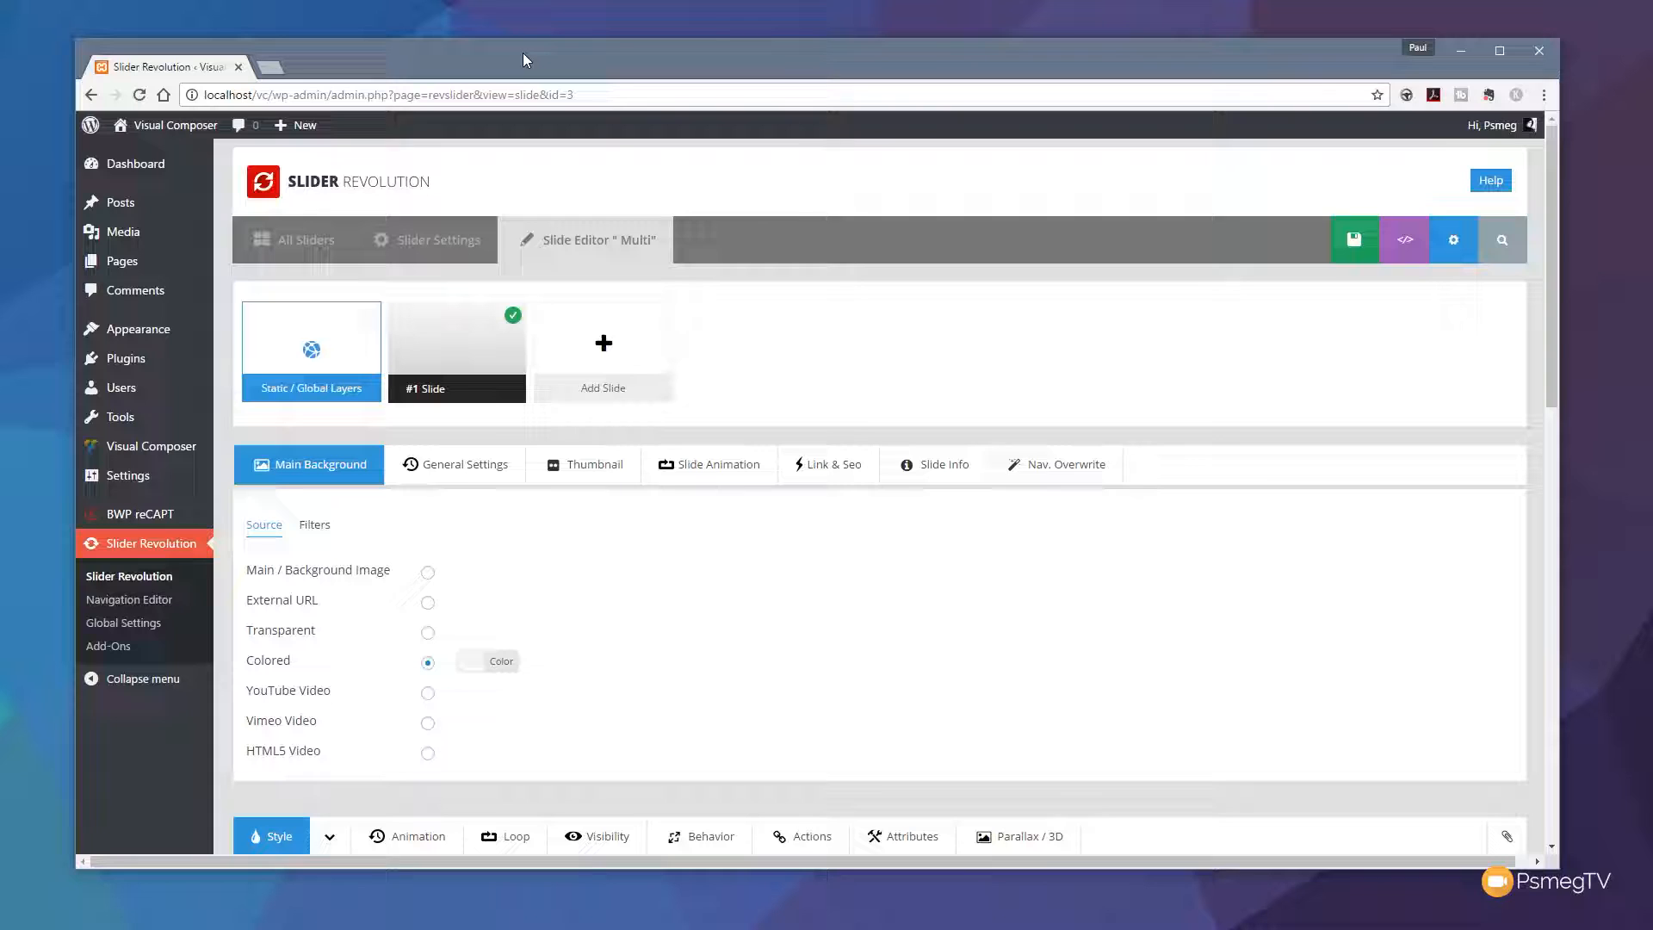
pyautogui.moveTo(896, 513)
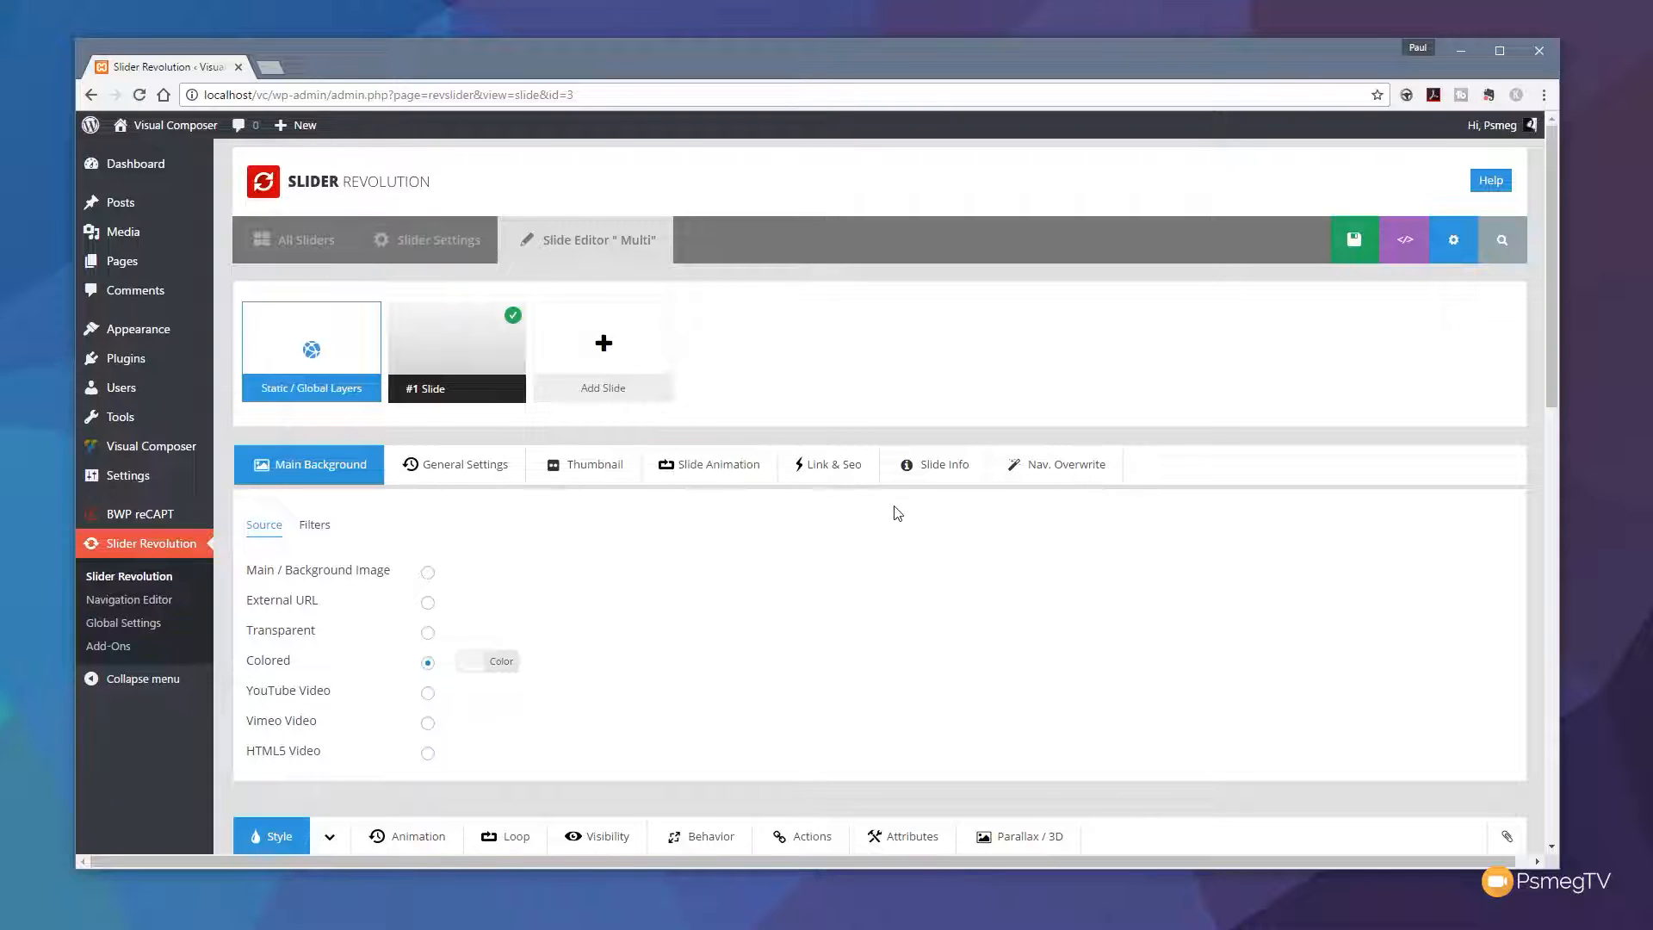
pyautogui.moveTo(687, 503)
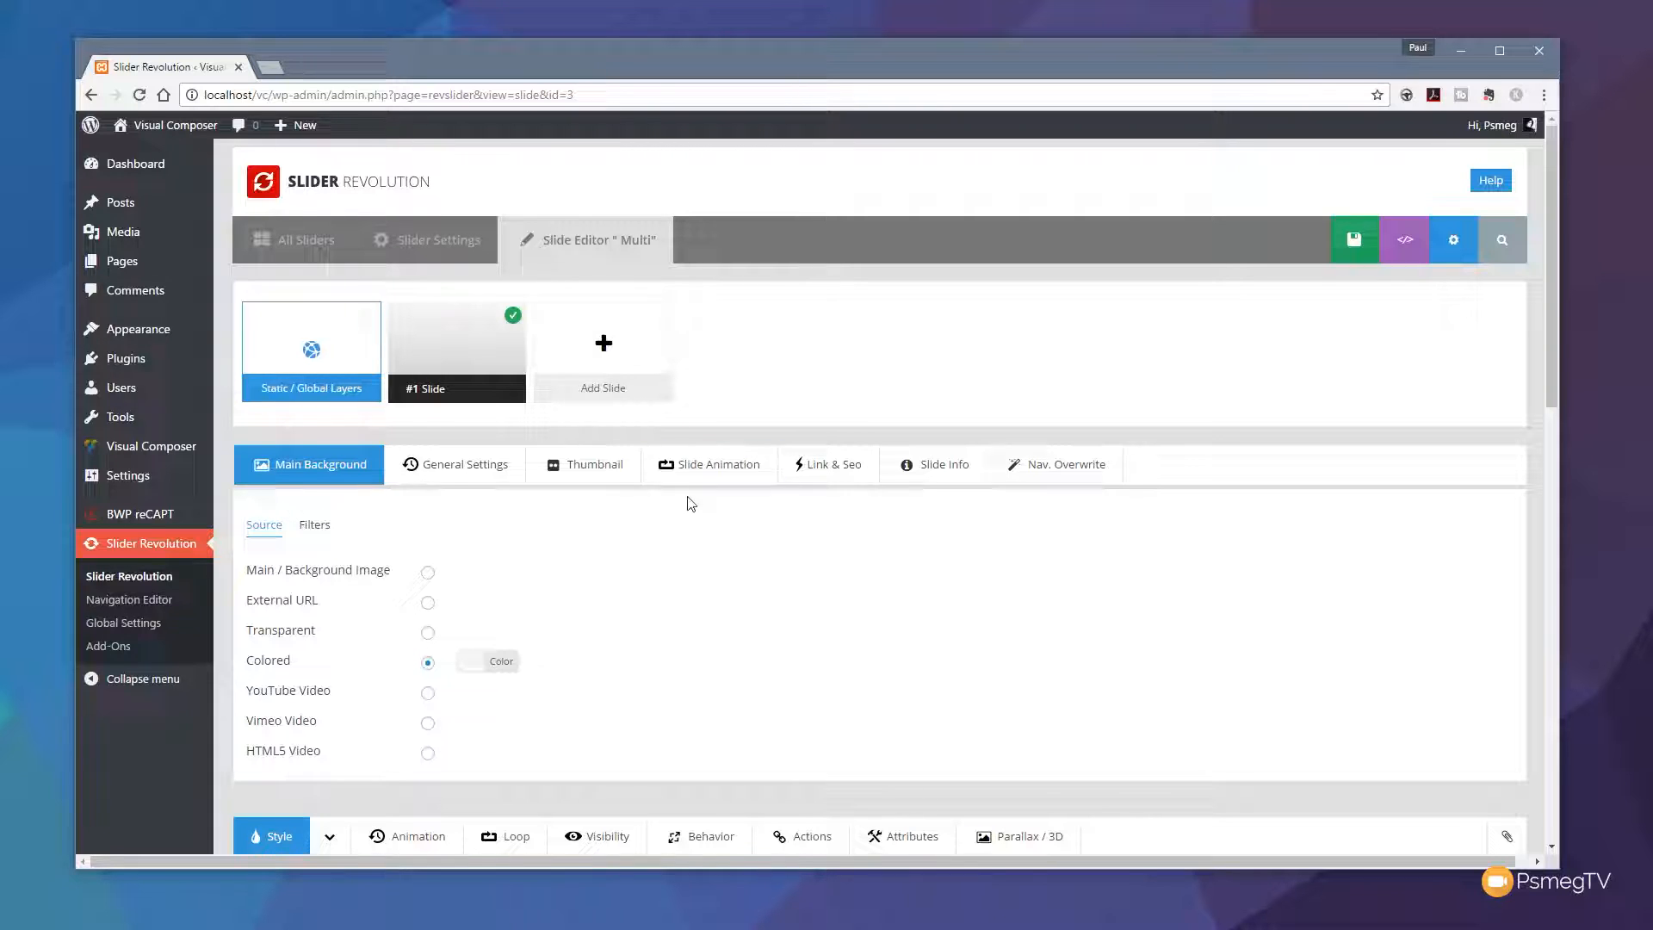
pyautogui.moveTo(371, 572)
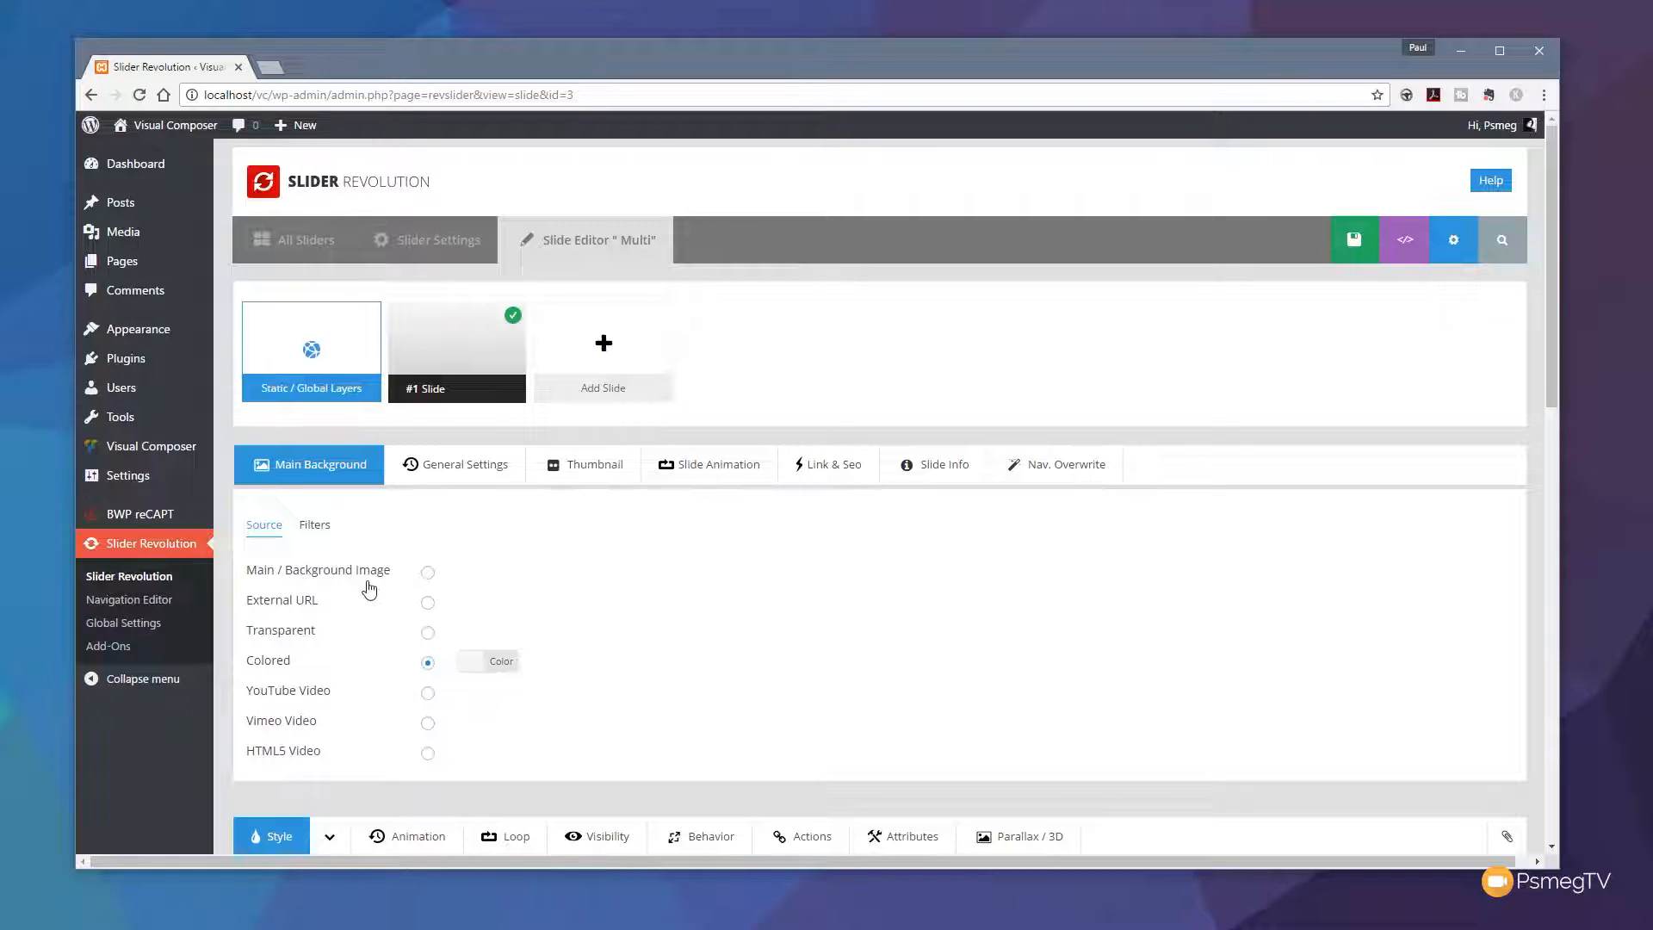
pyautogui.moveTo(336, 675)
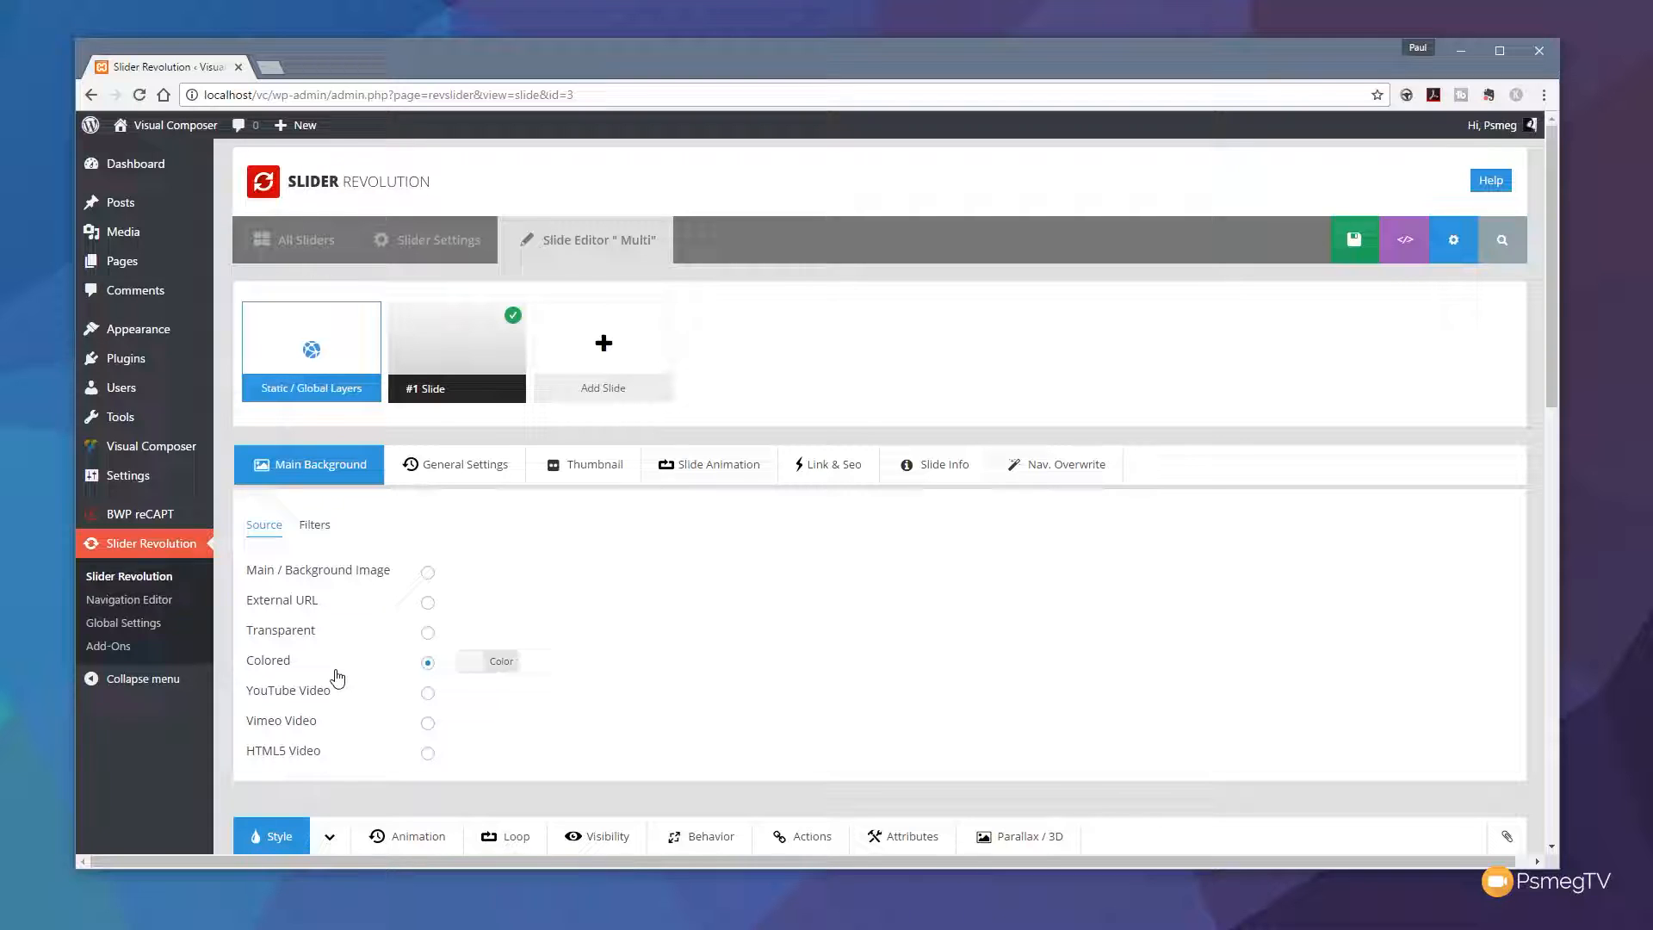
pyautogui.moveTo(512, 675)
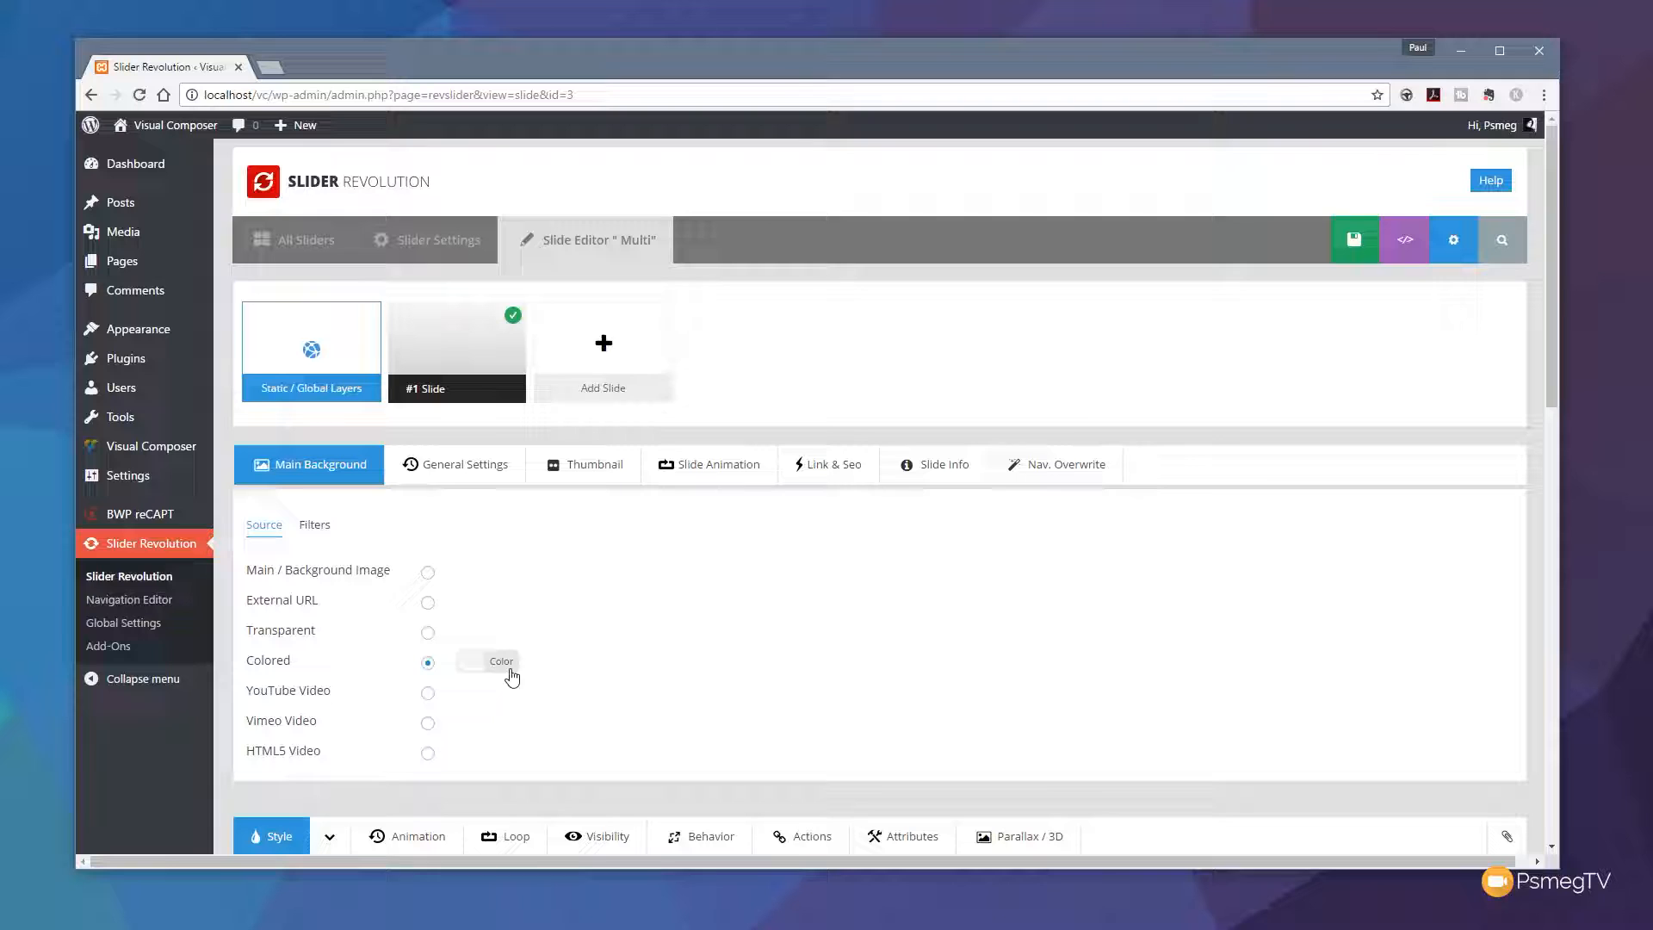
# - Switch the background colour to a gradient, add a colour stop and try horizontal and radial orientations
pyautogui.click(487, 661)
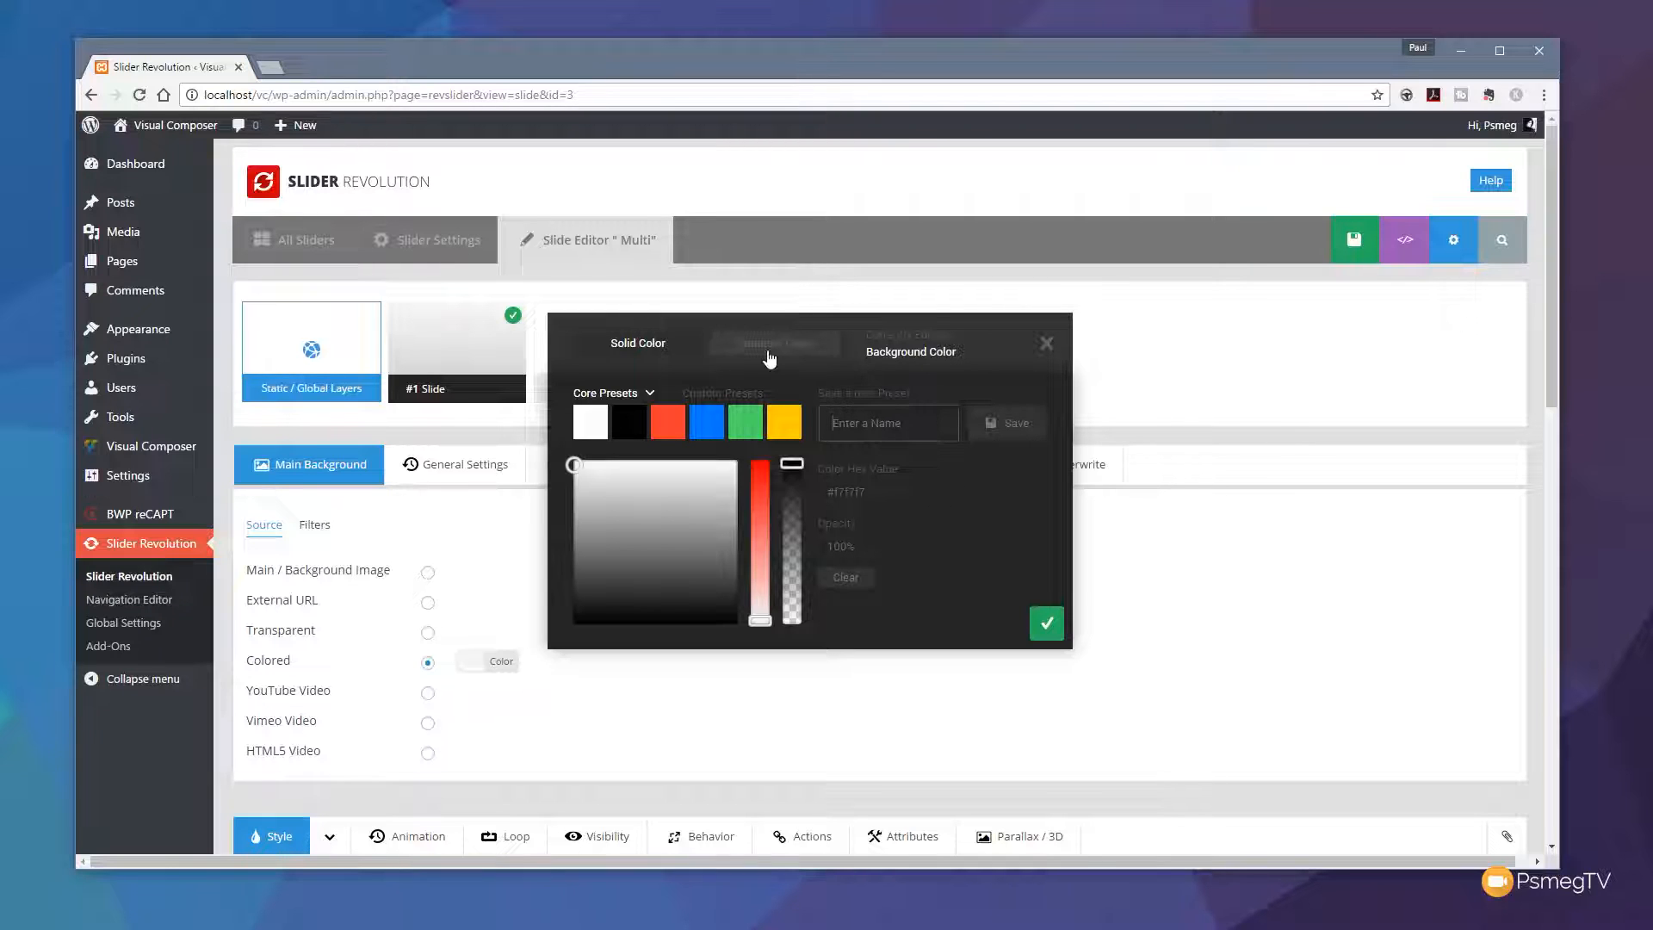
pyautogui.click(654, 343)
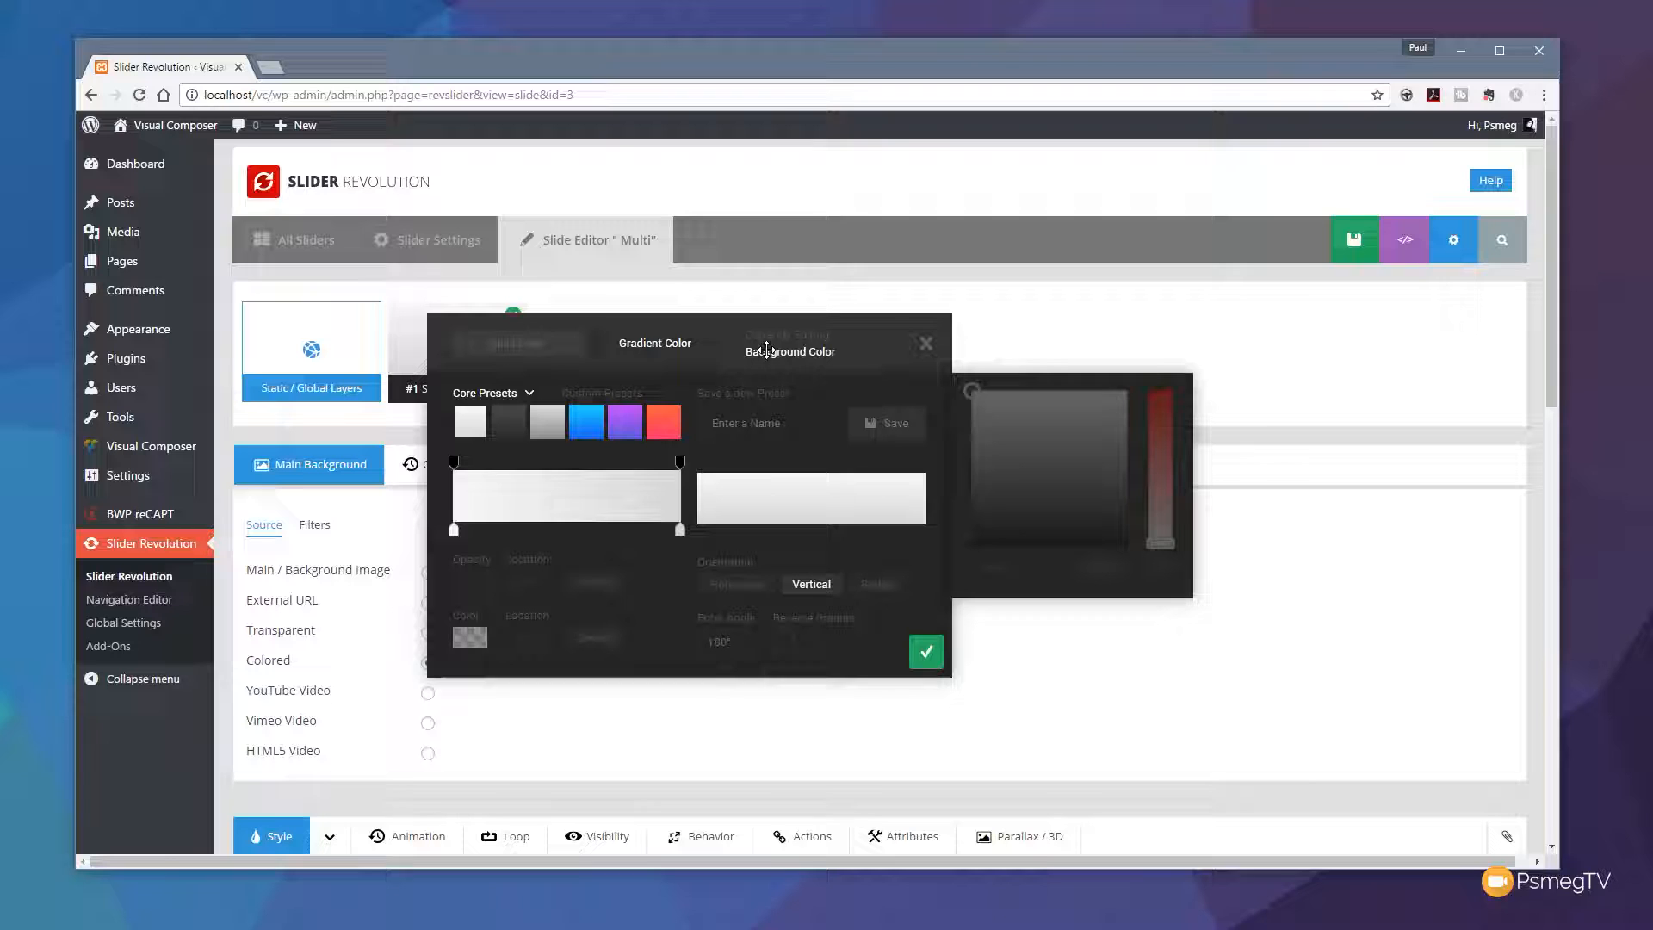
pyautogui.moveTo(942, 506)
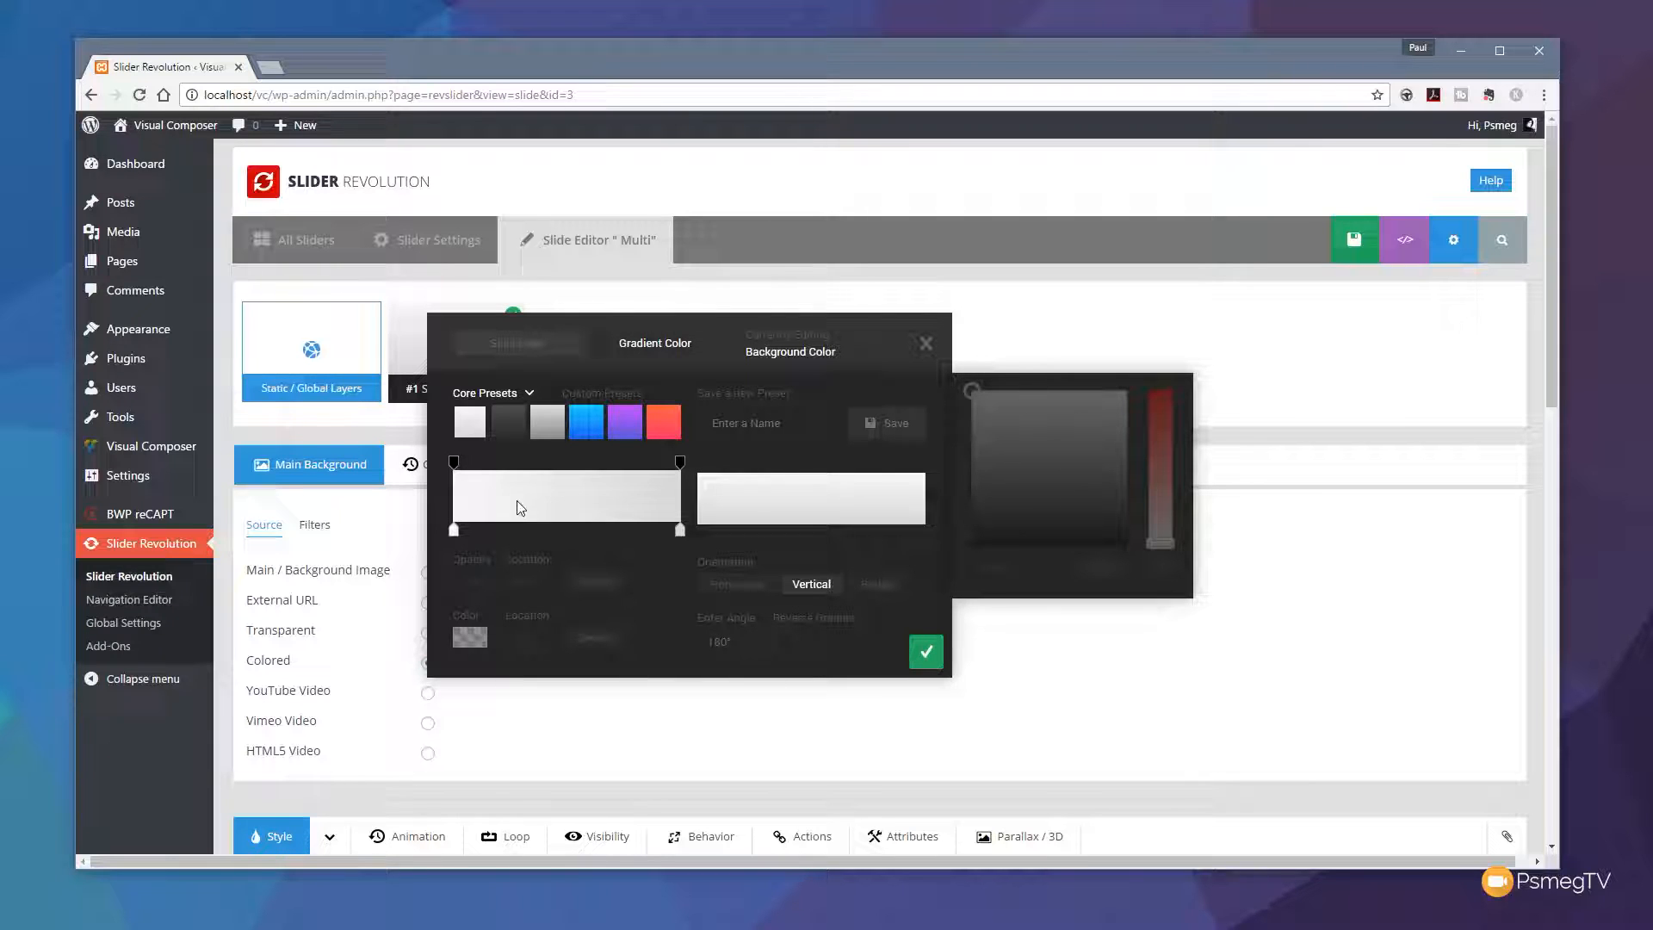
pyautogui.moveTo(496, 503)
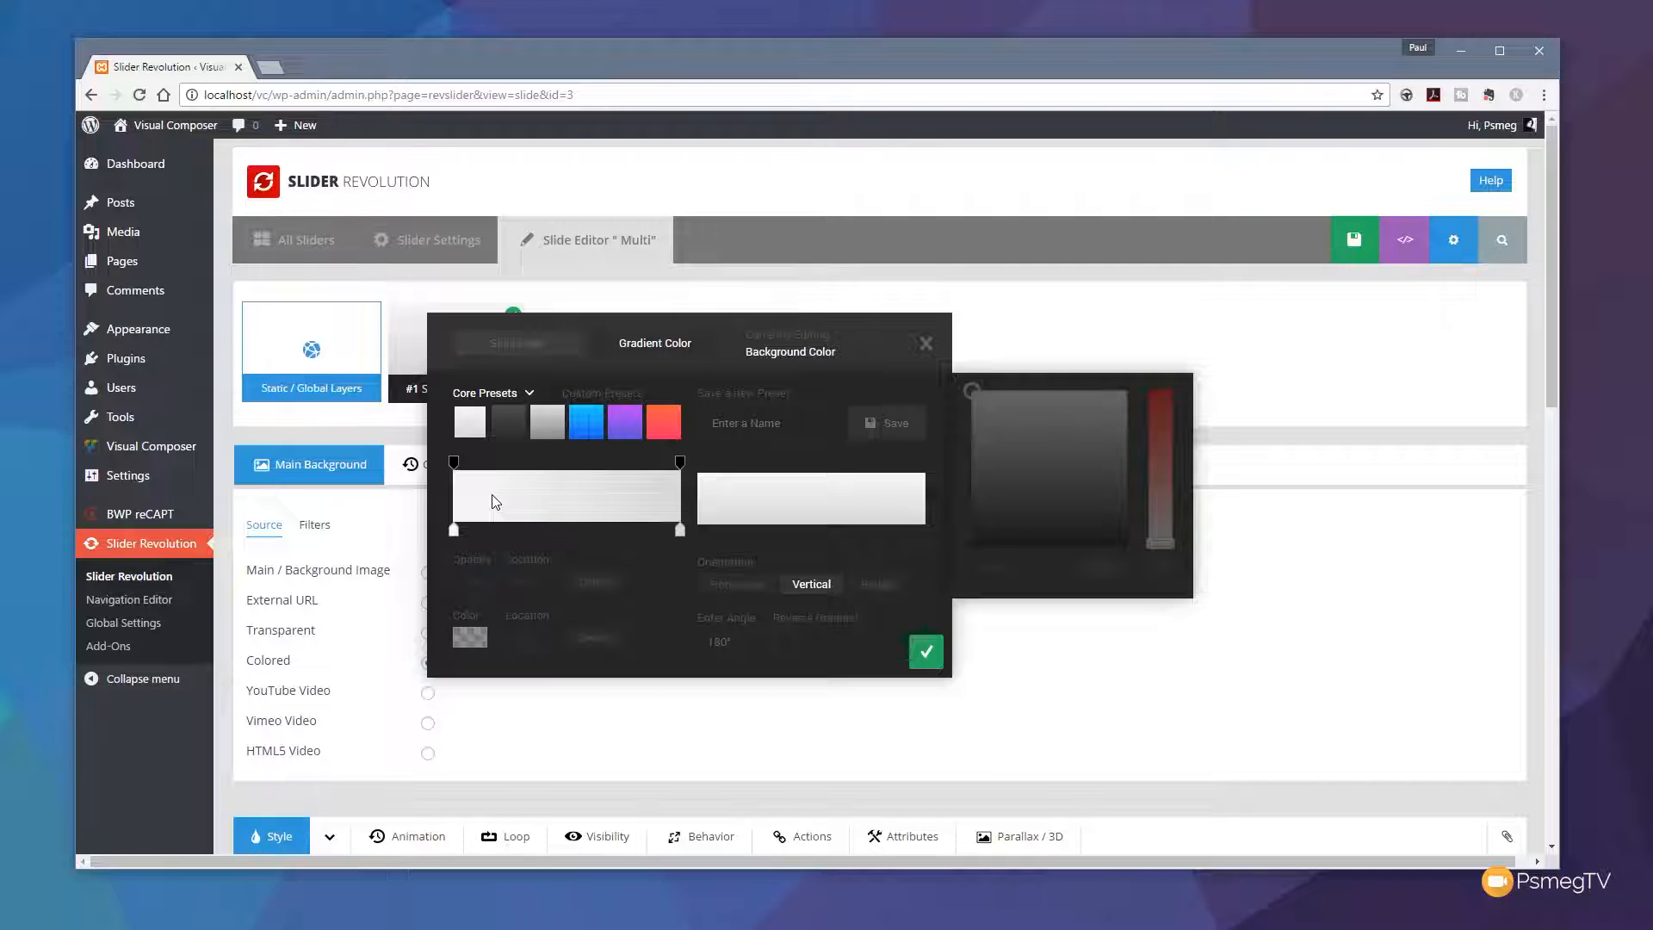
pyautogui.click(506, 422)
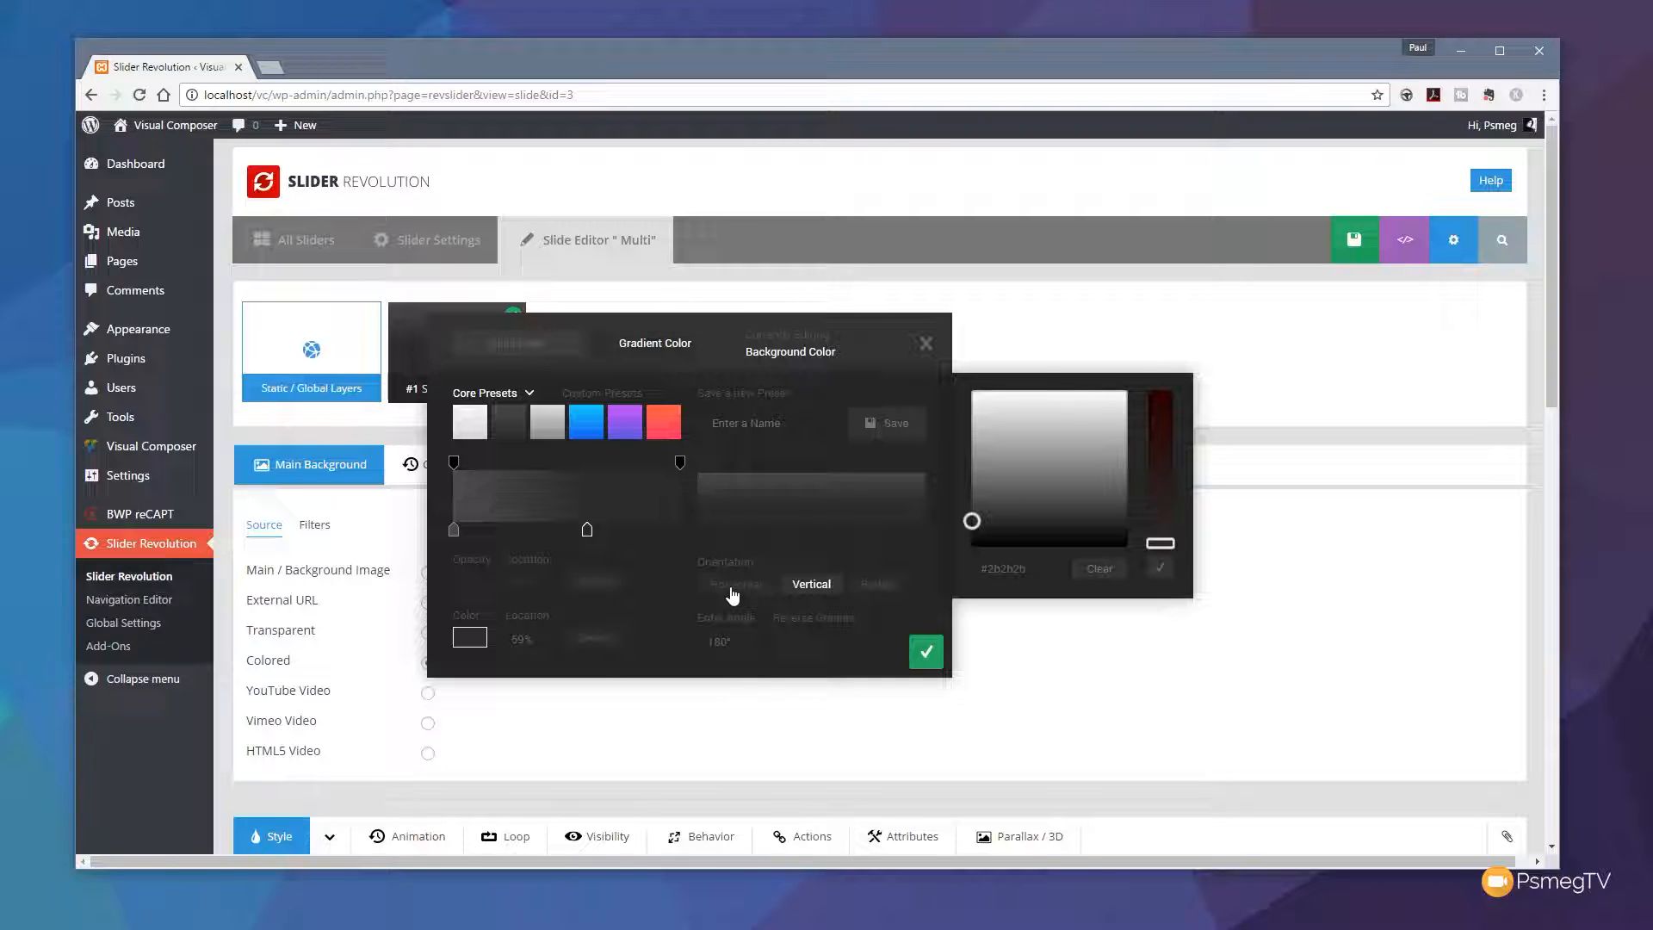
pyautogui.click(736, 584)
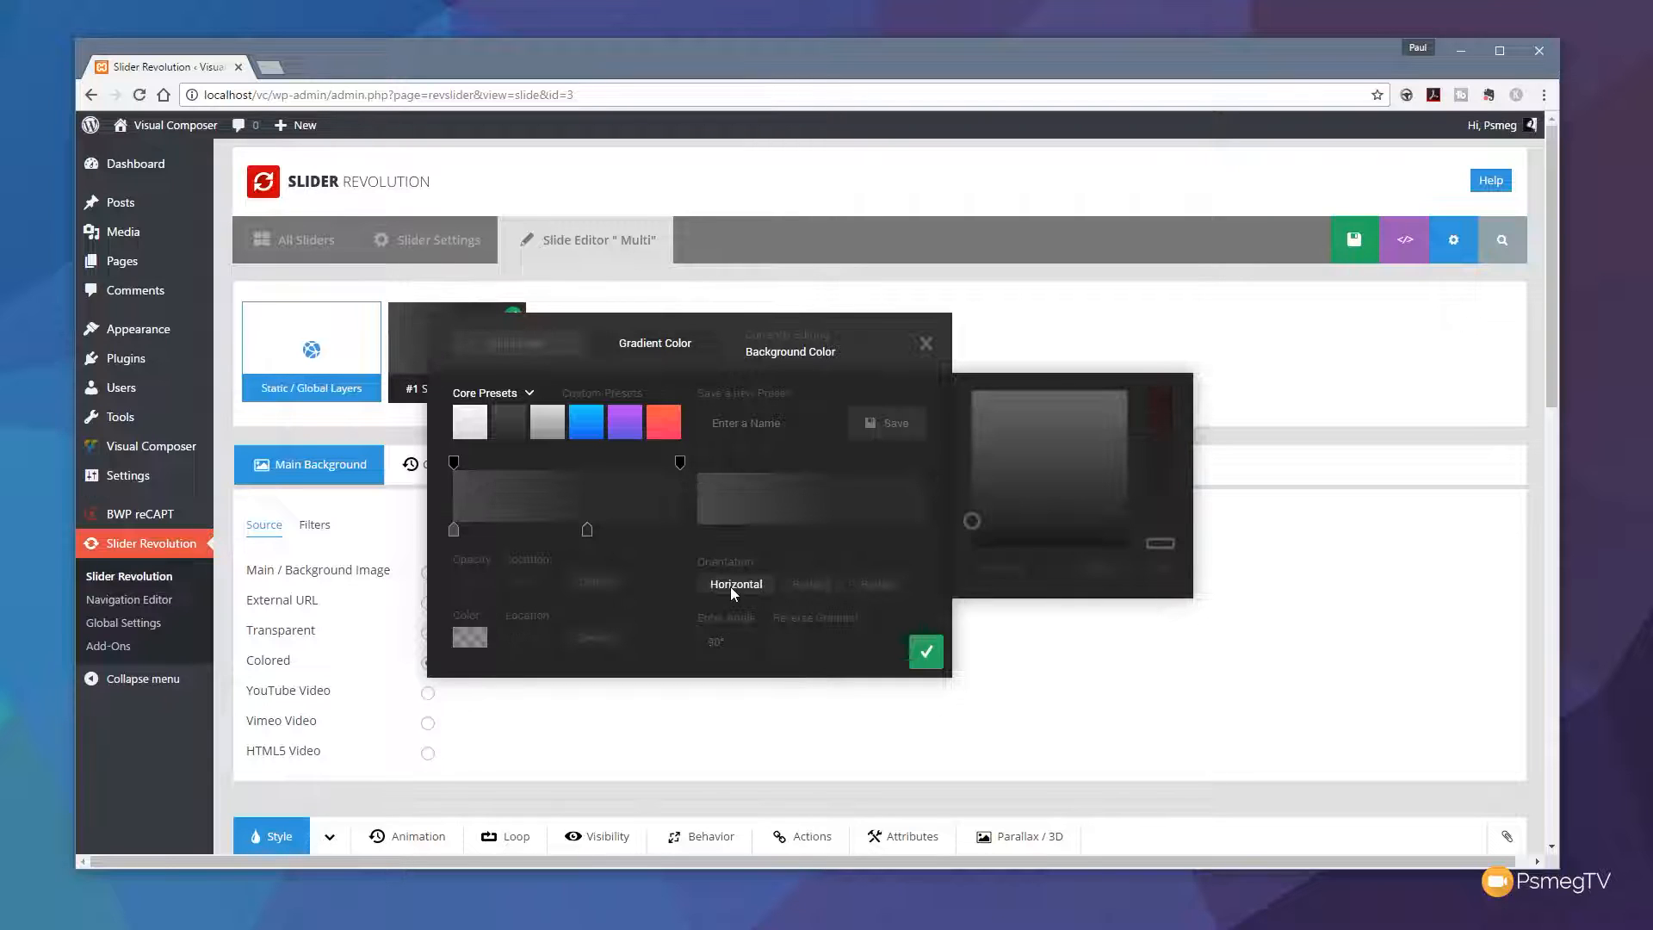
pyautogui.click(876, 583)
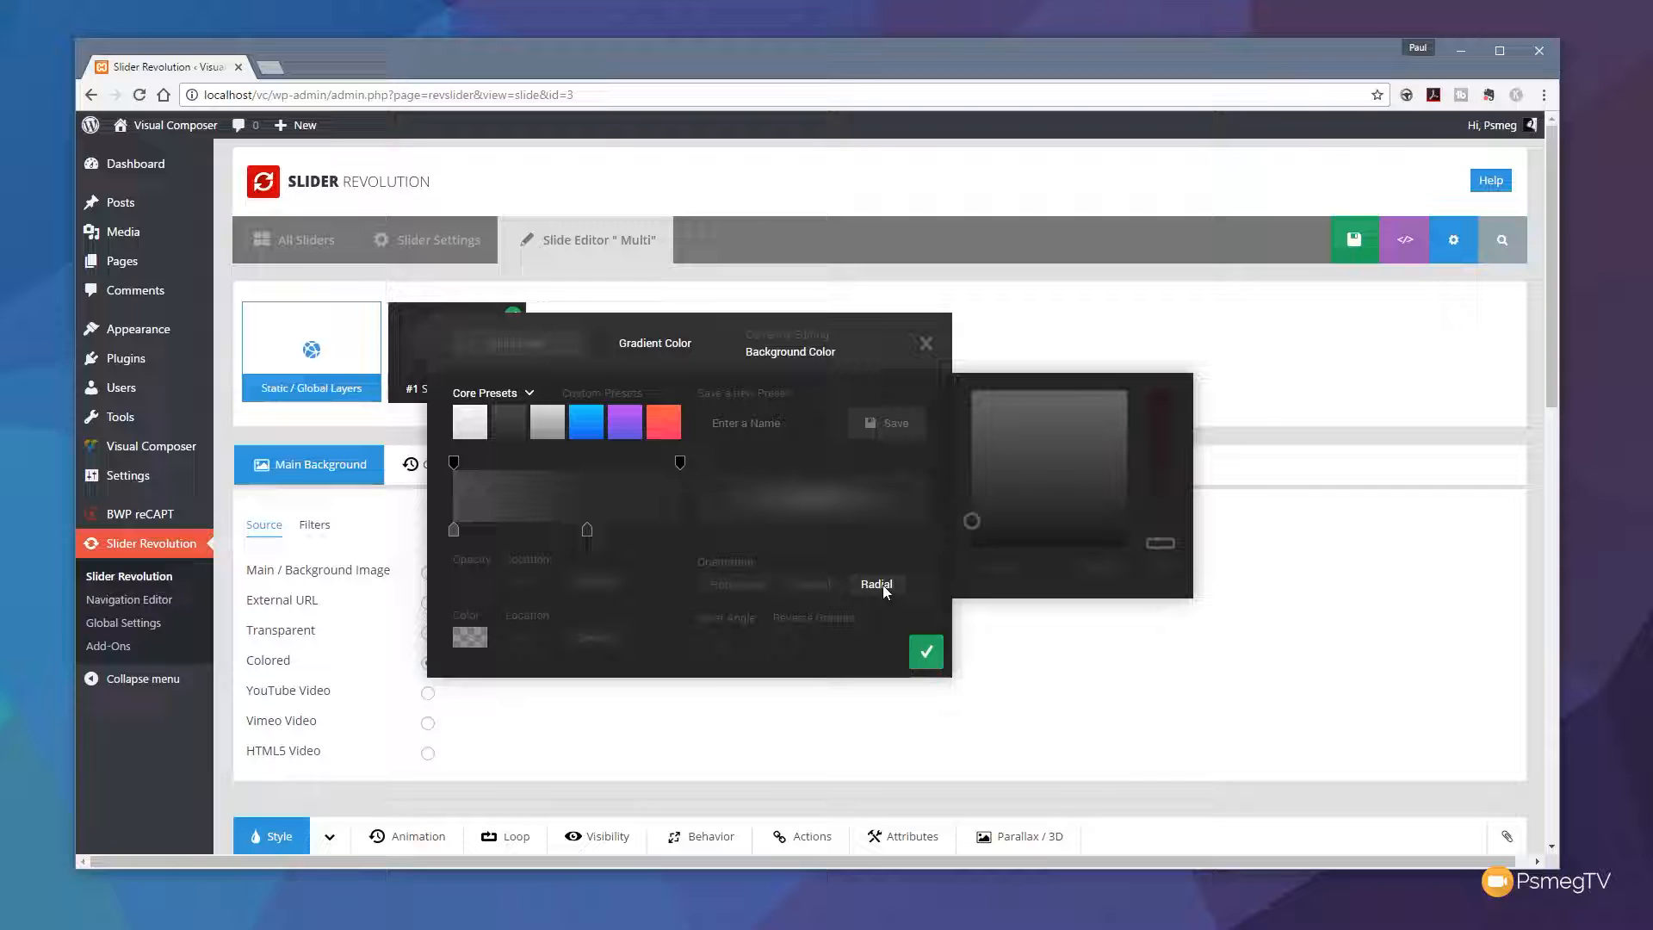
pyautogui.moveTo(849, 539)
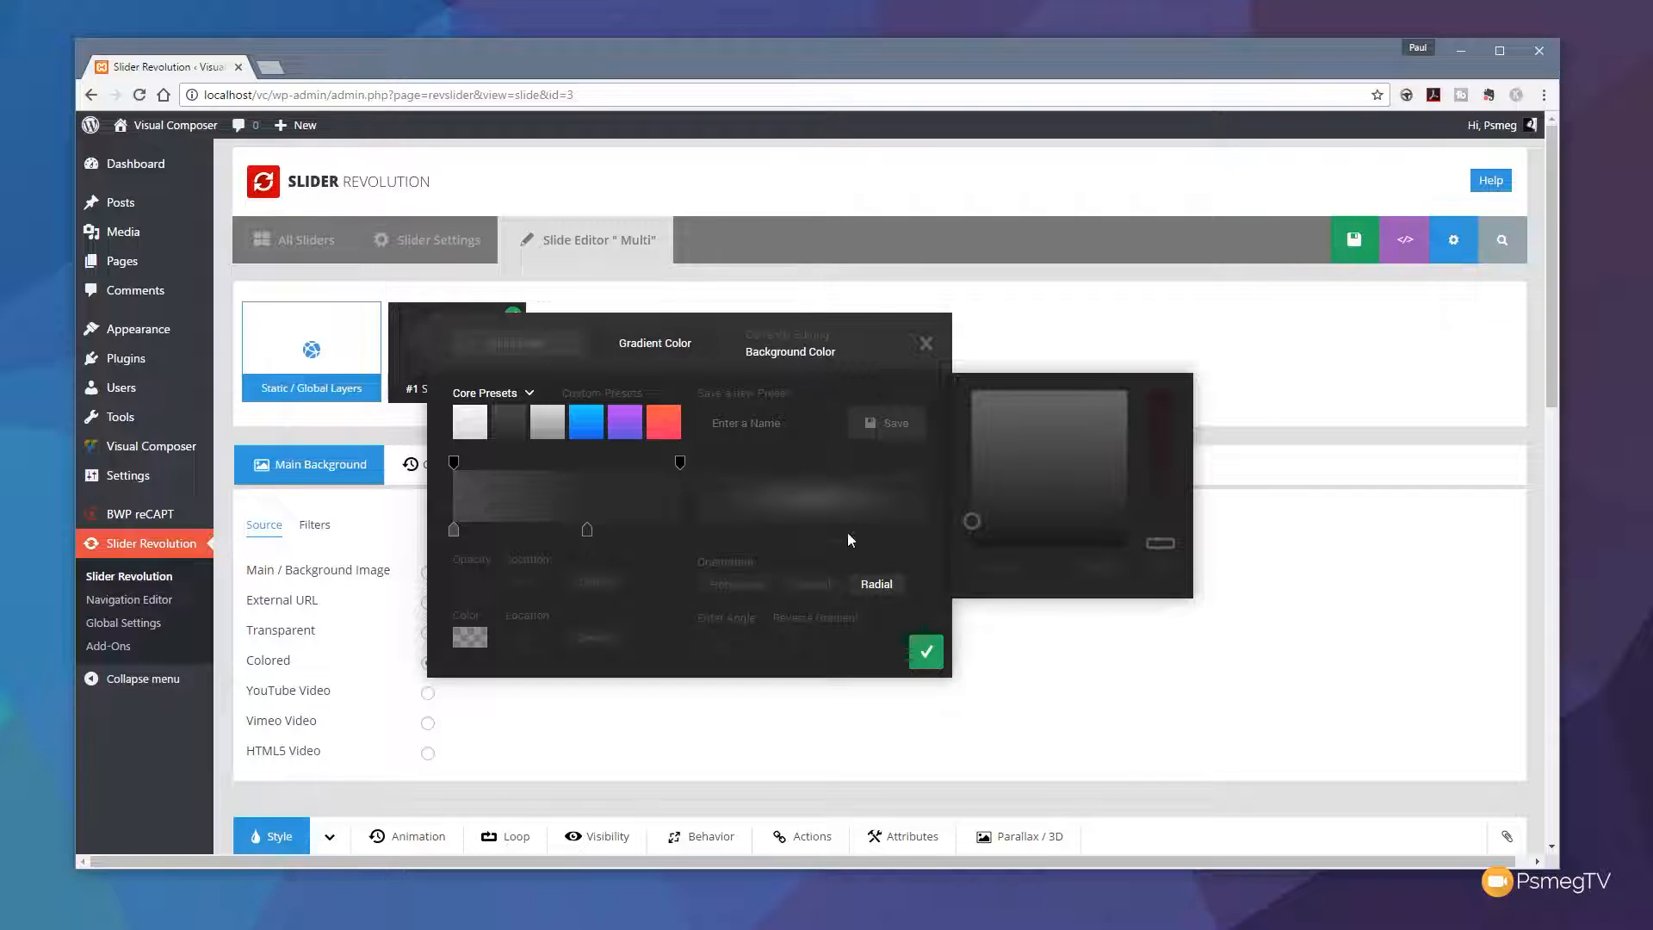
pyautogui.moveTo(761, 505)
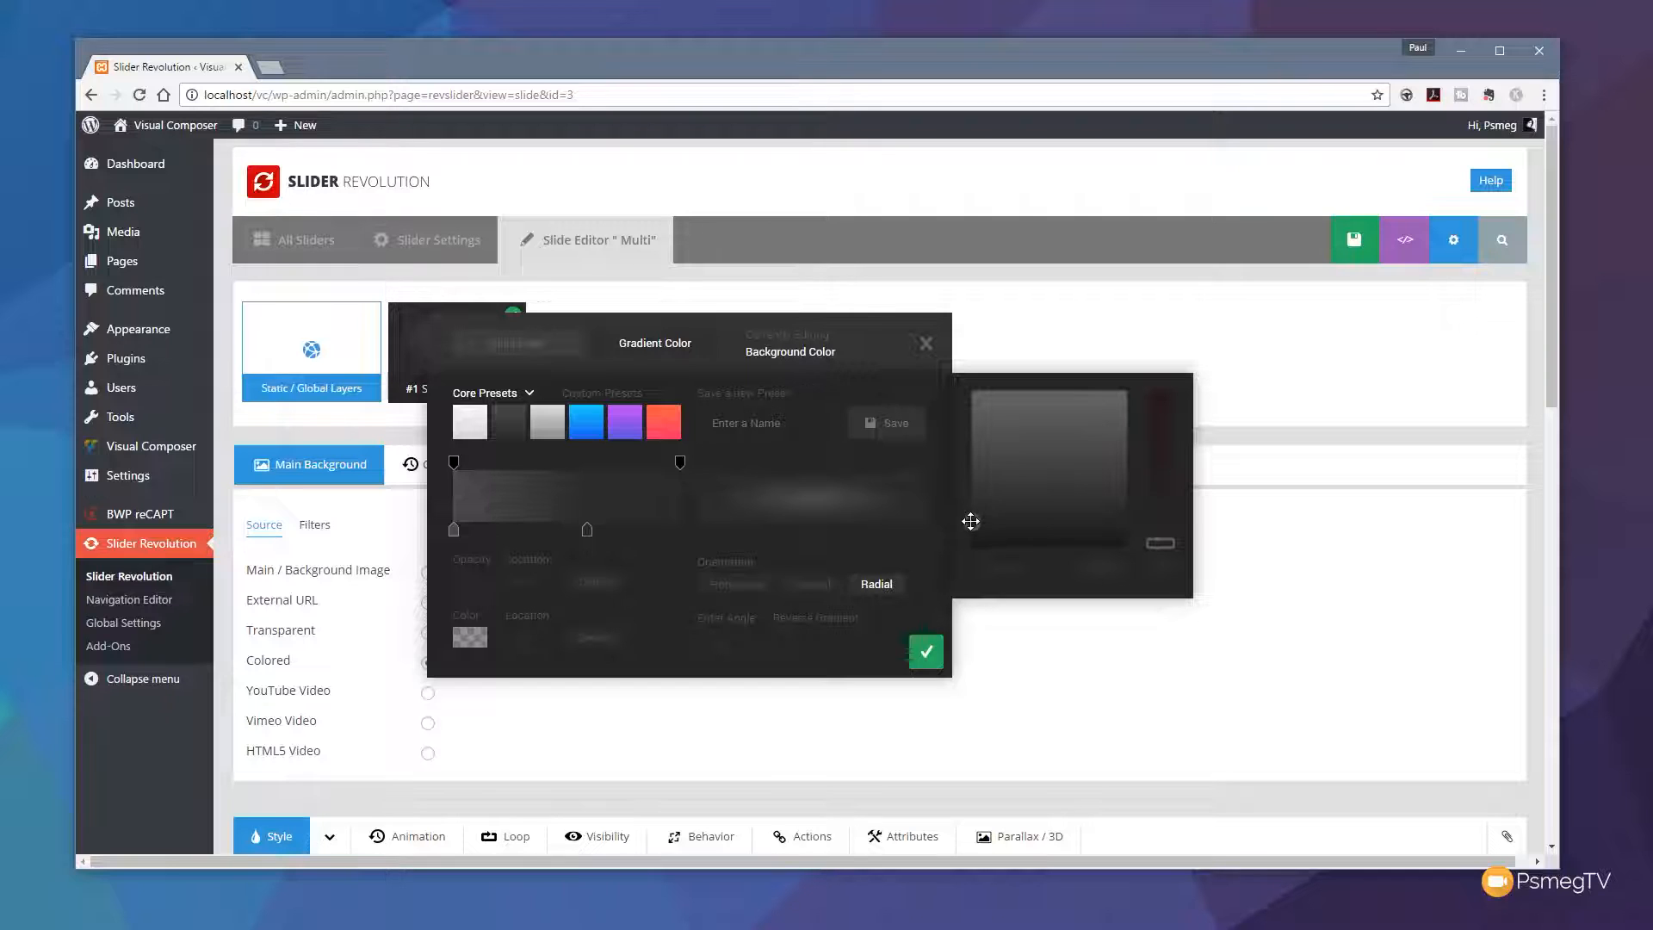
pyautogui.moveTo(453, 536)
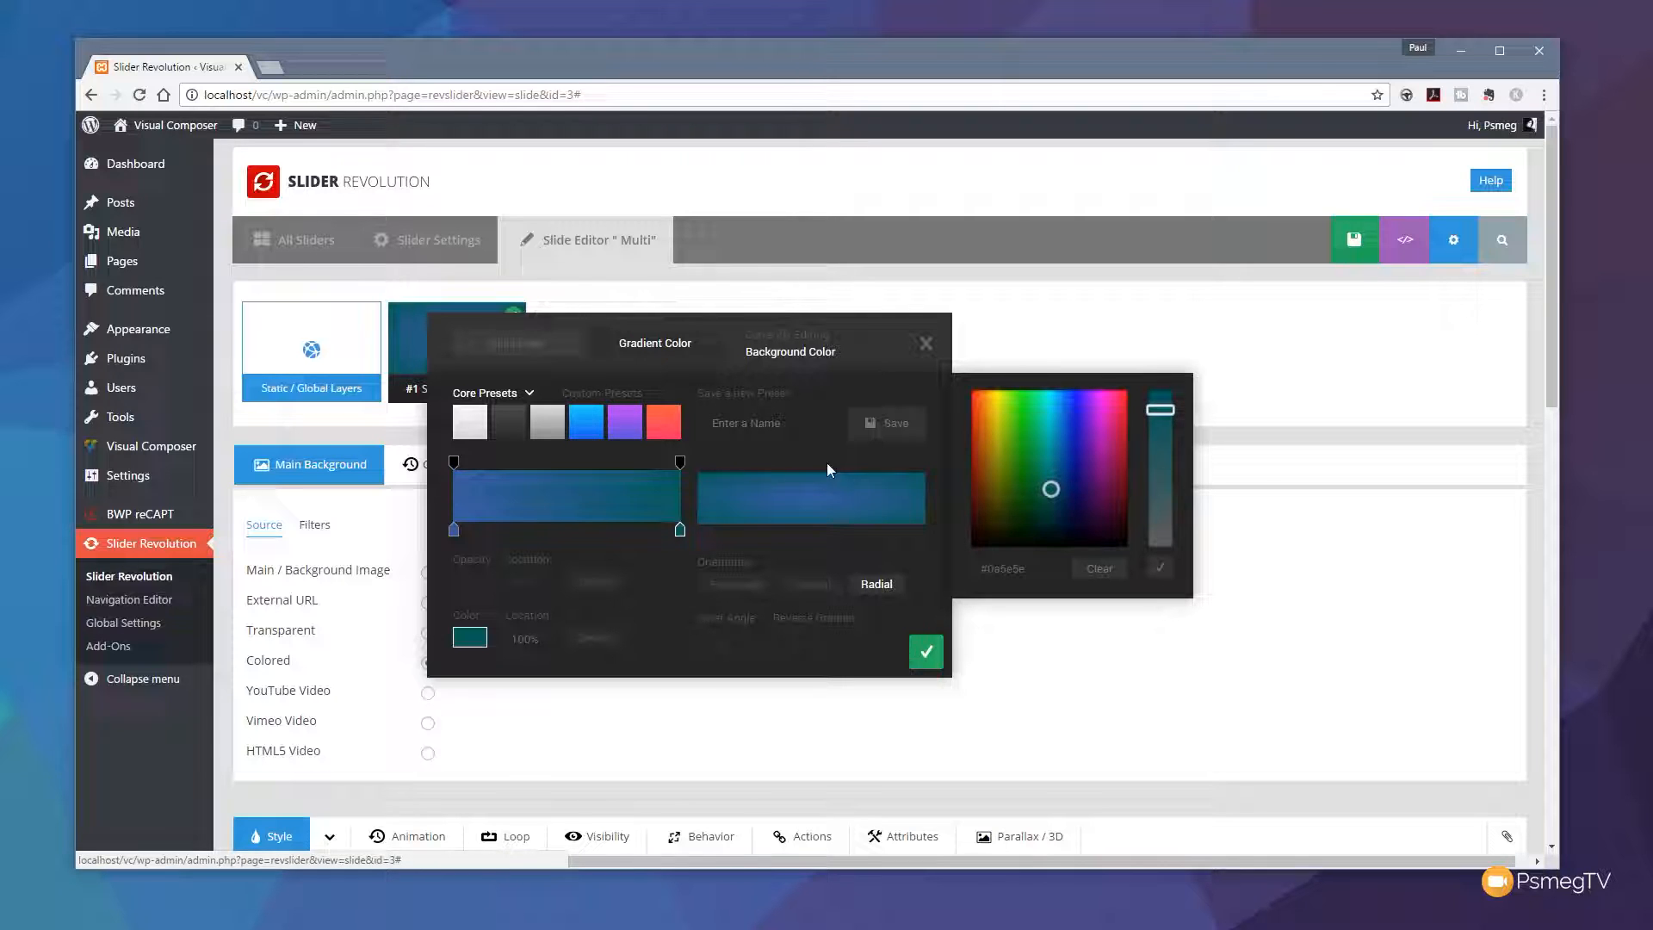
# - Apply the blue core gradient preset and collapse the preset list
pyautogui.click(468, 421)
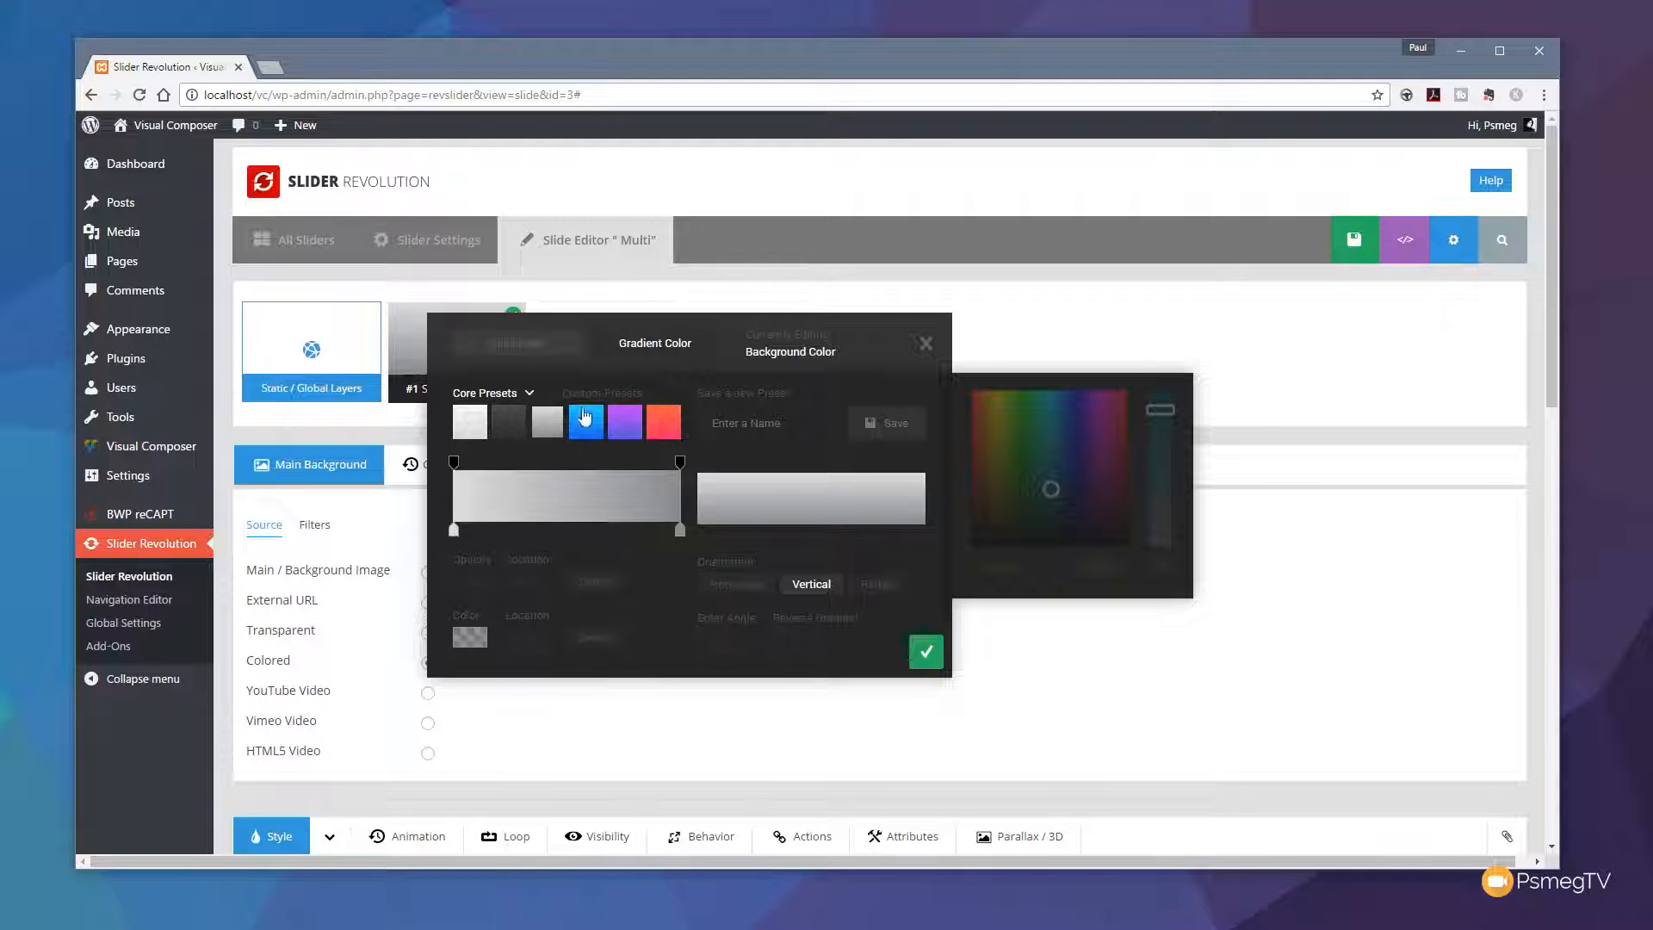
pyautogui.click(486, 393)
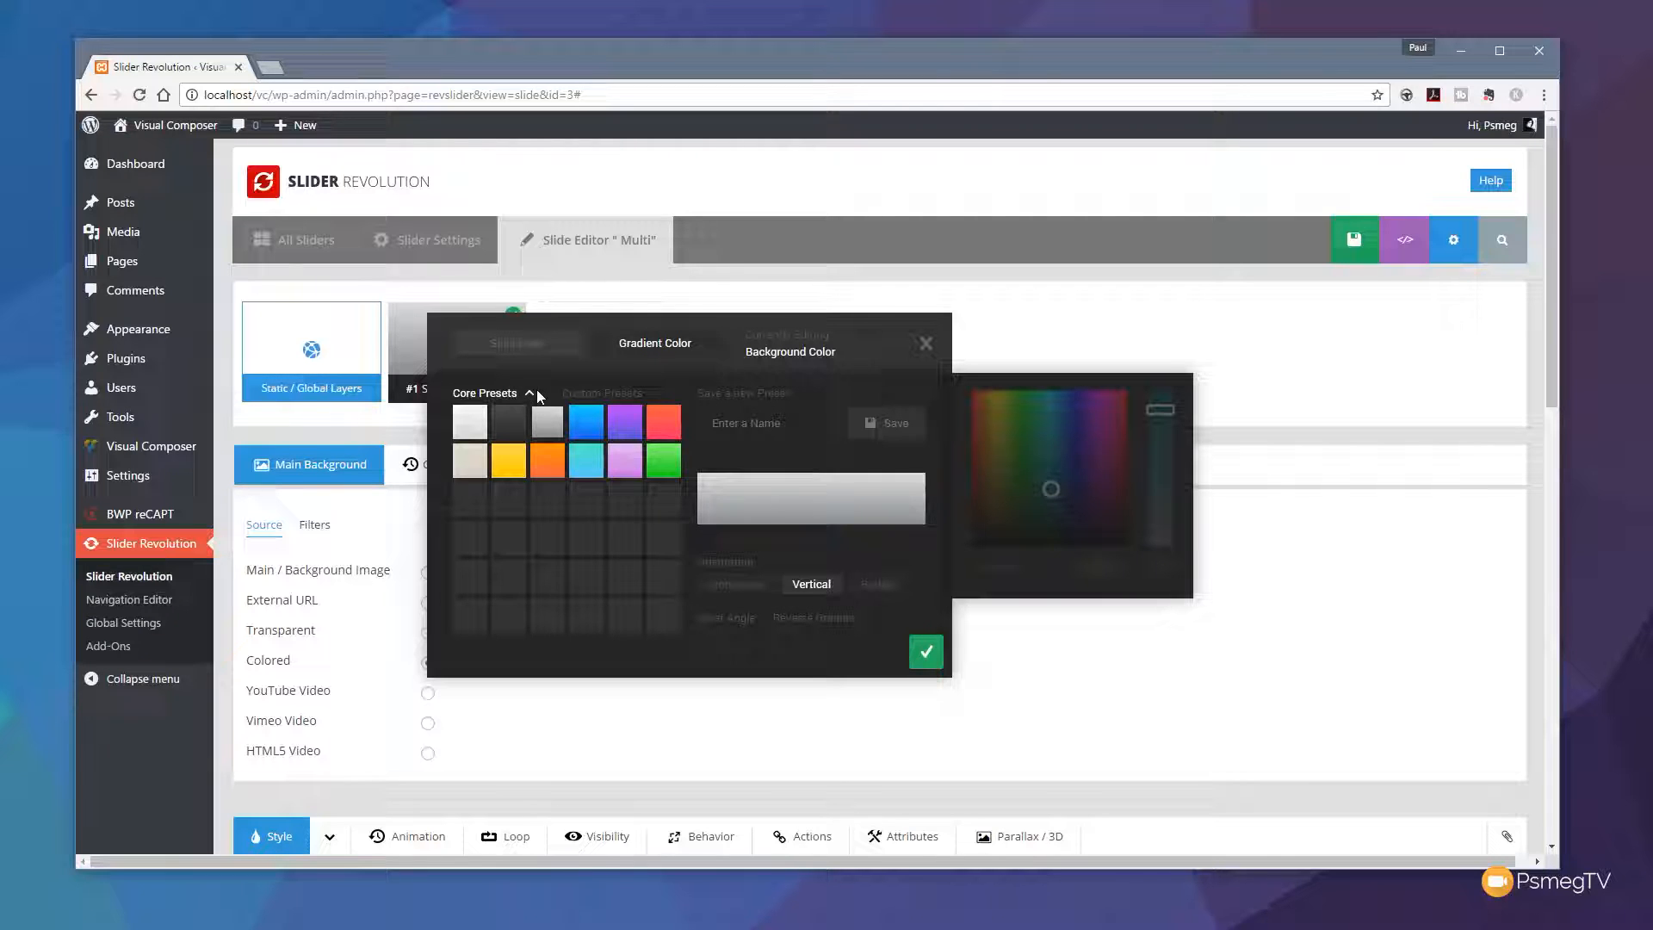
pyautogui.click(470, 422)
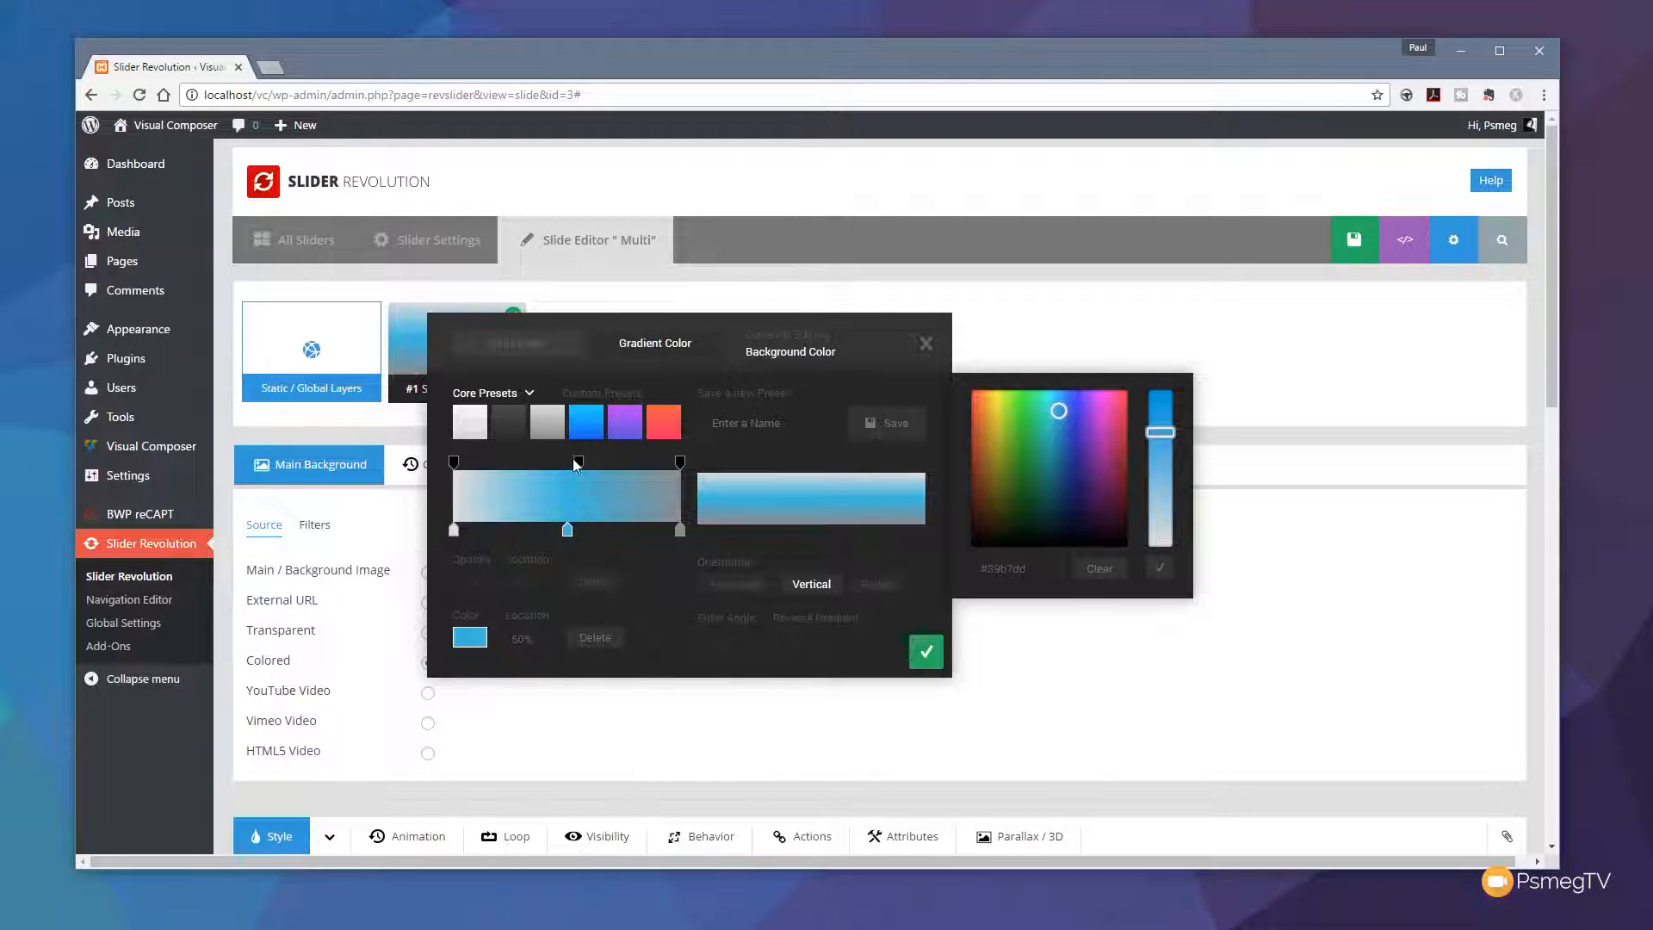
# - Add a middle colour stop to the light-blue vertical gradient
pyautogui.click(546, 463)
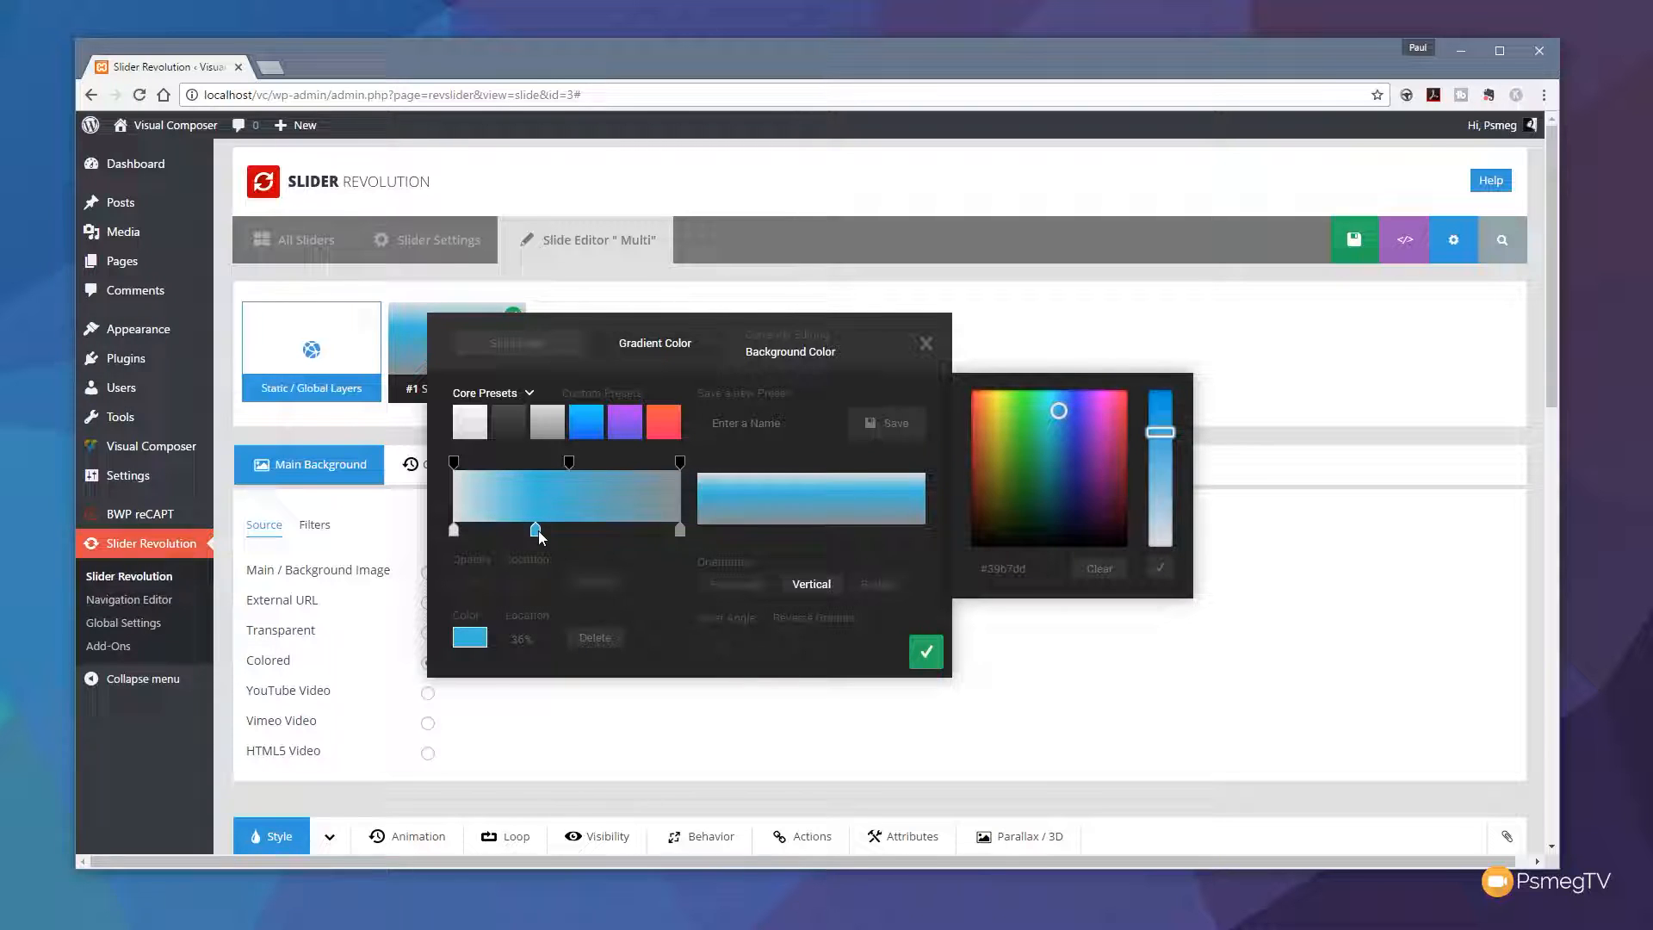
pyautogui.moveTo(623, 621)
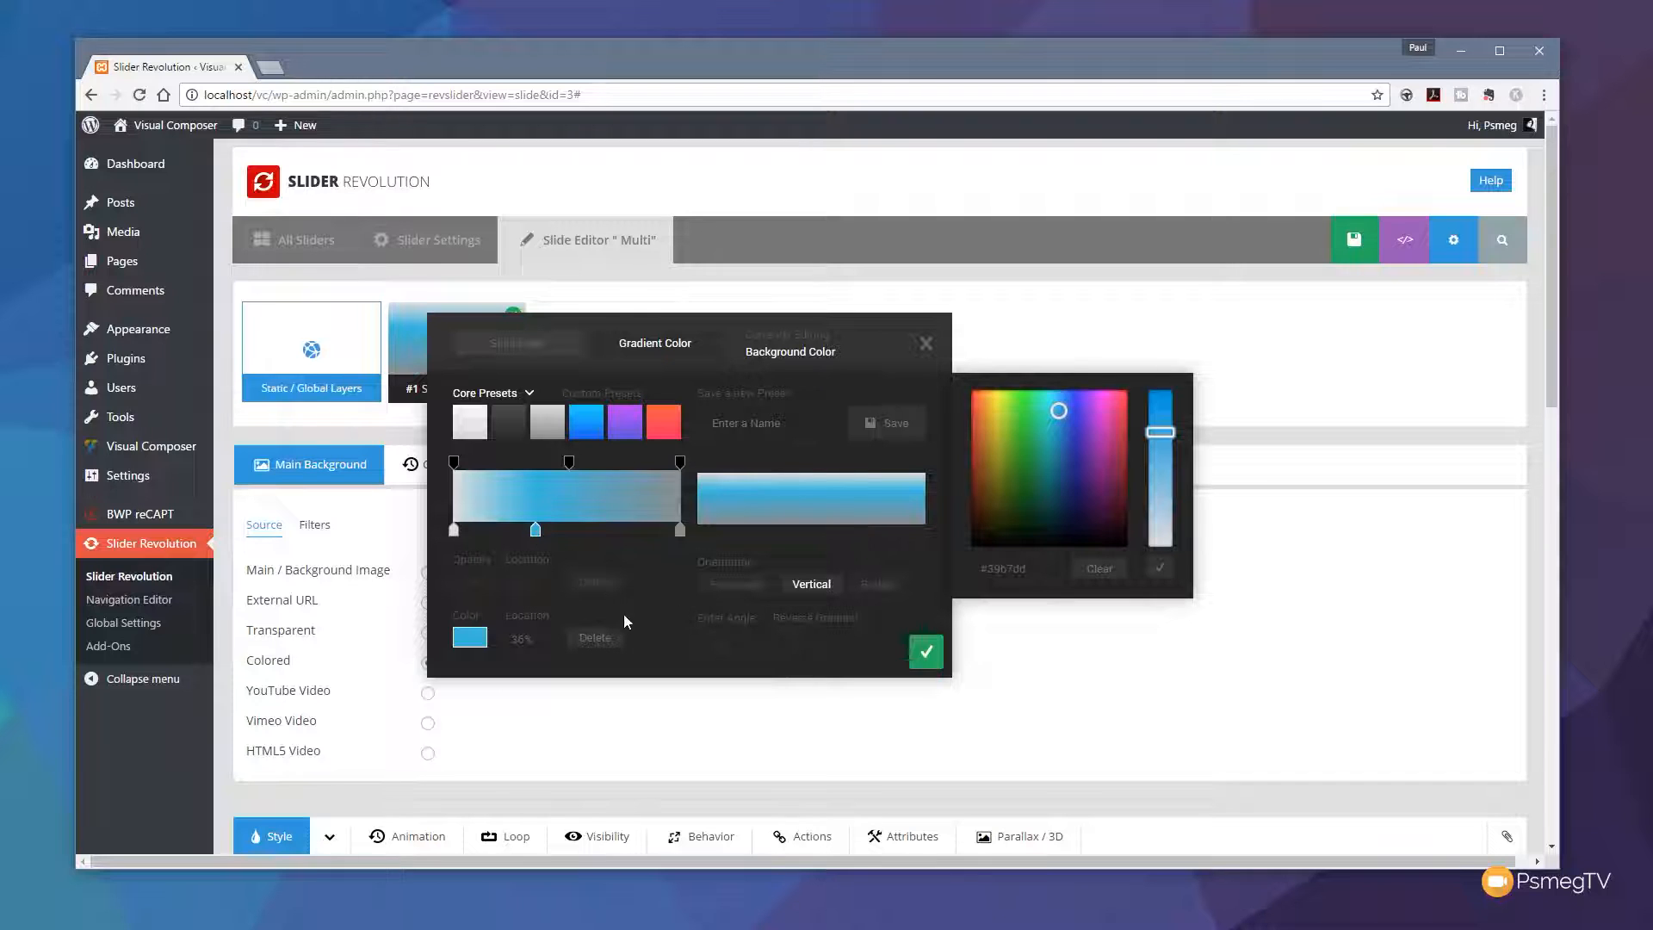
pyautogui.click(925, 651)
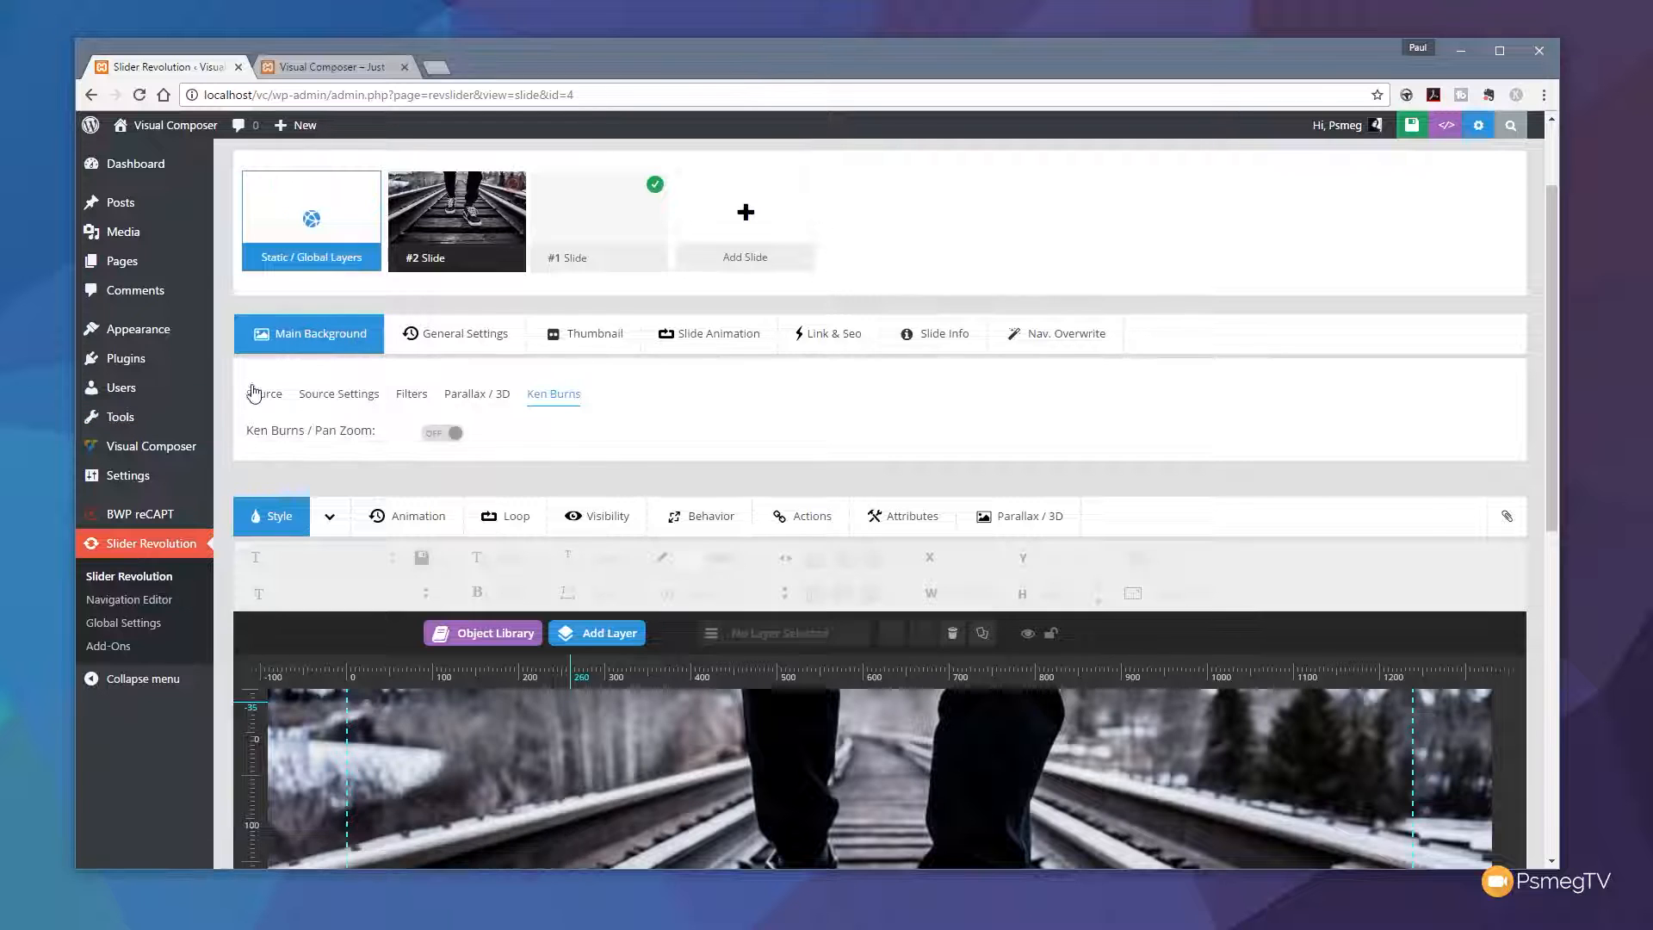
# - Turn on Ken Burns for the railway background with Scale From 105 and Blur From 5, then save the slide
pyautogui.click(263, 393)
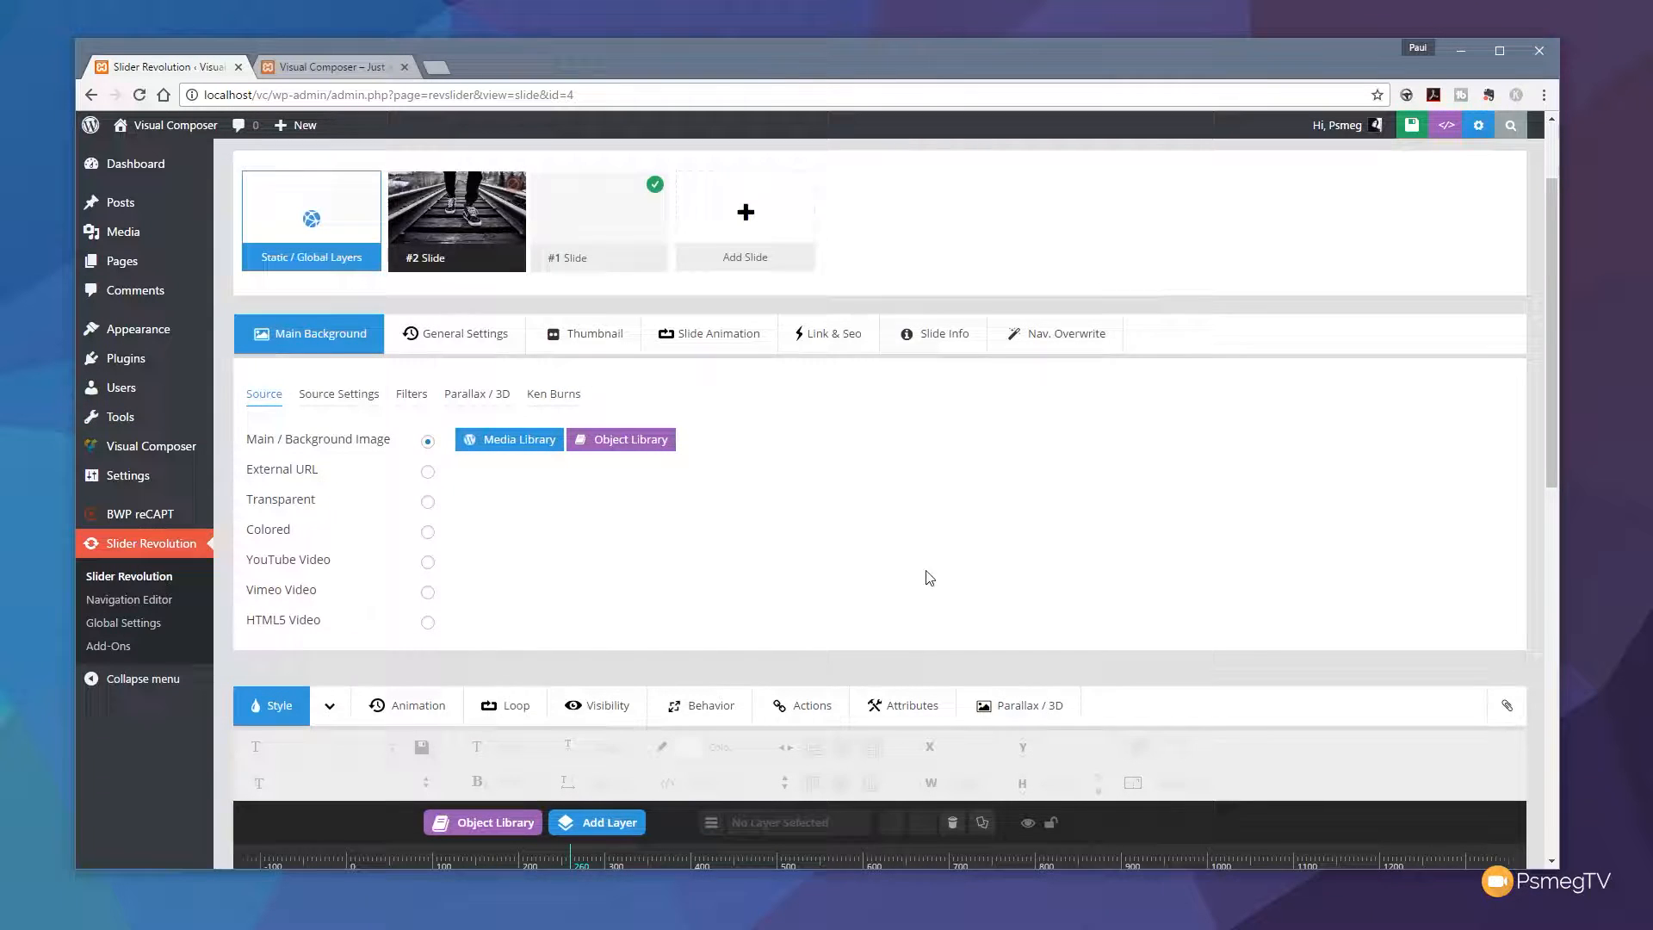
pyautogui.scroll(-3)
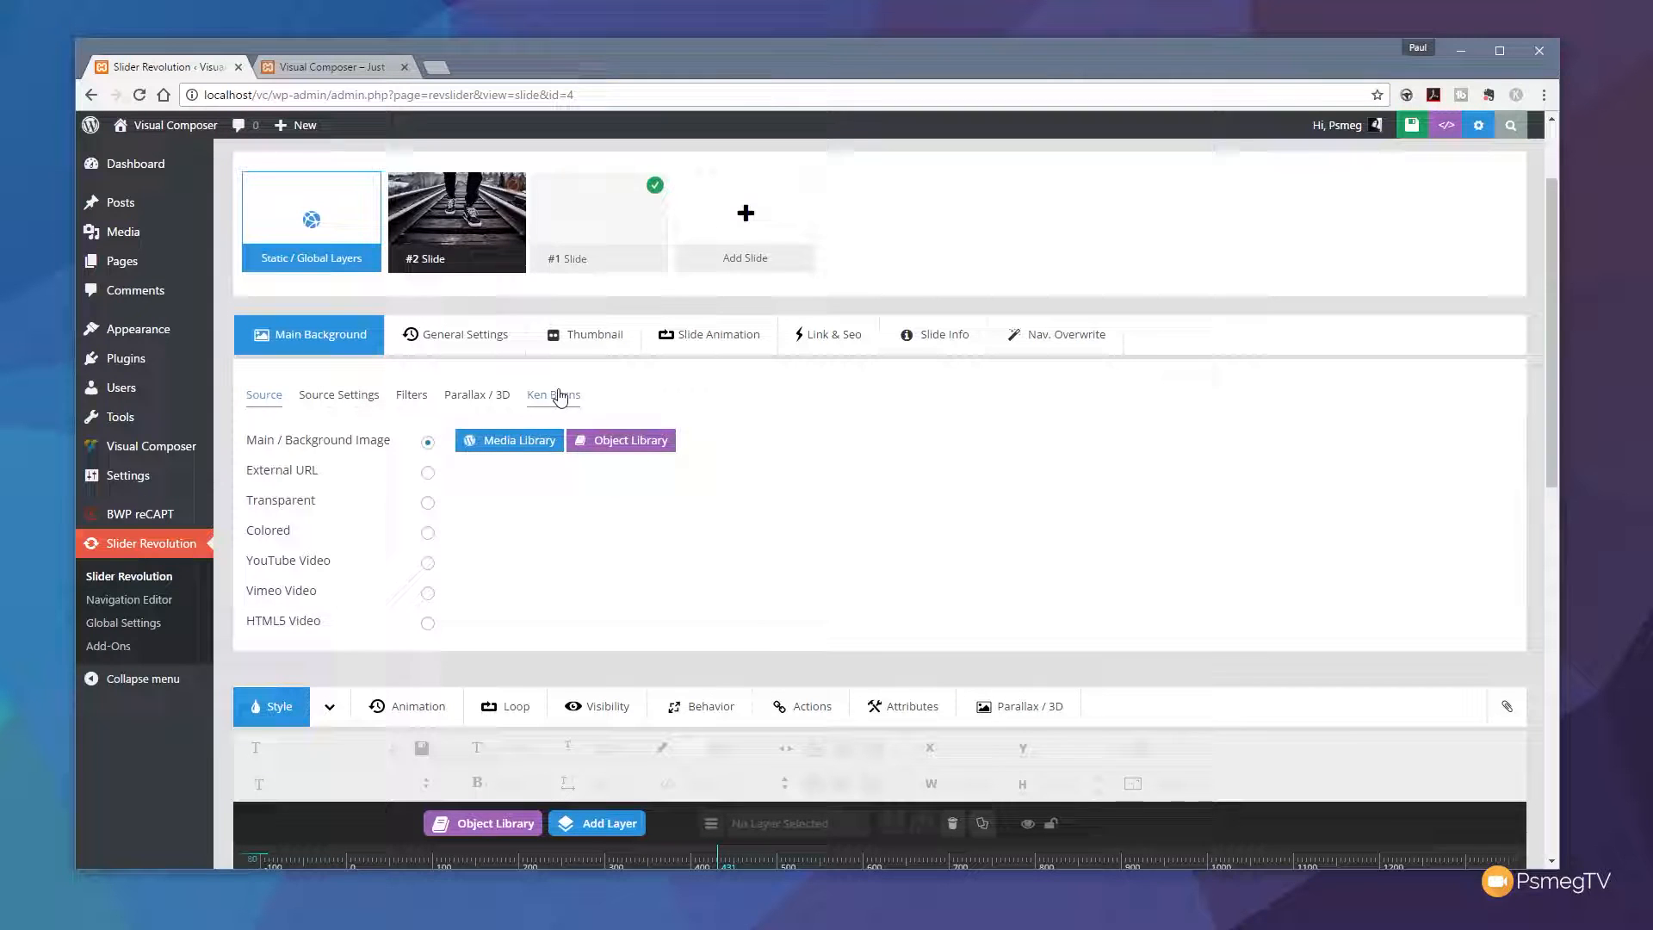
pyautogui.click(553, 394)
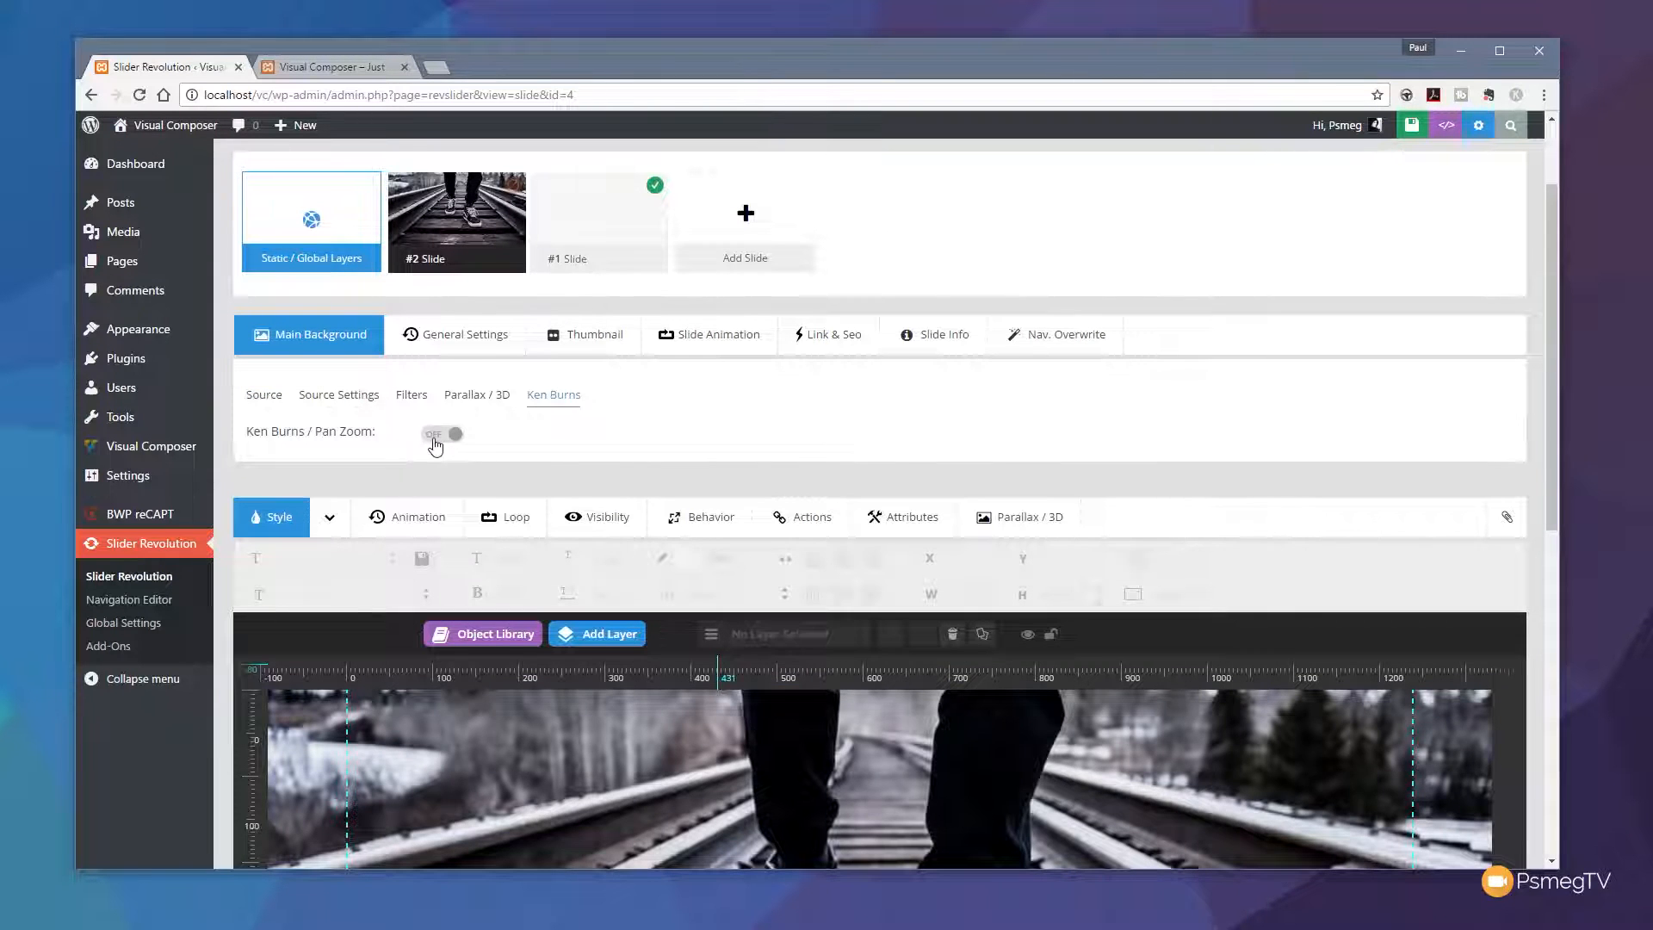
pyautogui.click(441, 434)
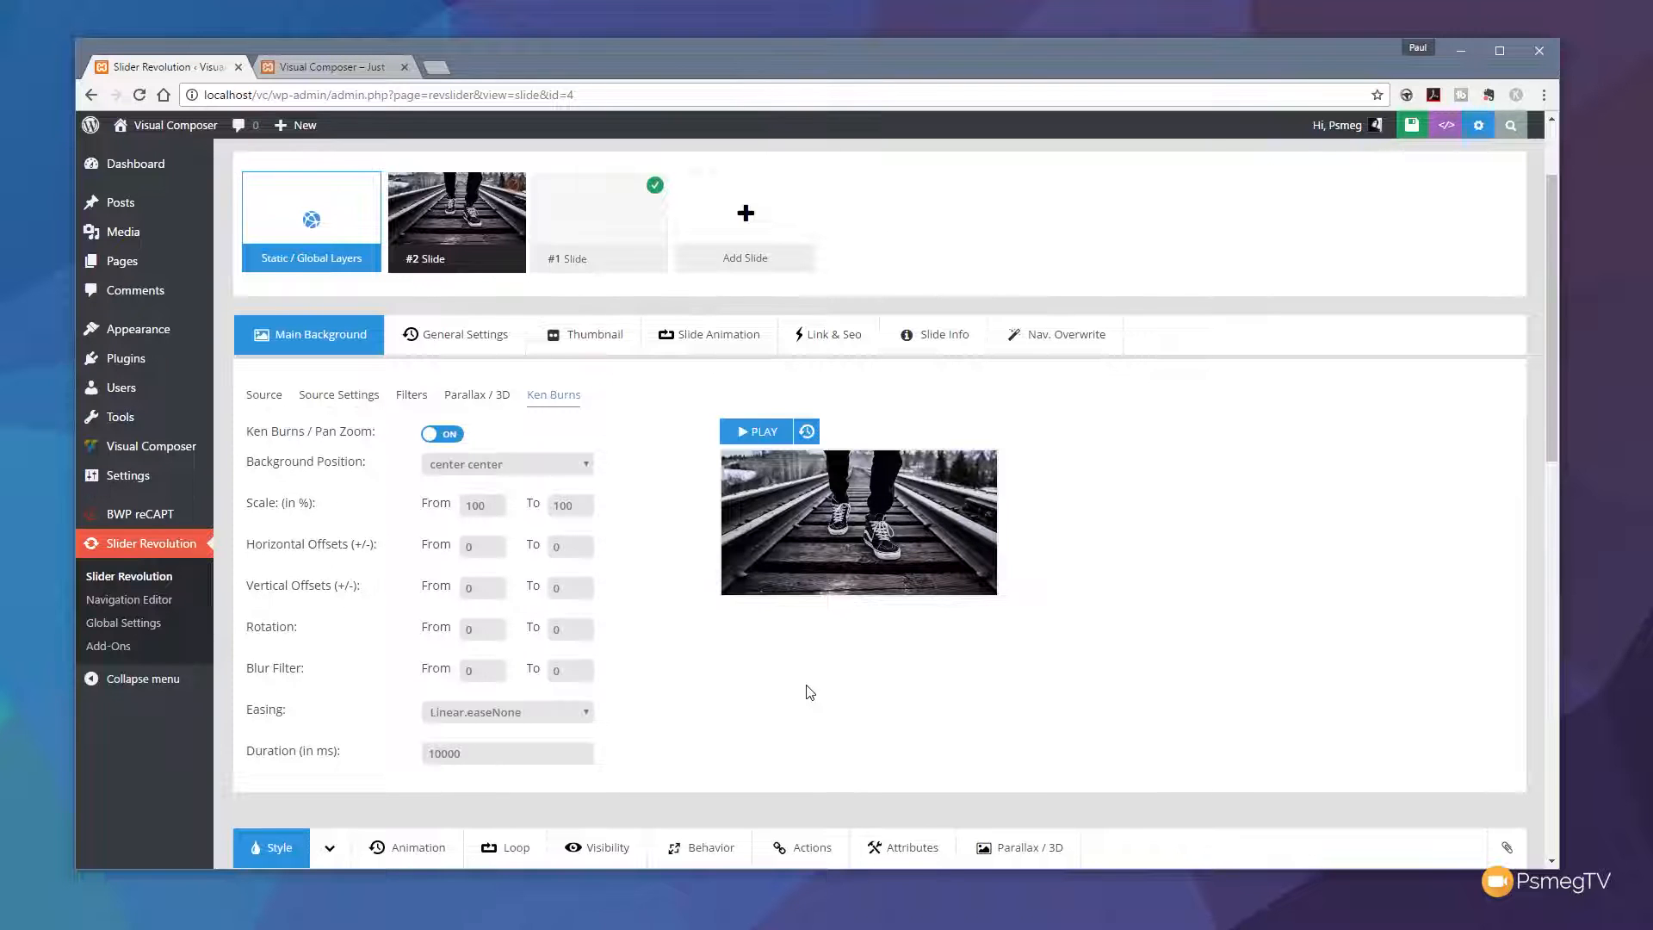
pyautogui.scroll(-3)
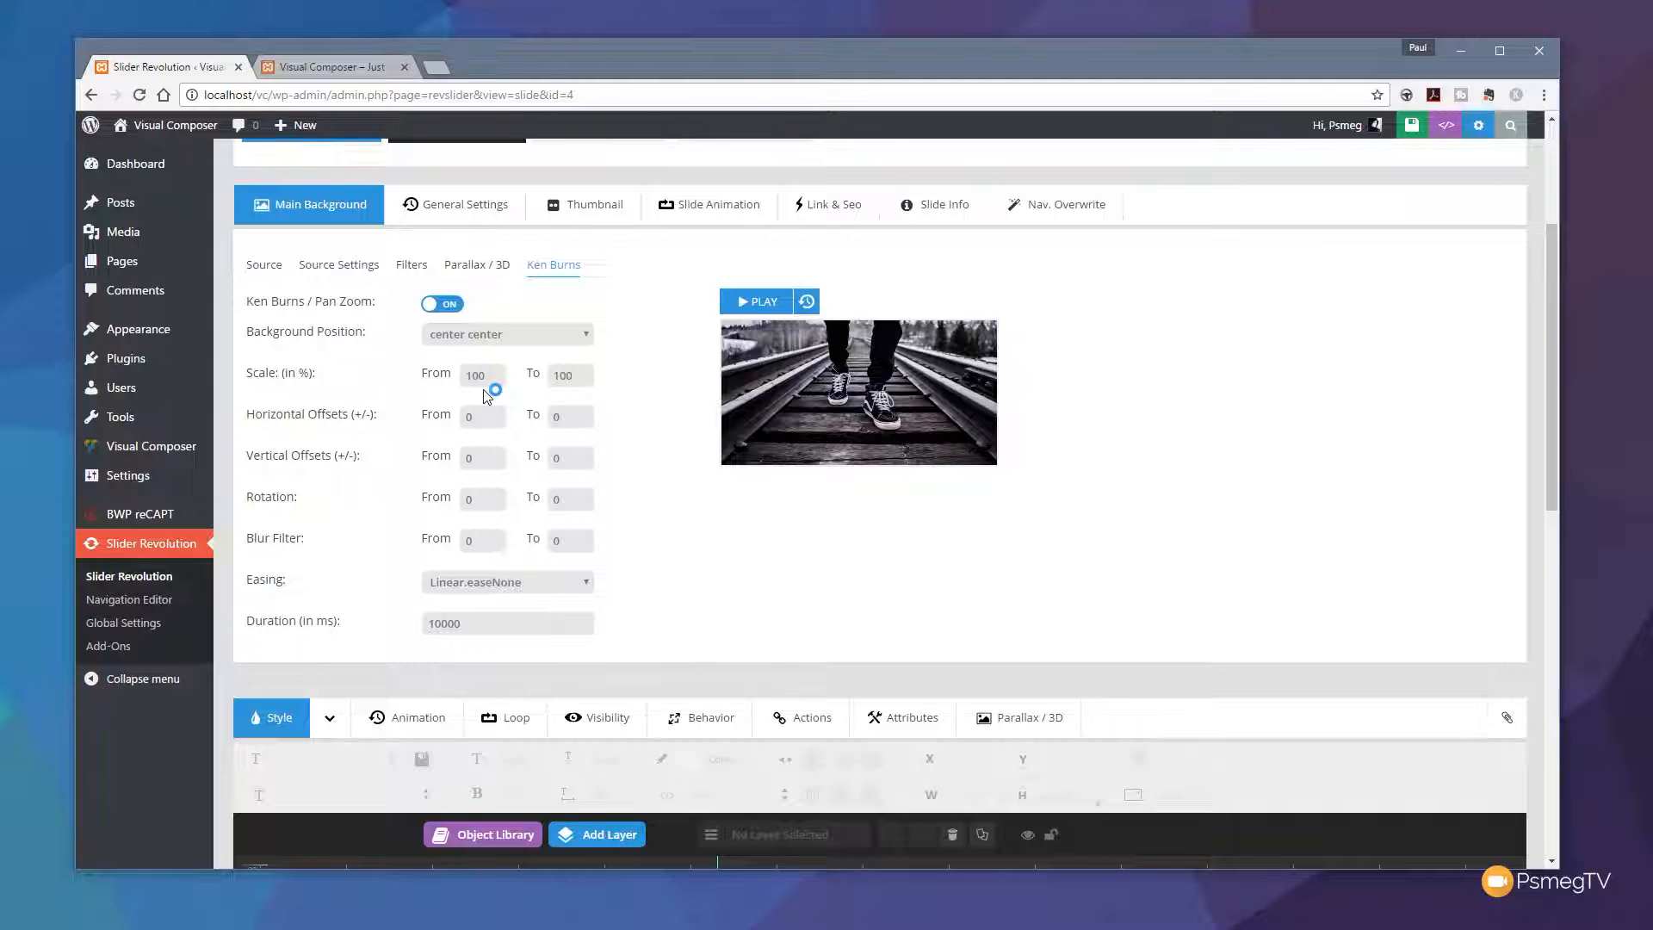
pyautogui.moveTo(479, 412)
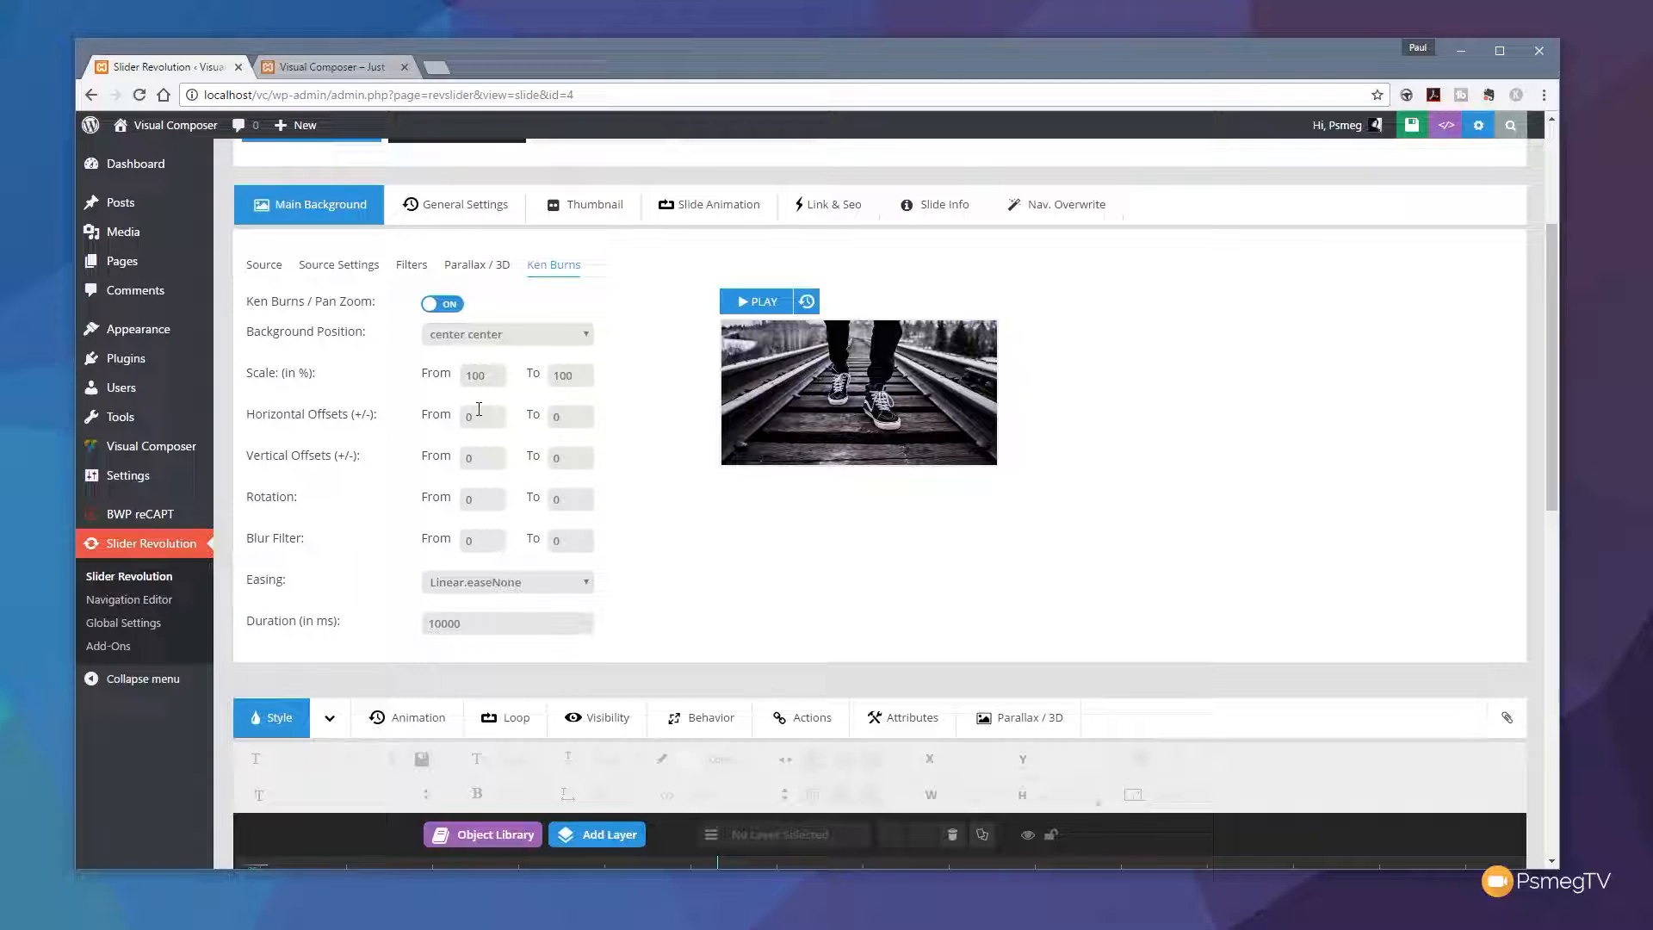
pyautogui.moveTo(487, 495)
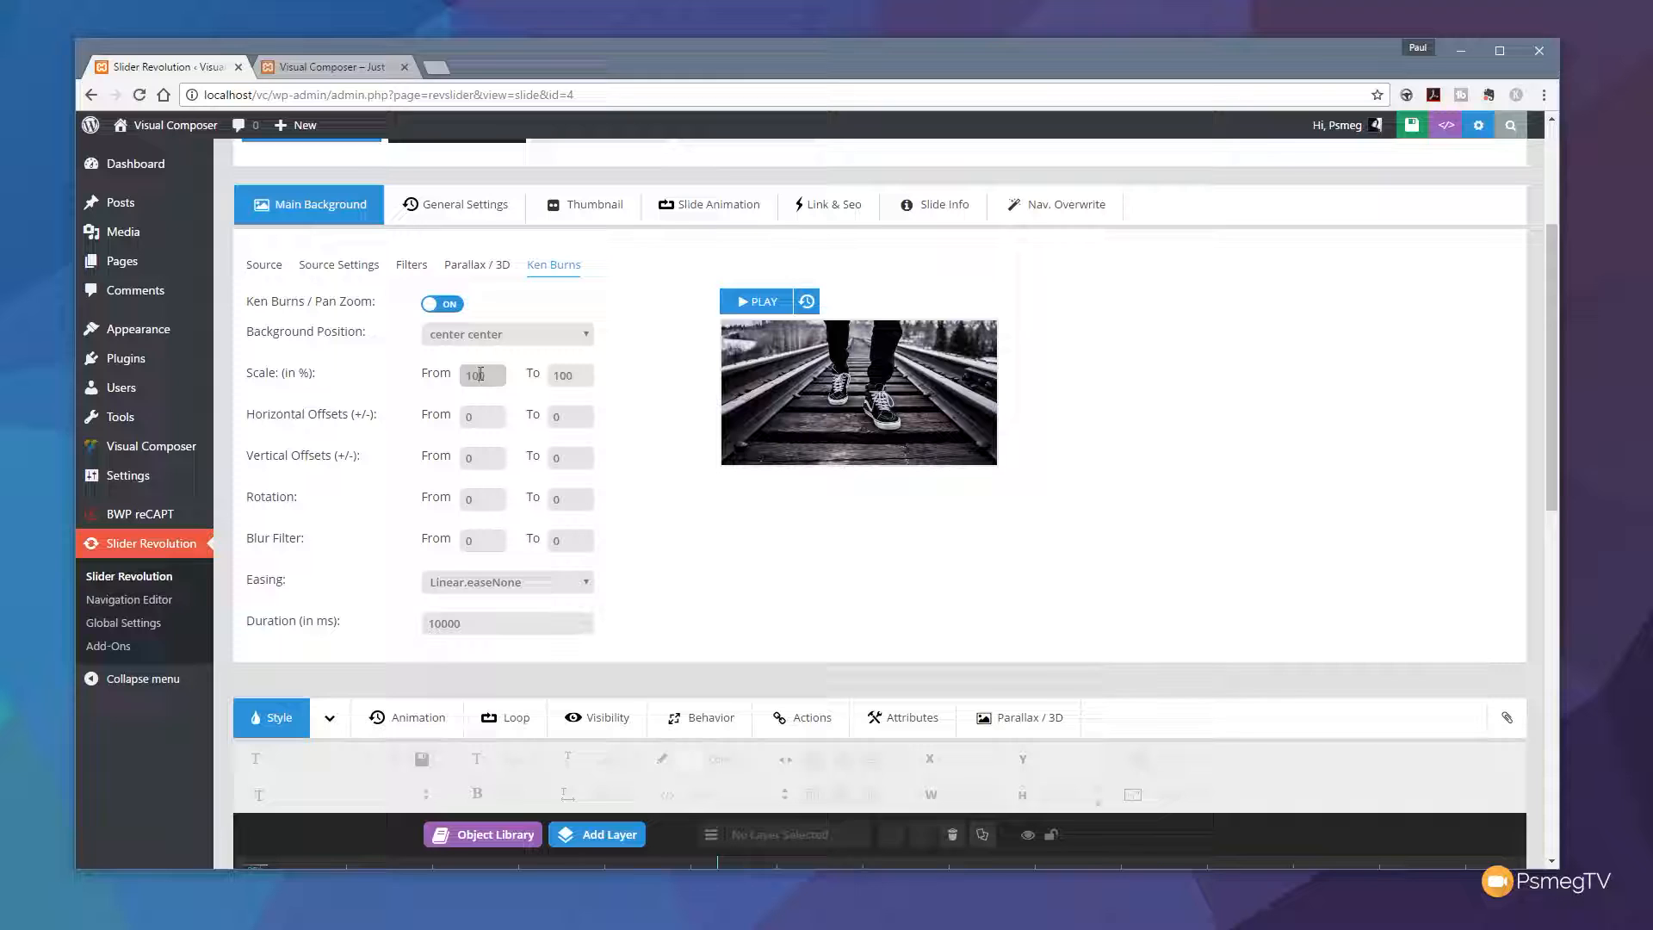
pyautogui.write('105')
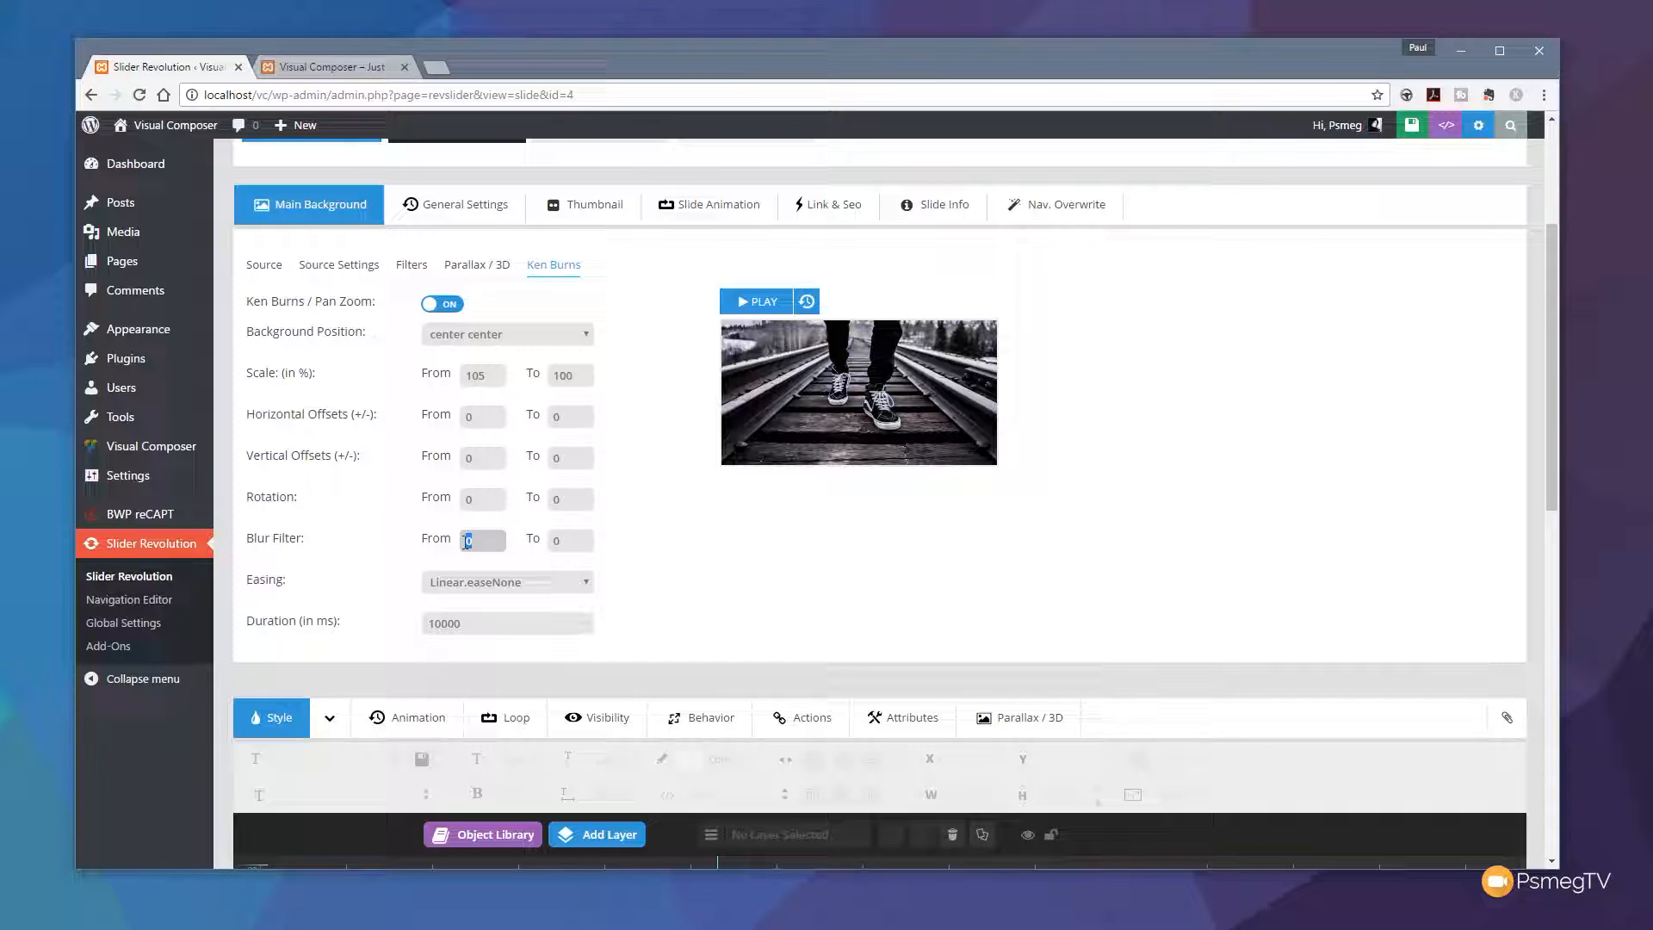
pyautogui.write('5')
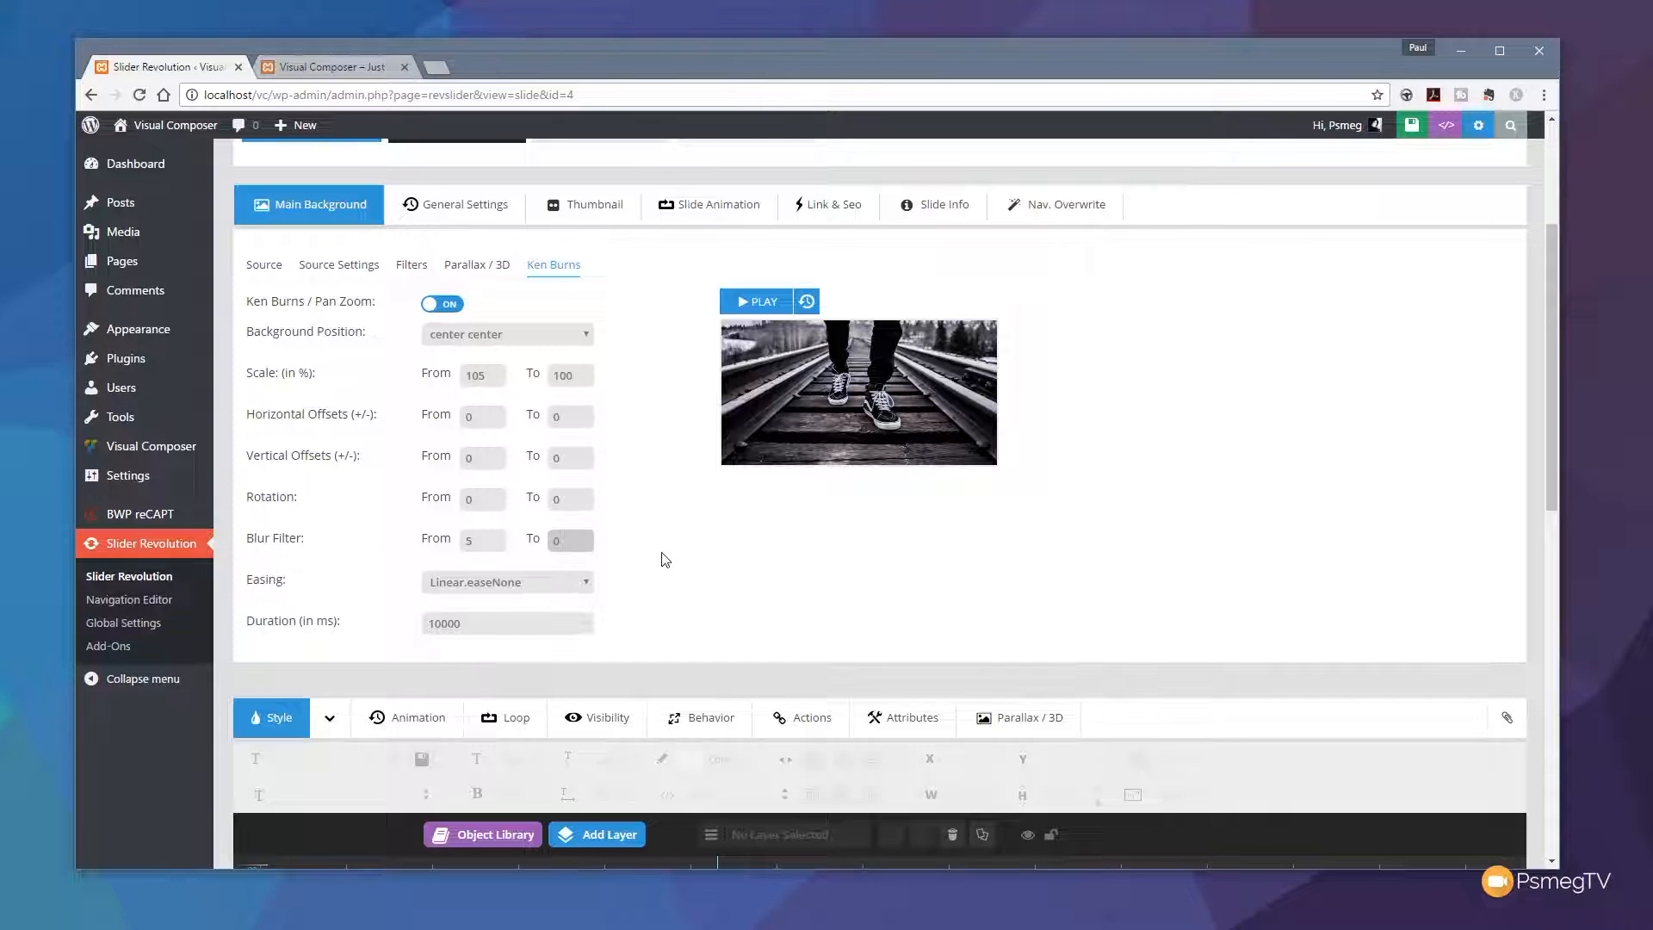
pyautogui.click(1340, 124)
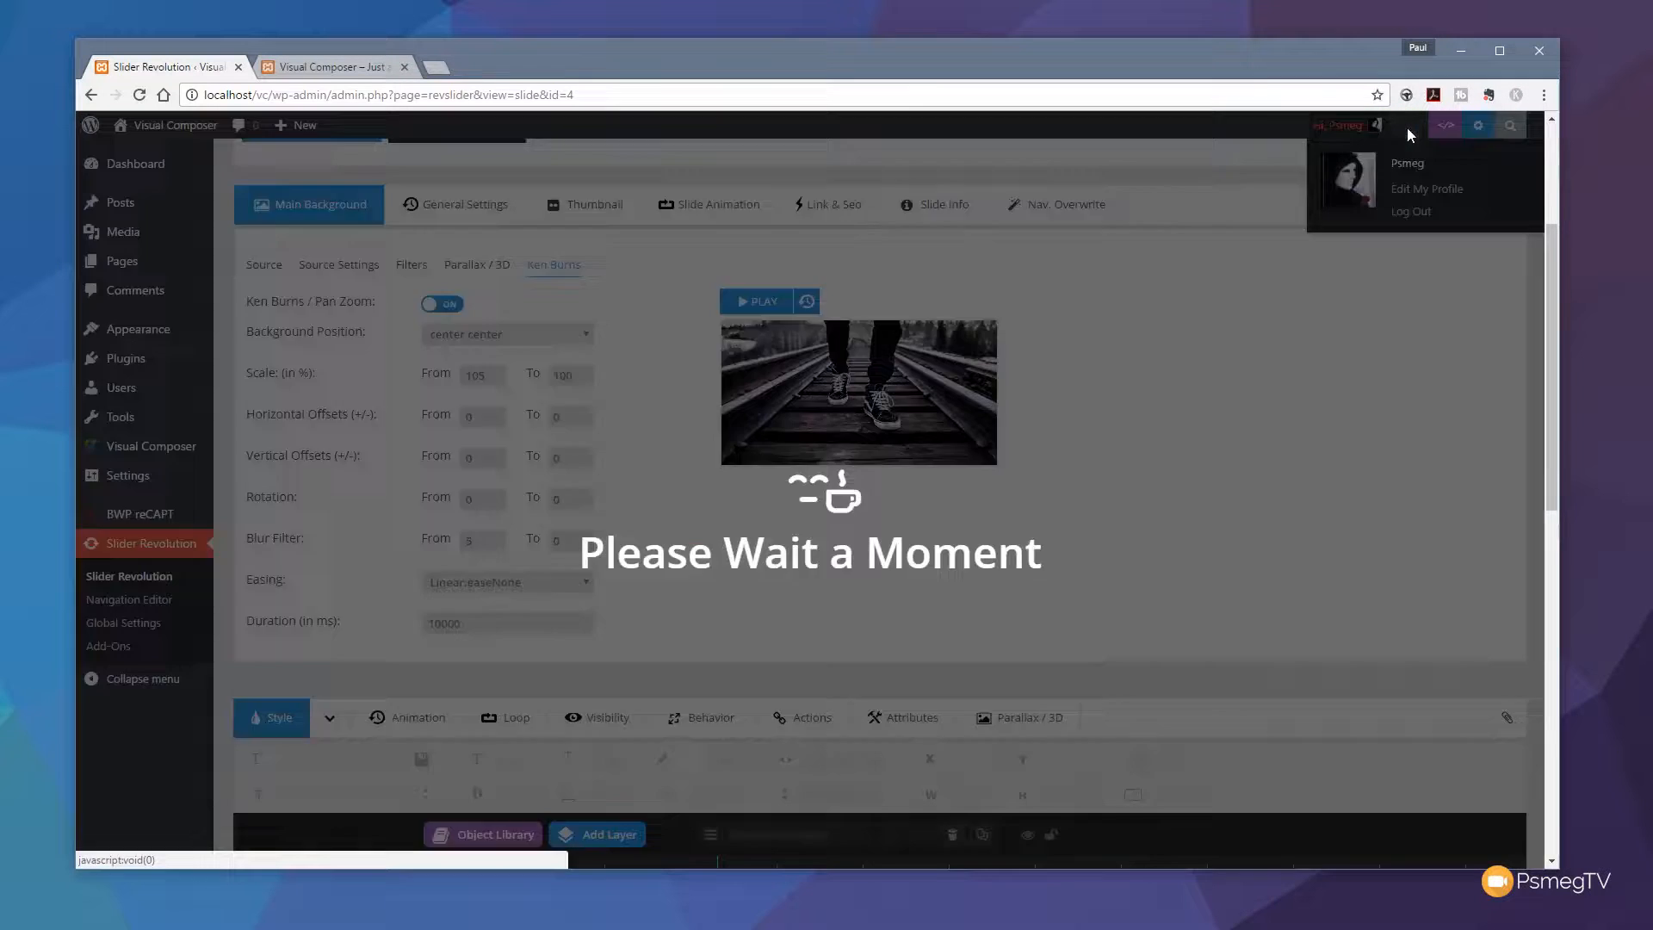
# - Check the railway slide on the homepage, then return to the Multi slider's admin page
pyautogui.click(332, 67)
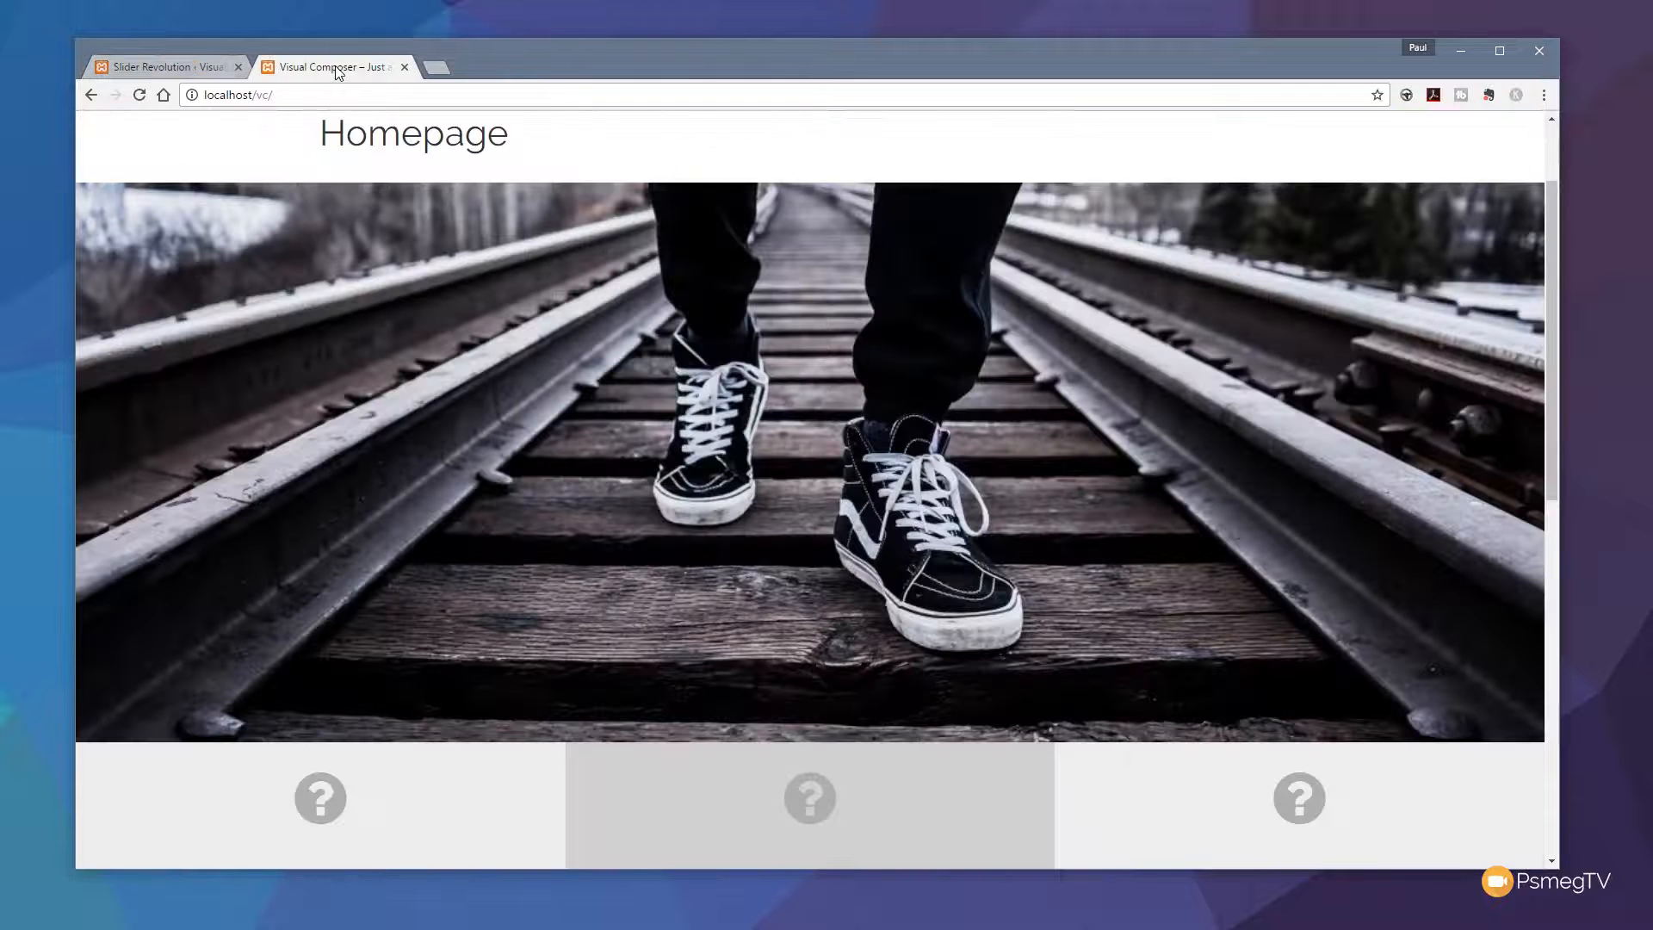
pyautogui.click(139, 95)
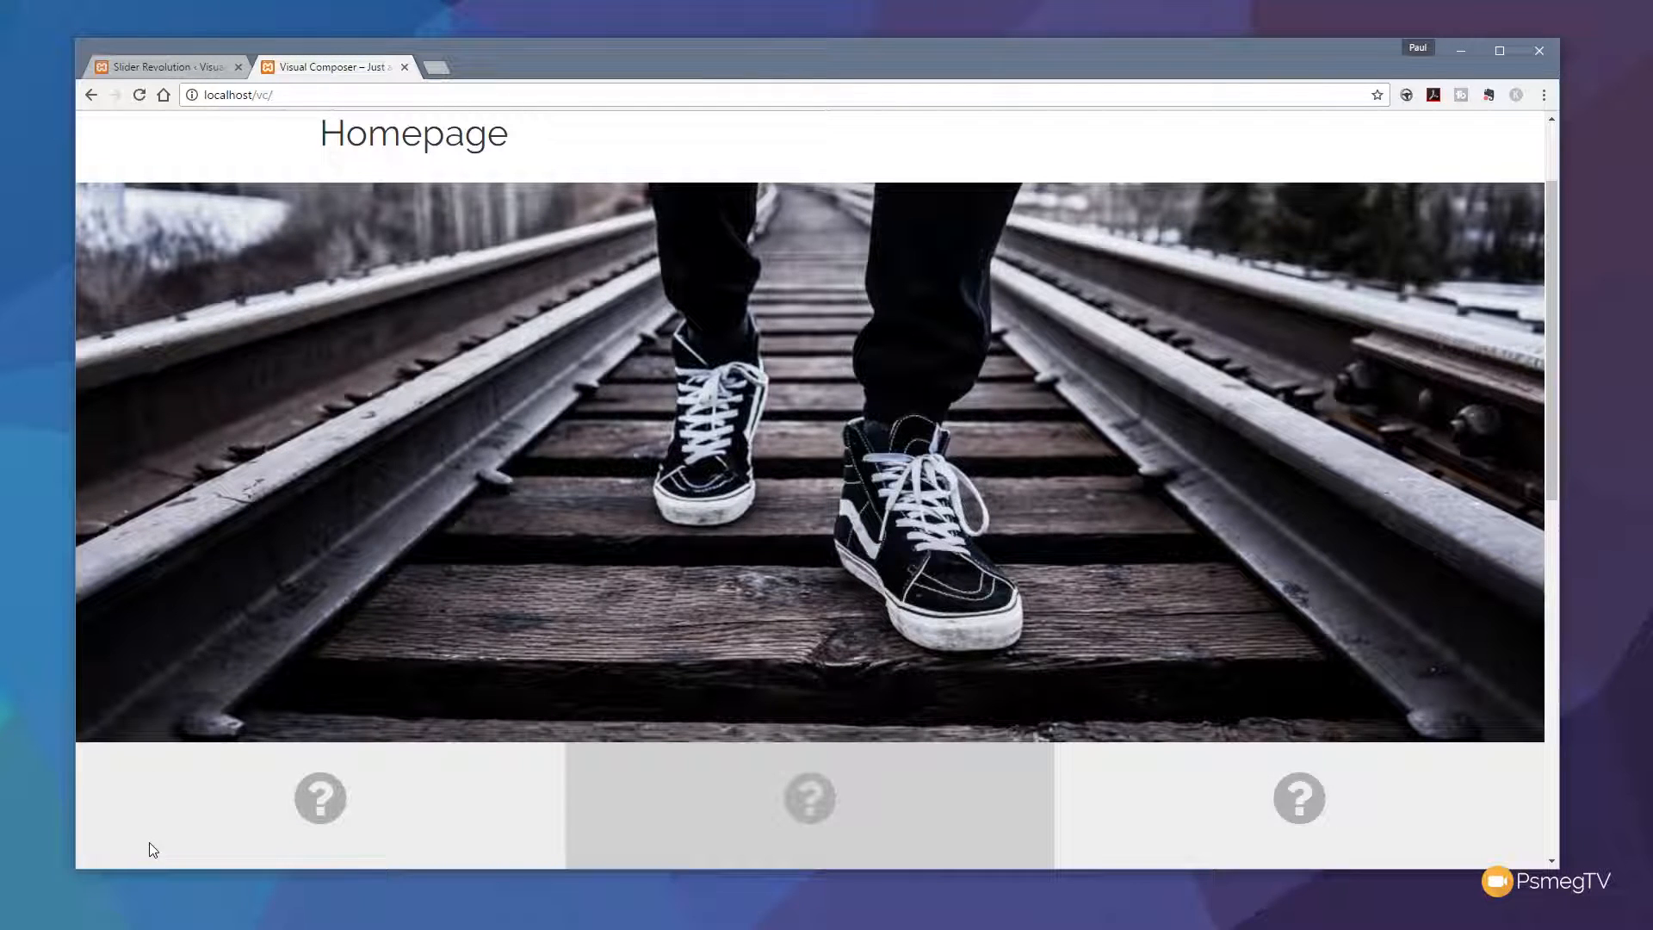
pyautogui.moveTo(167, 82)
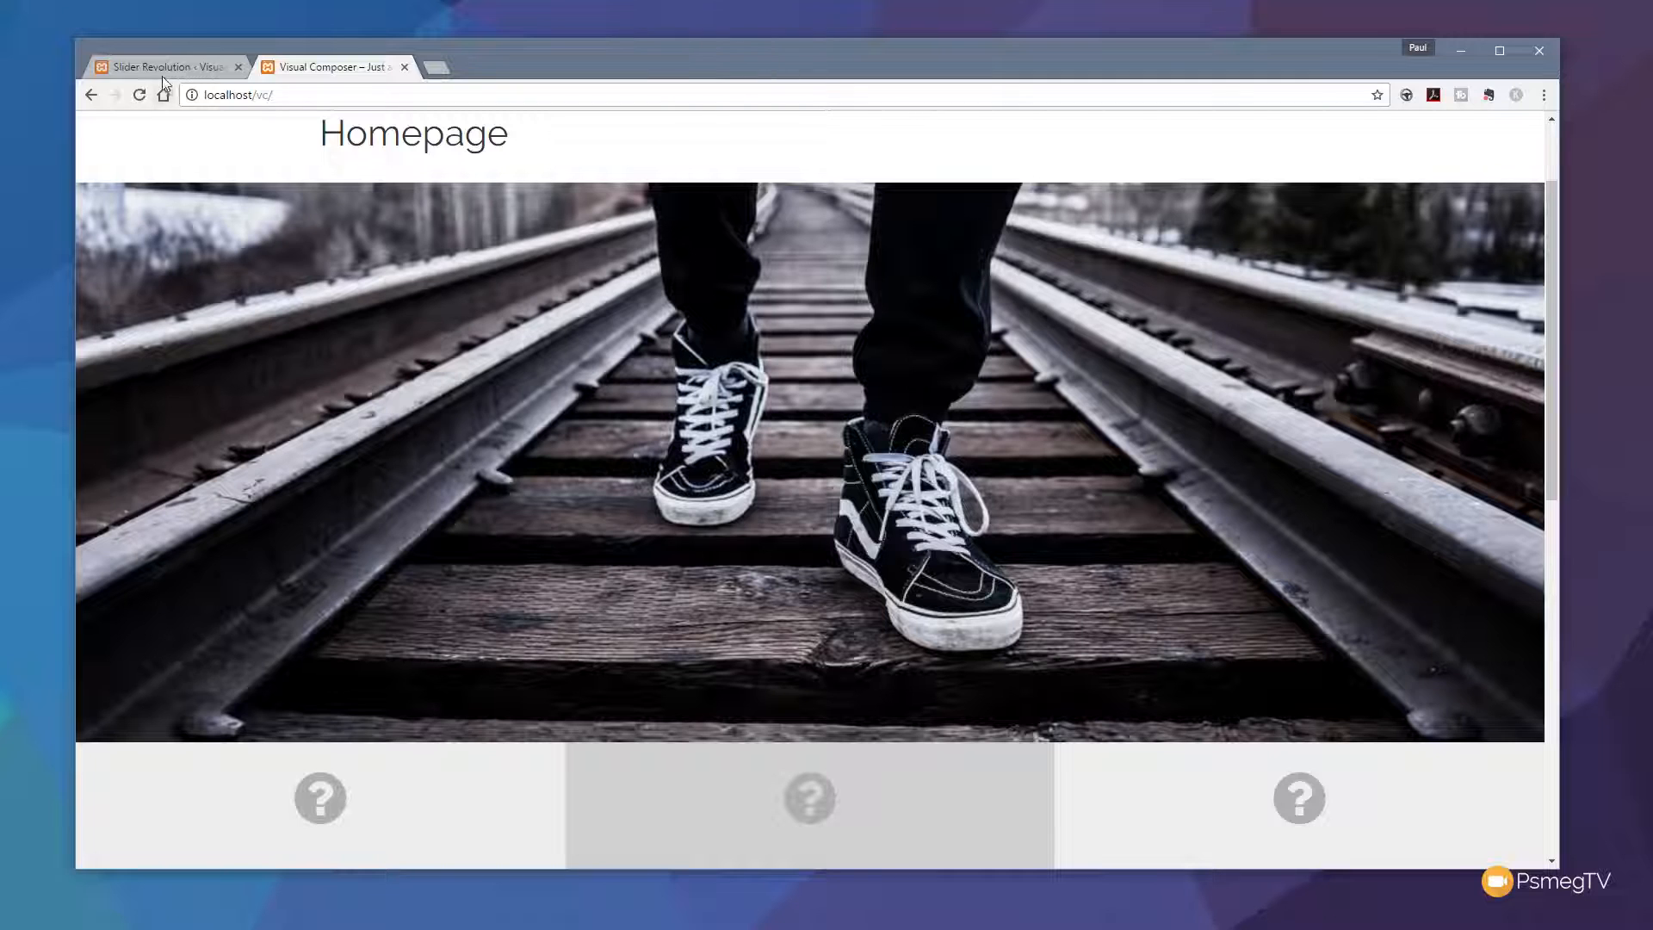
pyautogui.click(164, 67)
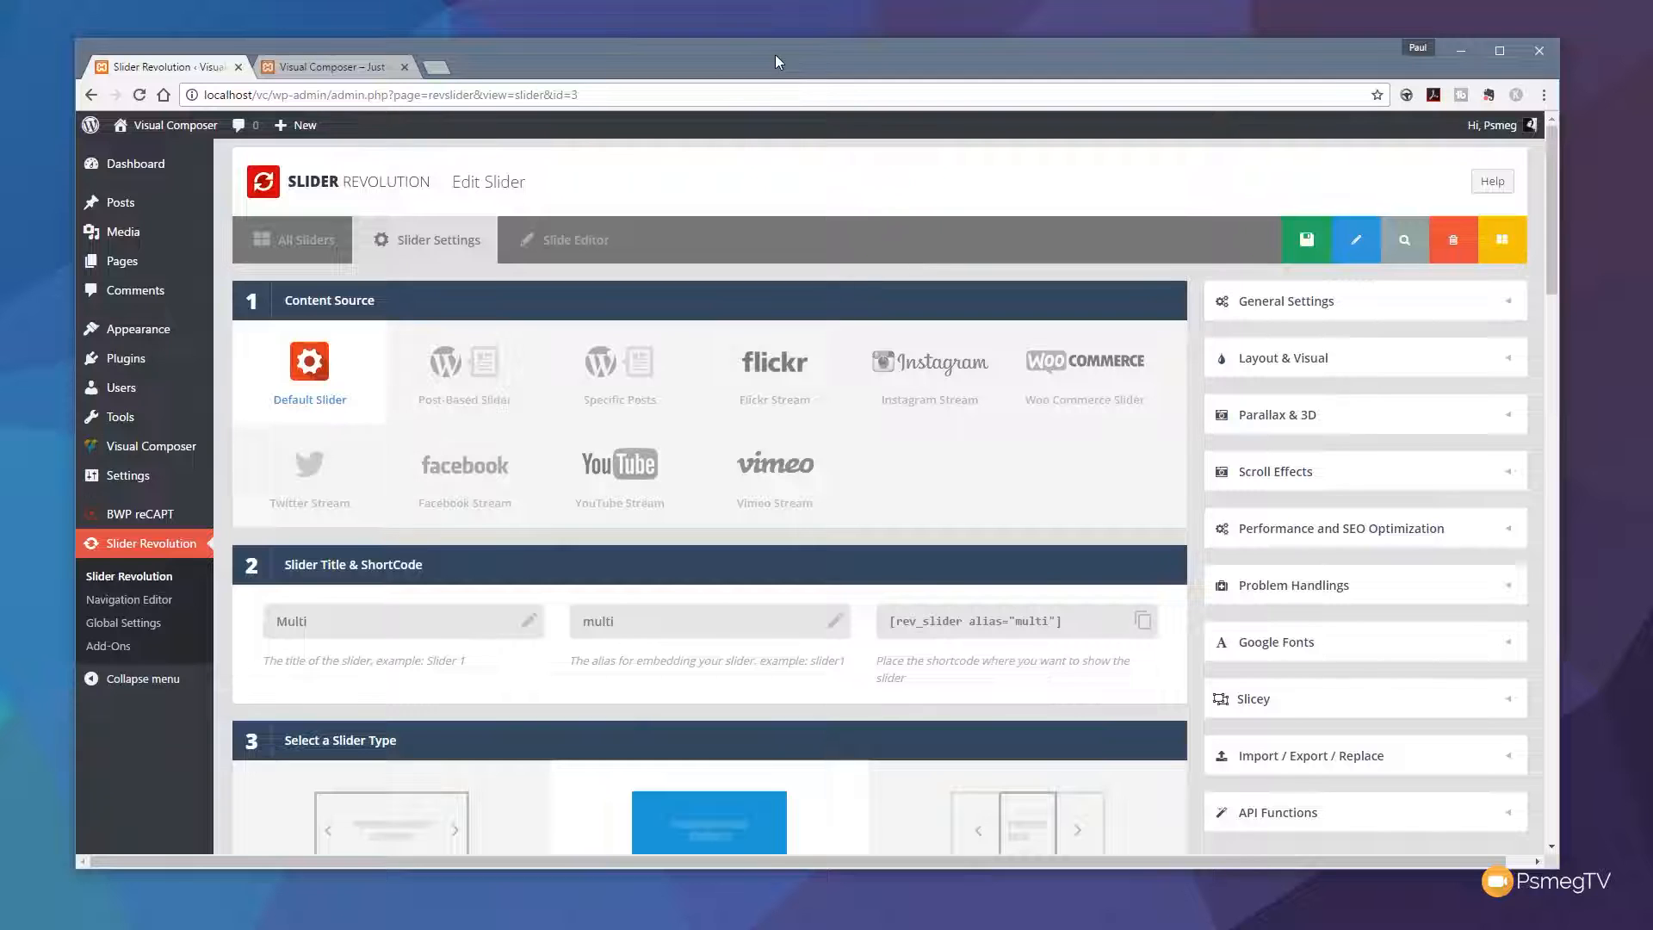
pyautogui.moveTo(733, 451)
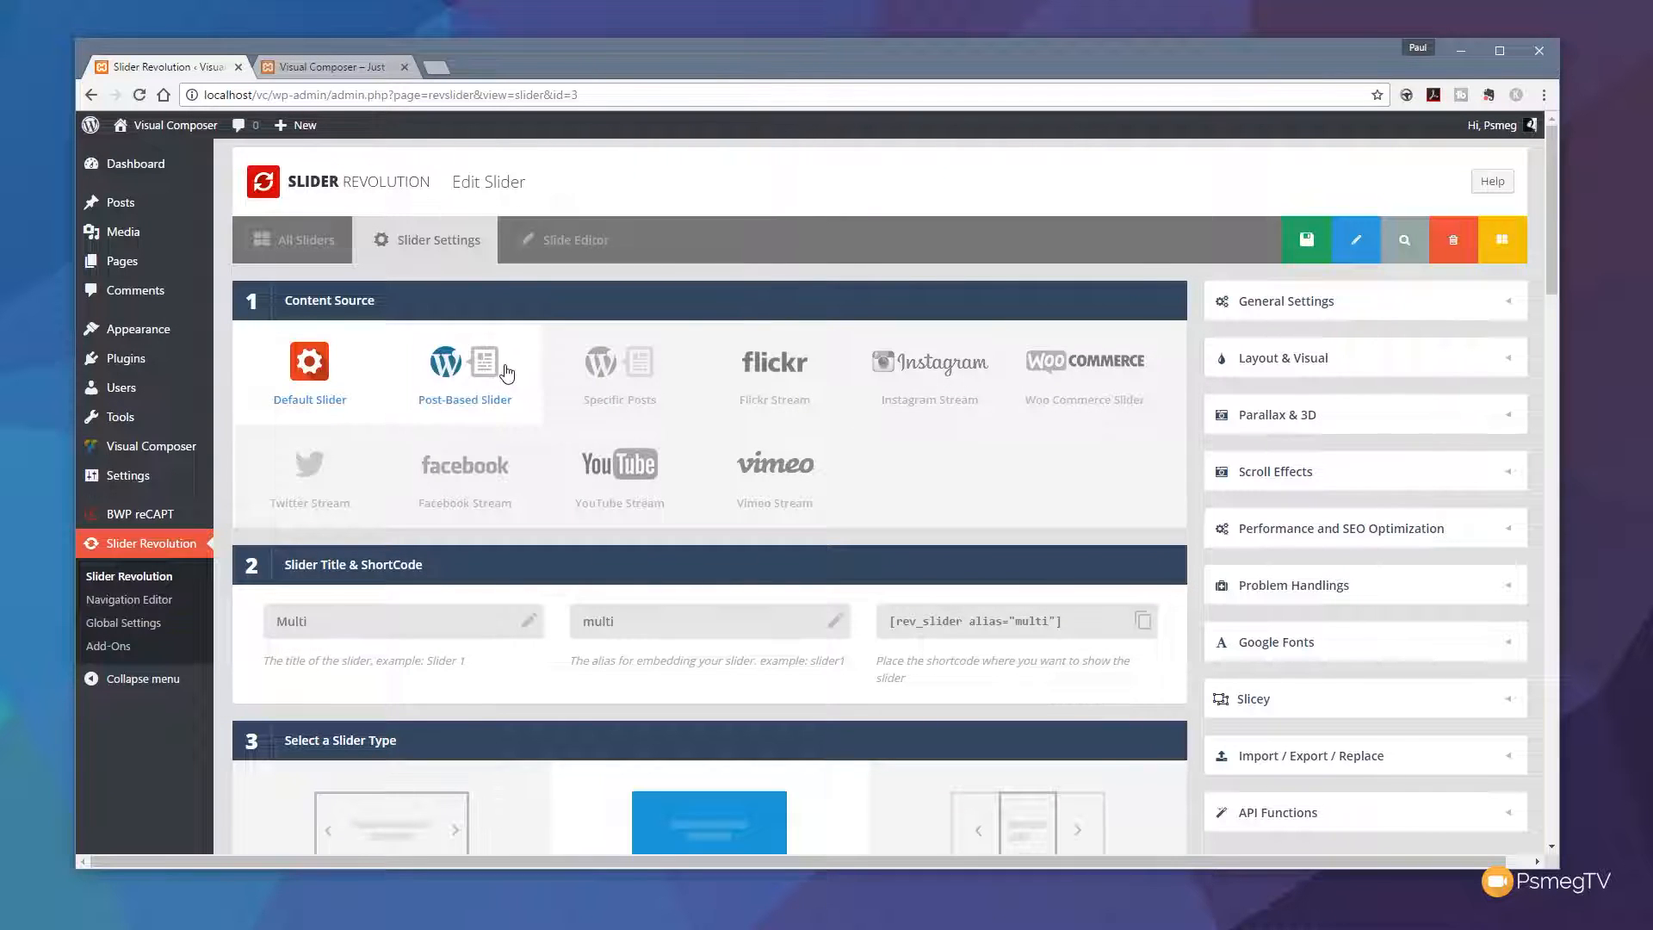
pyautogui.moveTo(1260, 700)
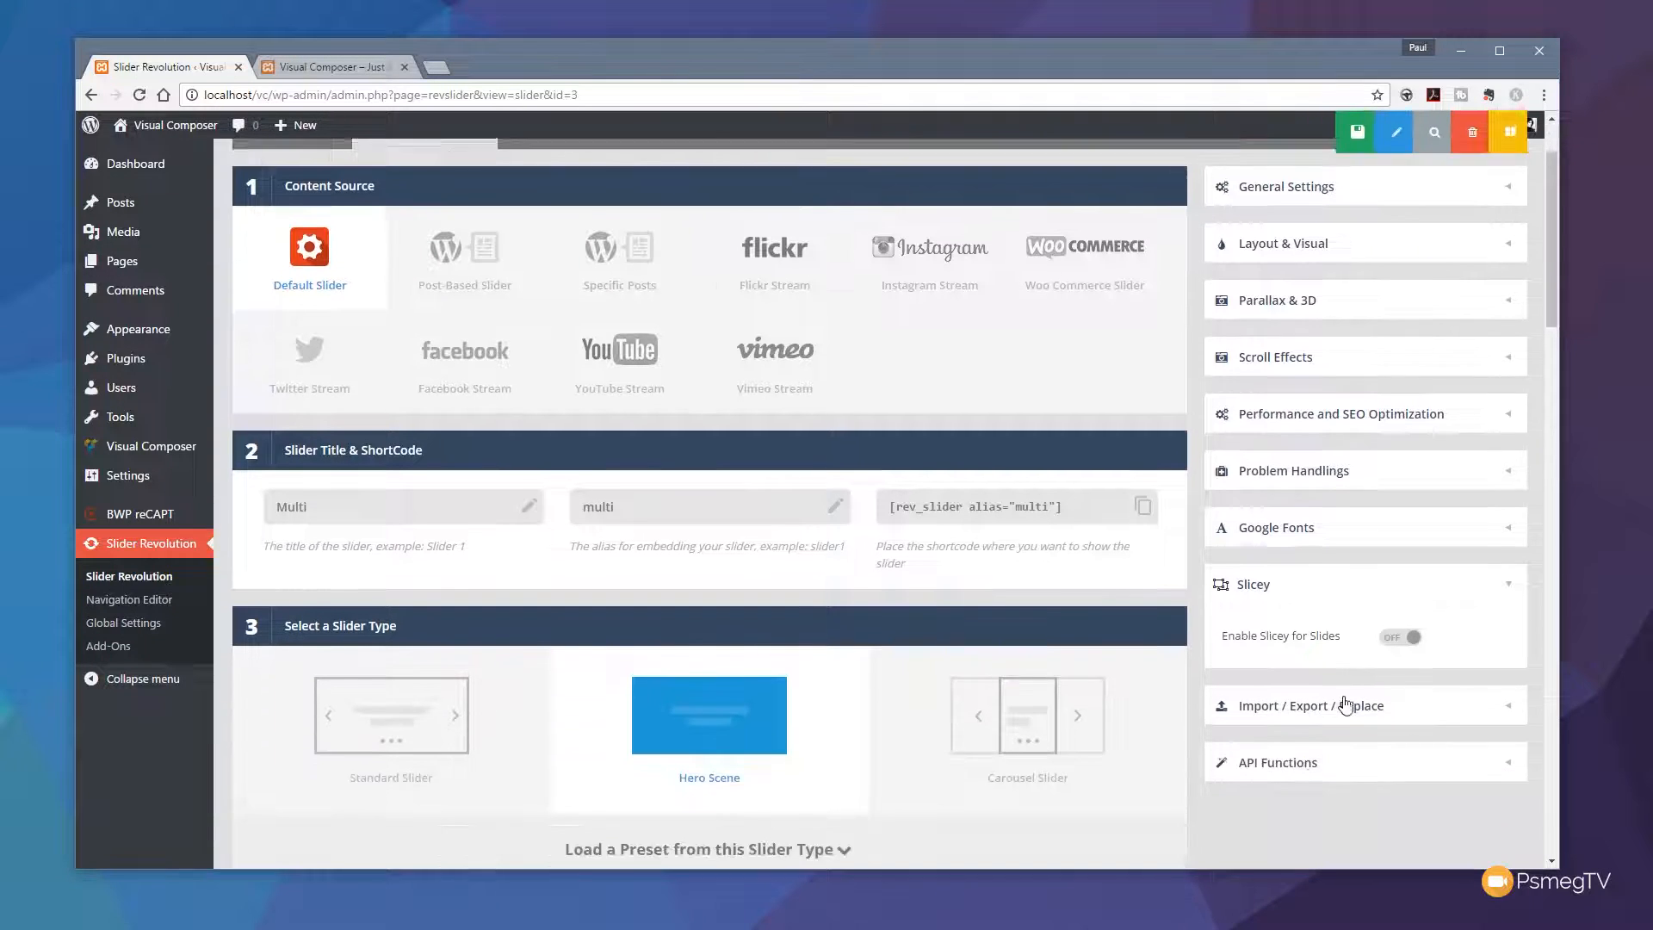
# - Switch Enable Slicey for Slides to ON in the Multi slider's settings
pyautogui.scroll(-3)
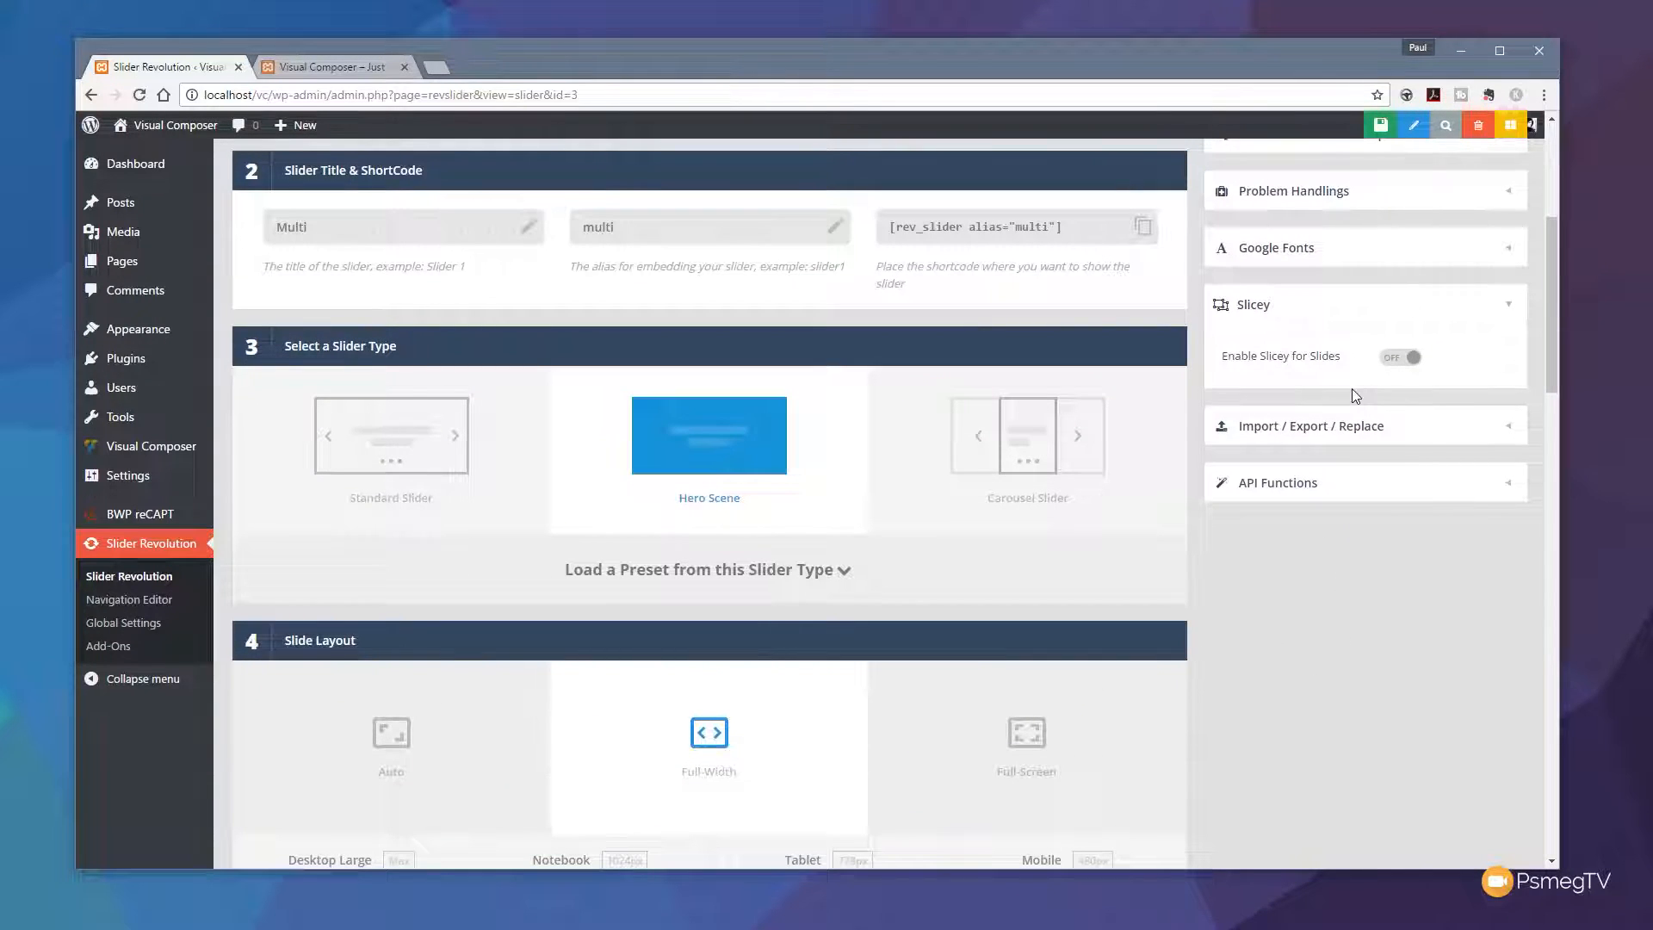
pyautogui.moveTo(1381, 382)
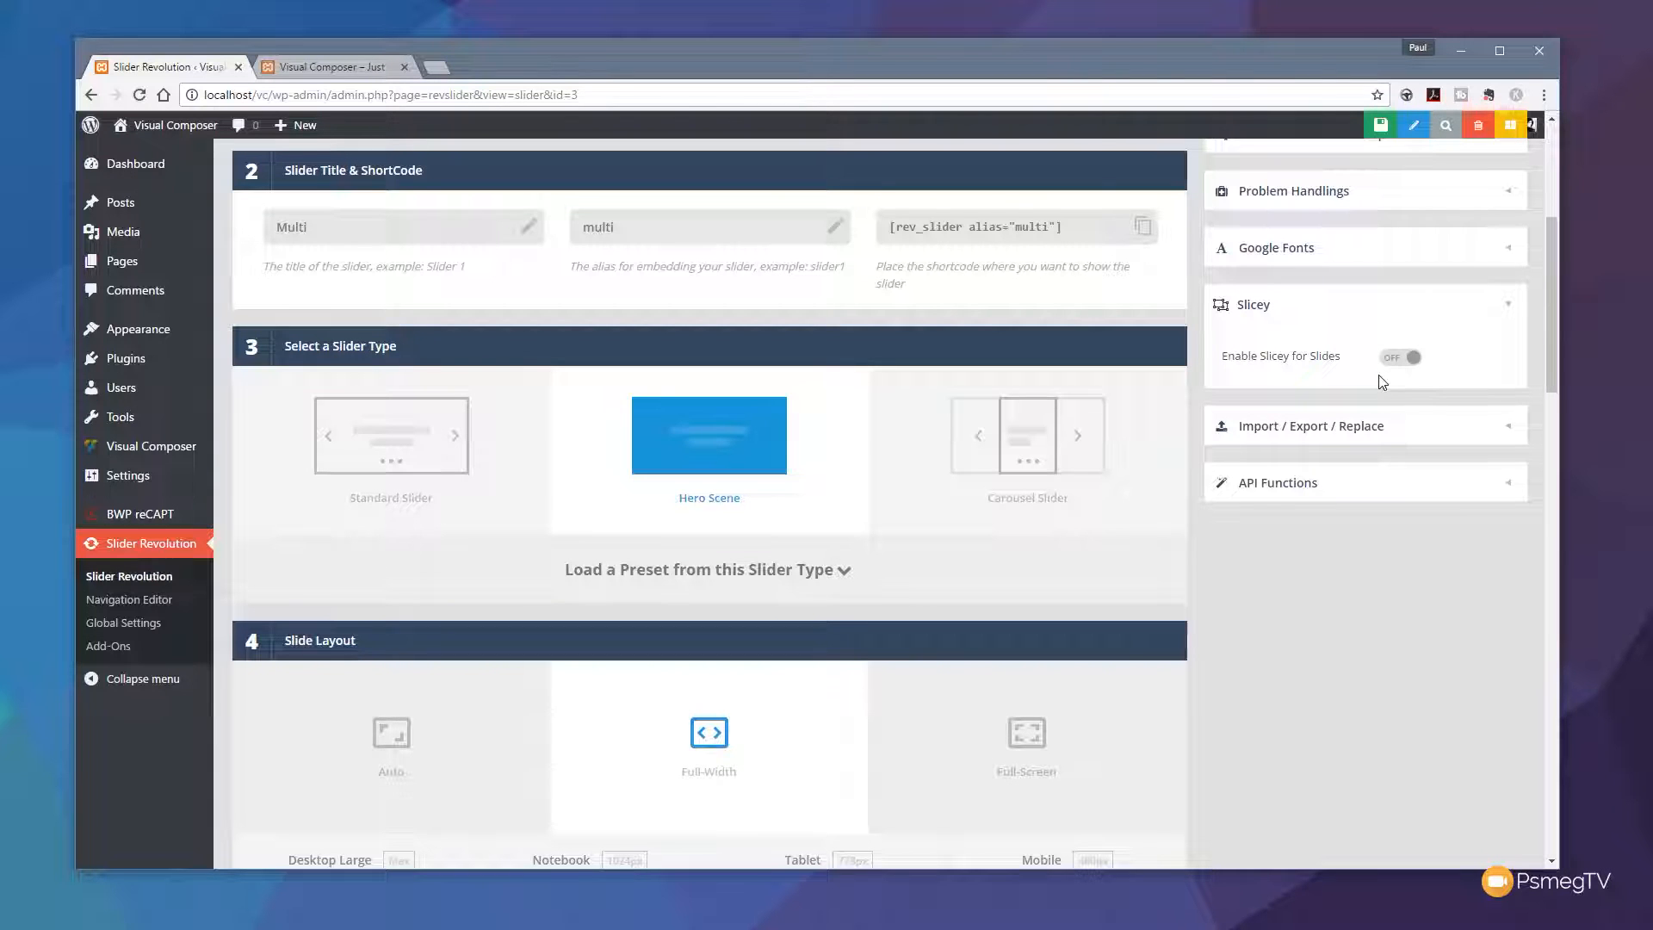
pyautogui.moveTo(1389, 363)
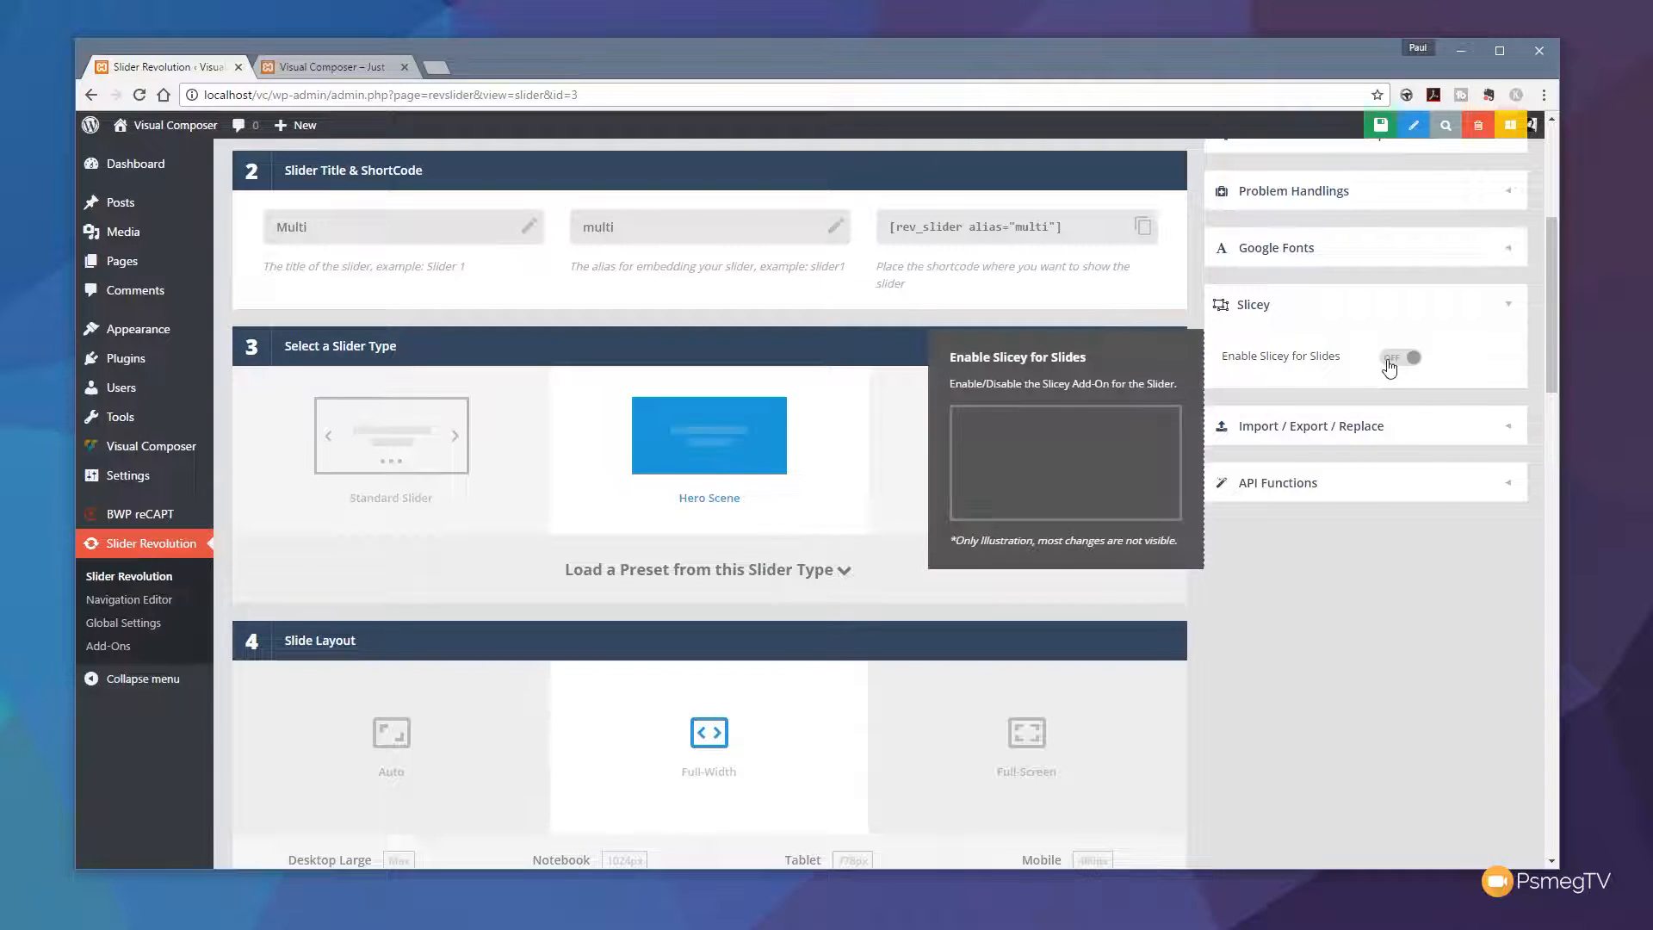
pyautogui.click(1402, 358)
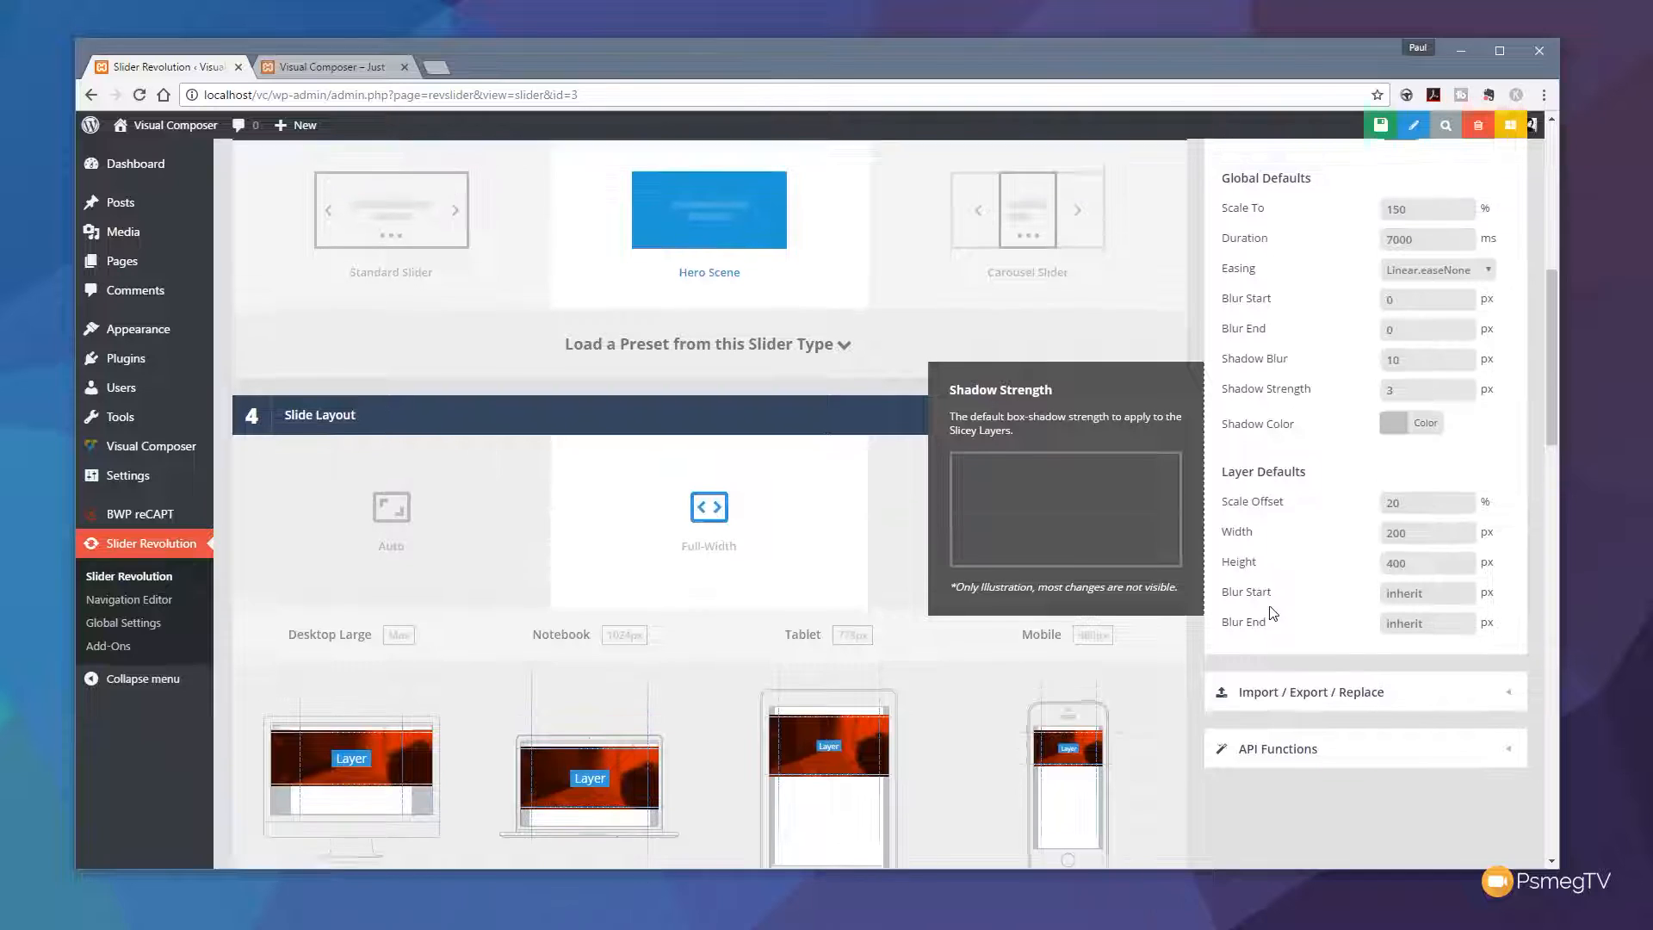
pyautogui.scroll(3)
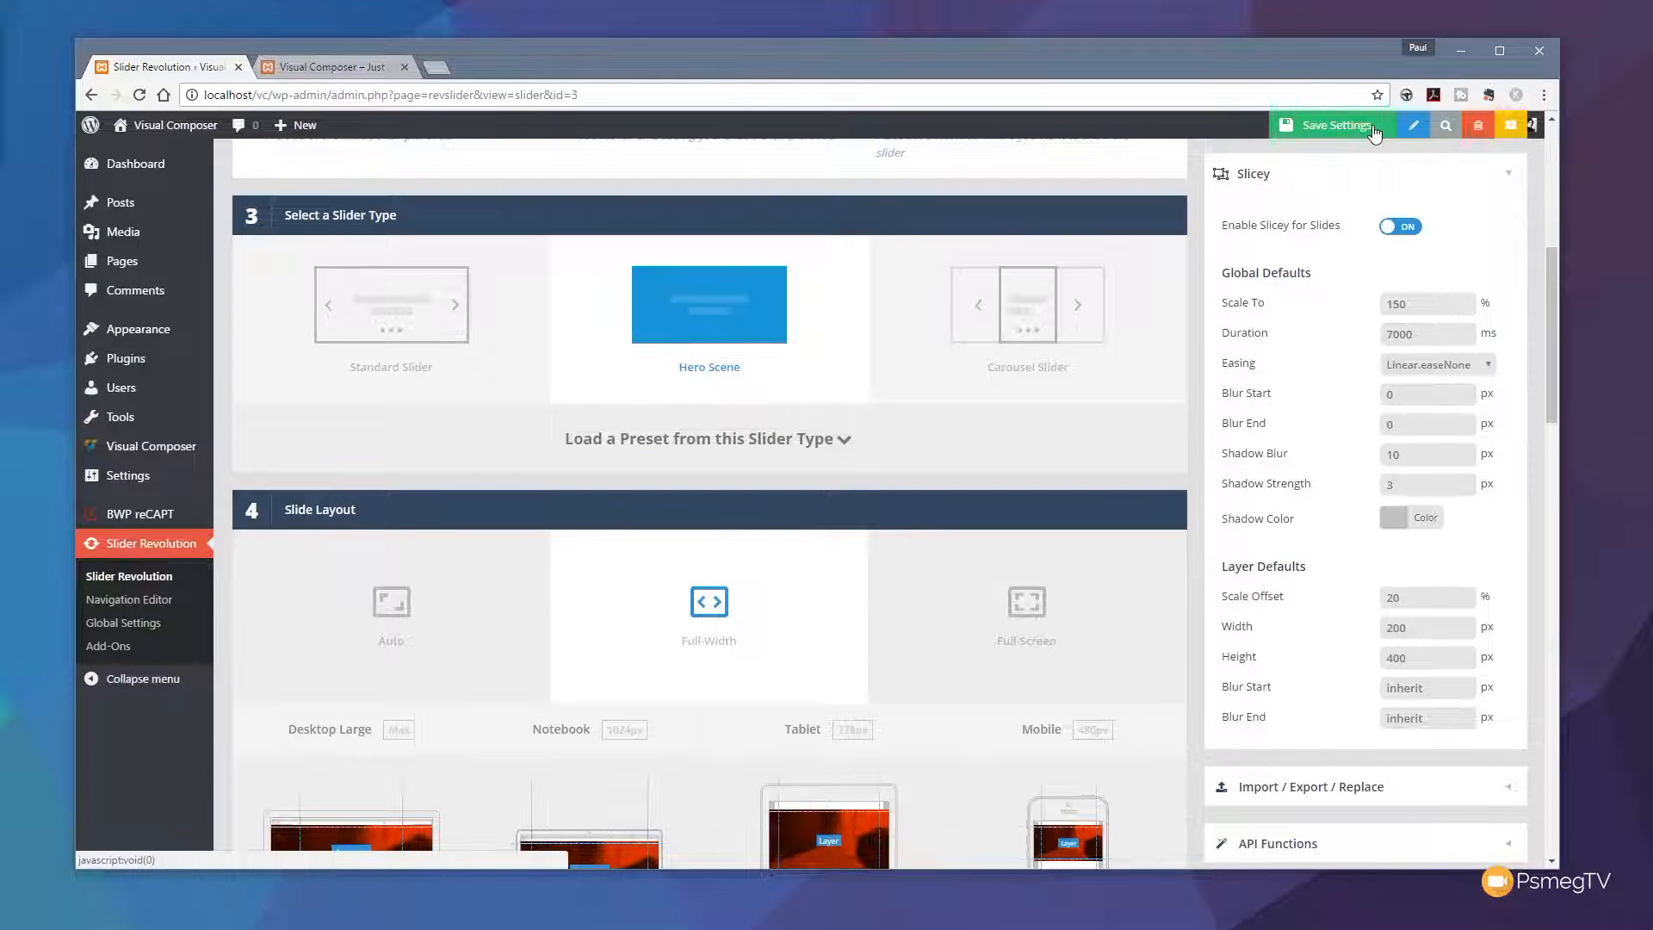
pyautogui.scroll(3)
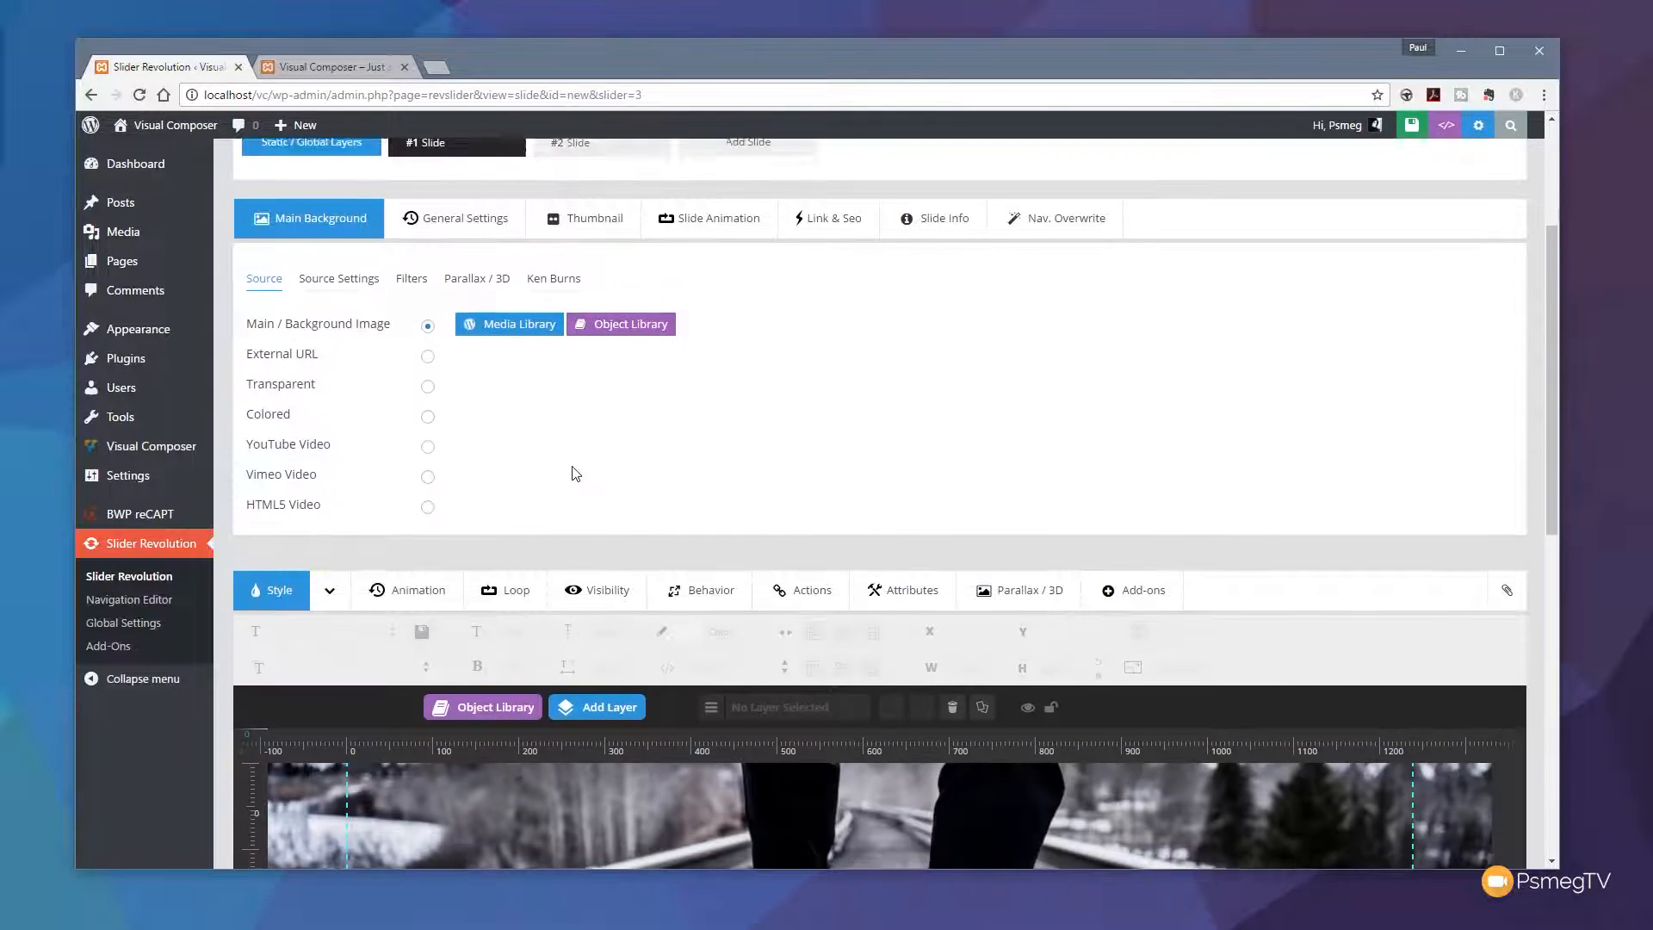
# - Add a Slicey layer at the default 200×400 size and save the slide
pyautogui.scroll(-3)
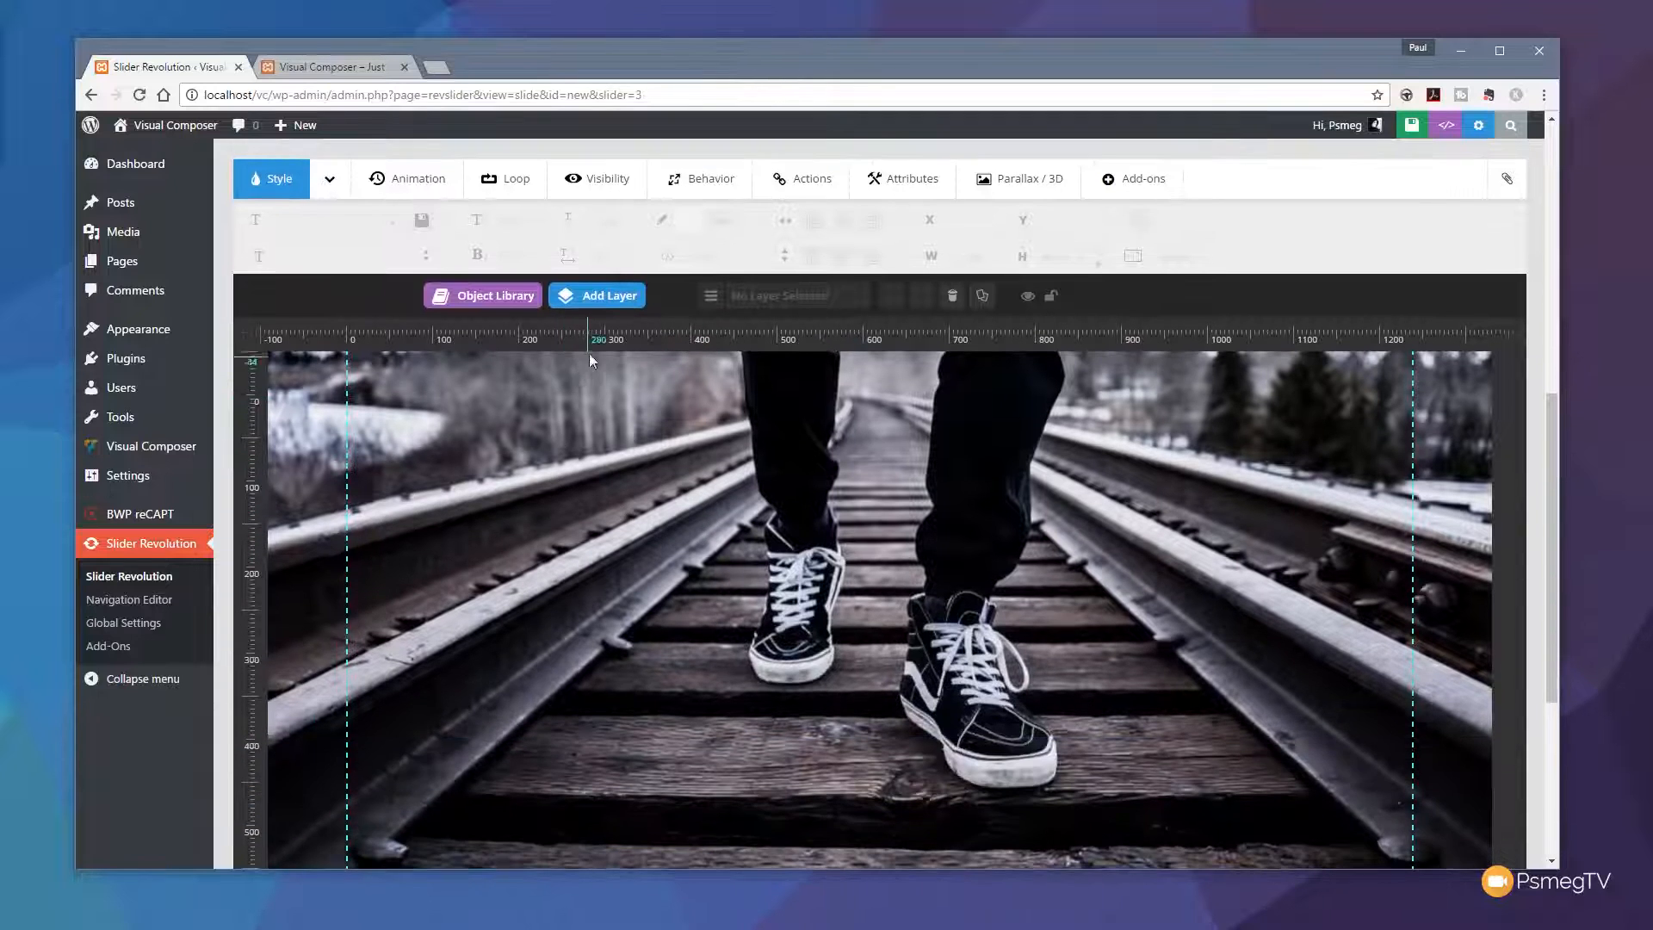
pyautogui.click(606, 294)
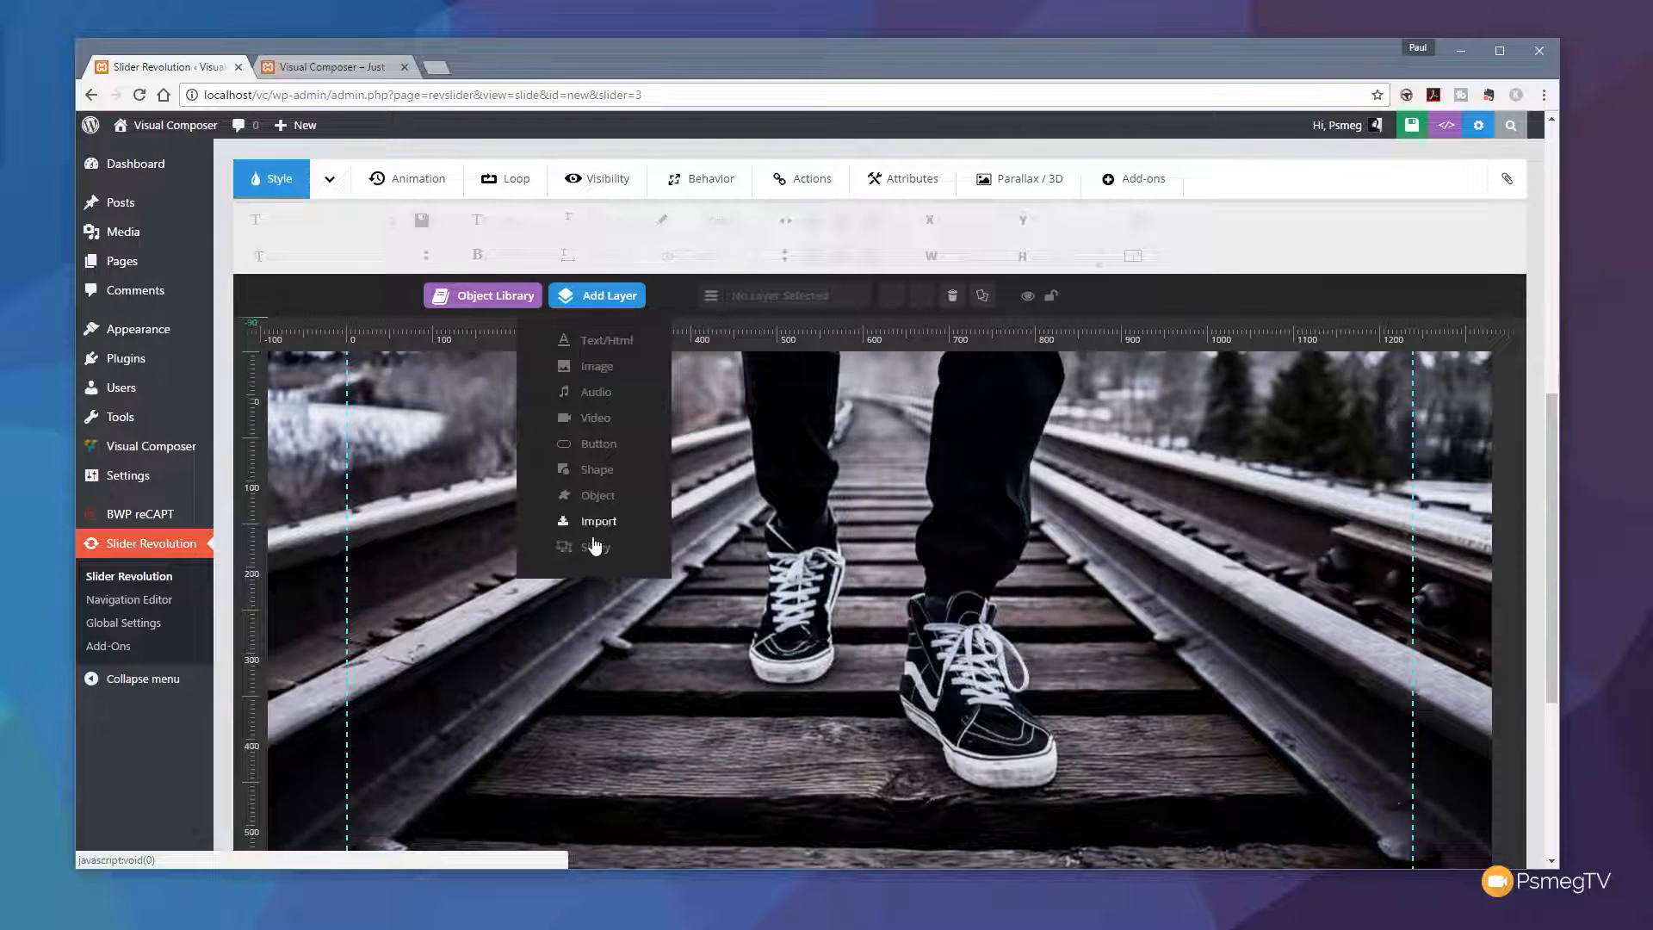
pyautogui.moveTo(596, 545)
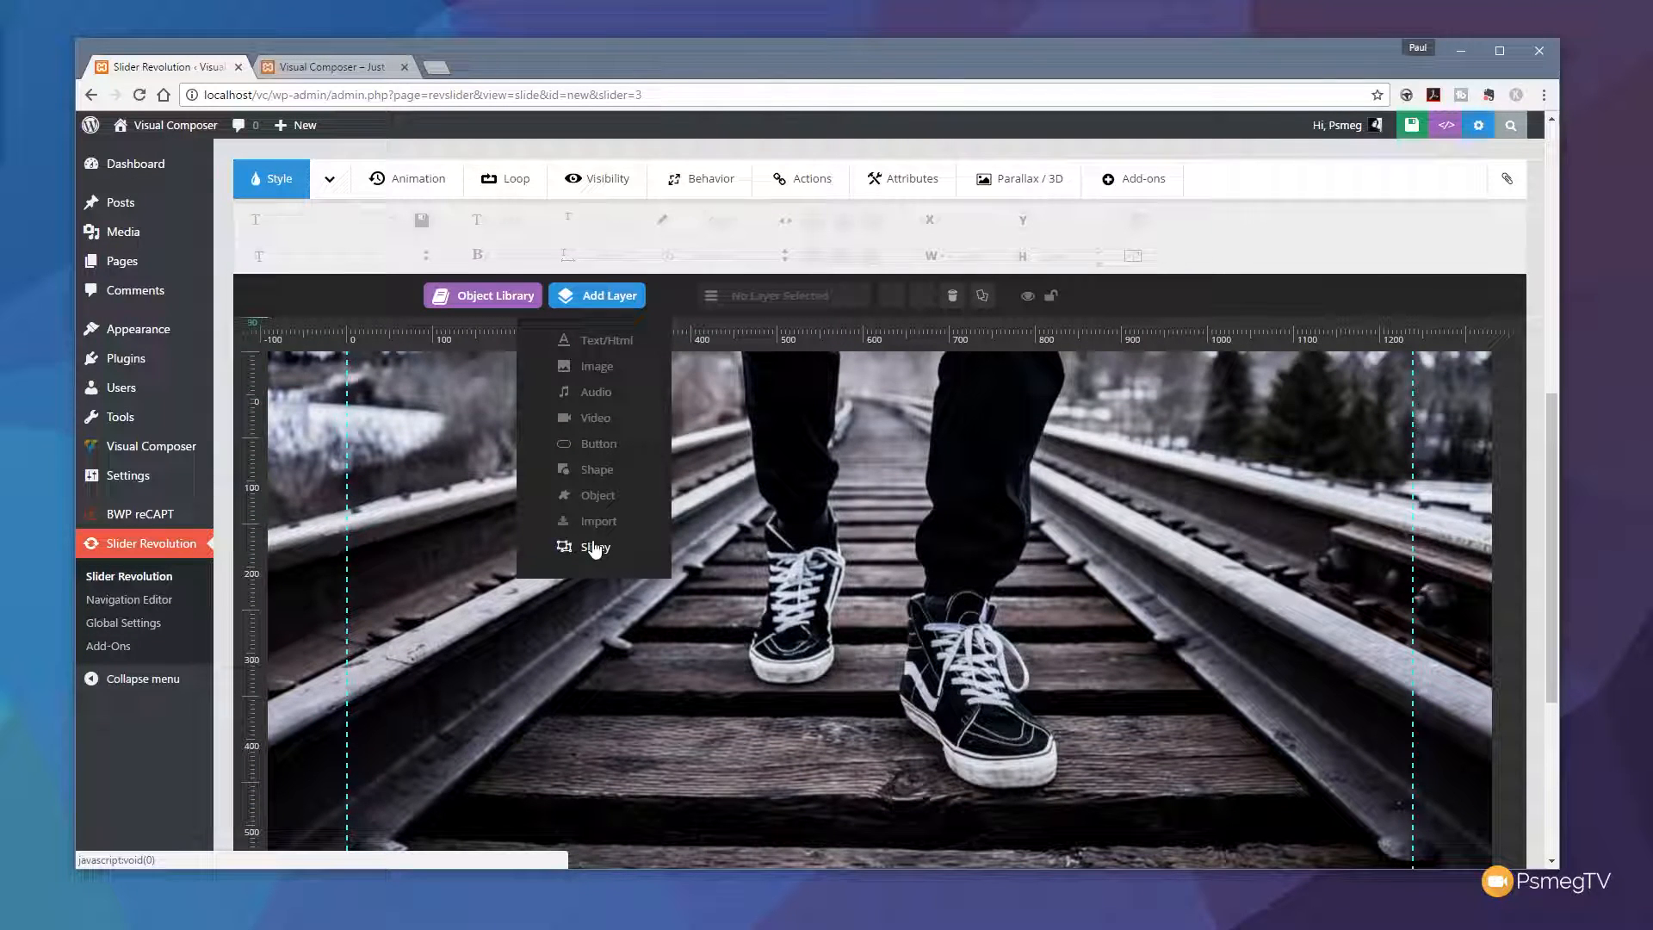
pyautogui.click(594, 546)
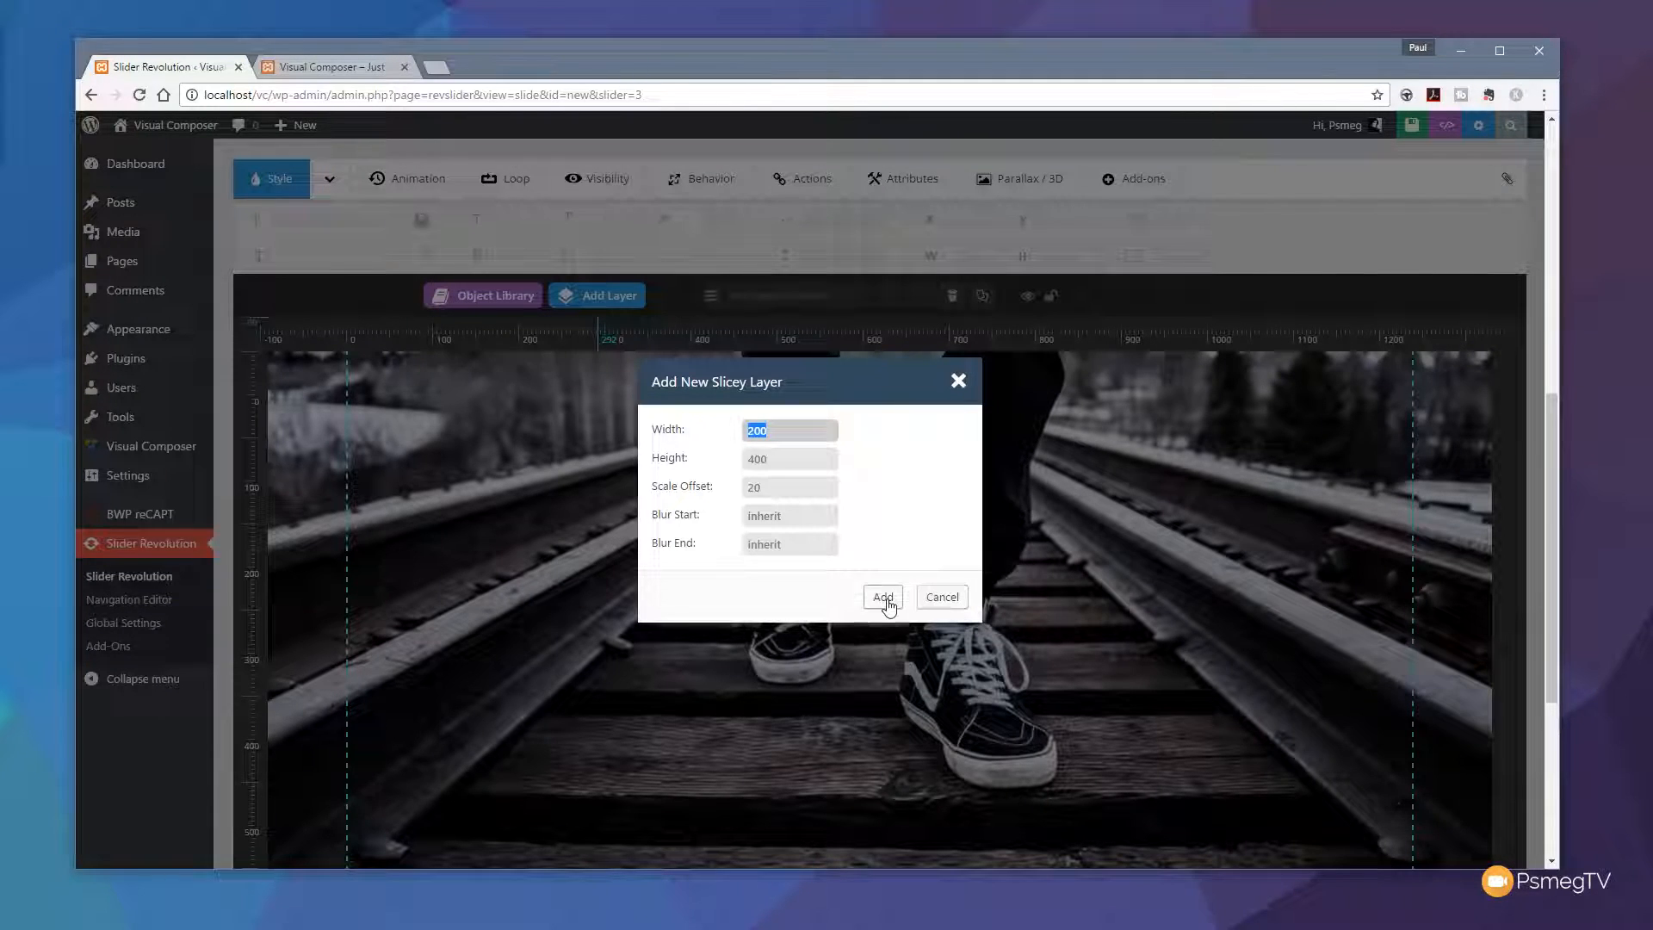
pyautogui.click(881, 598)
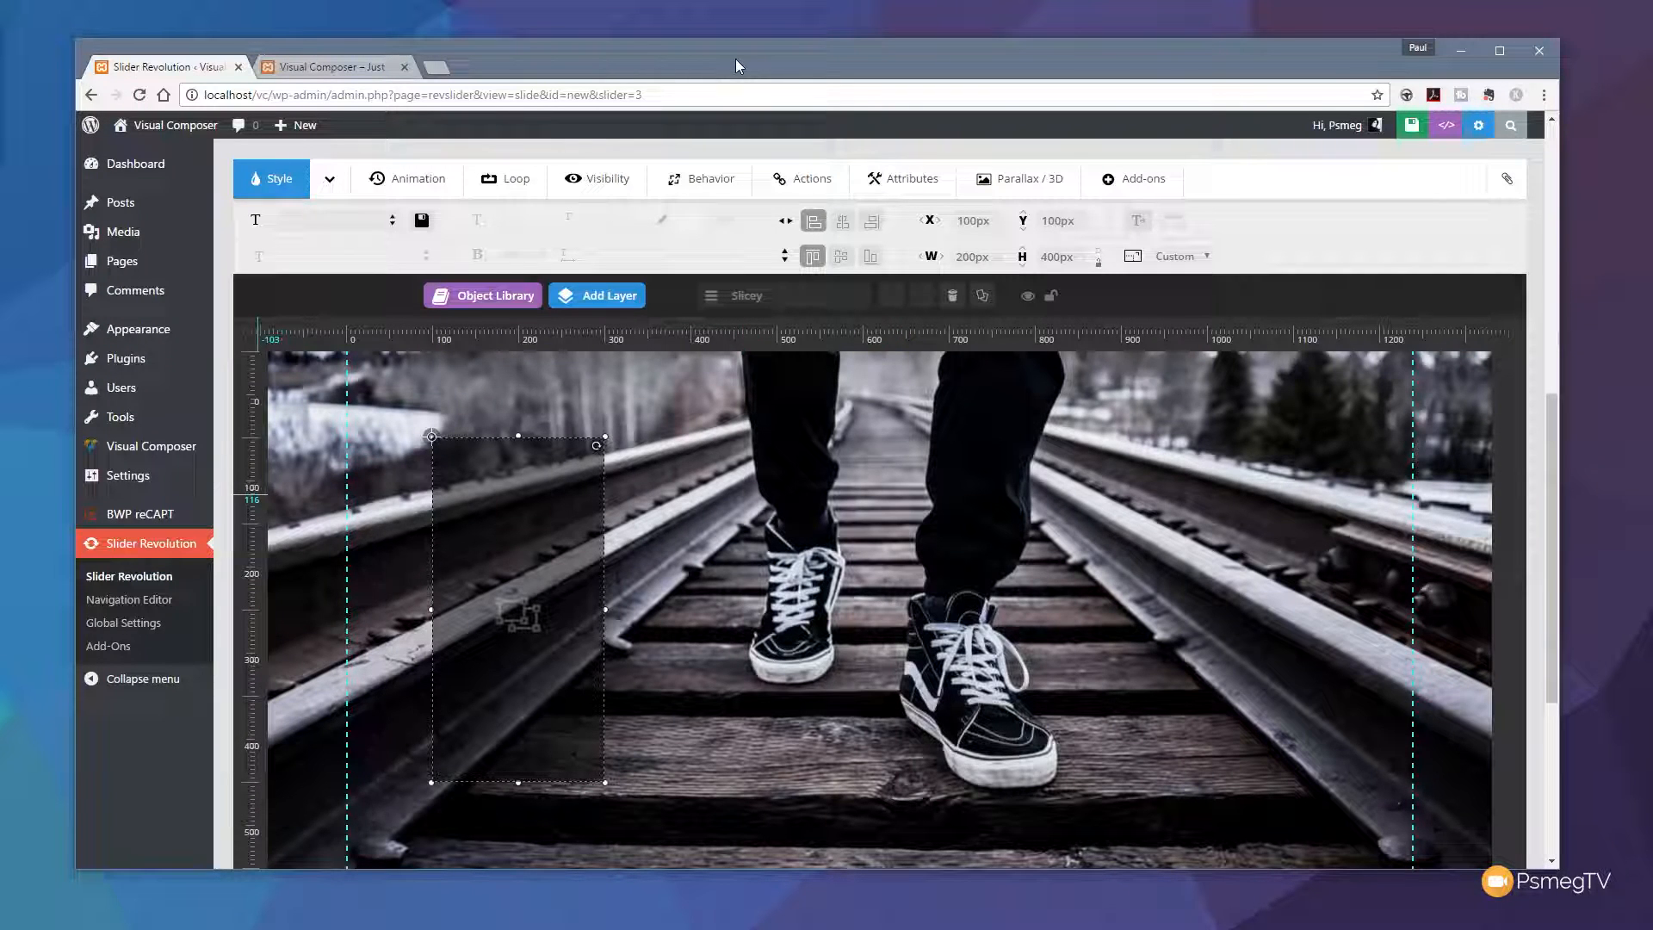
pyautogui.moveTo(858, 134)
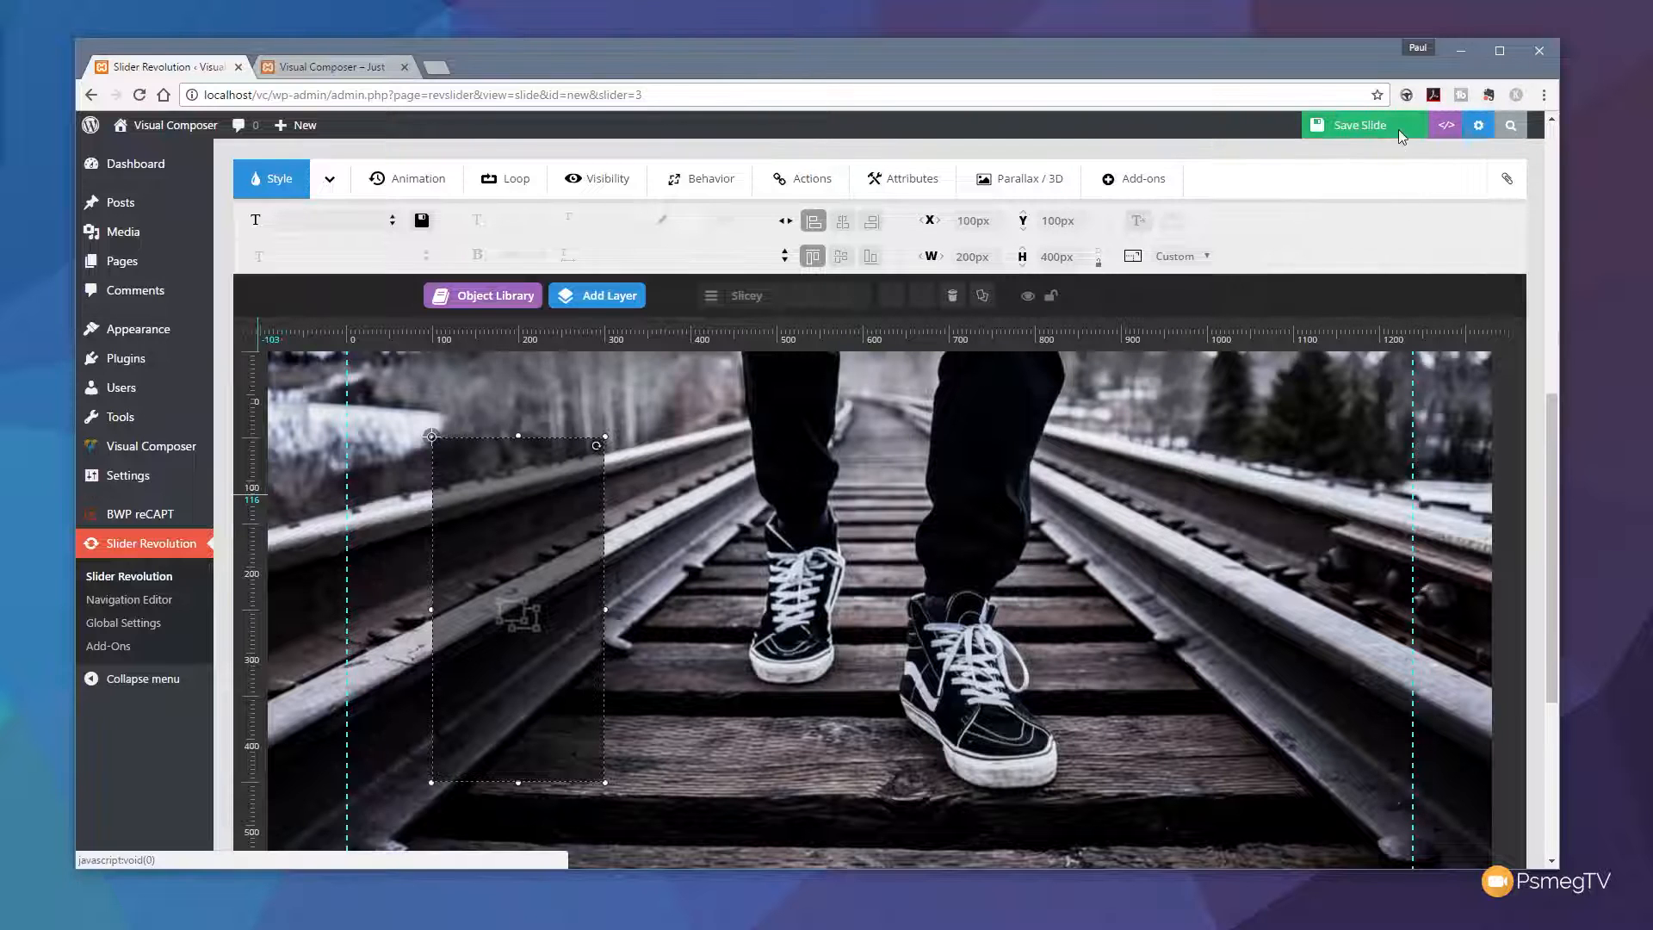
pyautogui.click(1360, 124)
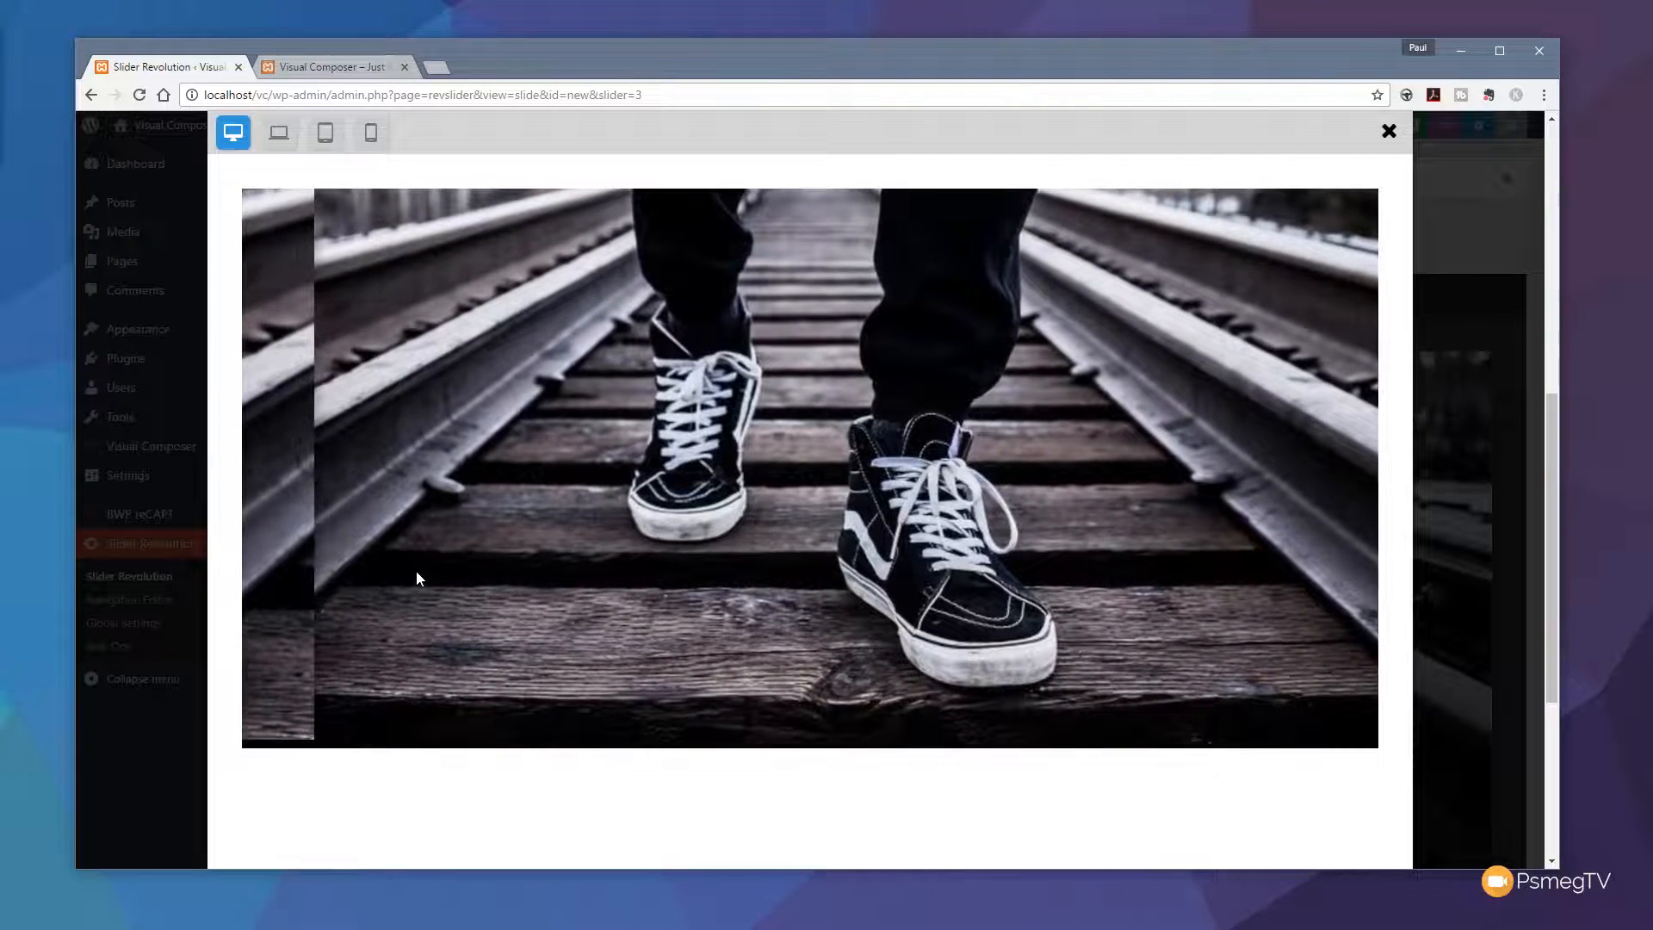
pyautogui.moveTo(1388, 139)
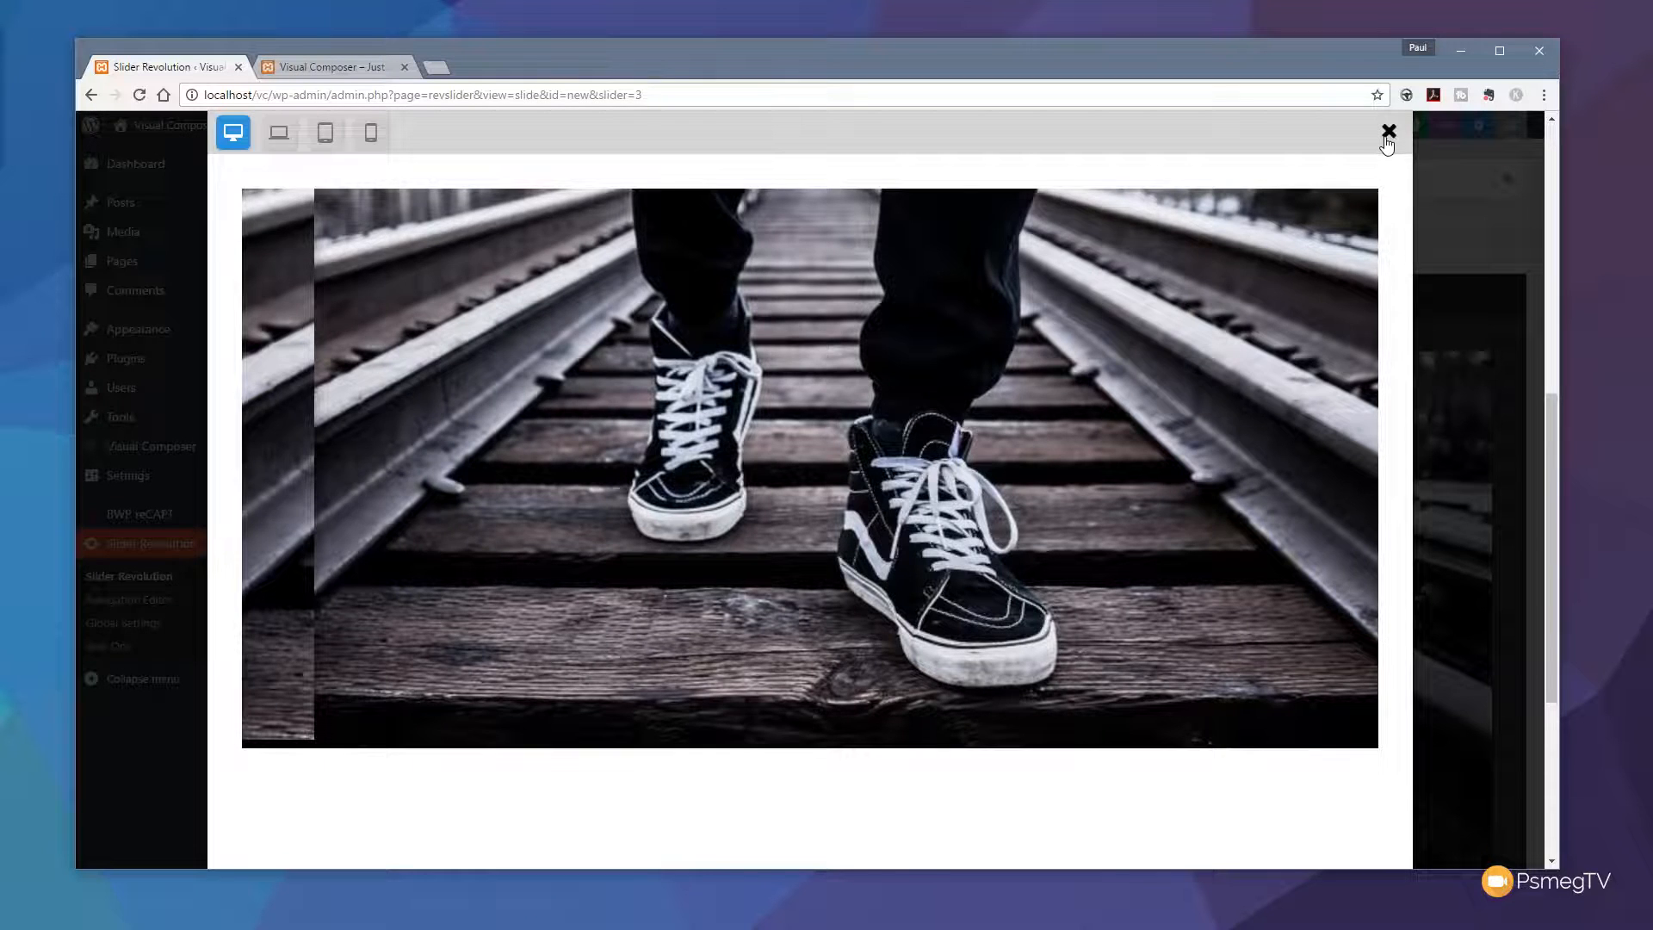
# - Close the preview, centre the 469×259 Slicey layer on the slide and save it
pyautogui.click(1388, 133)
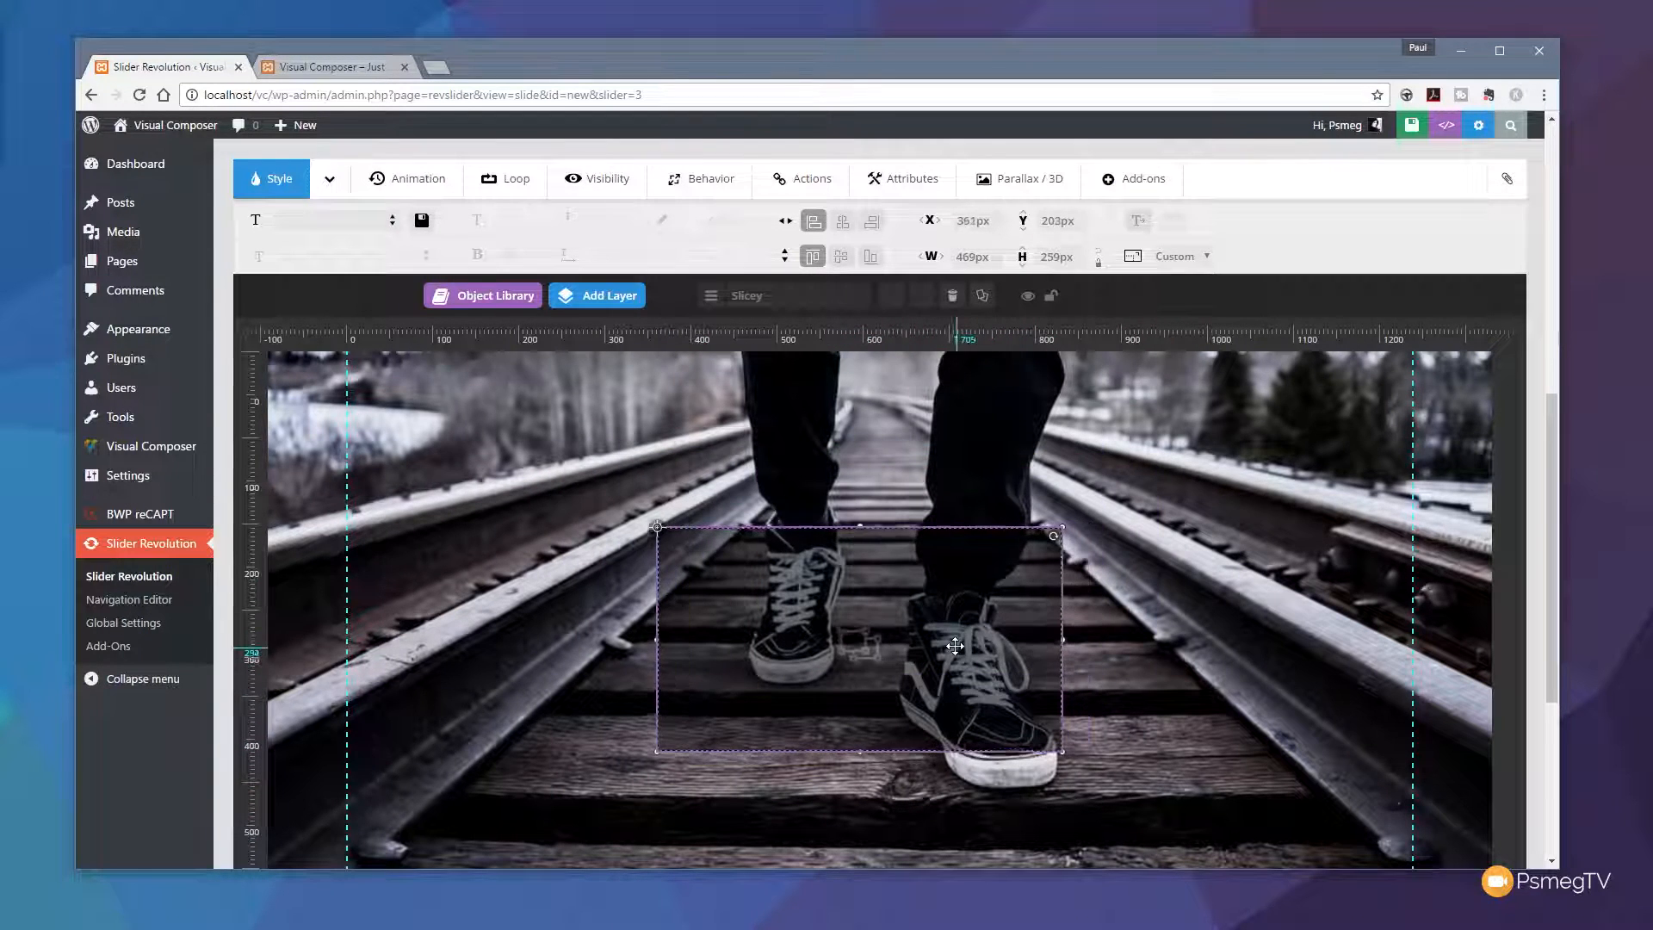
pyautogui.click(840, 257)
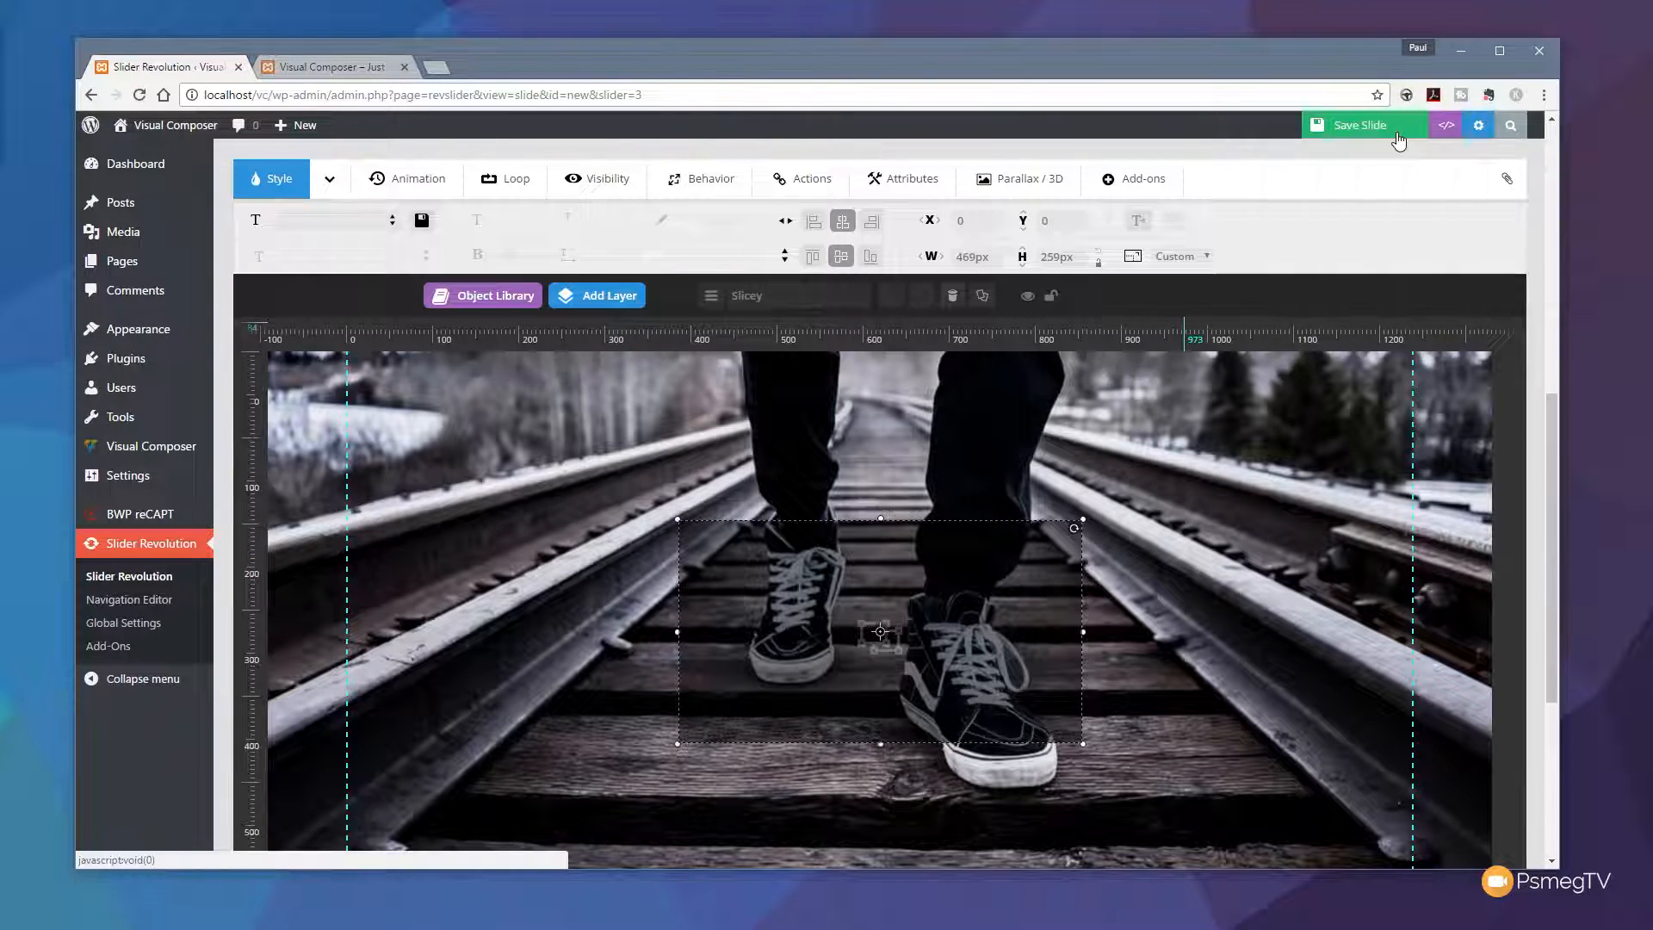
pyautogui.click(1360, 124)
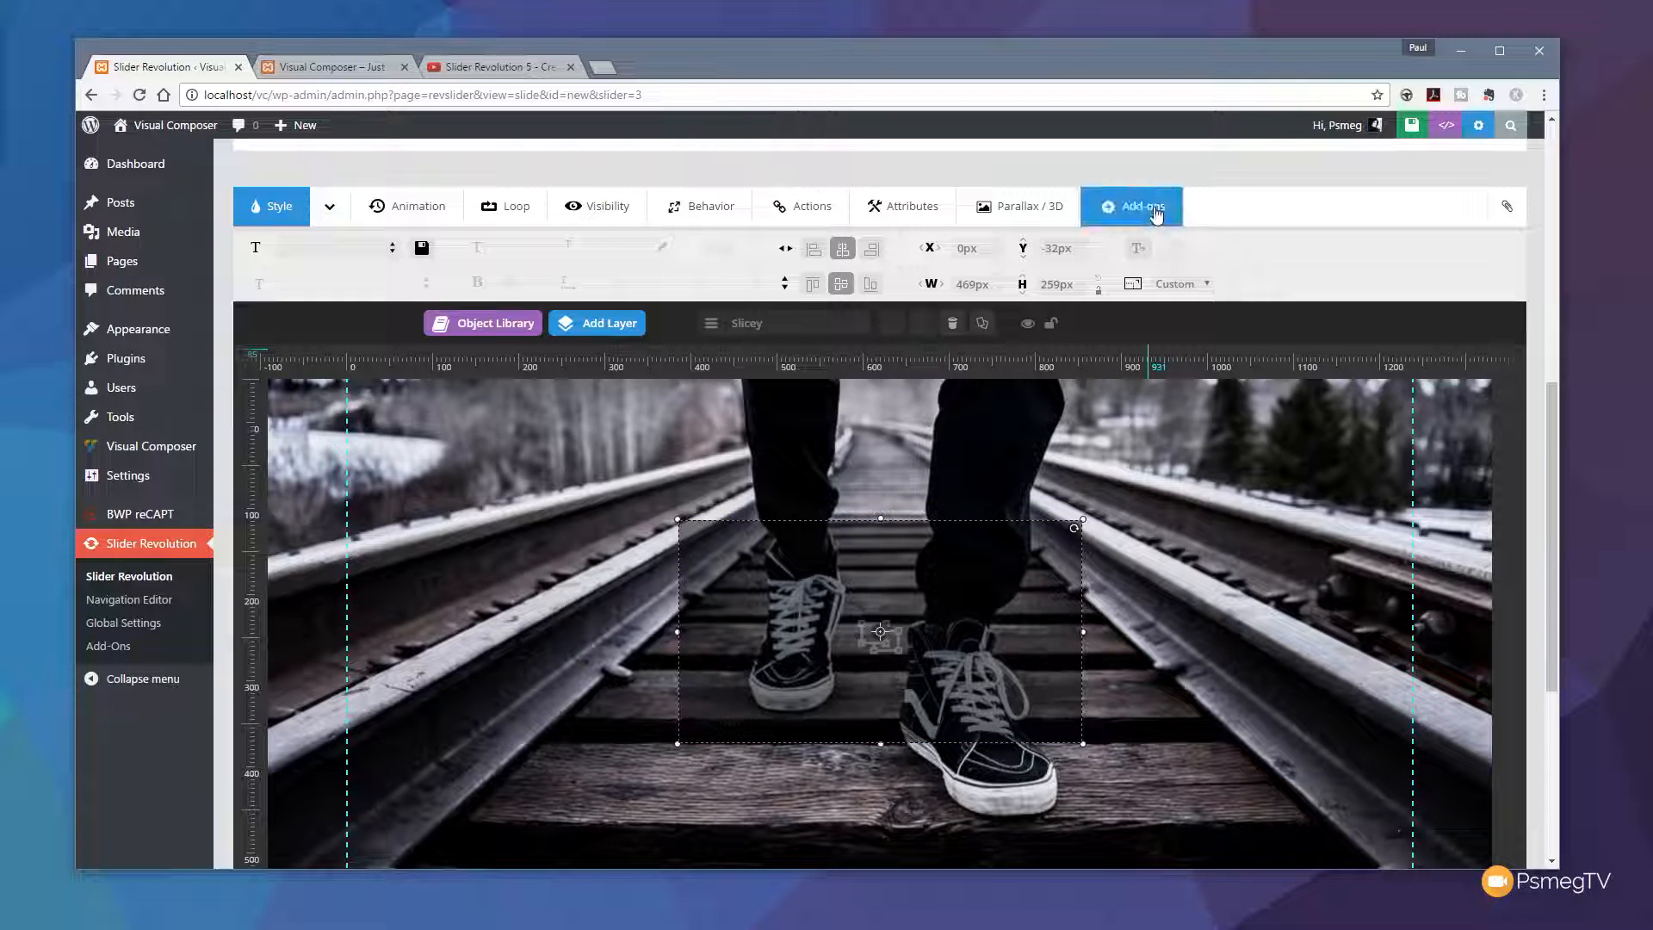
pyautogui.click(1131, 205)
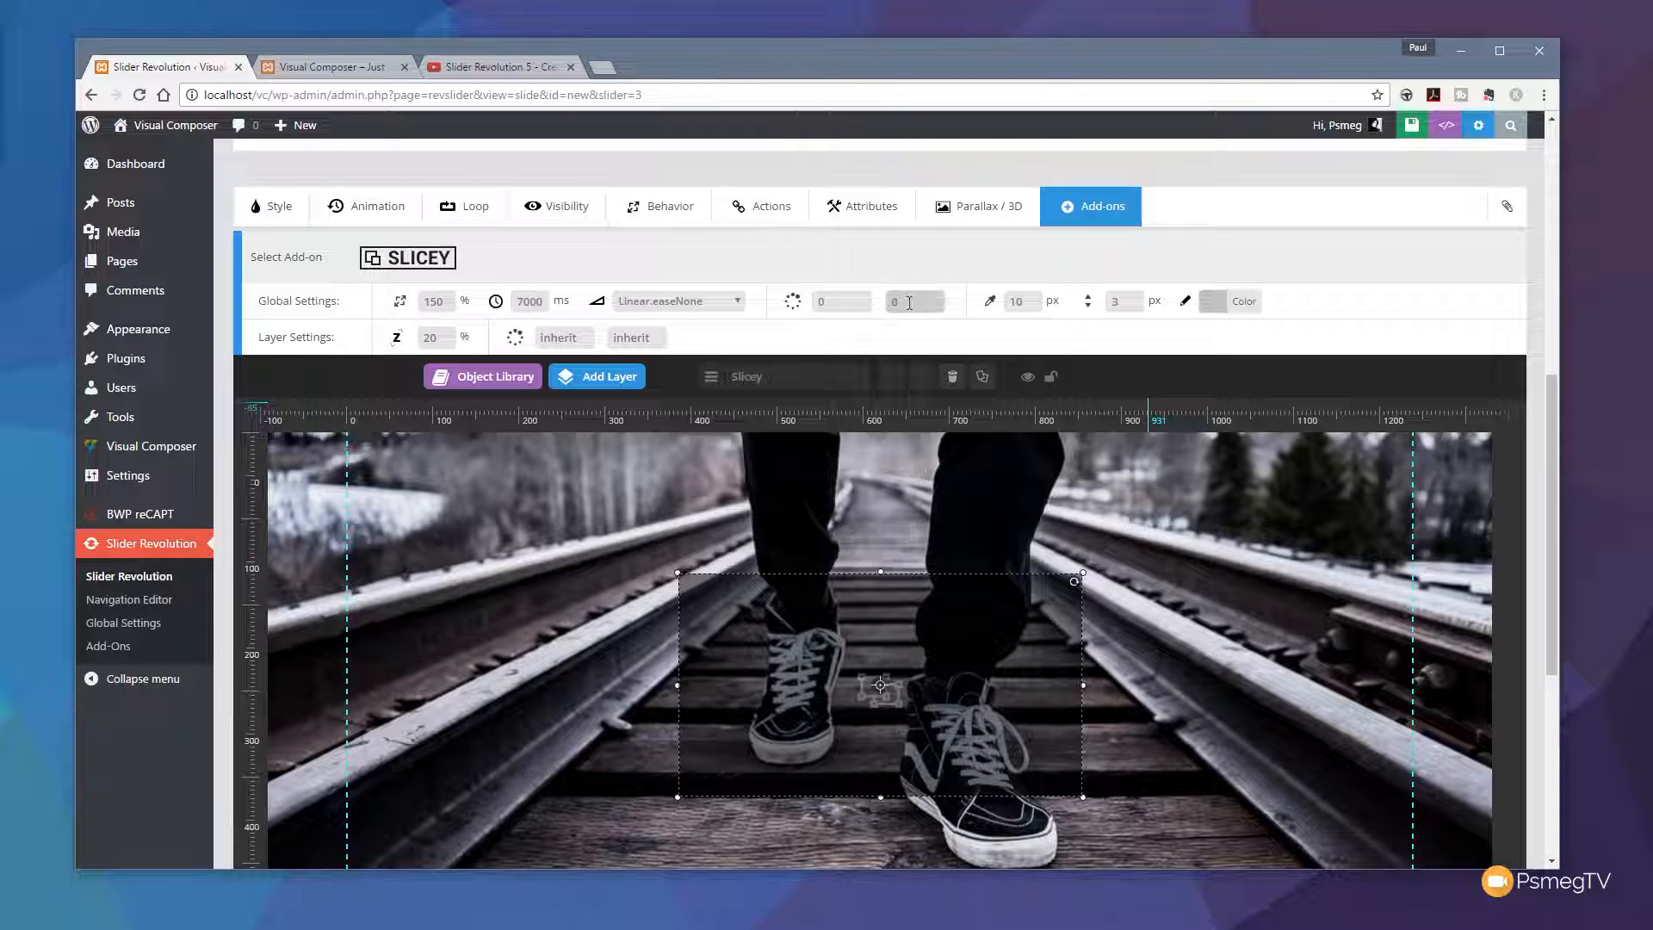
pyautogui.moveTo(842, 300)
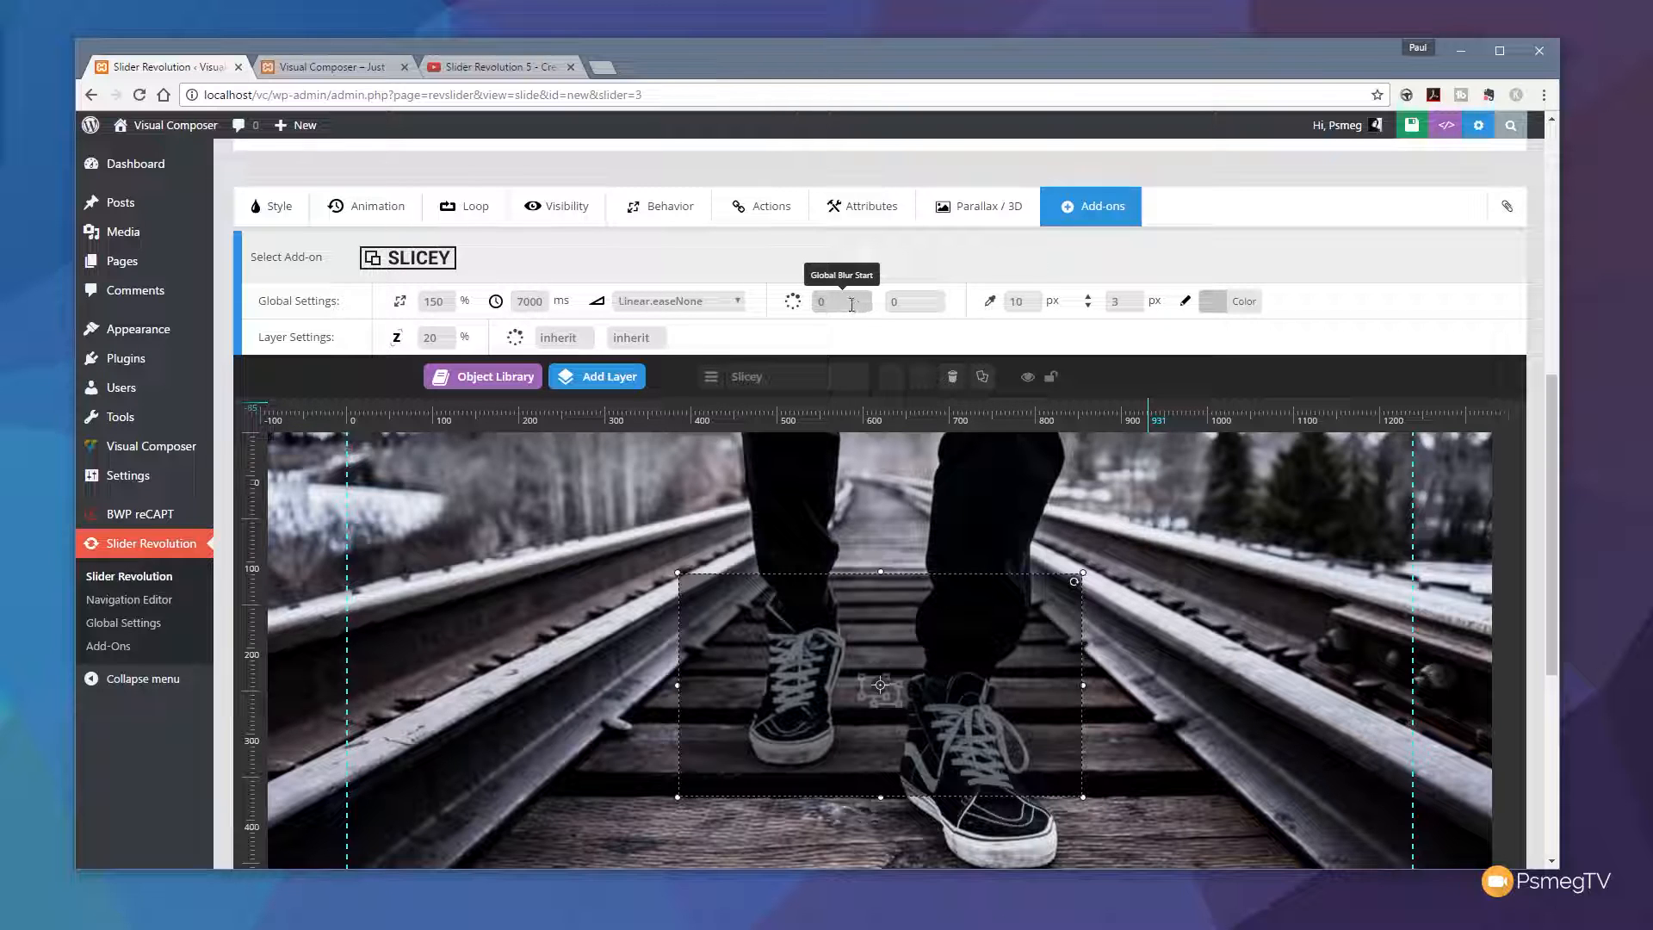
pyautogui.moveTo(1019, 300)
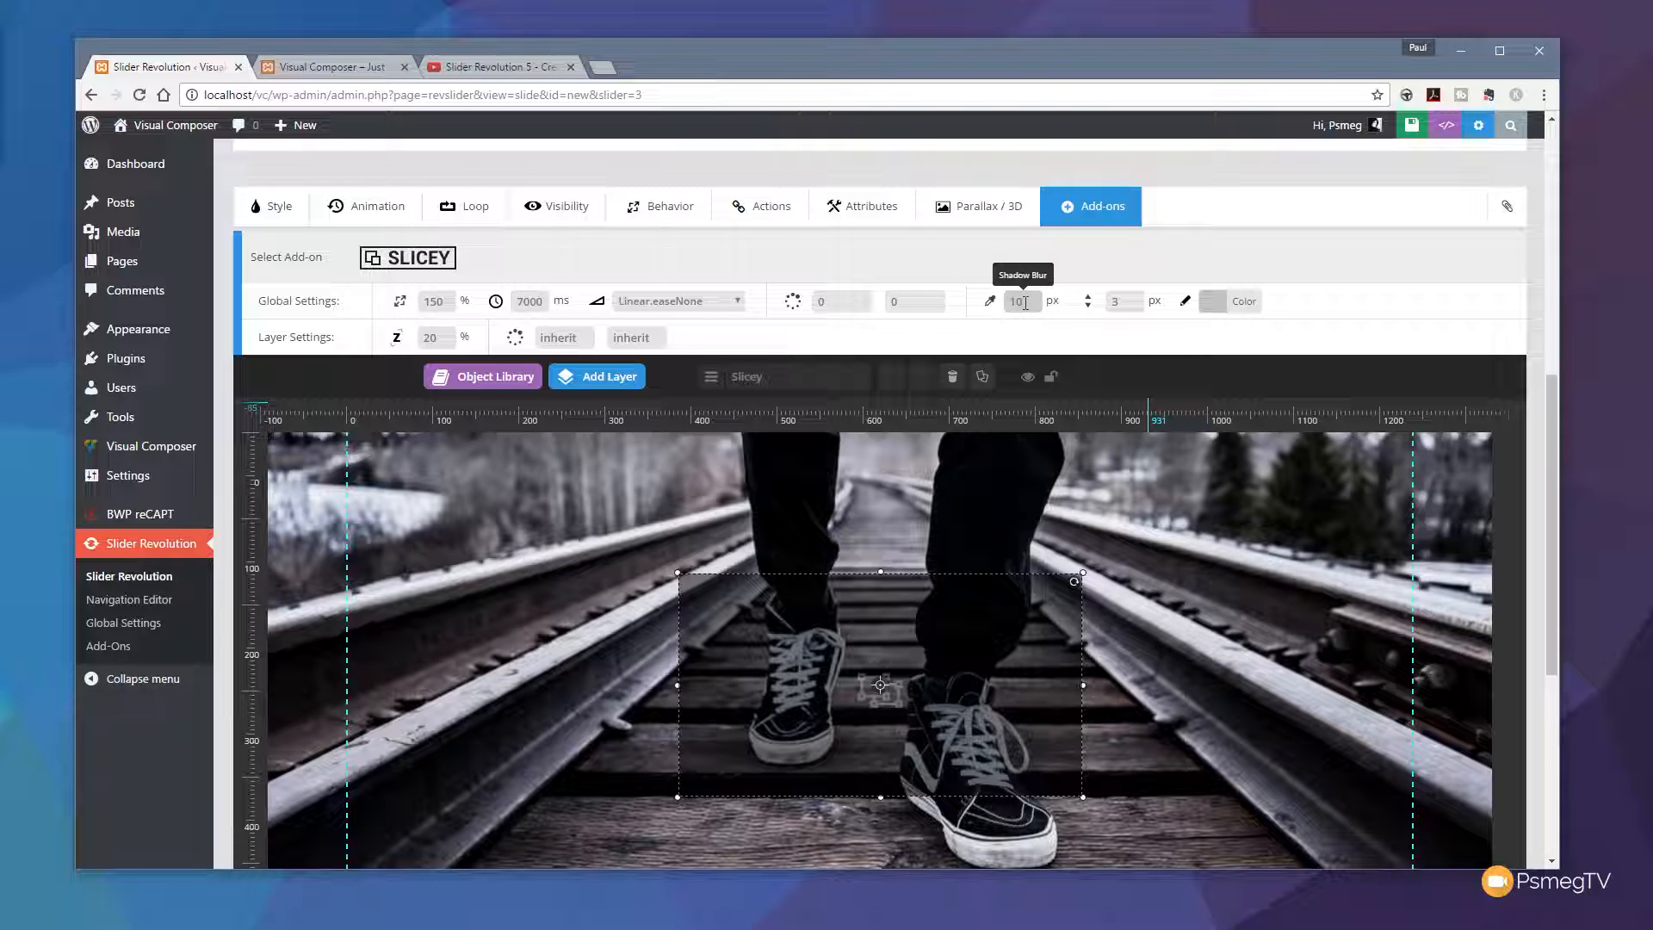
pyautogui.moveTo(1123, 301)
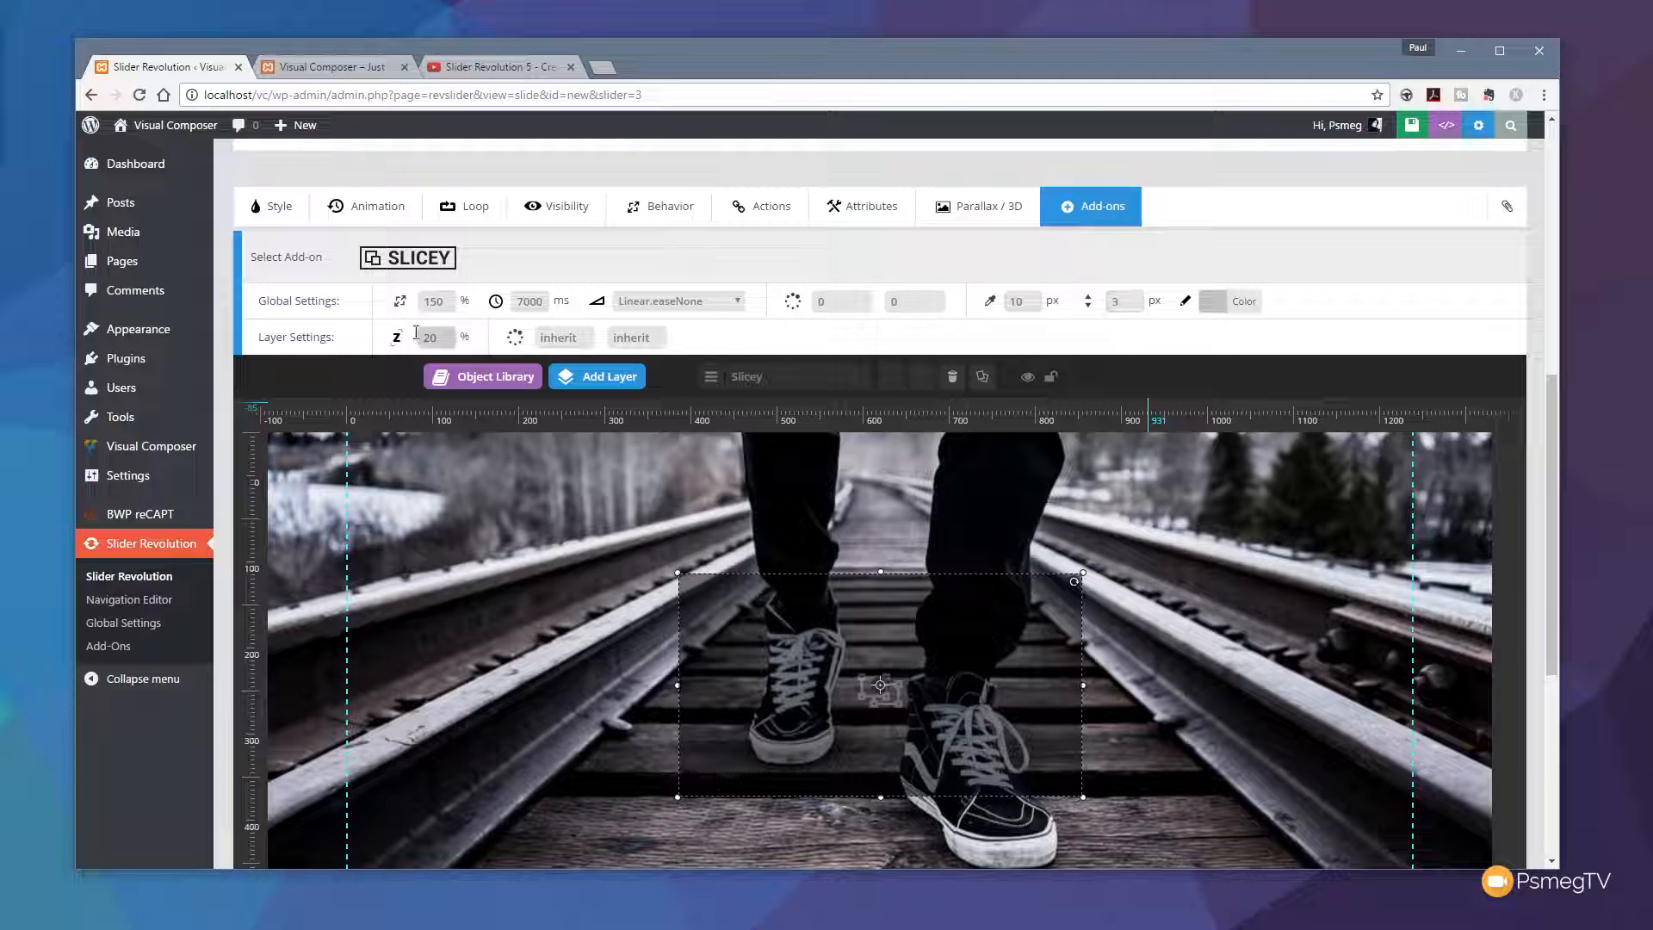
pyautogui.moveTo(397, 336)
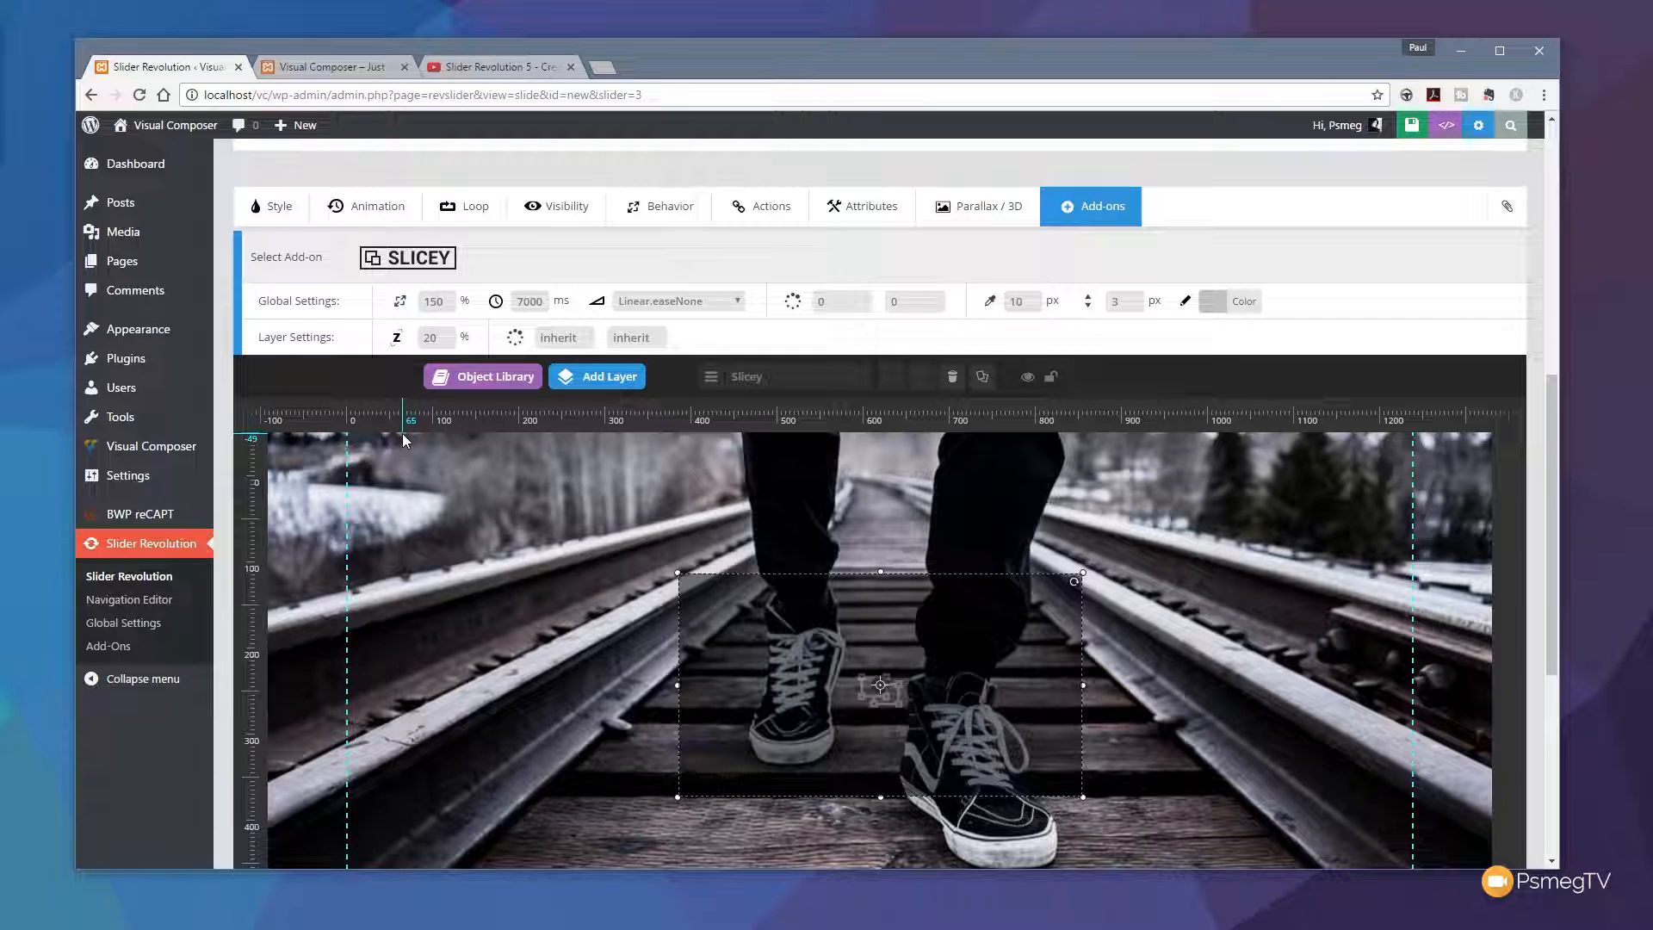
pyautogui.moveTo(954, 68)
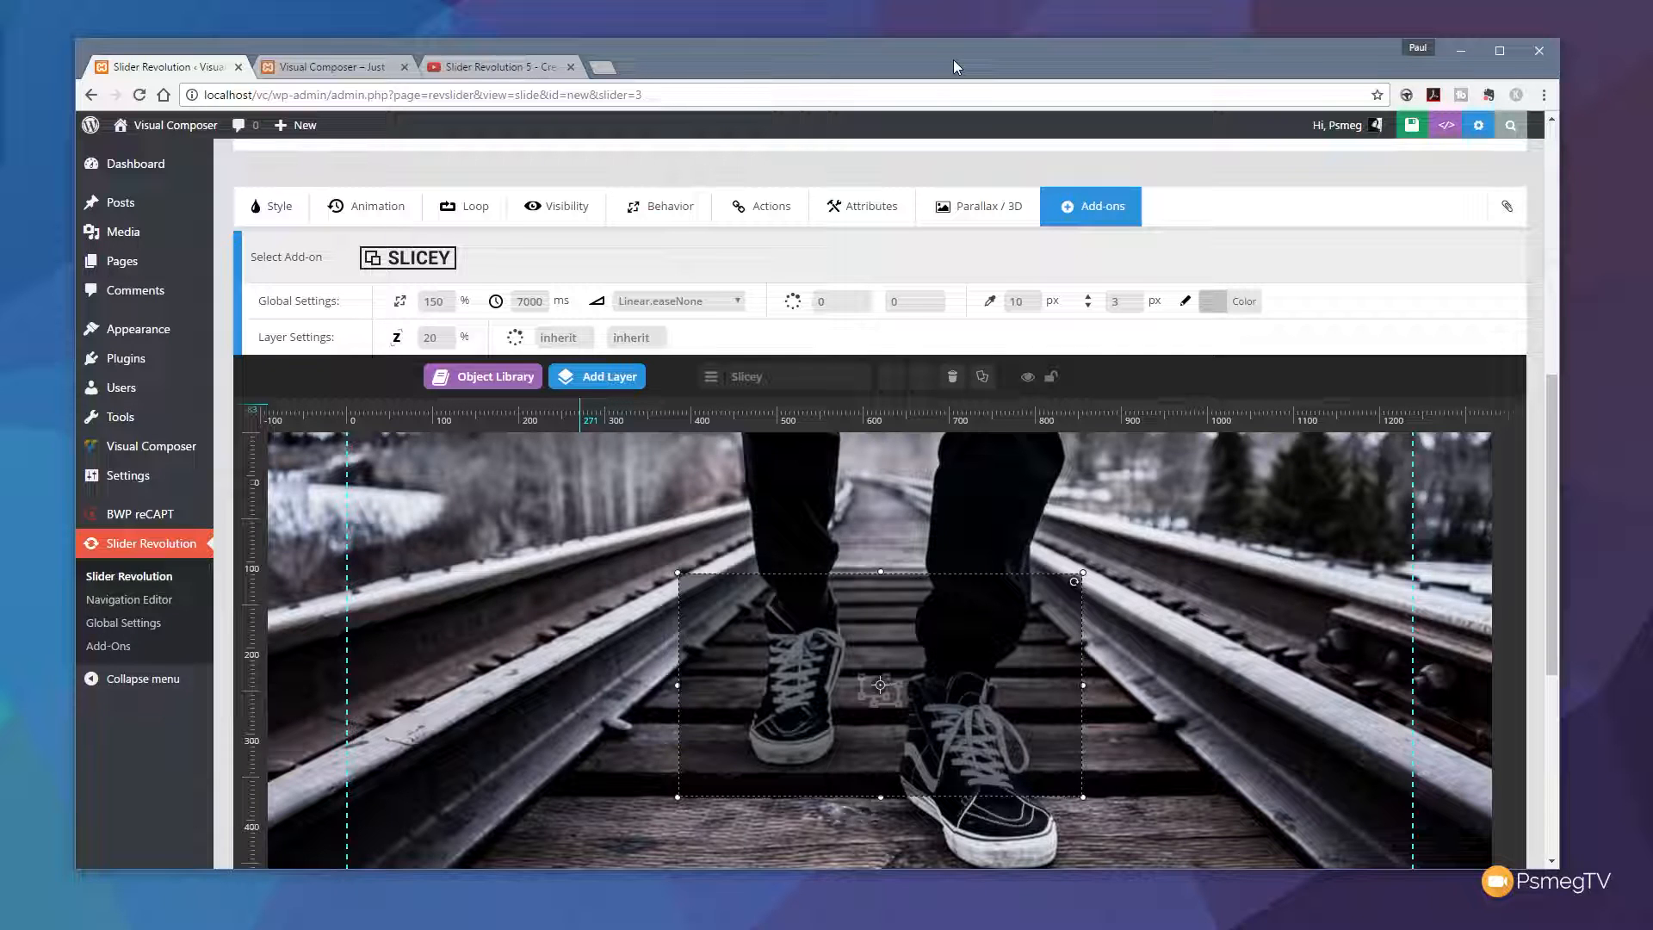
pyautogui.moveTo(947, 119)
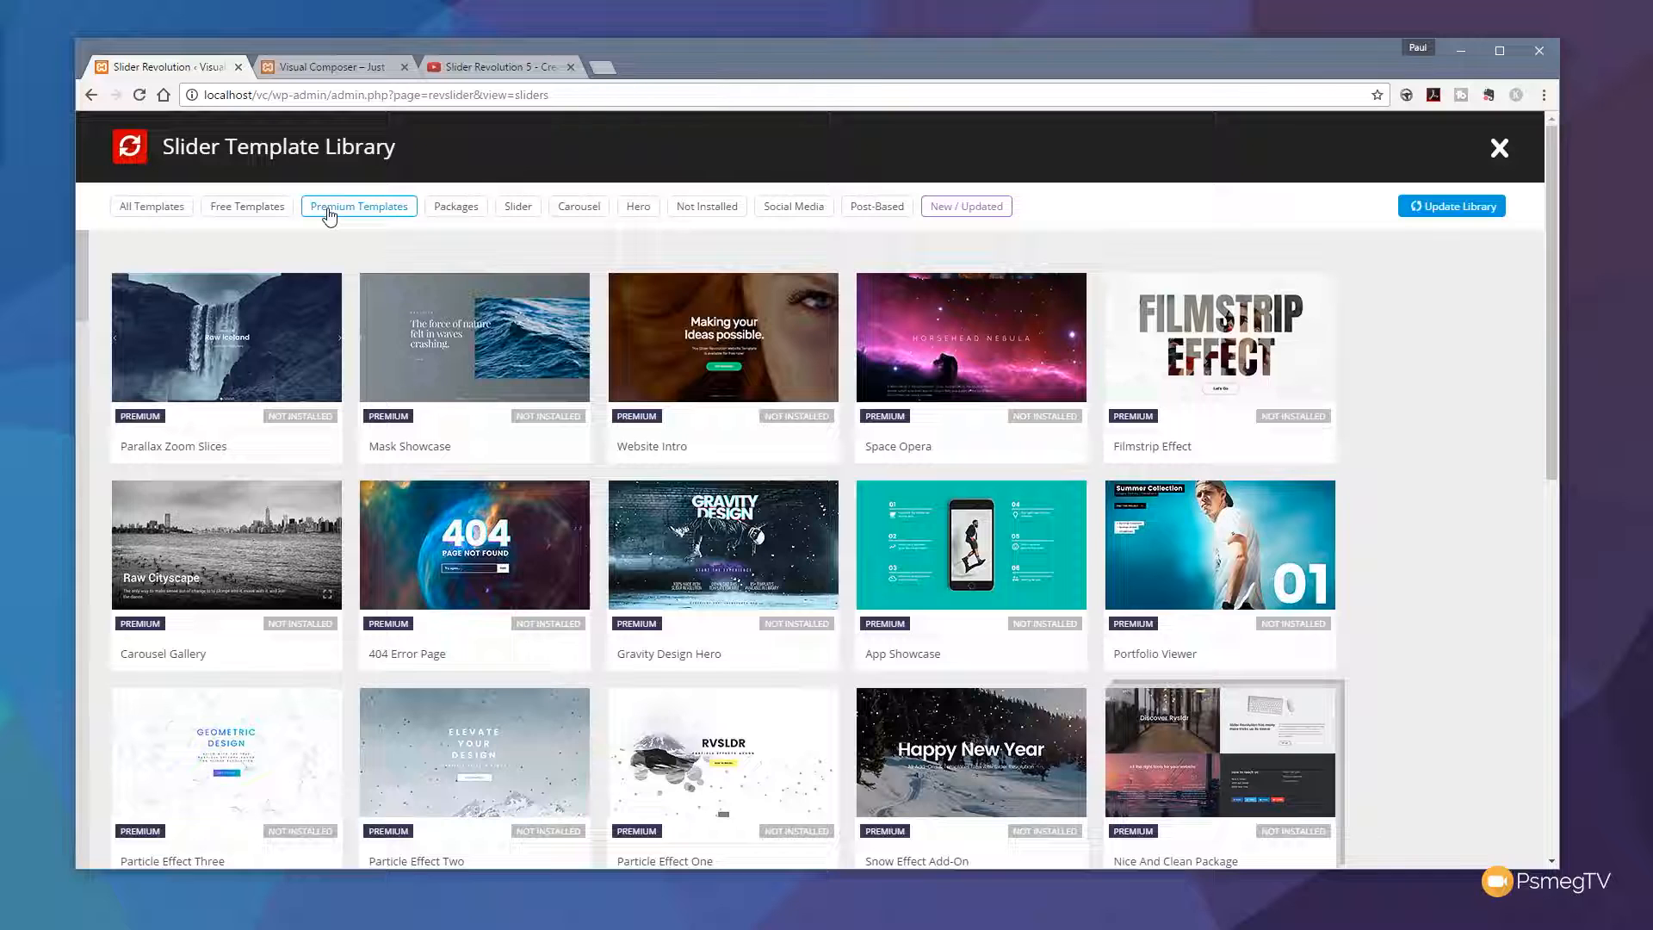
pyautogui.moveTo(1236, 474)
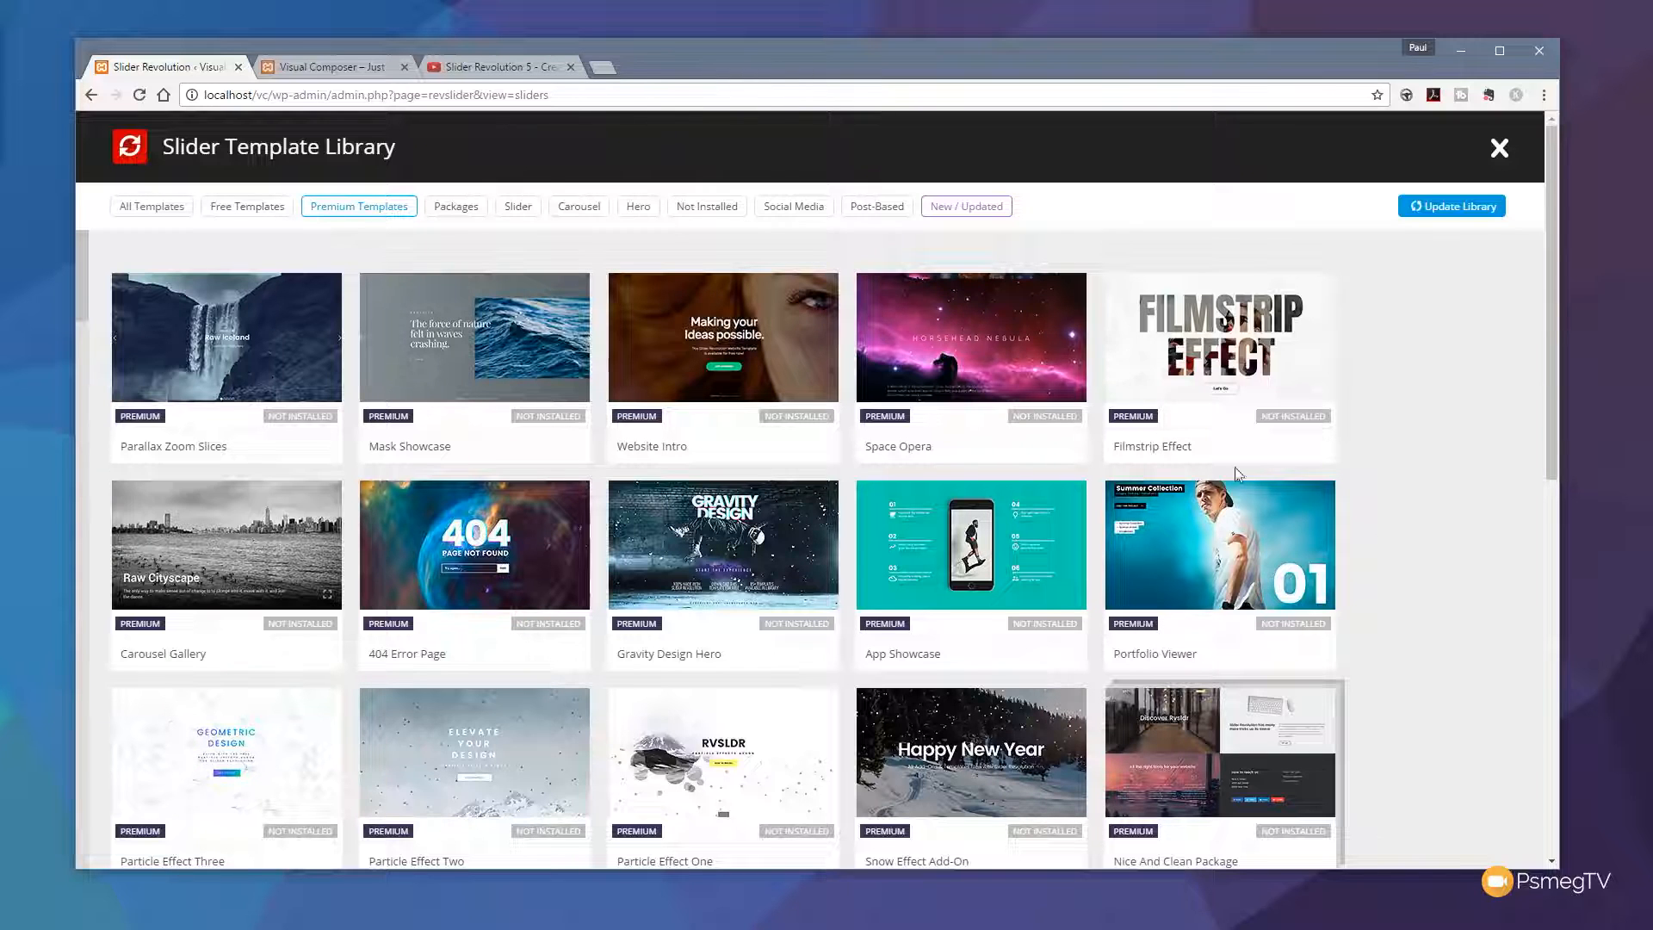
pyautogui.moveTo(1421, 545)
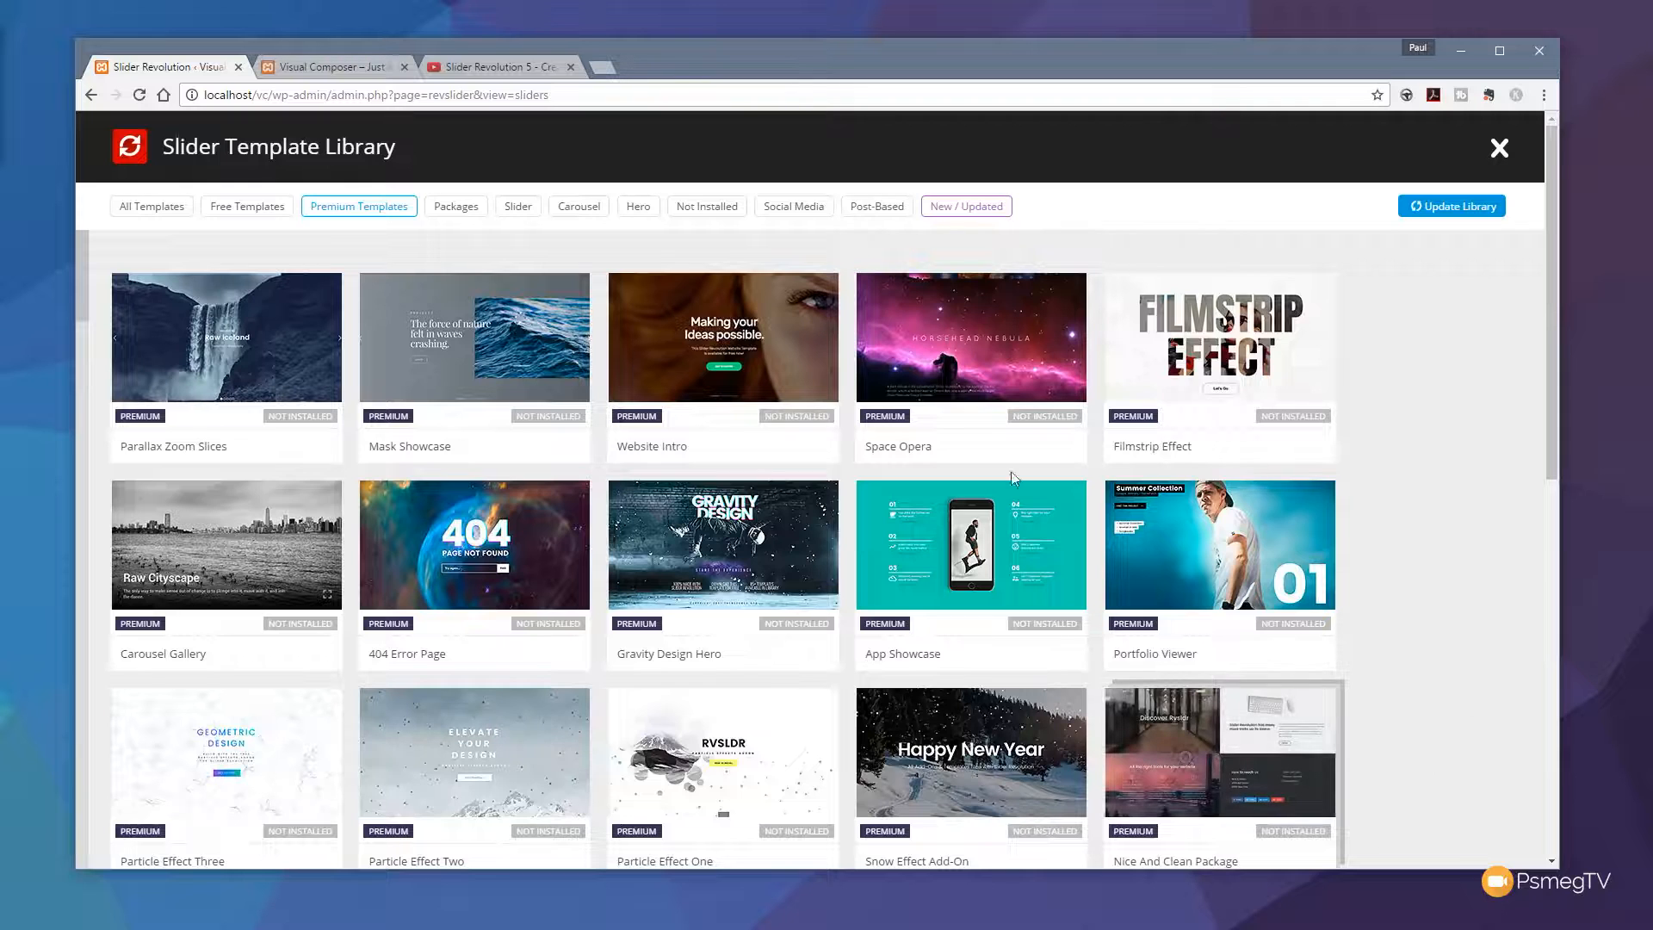
pyautogui.moveTo(226, 337)
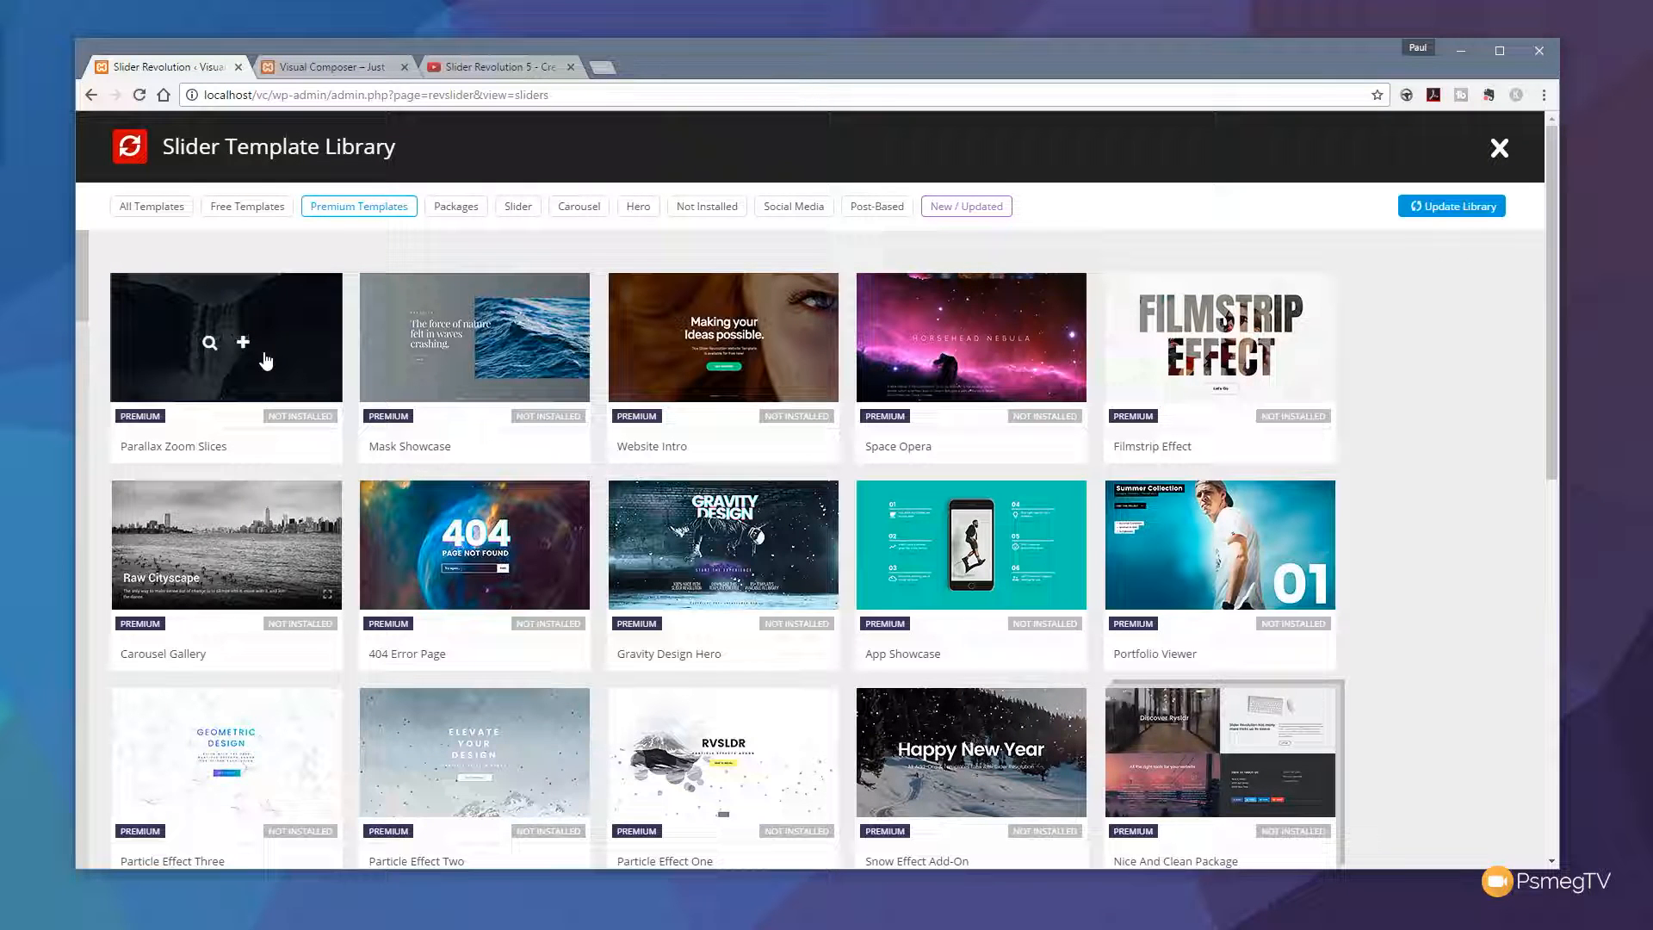
# - Preview the Parallax Zoom Slices demo through two slides, then launch the Filmstrip Effect demo
pyautogui.click(210, 343)
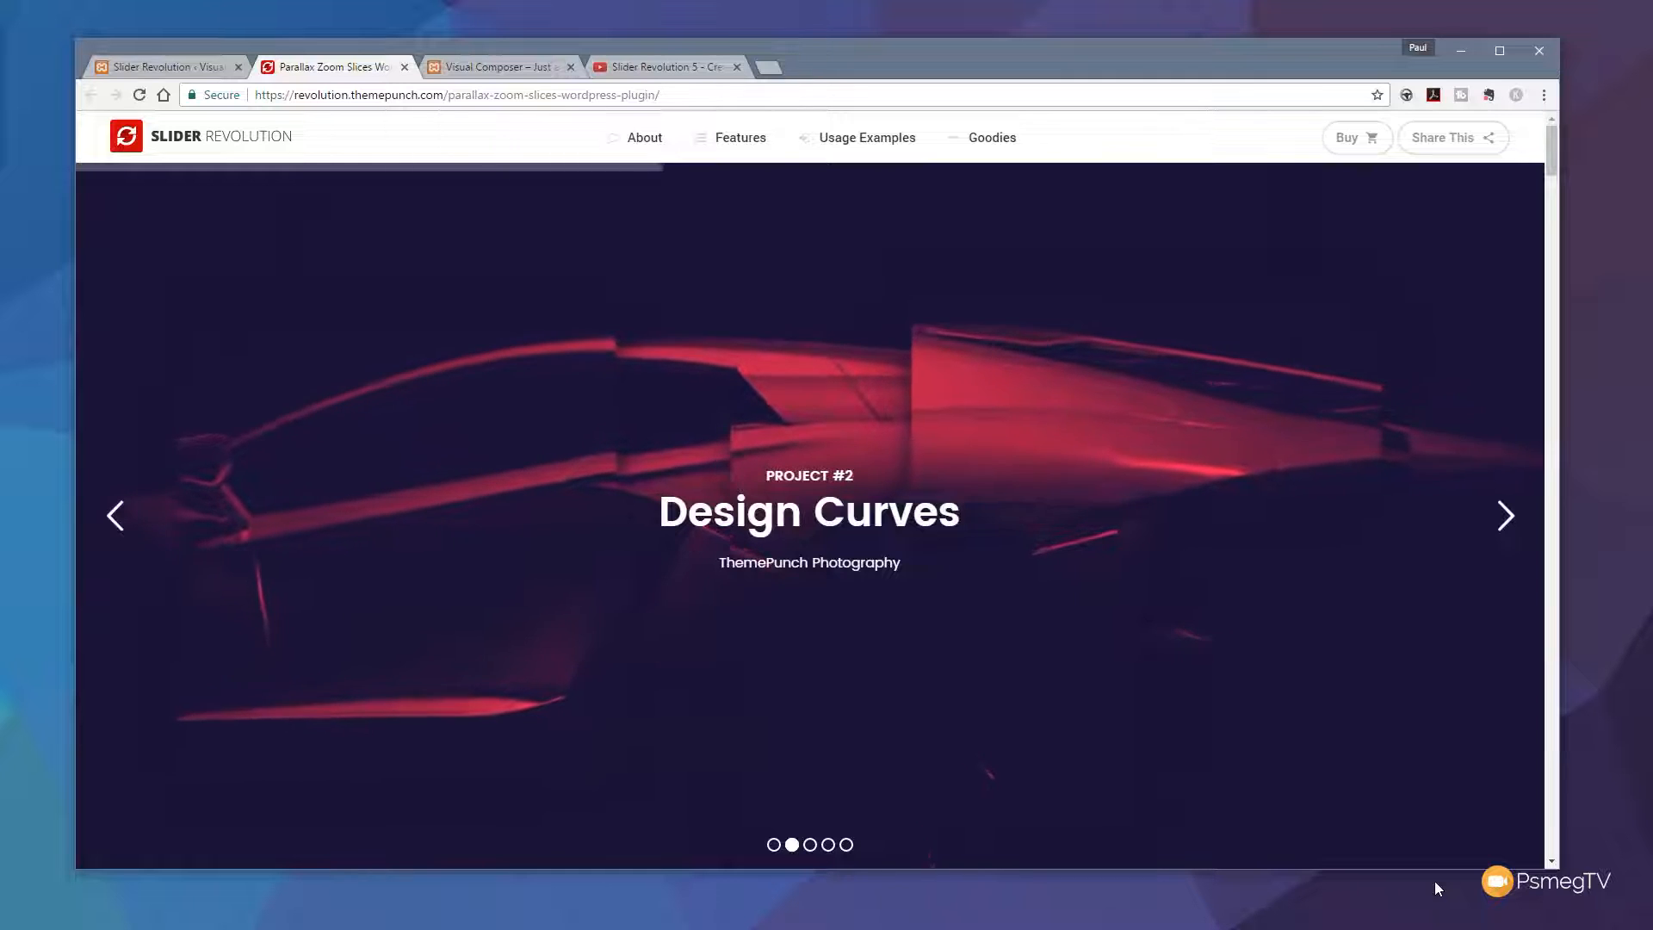
pyautogui.click(1507, 515)
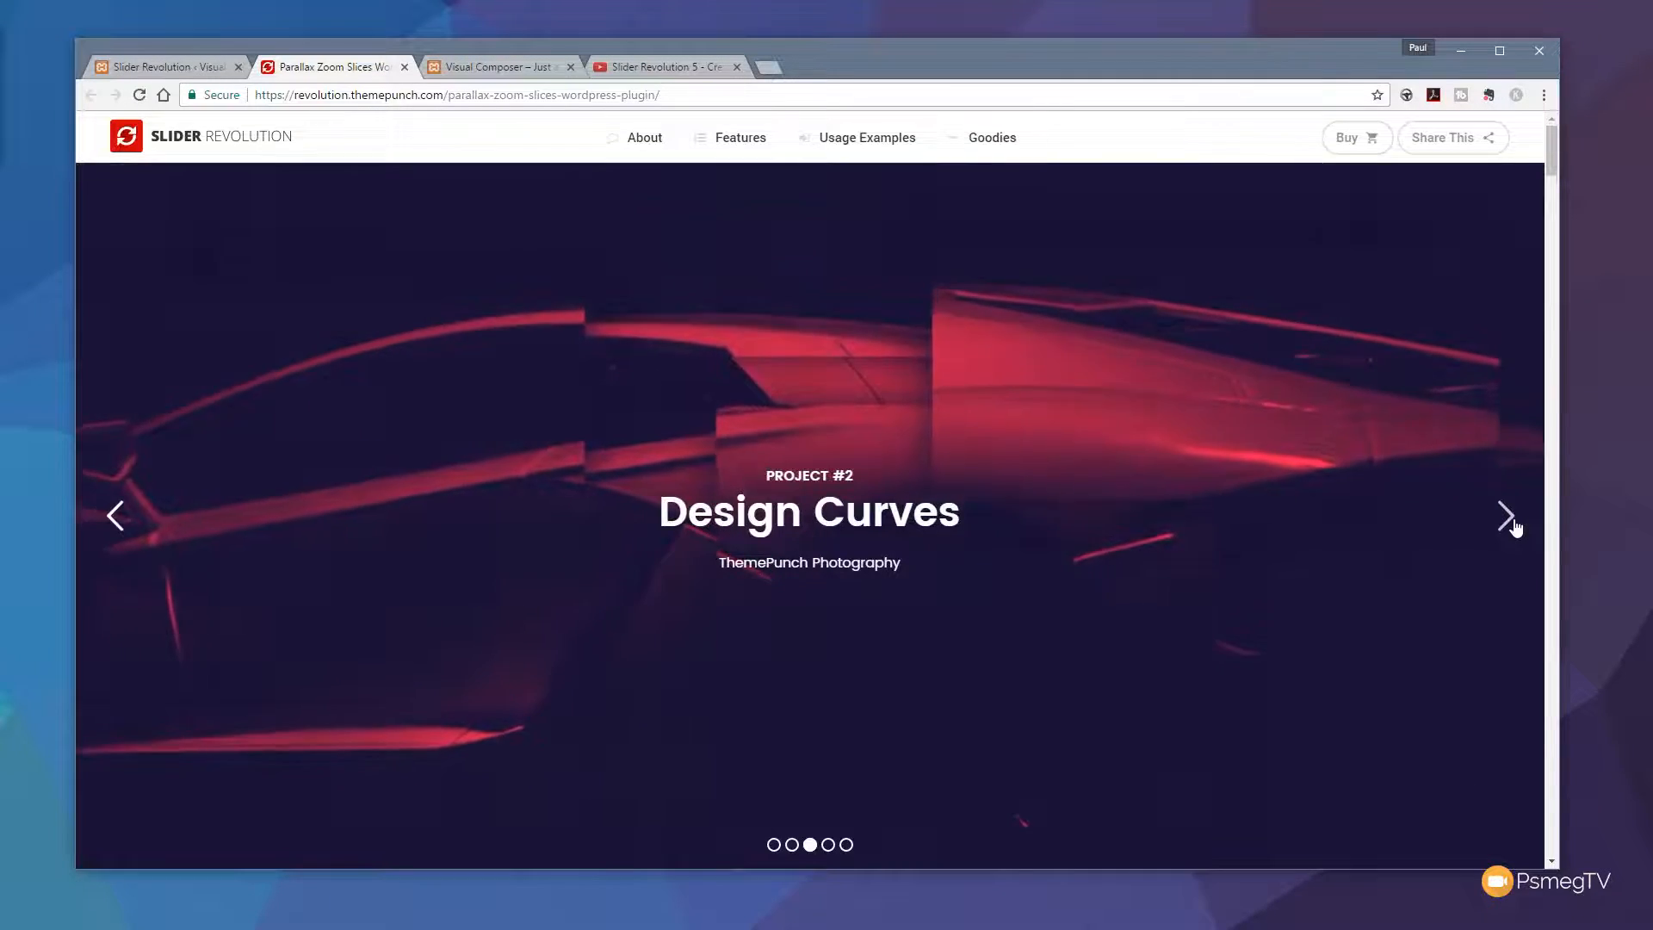
pyautogui.click(1512, 515)
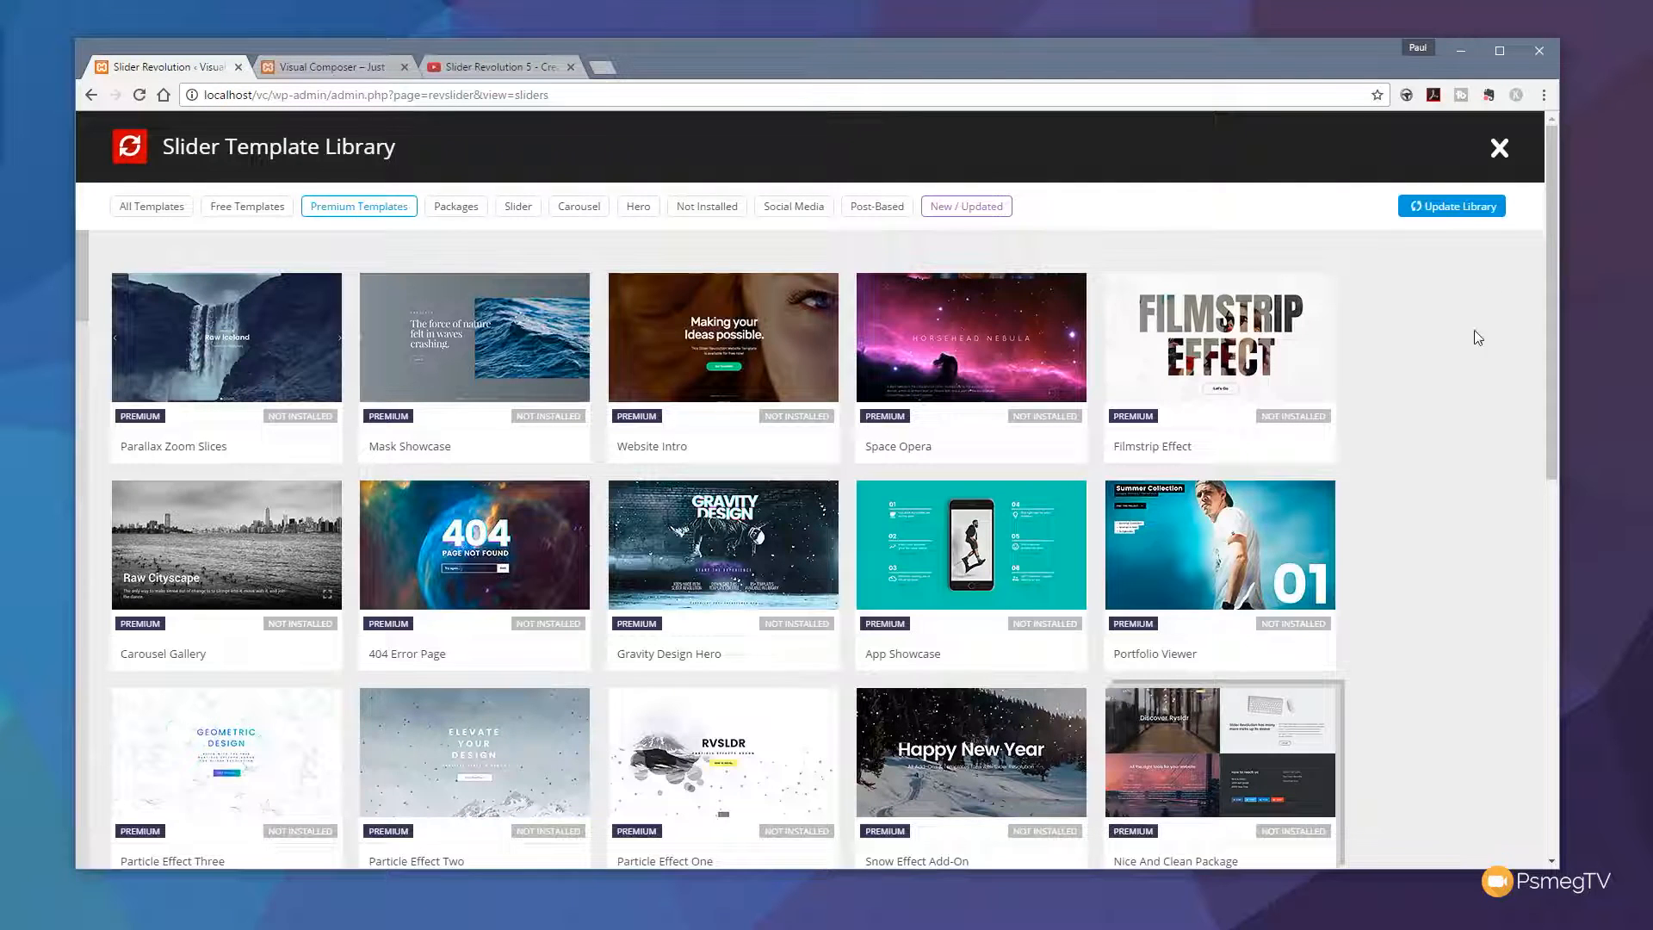
pyautogui.moveTo(1219, 336)
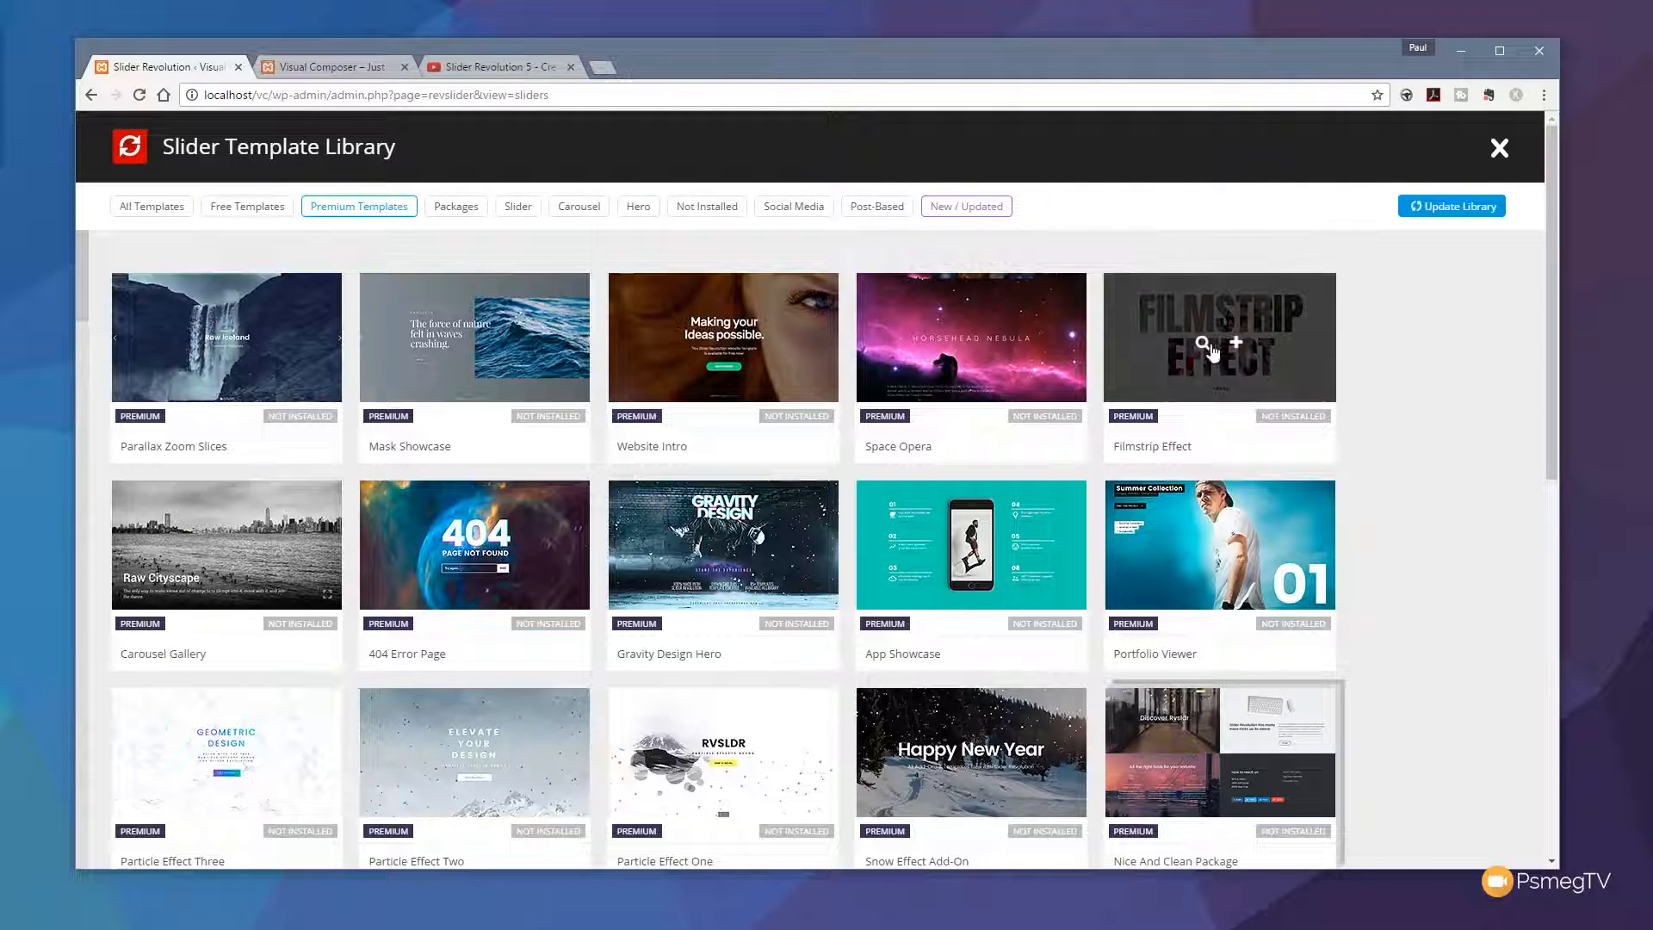
pyautogui.click(1205, 346)
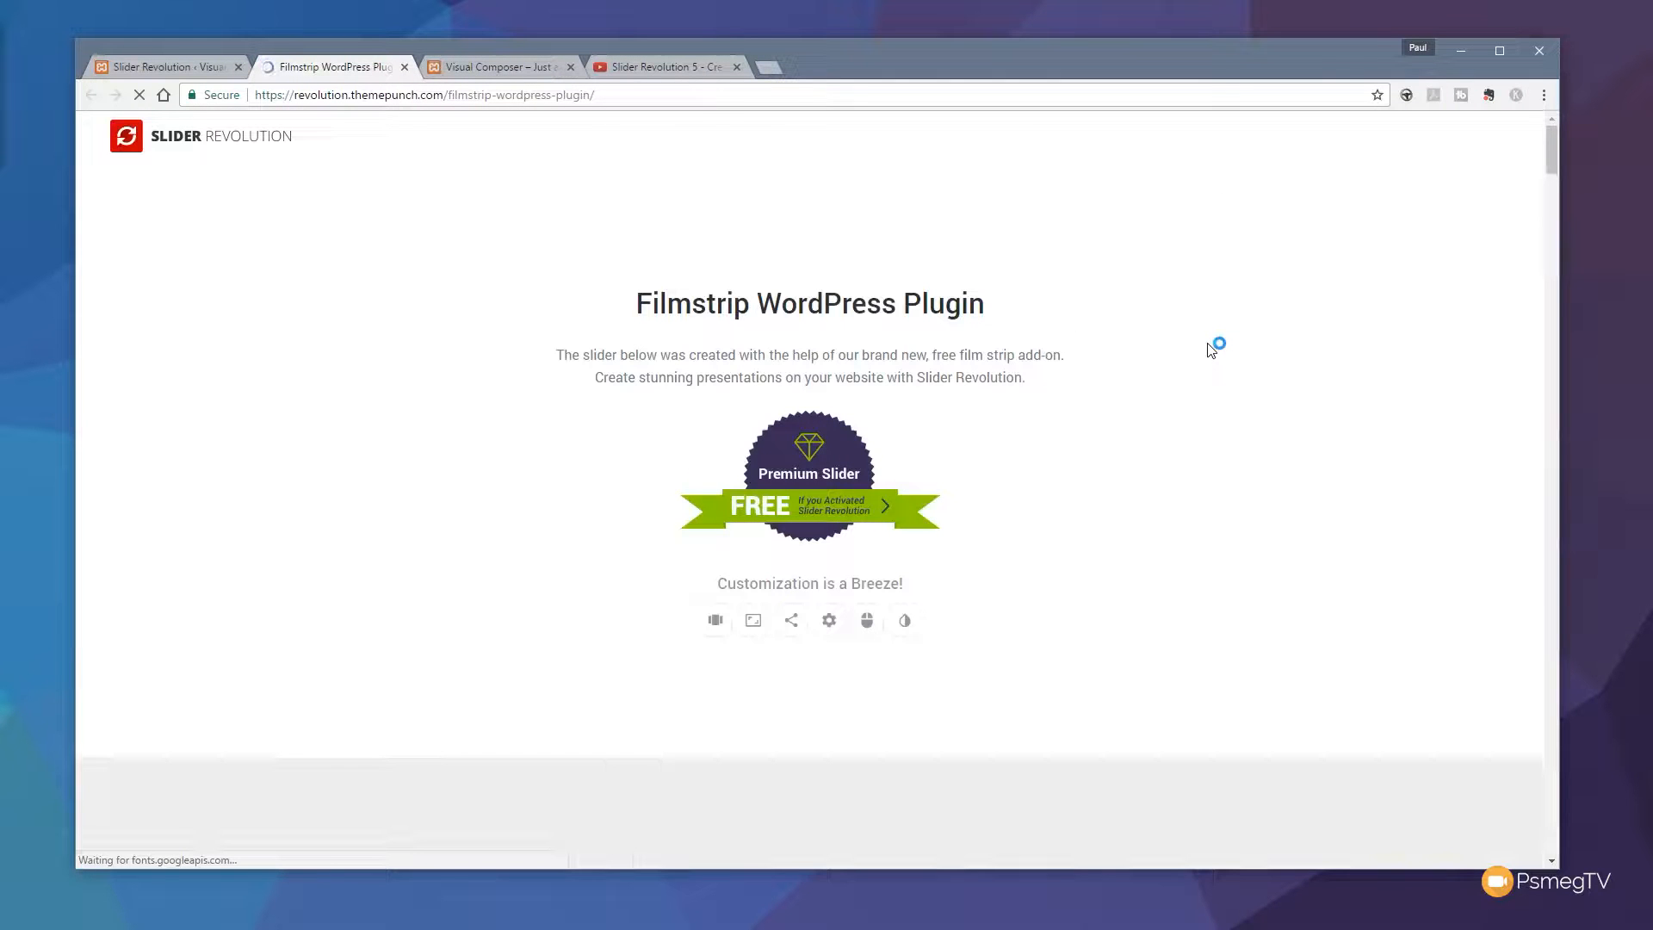
# - Flip through the Filmstrip demo to the Office Interiors slide, then launch the 404 Error Page demo
pyautogui.scroll(-3)
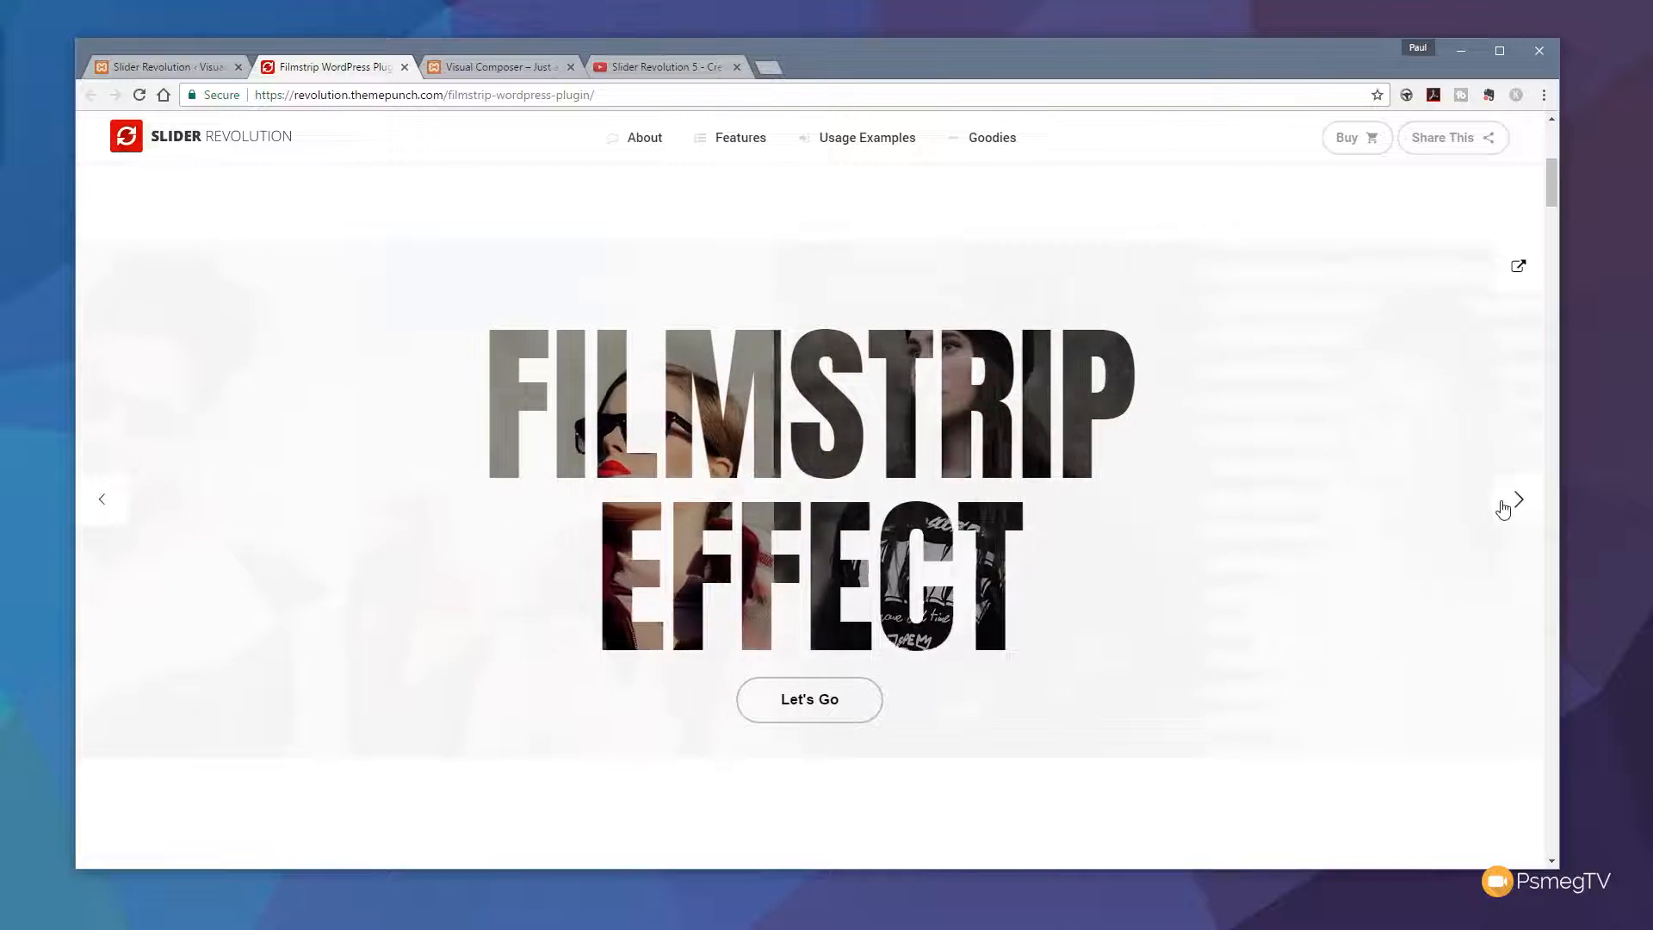
pyautogui.click(1517, 500)
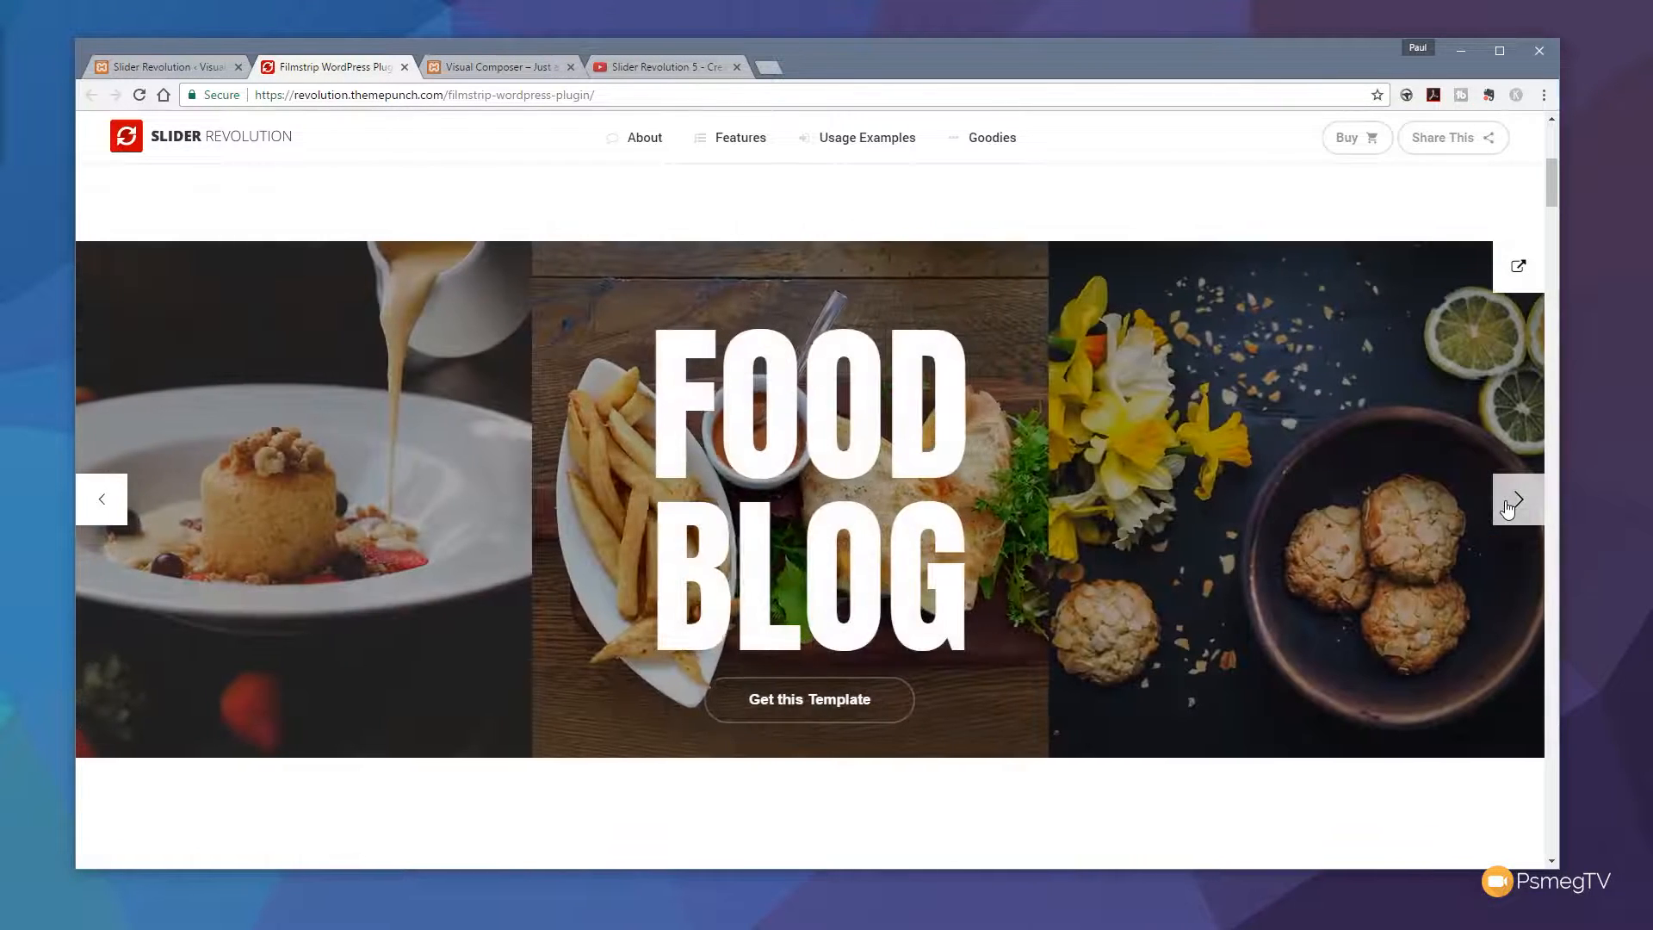
pyautogui.click(1517, 499)
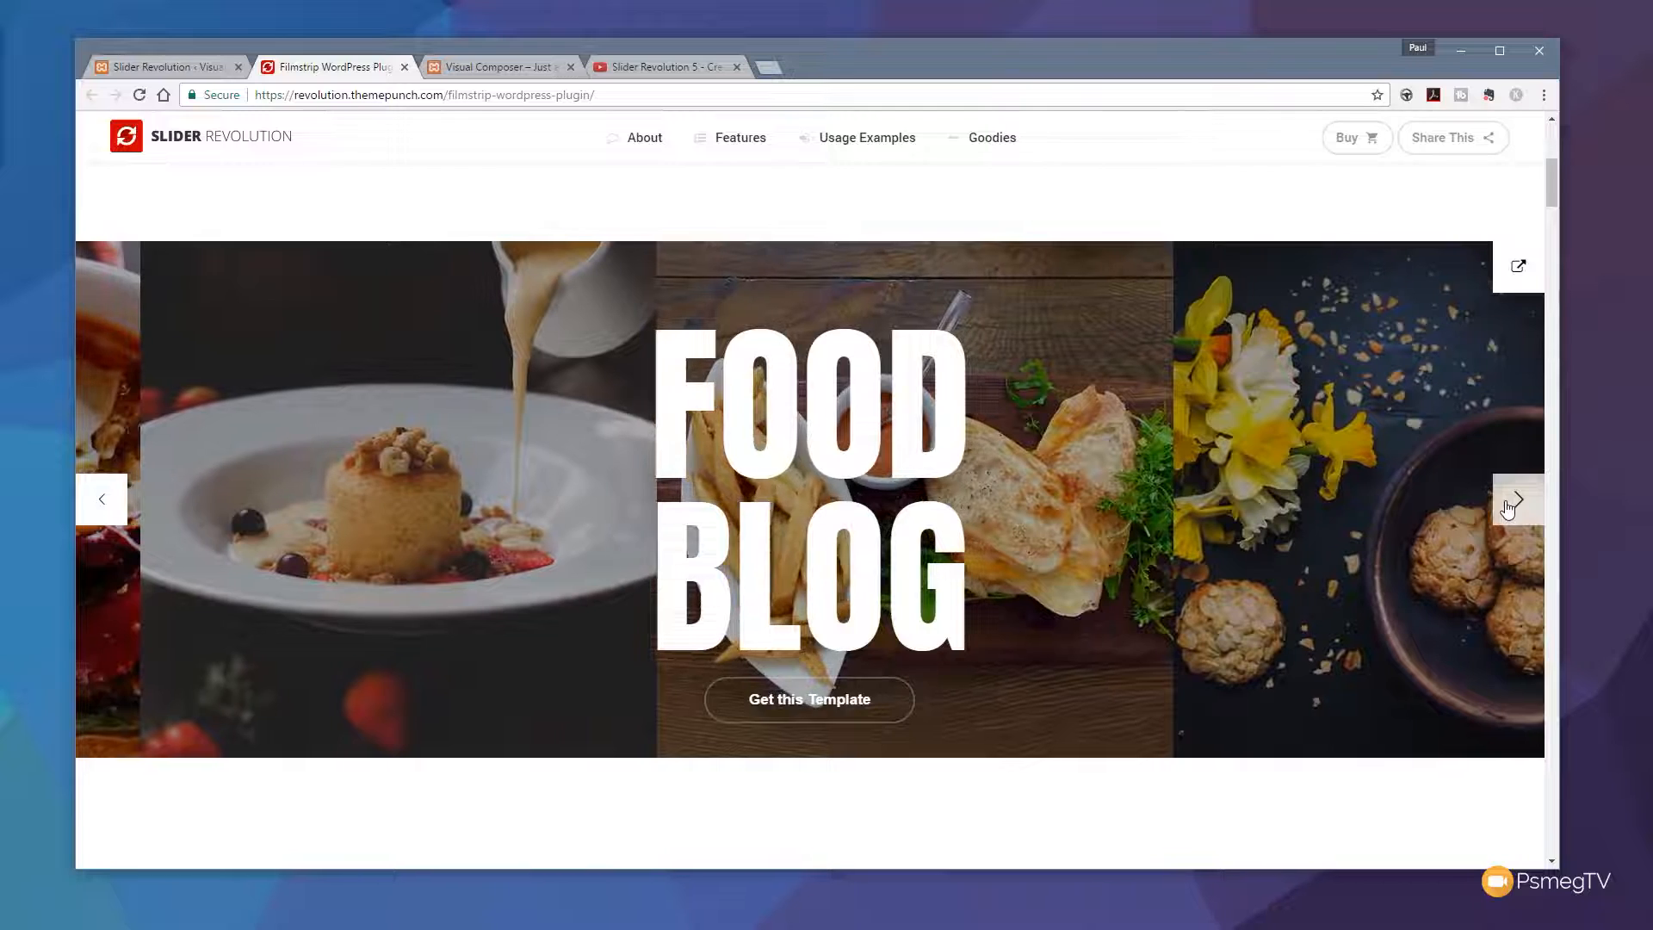
pyautogui.click(1515, 499)
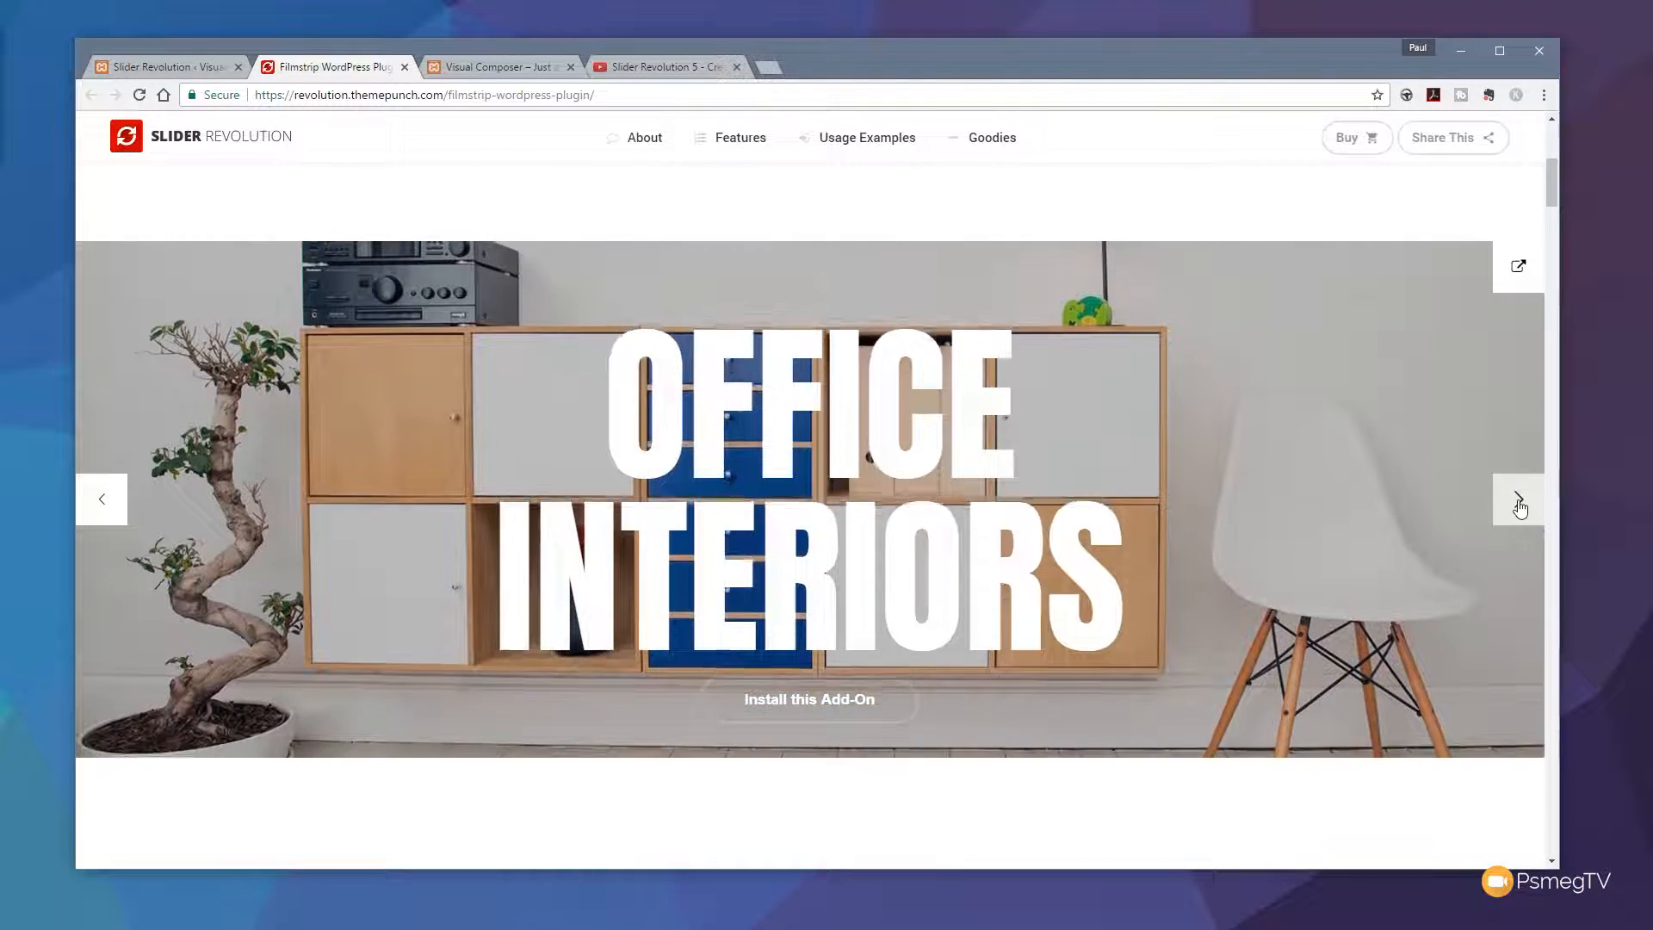
pyautogui.click(1519, 500)
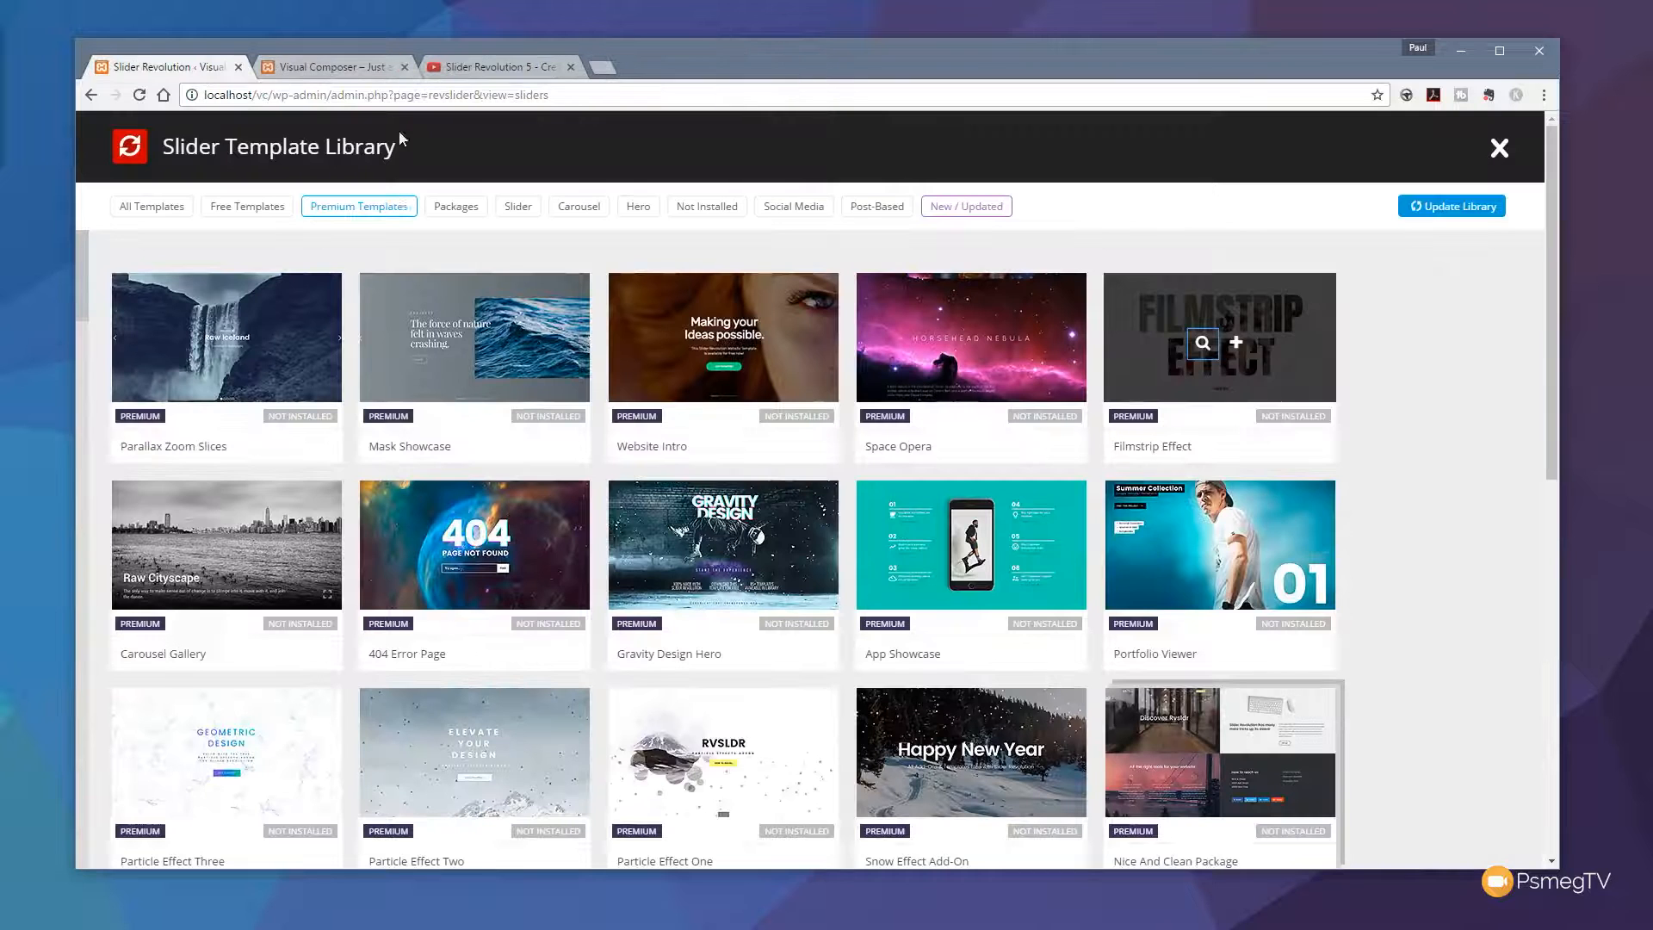
pyautogui.moveTo(538, 561)
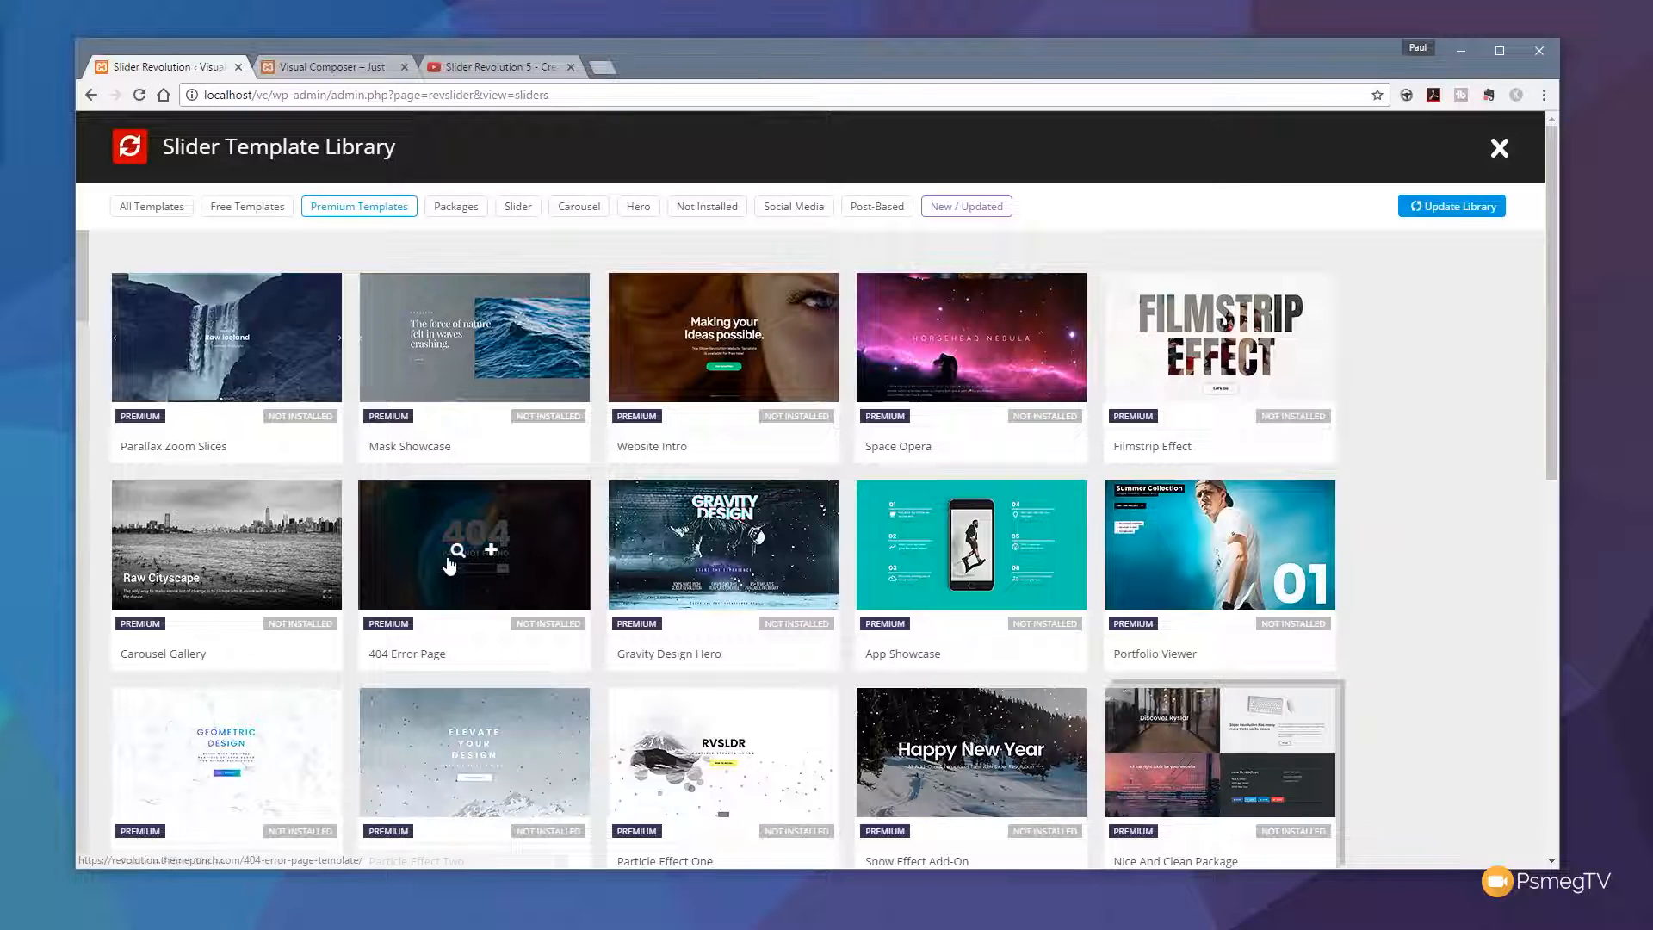
pyautogui.click(473, 544)
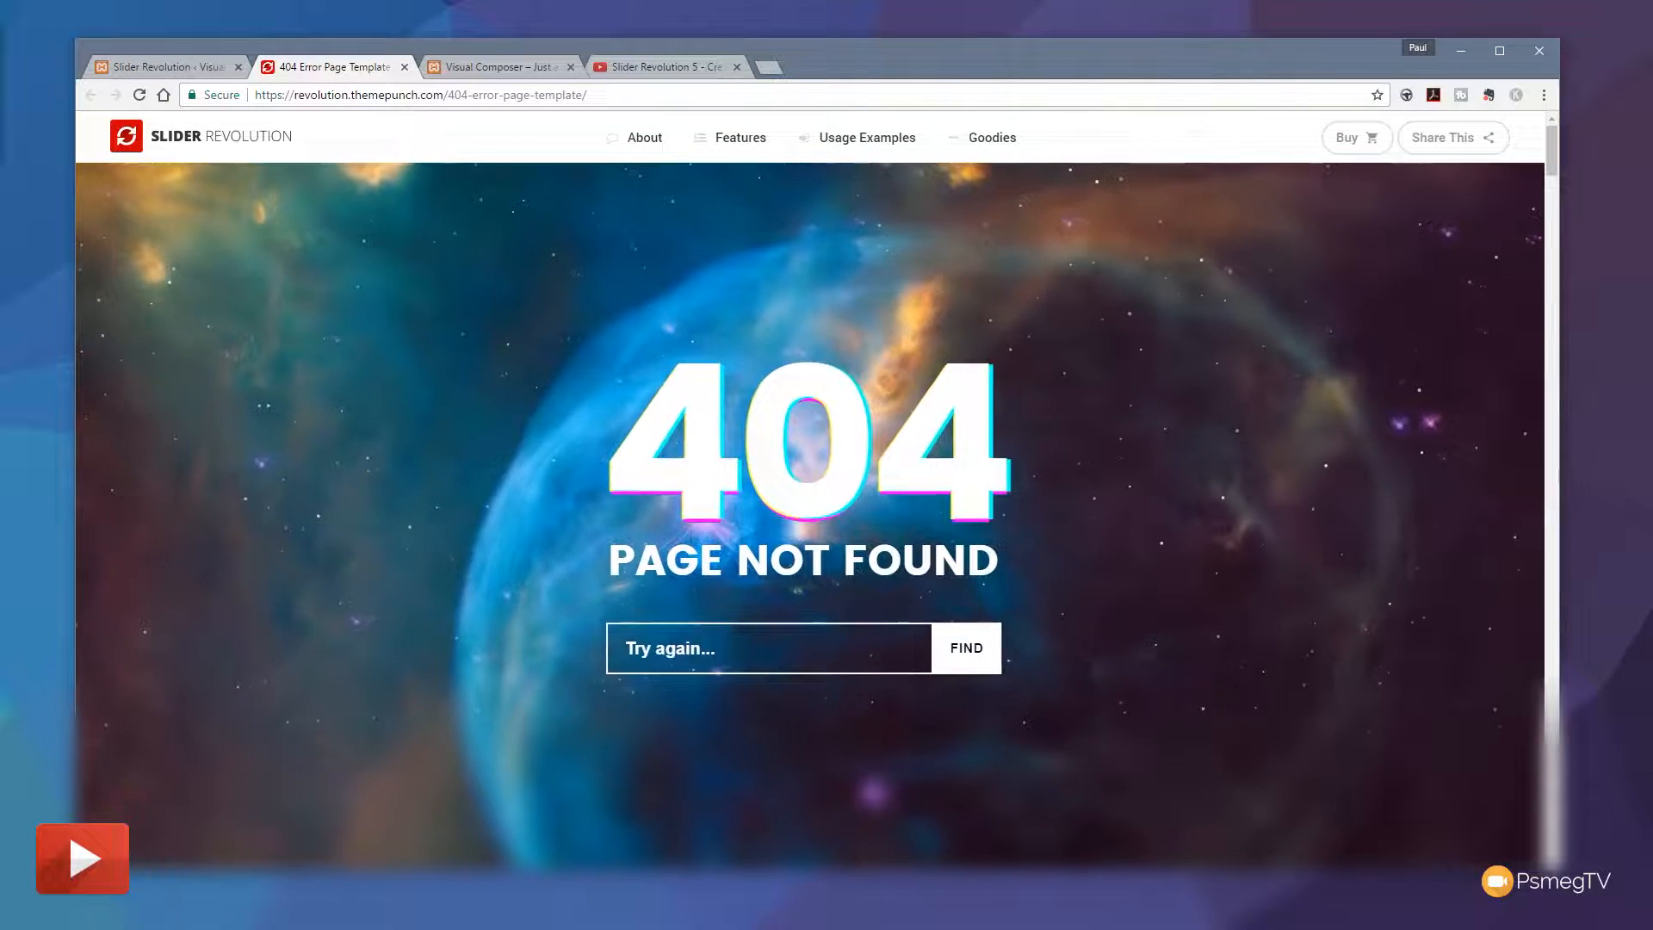
# - Look over the 404 Error Page demo, then close its tab to return to the template library
pyautogui.scroll(-3)
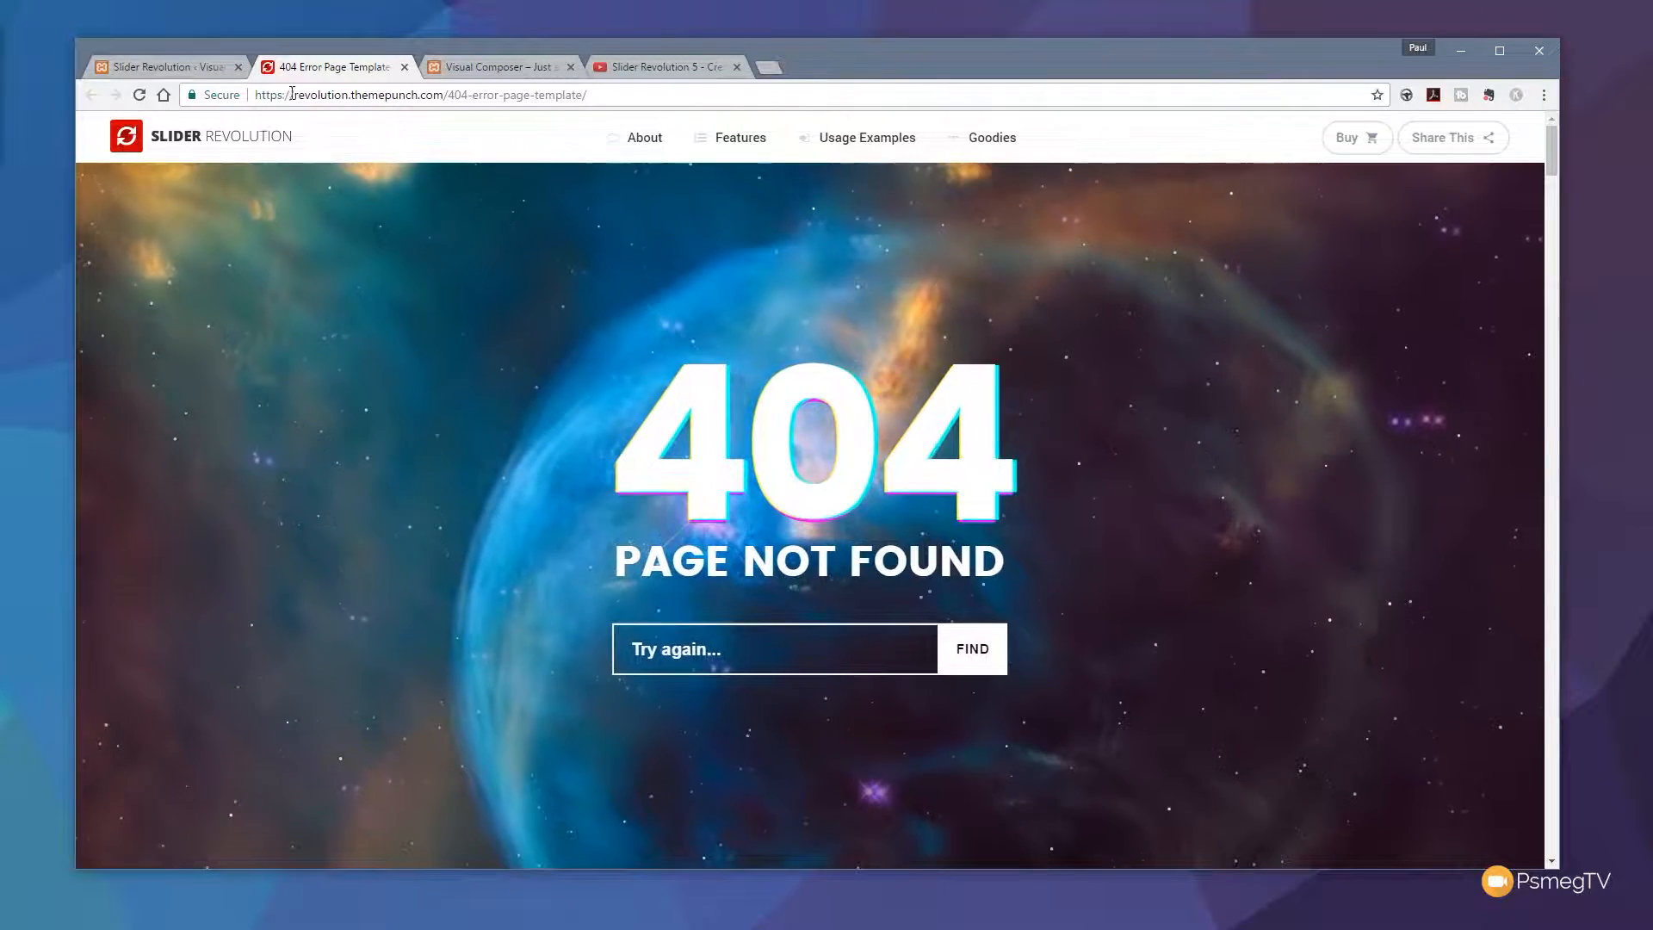
pyautogui.click(405, 67)
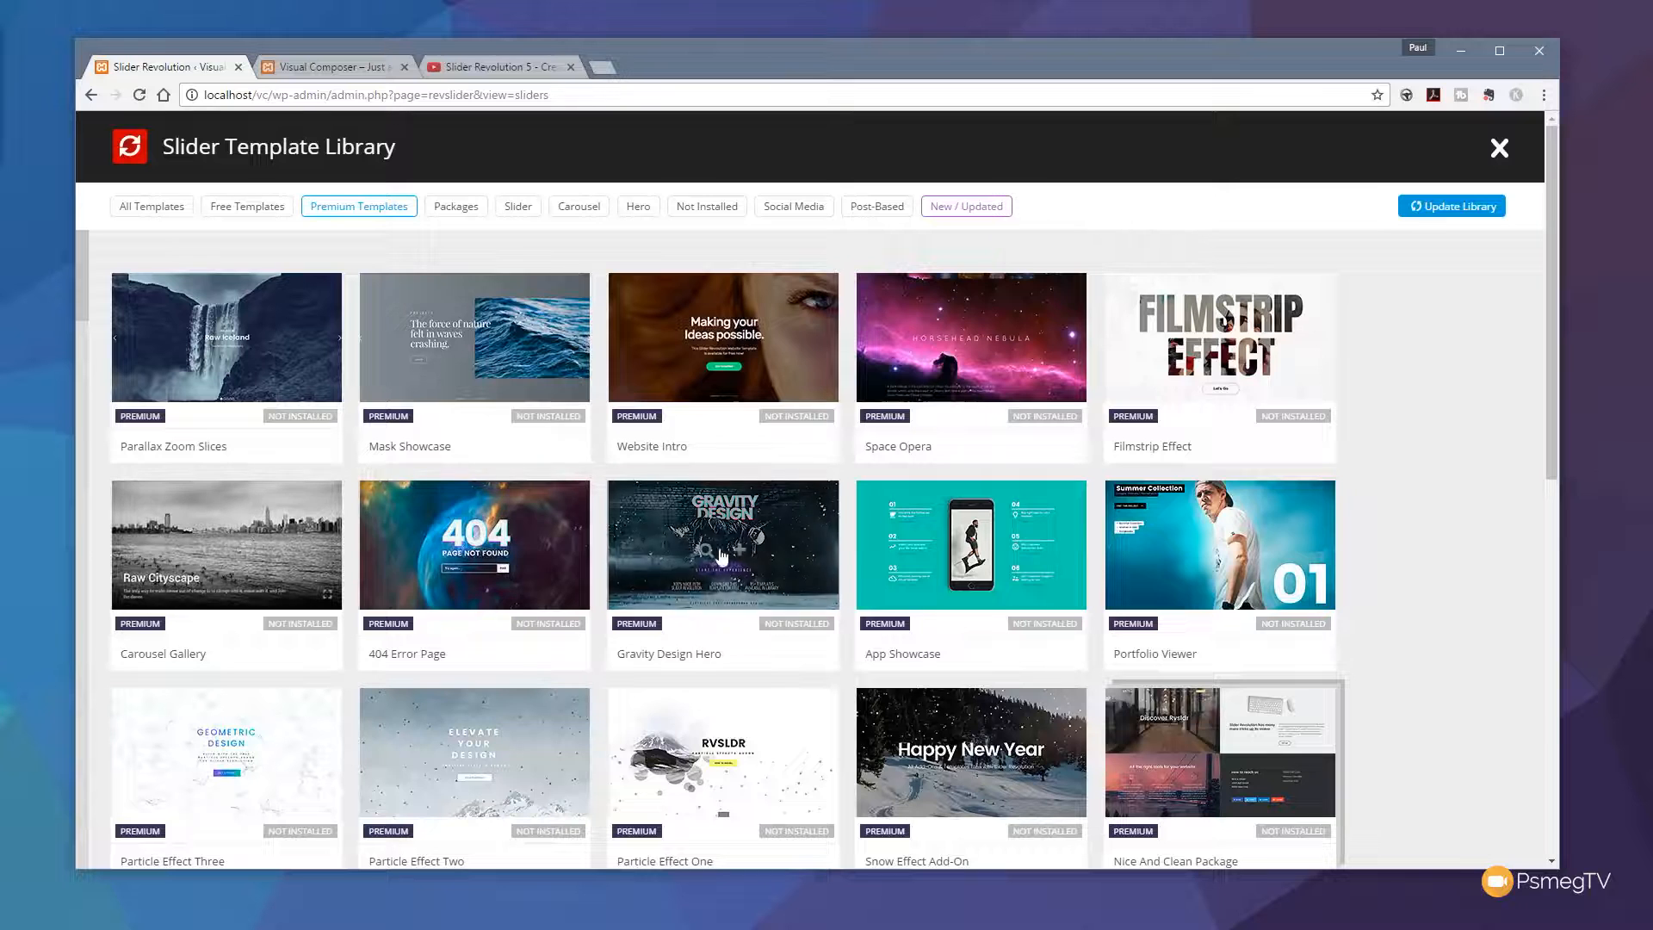
pyautogui.moveTo(746, 558)
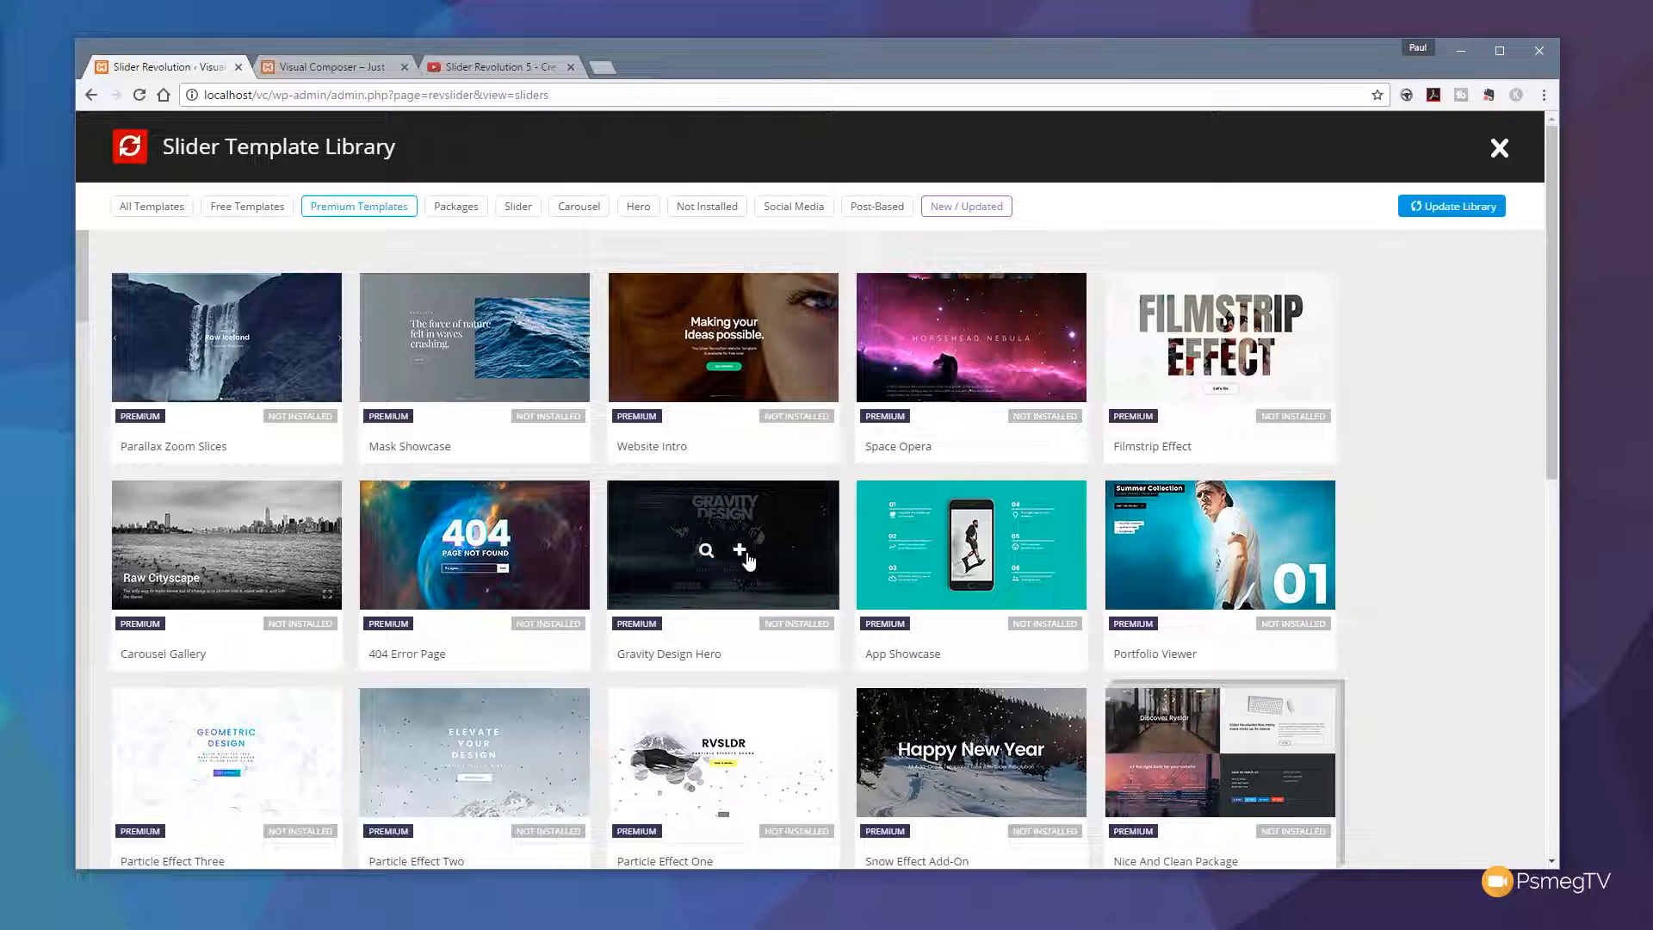
# - Scroll the premium templates to bring News Header, Car Dealership and Tech Journal into view
pyautogui.scroll(-3)
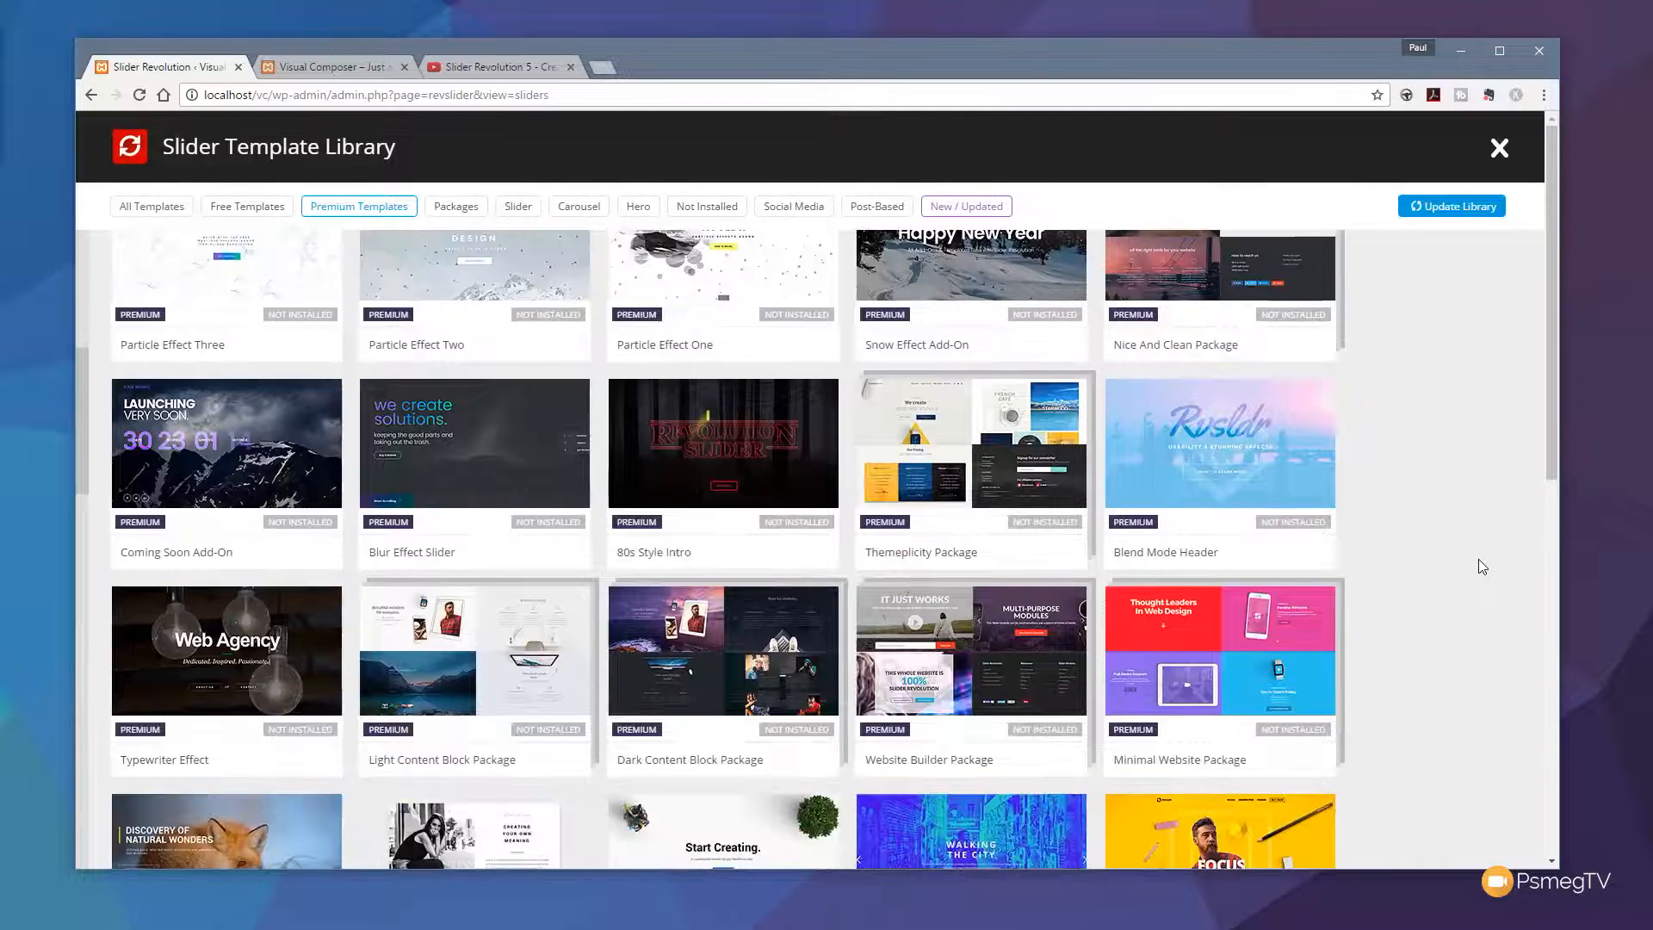
pyautogui.scroll(-3)
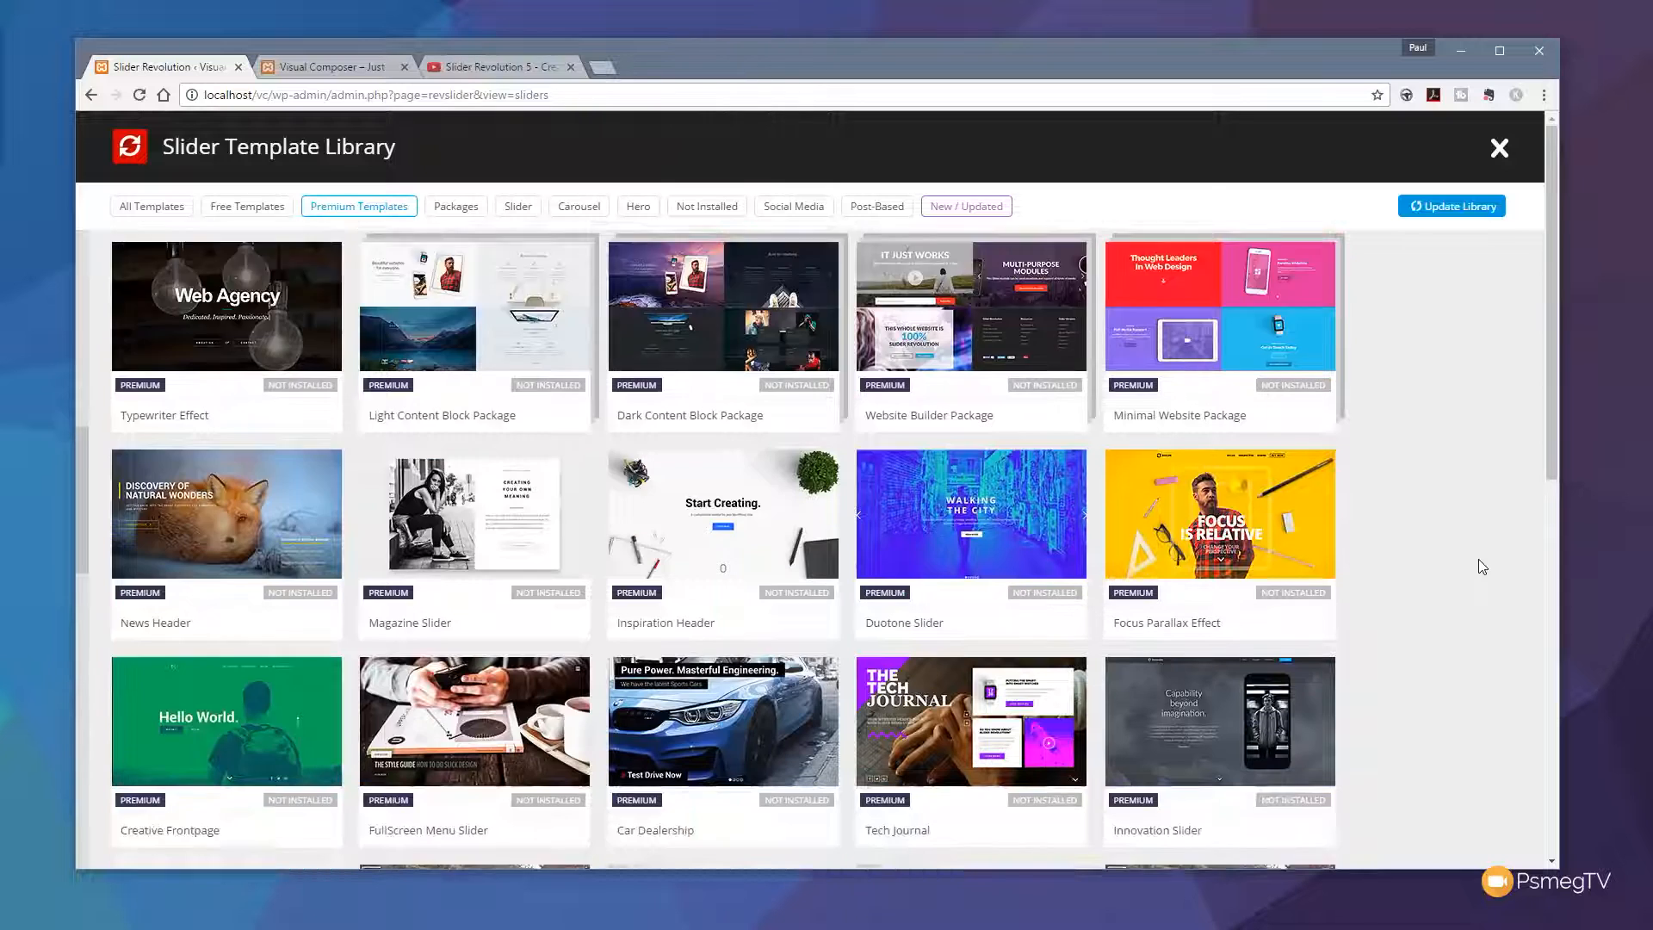
pyautogui.scroll(-3)
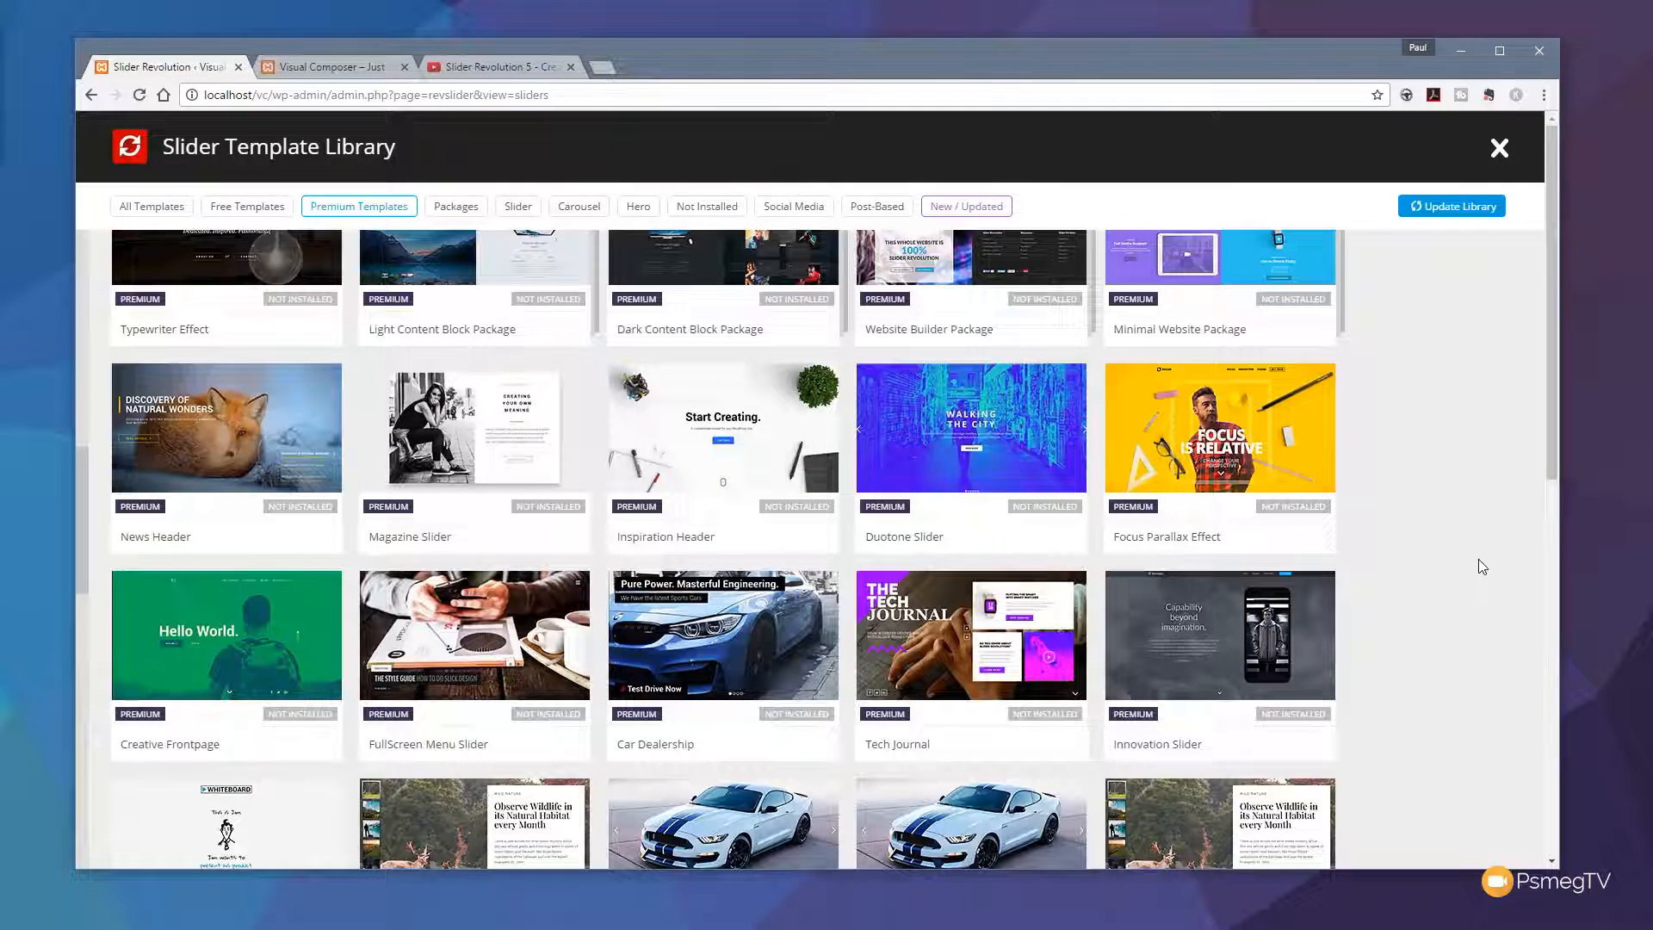